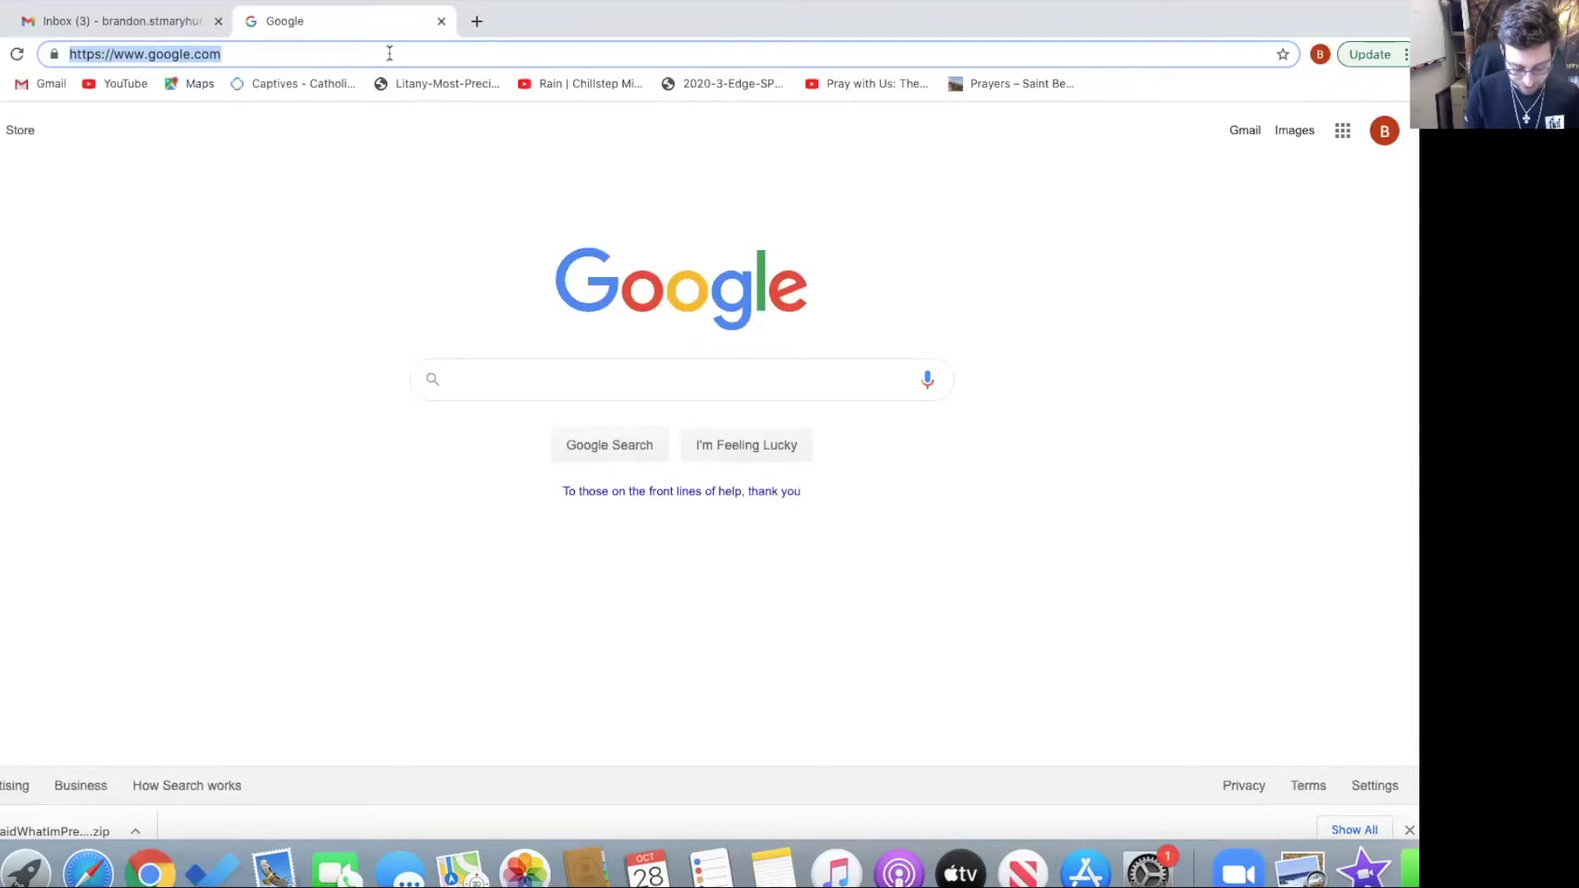
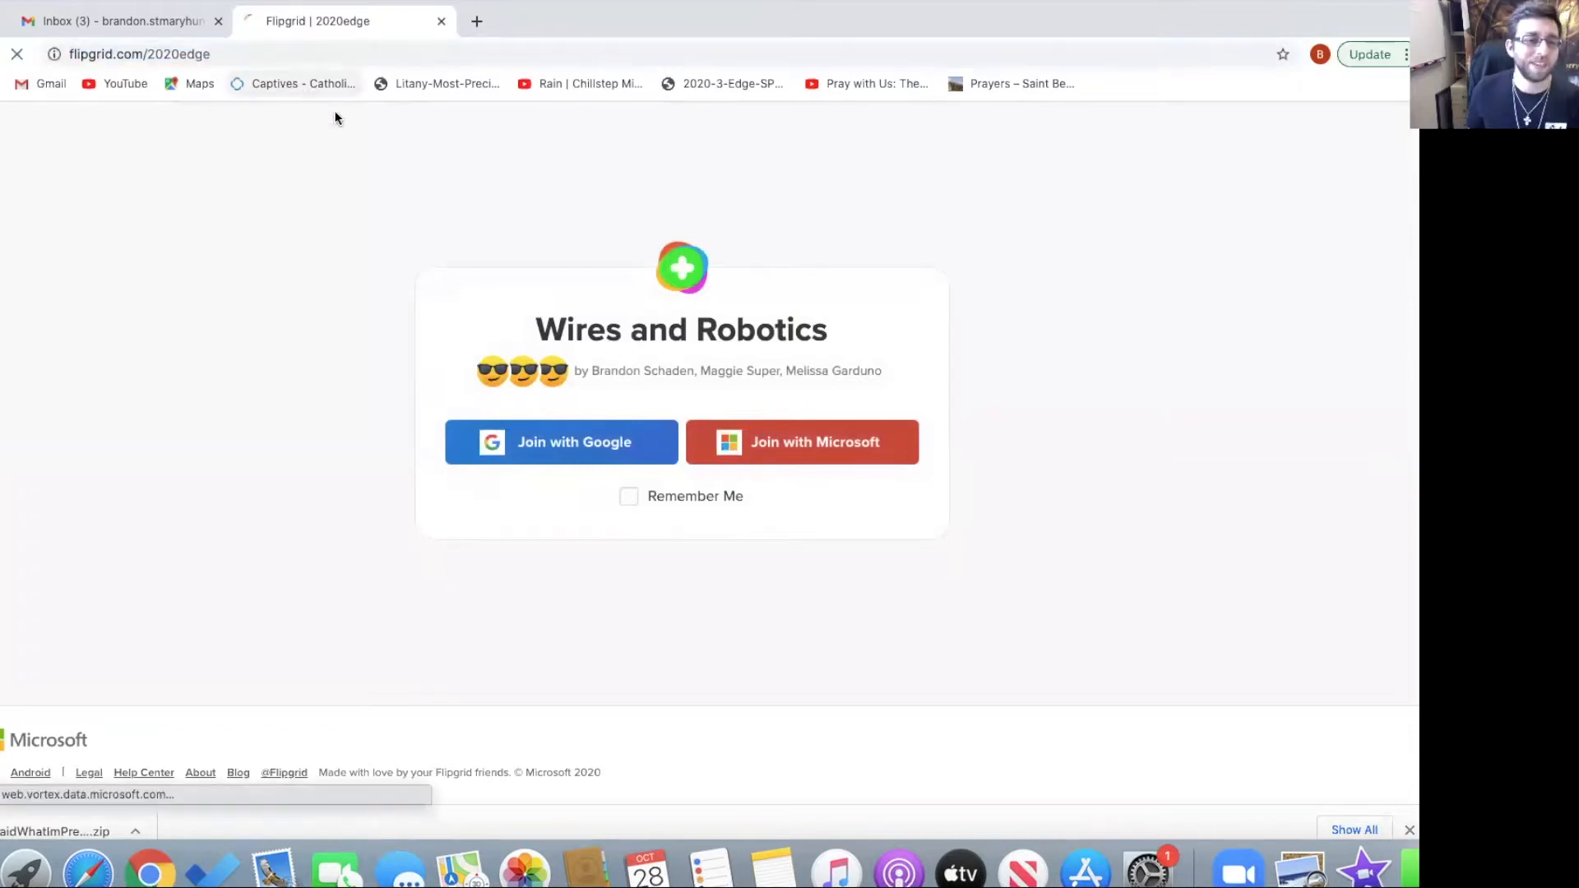
Step: Turn on Remember Me so the join page keeps this sign-in for next time
{"action": "left_click", "coordinate": [628, 495]}
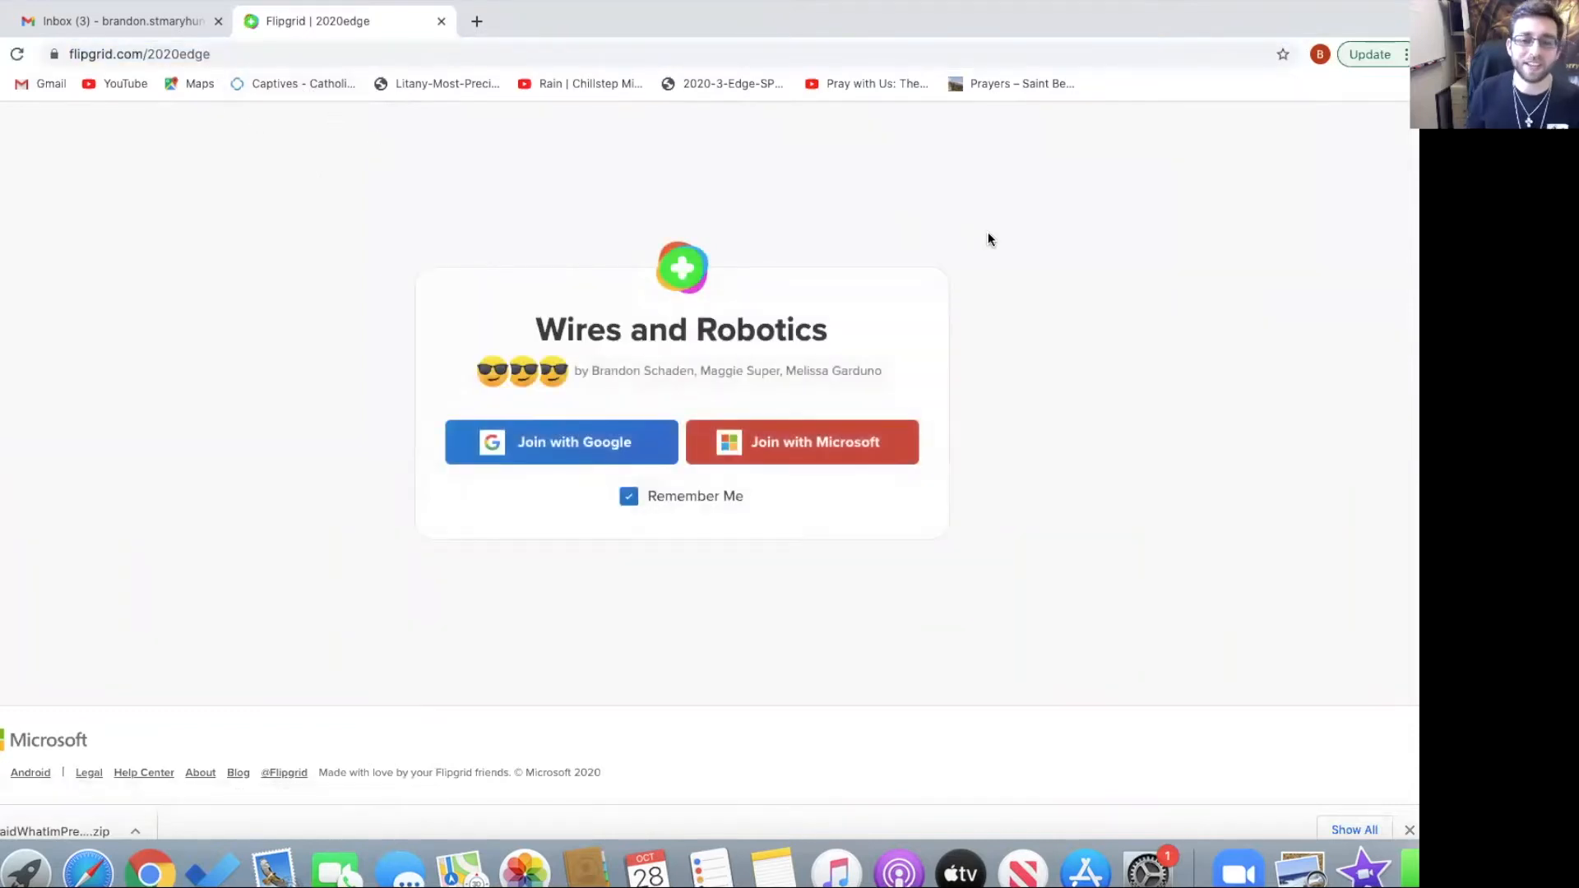
{"action": "mouse_move", "coordinate": [594, 240]}
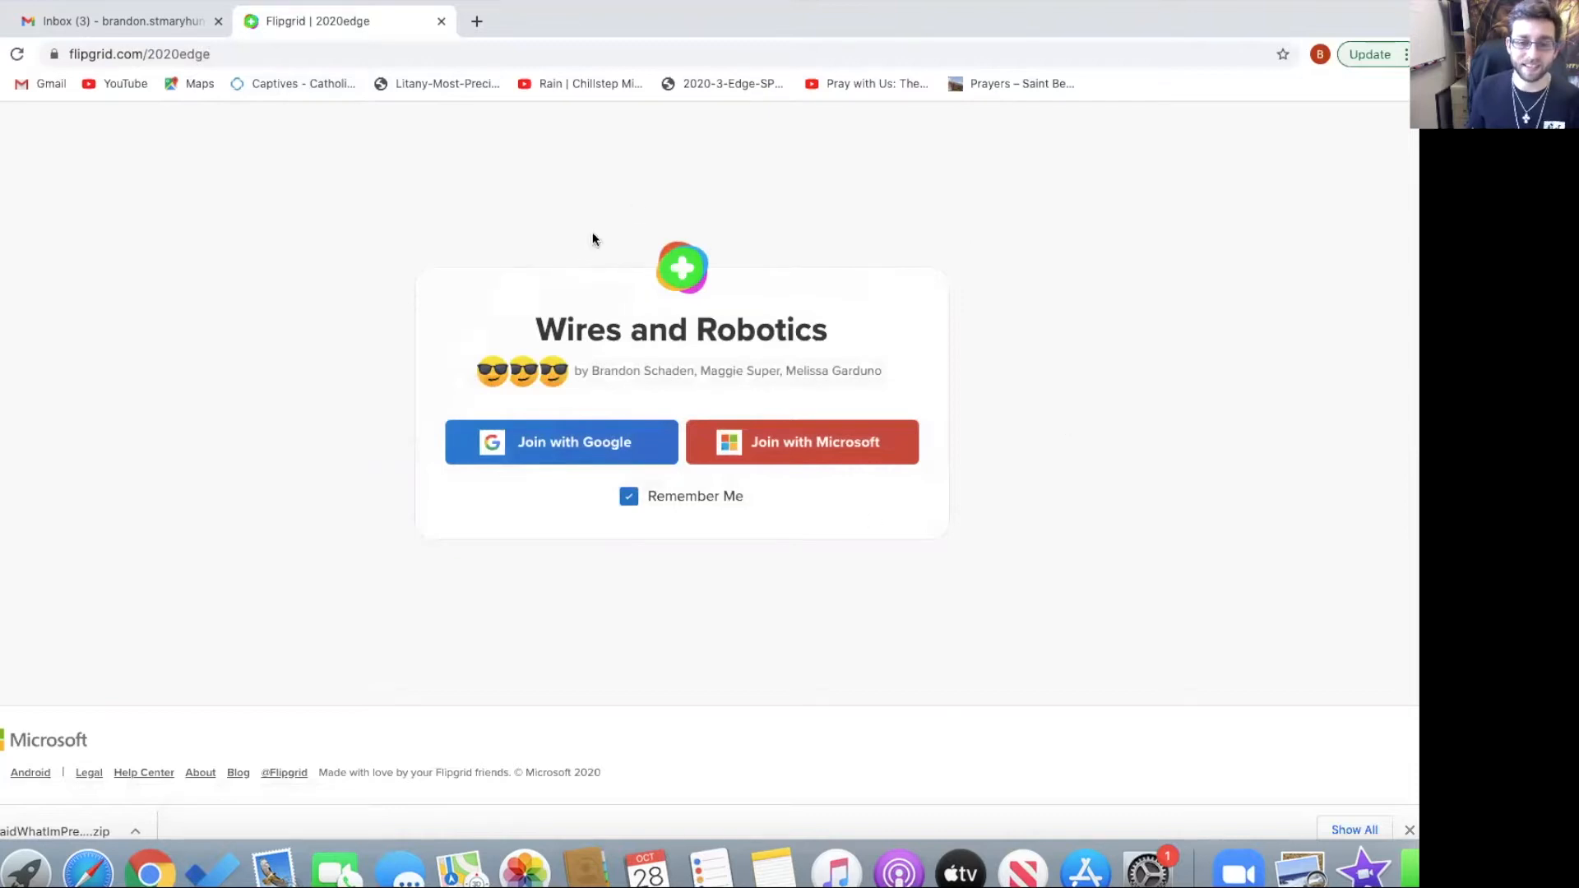
{"action": "mouse_move", "coordinate": [380, 316]}
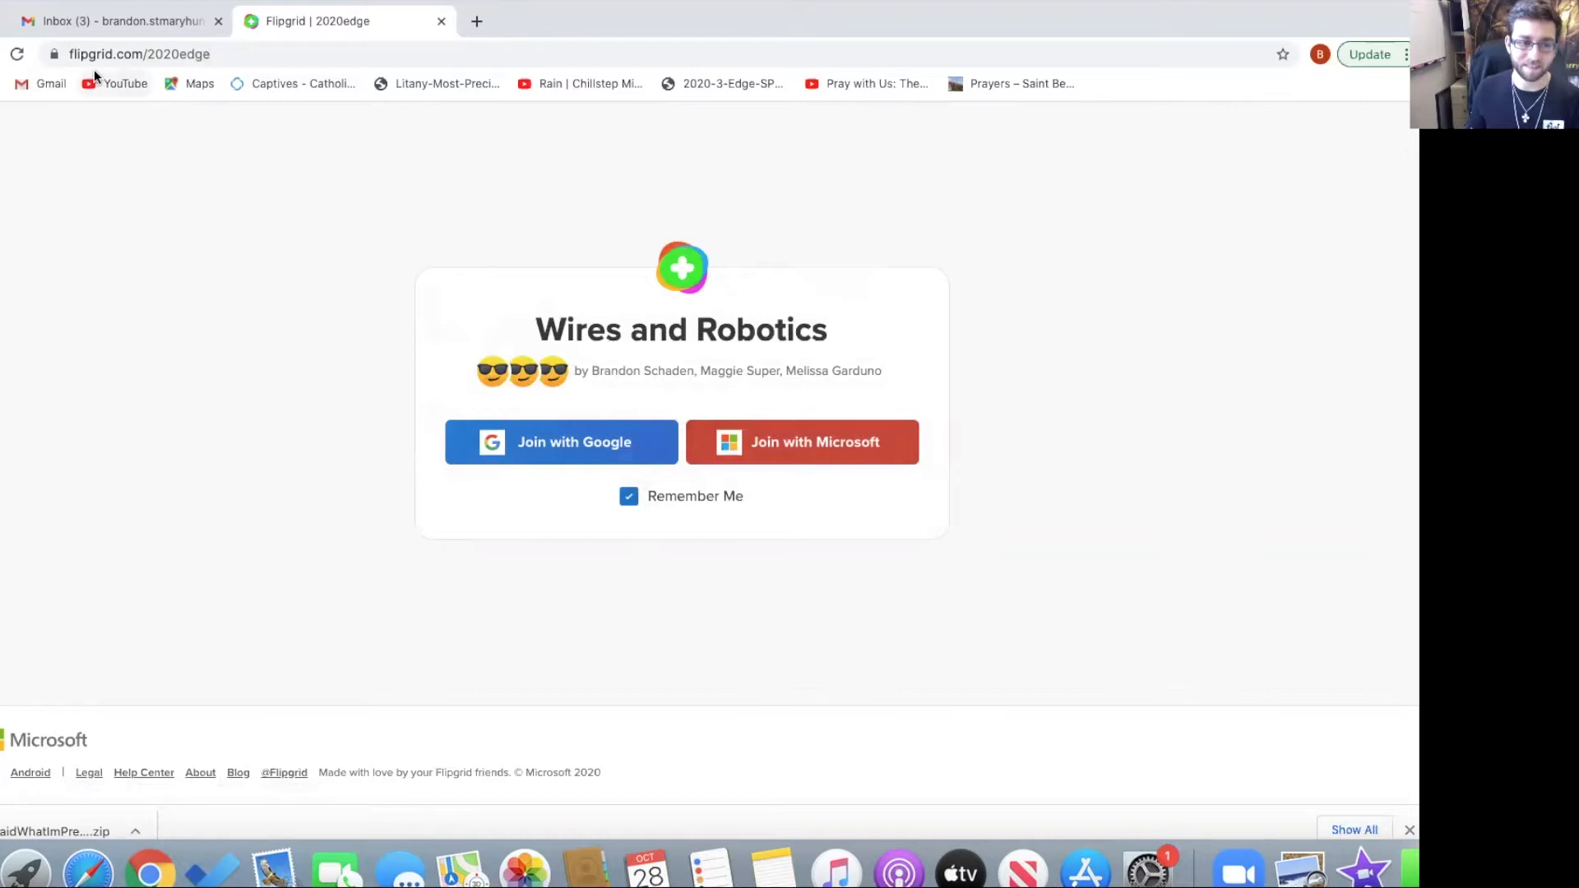
{"action": "mouse_move", "coordinate": [789, 393]}
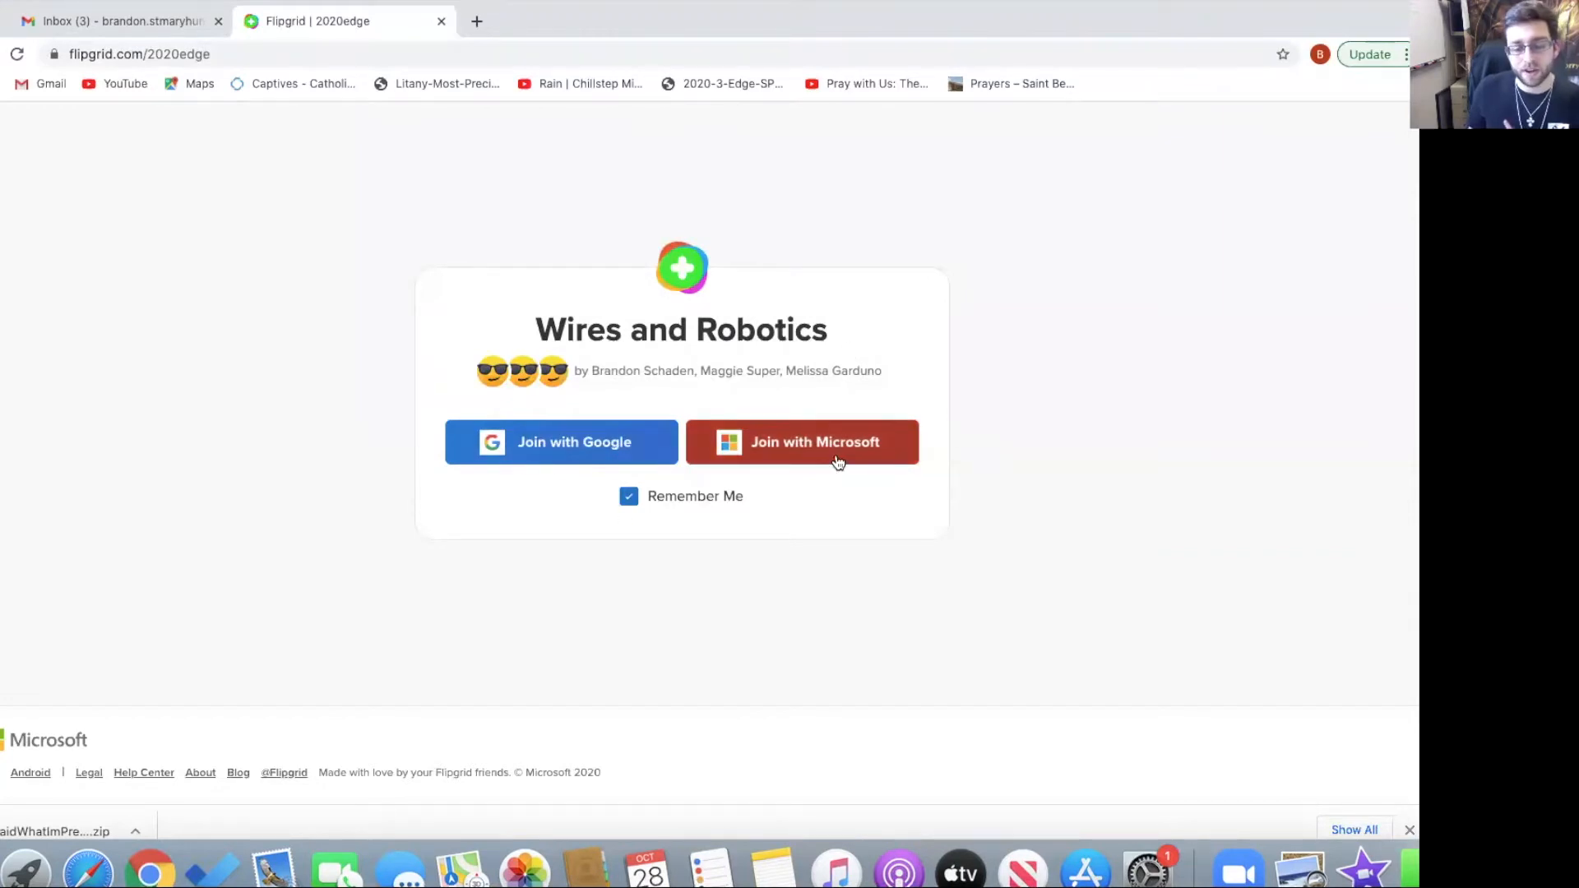
{"action": "mouse_move", "coordinate": [895, 477]}
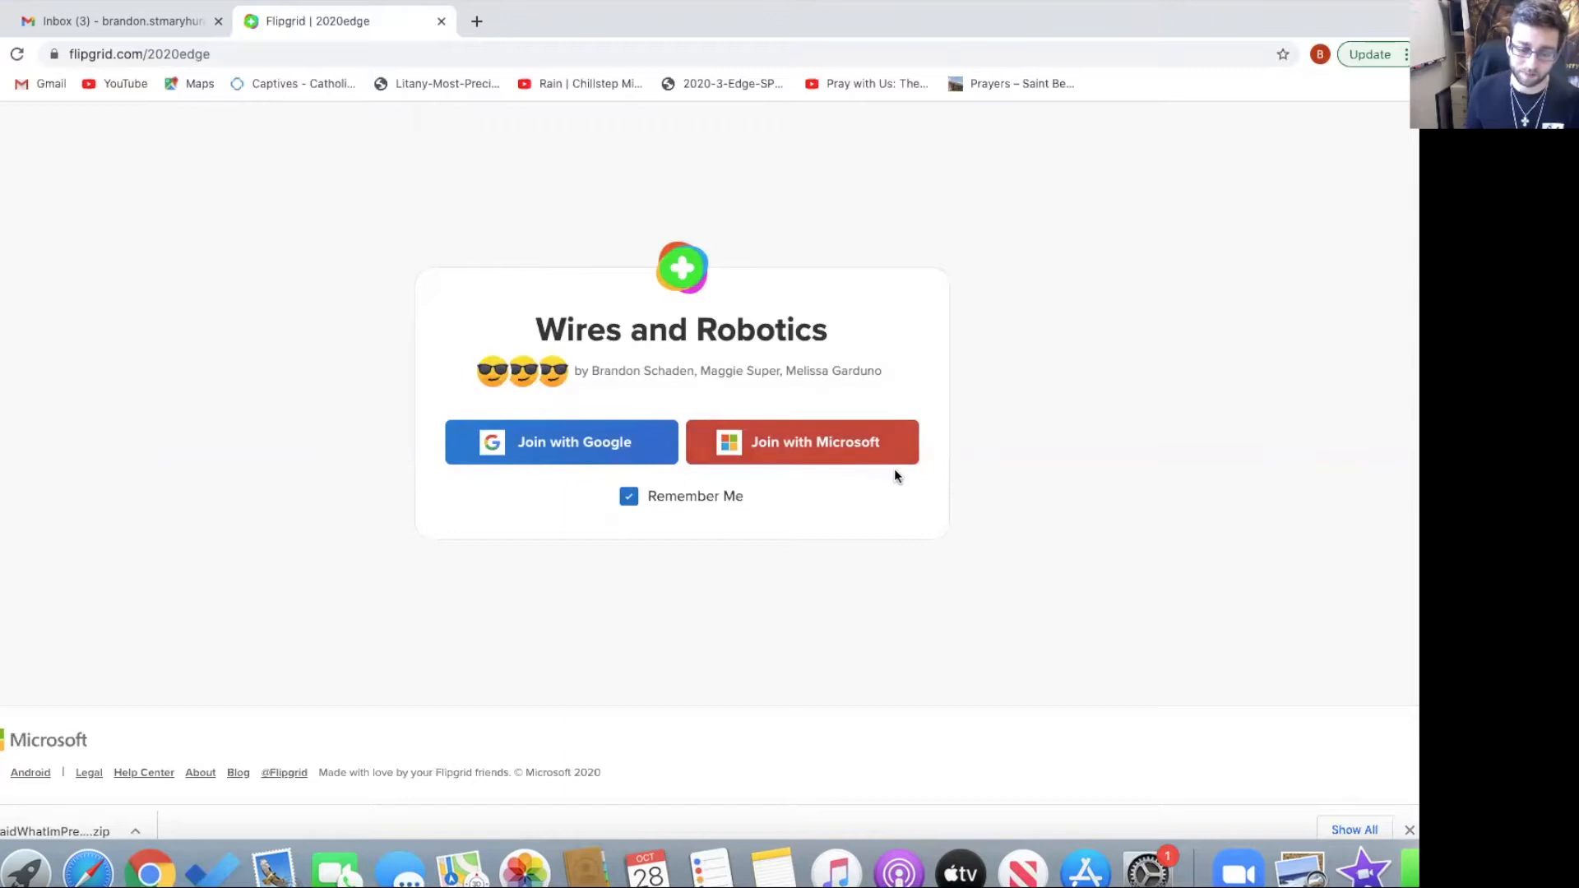
{"action": "mouse_move", "coordinate": [944, 472]}
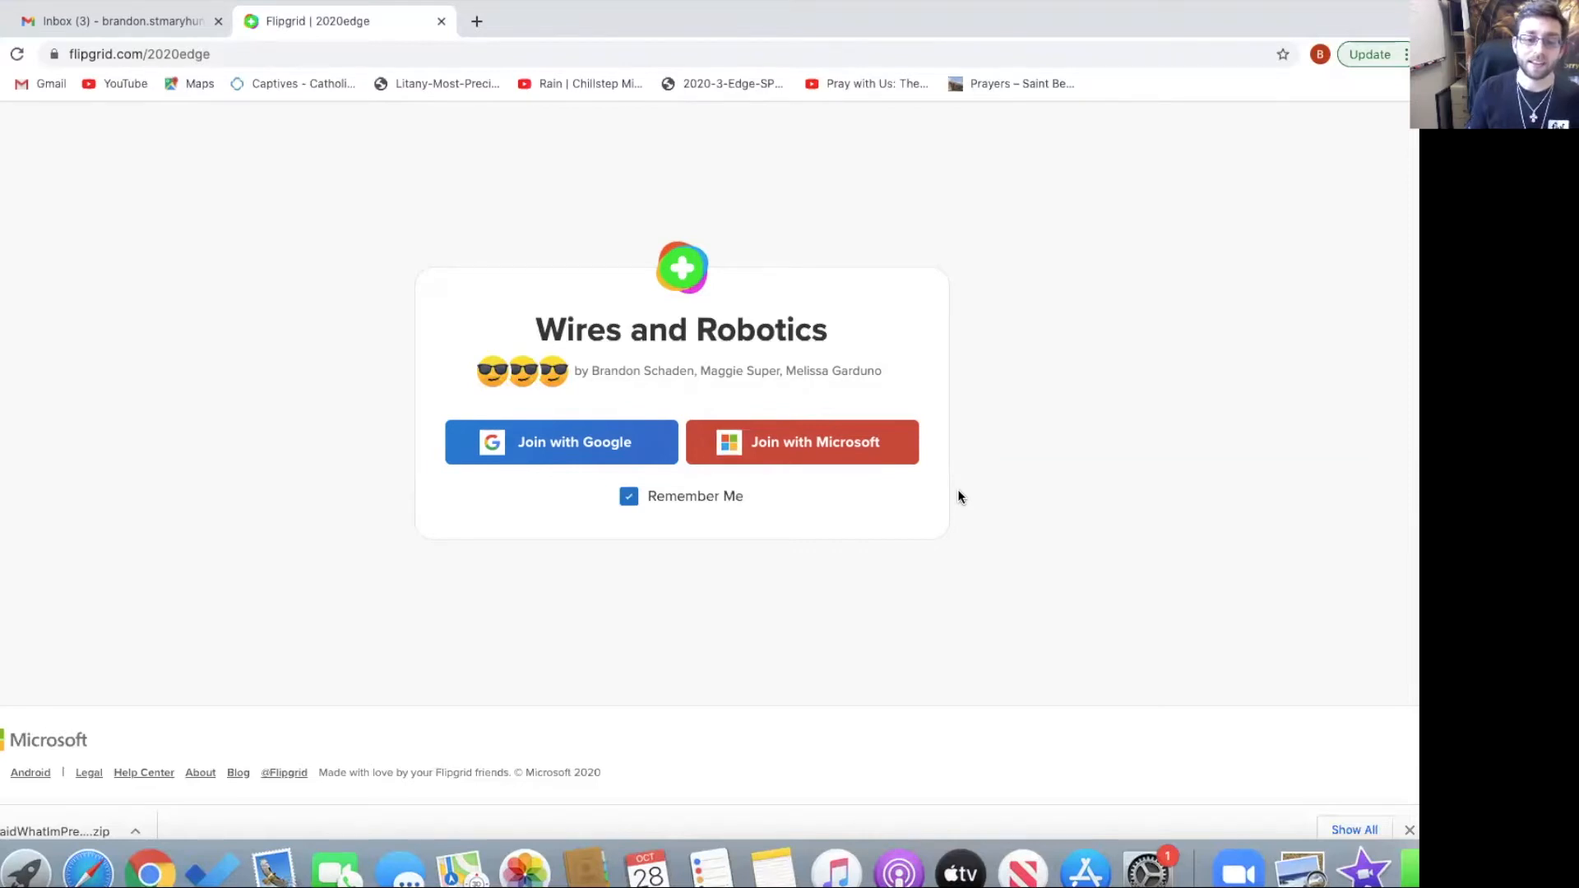
{"action": "mouse_move", "coordinate": [559, 459]}
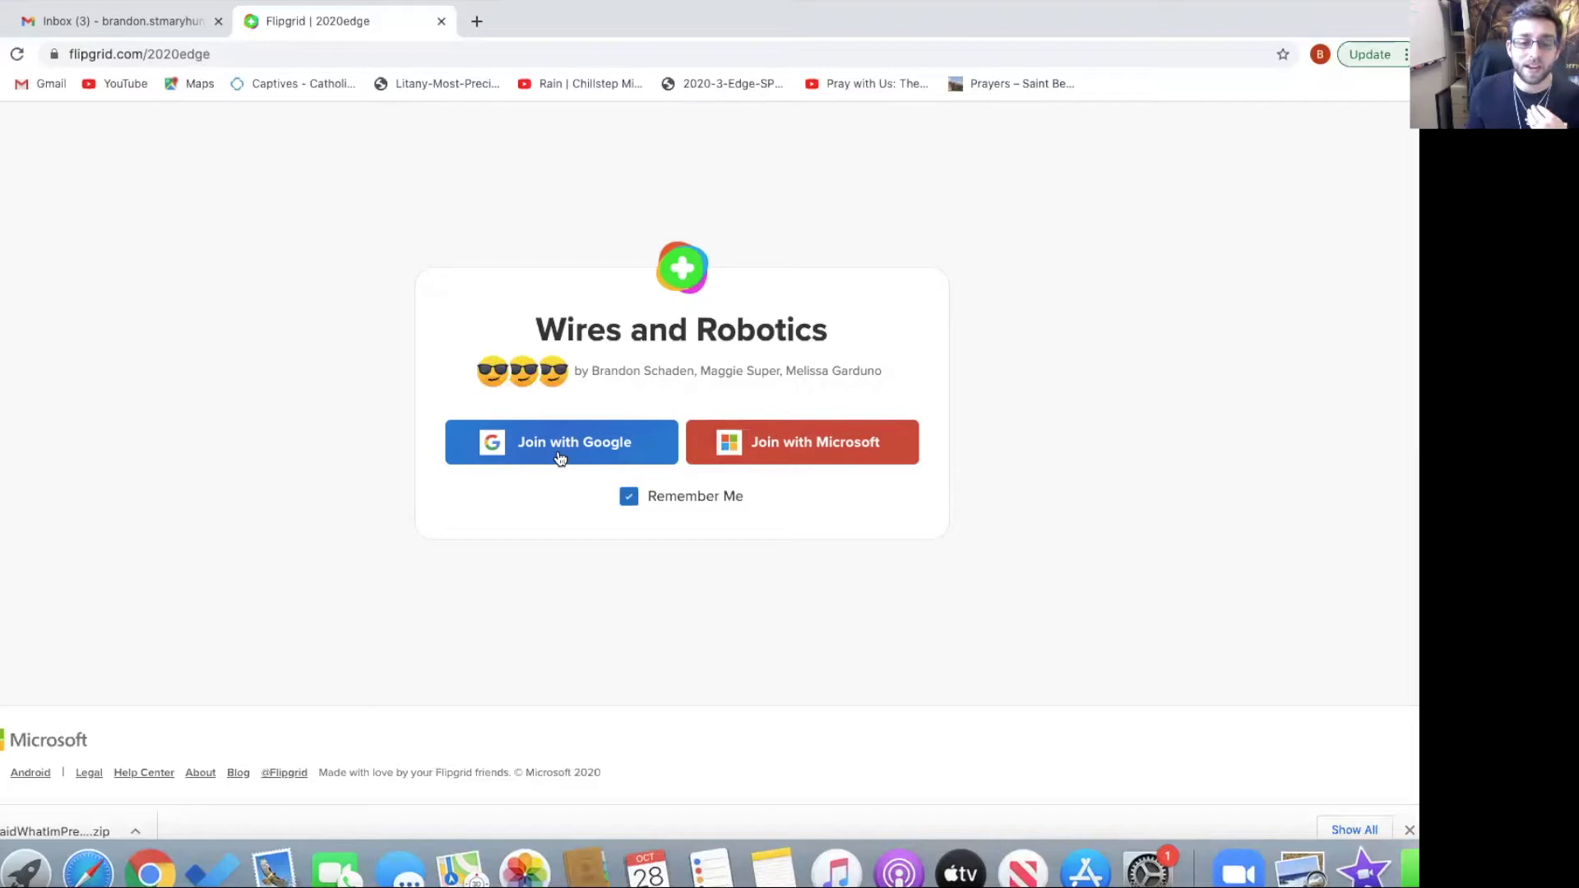
{"action": "left_click", "coordinate": [561, 441]}
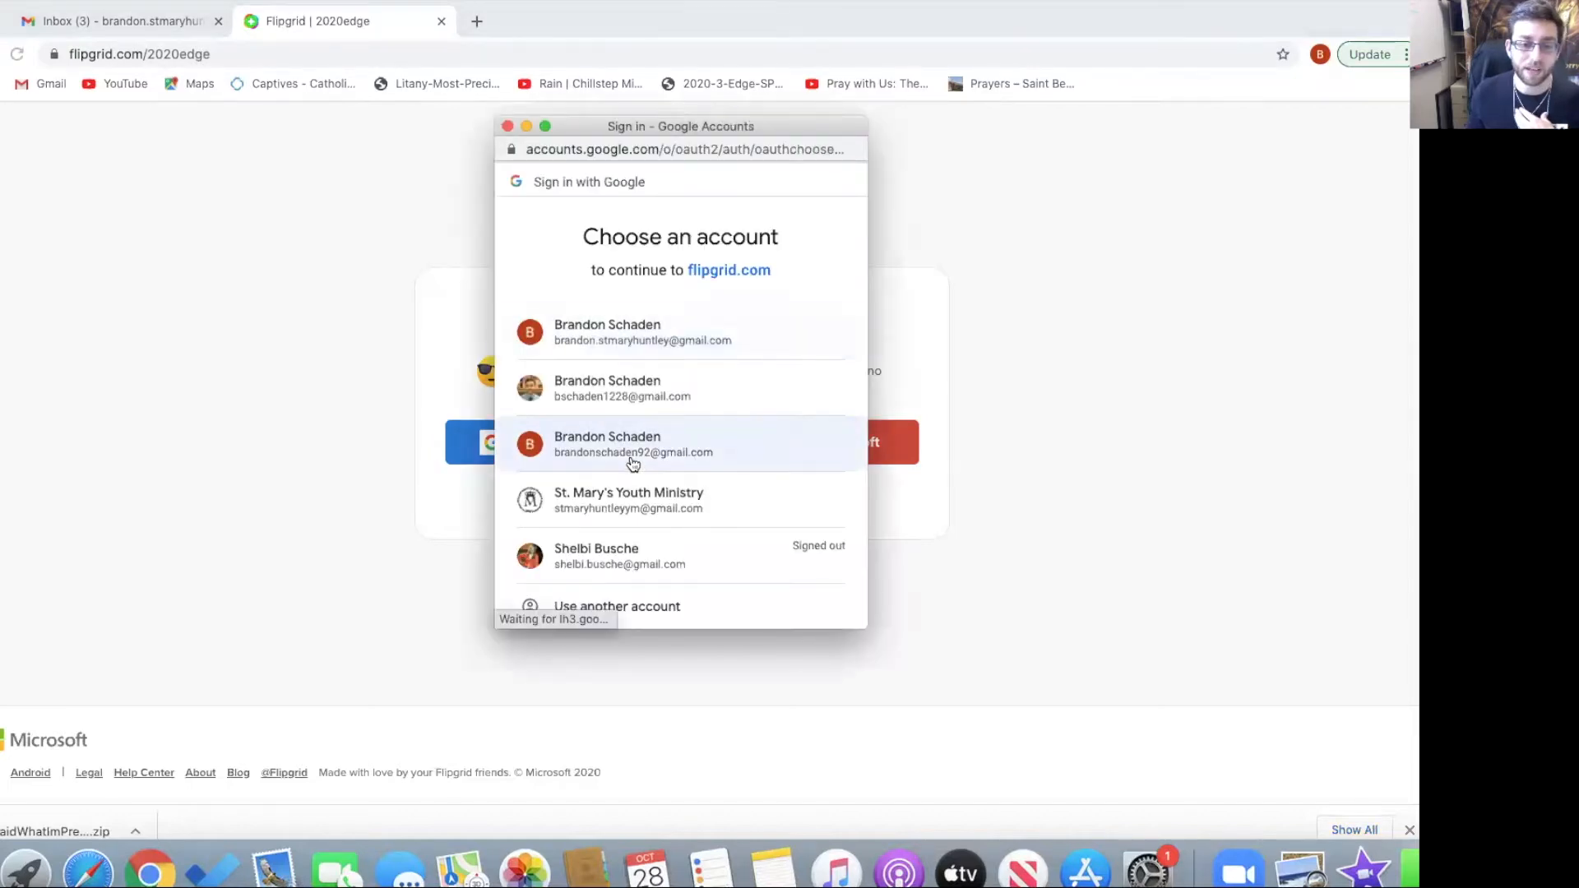
{"action": "mouse_move", "coordinate": [620, 500]}
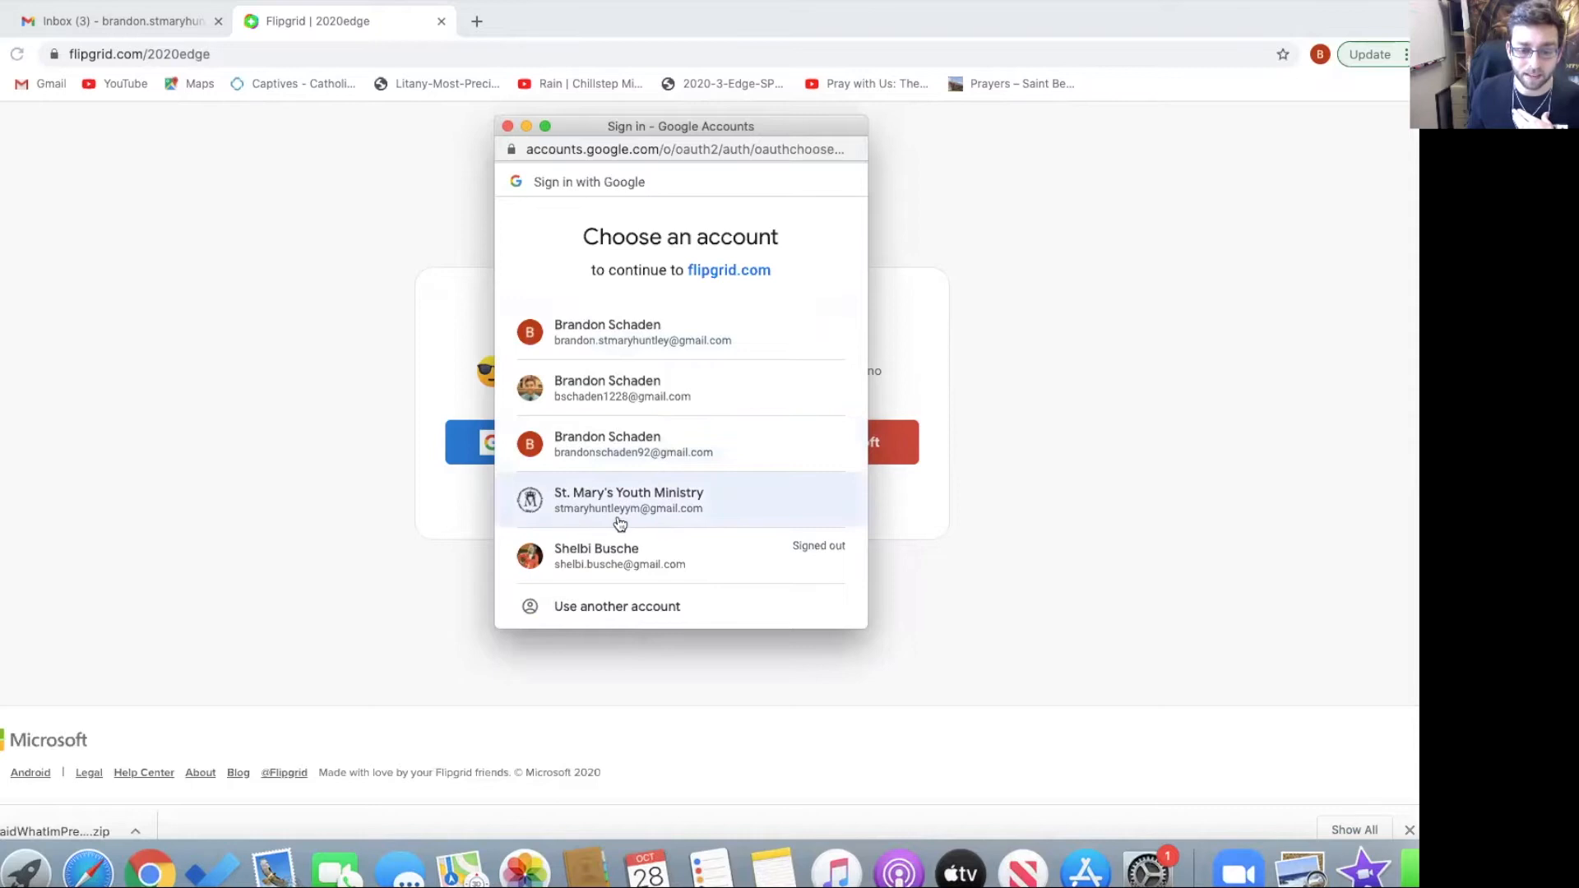
{"action": "mouse_move", "coordinate": [716, 523]}
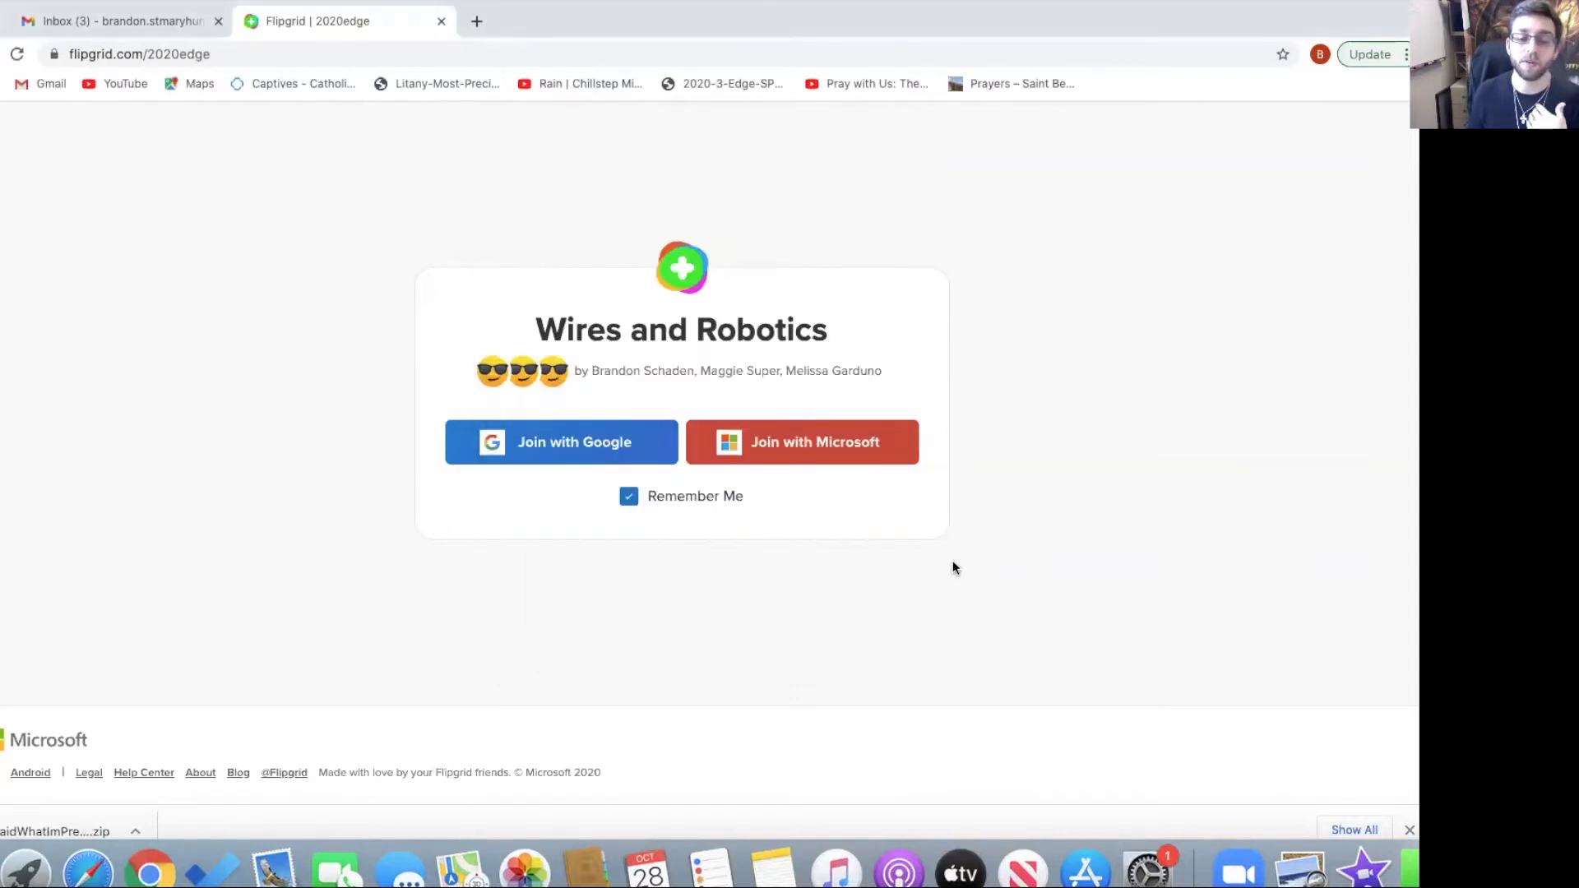
{"action": "mouse_move", "coordinate": [905, 541]}
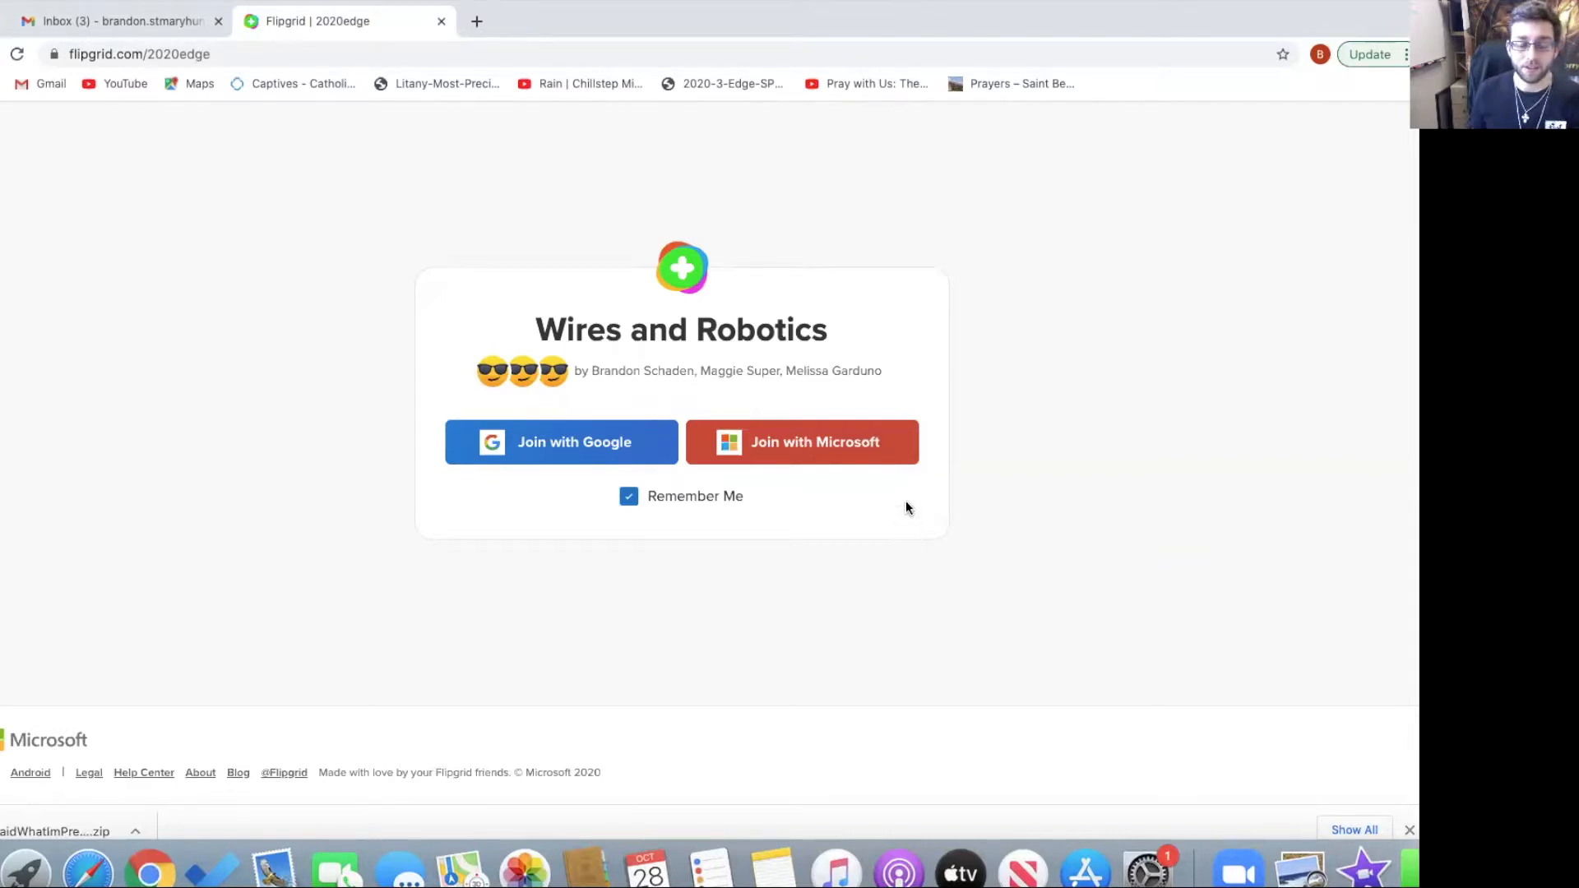
{"action": "mouse_move", "coordinate": [880, 510]}
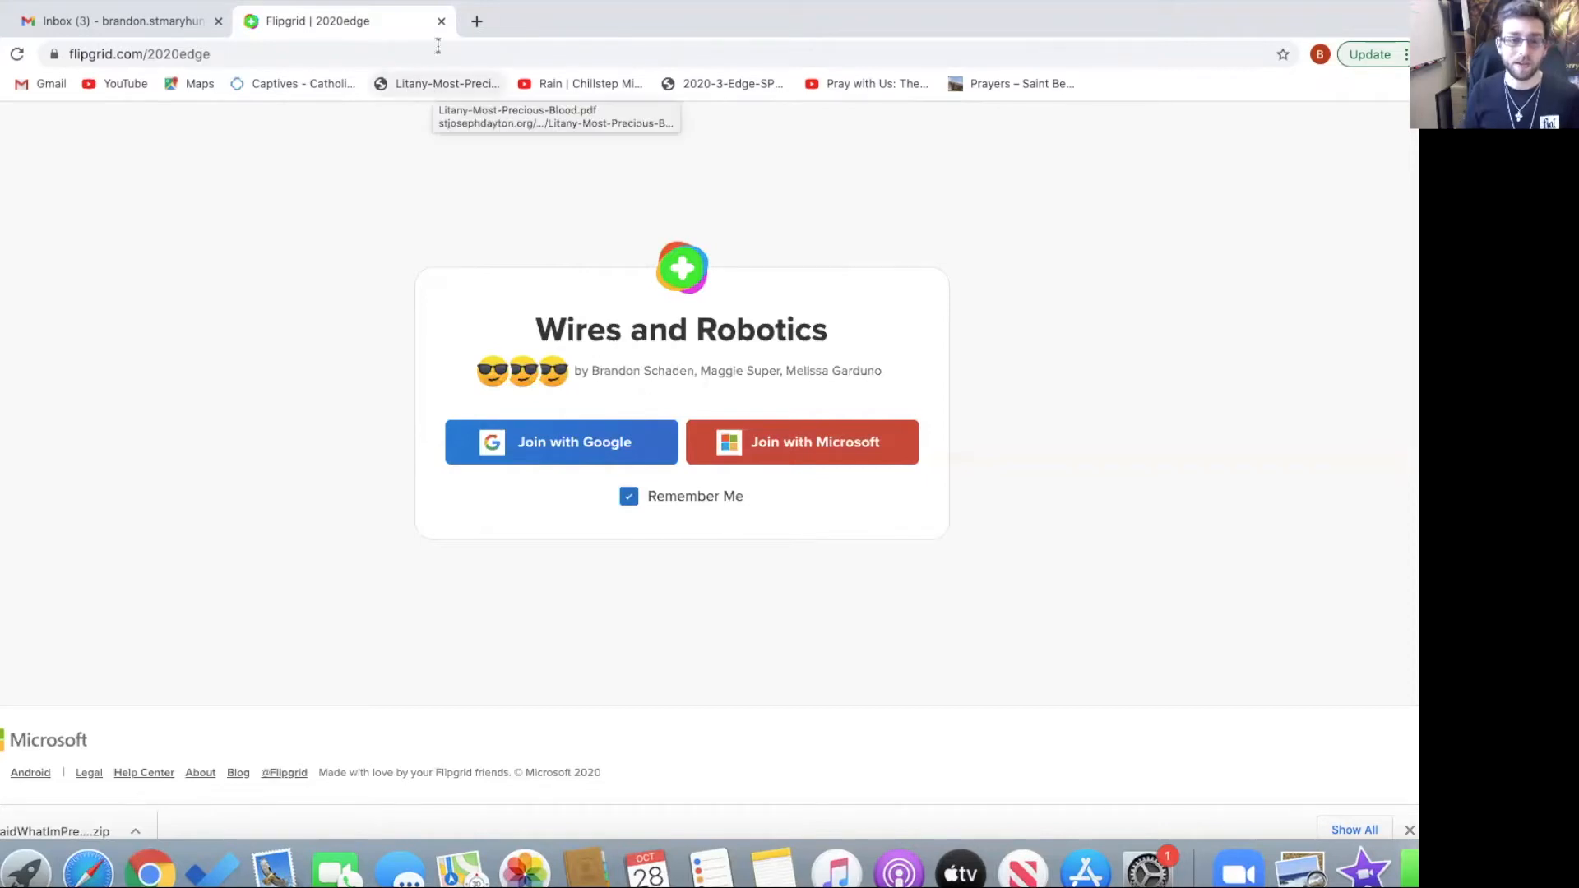
Step: In a new google.com tab, sign out of all Google accounts and start signing in again
{"action": "left_click", "coordinate": [477, 19]}
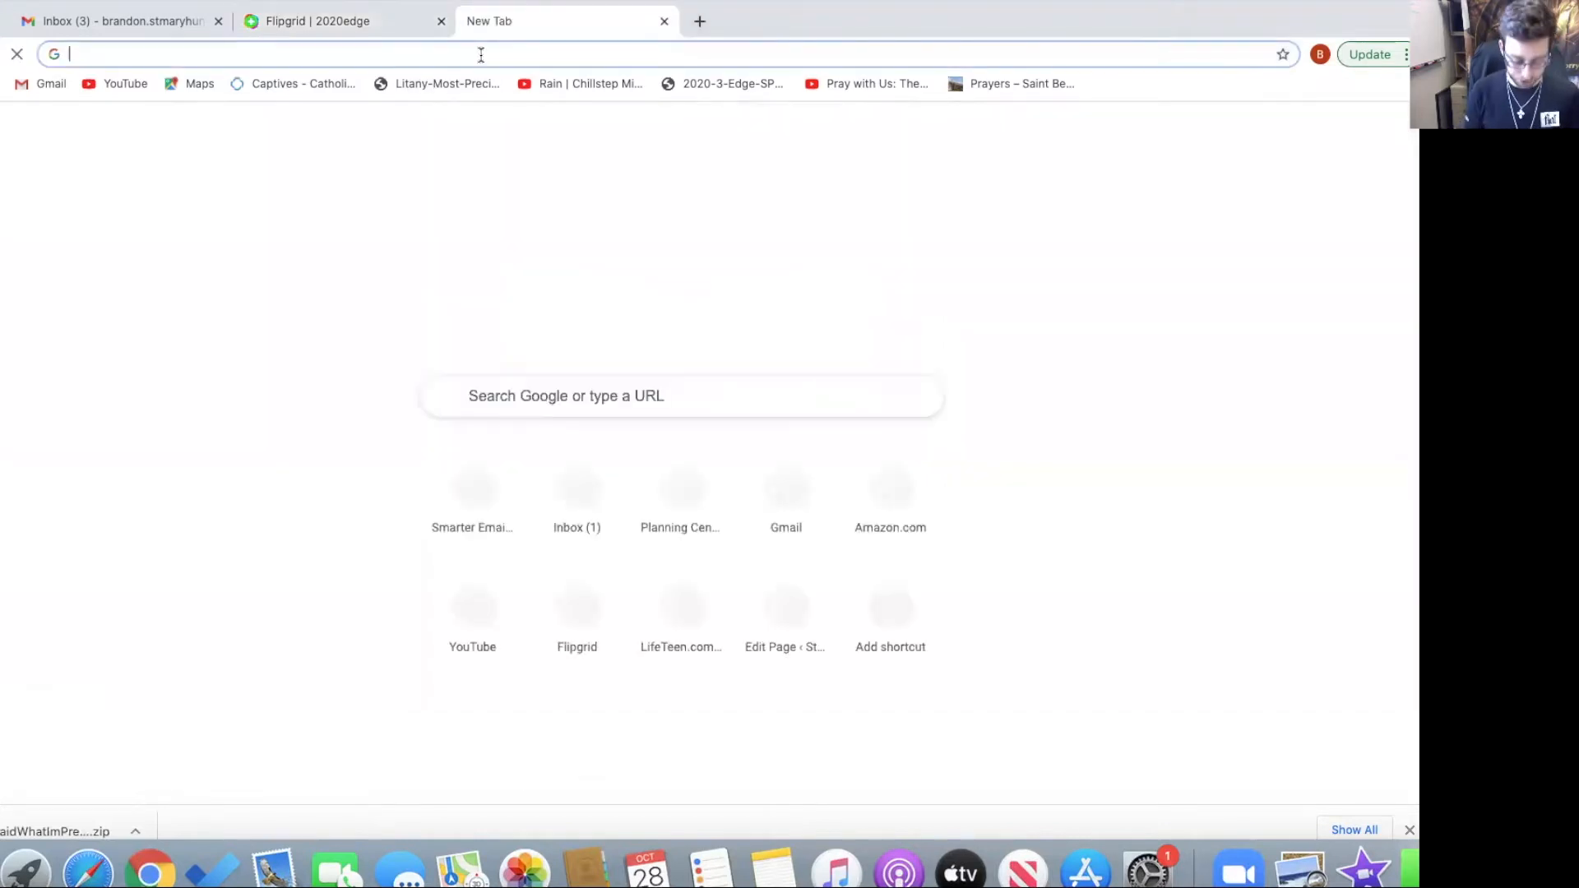
{"action": "type", "text": "google.com"}
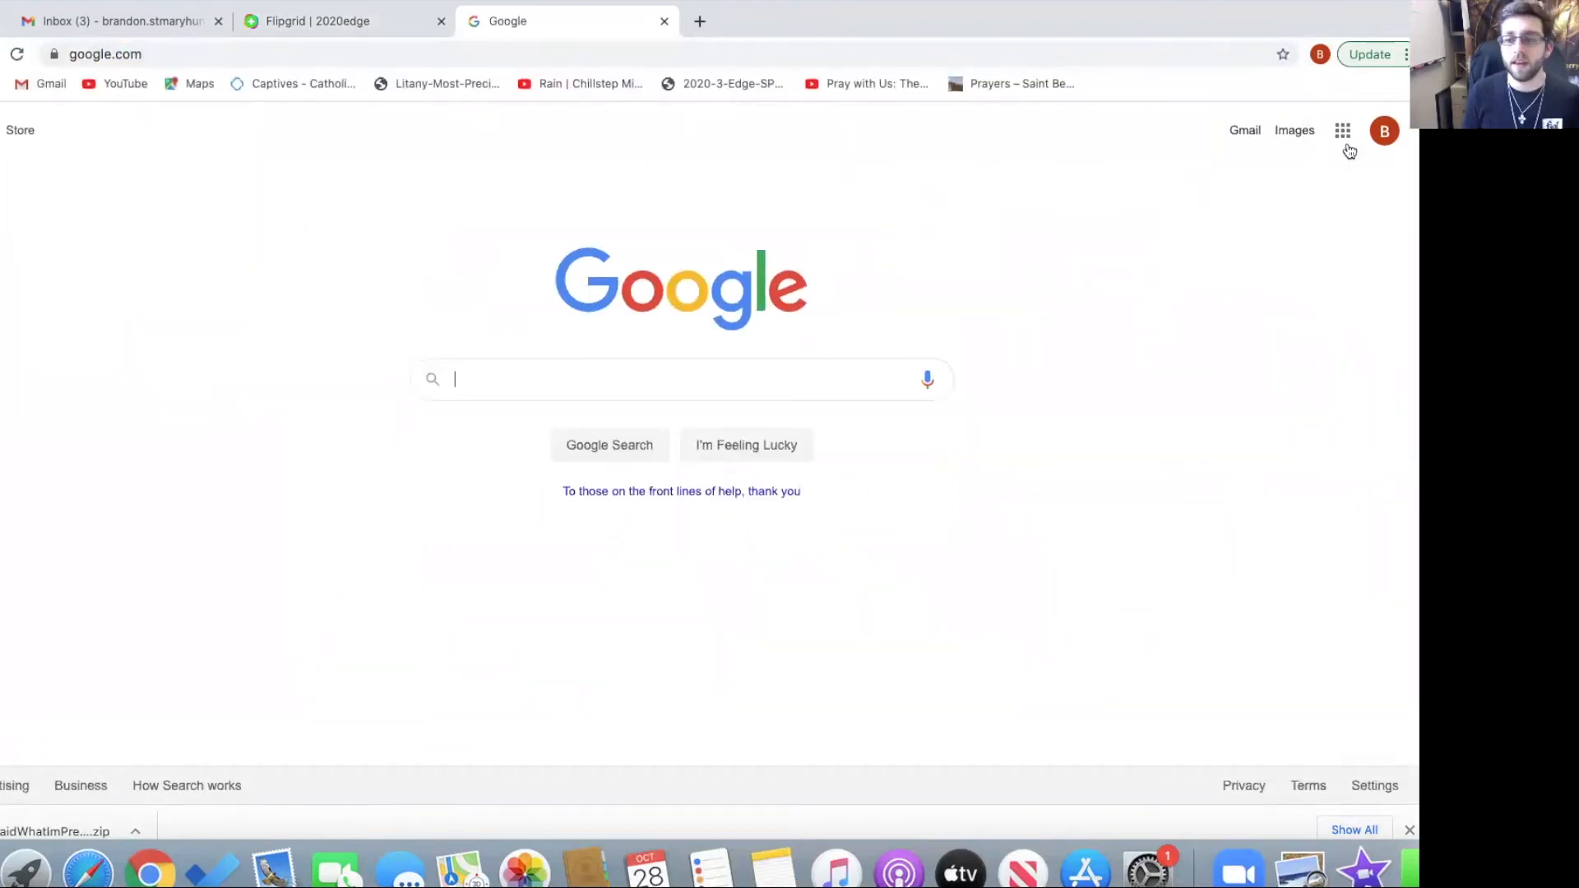
{"action": "left_click", "coordinate": [1385, 130]}
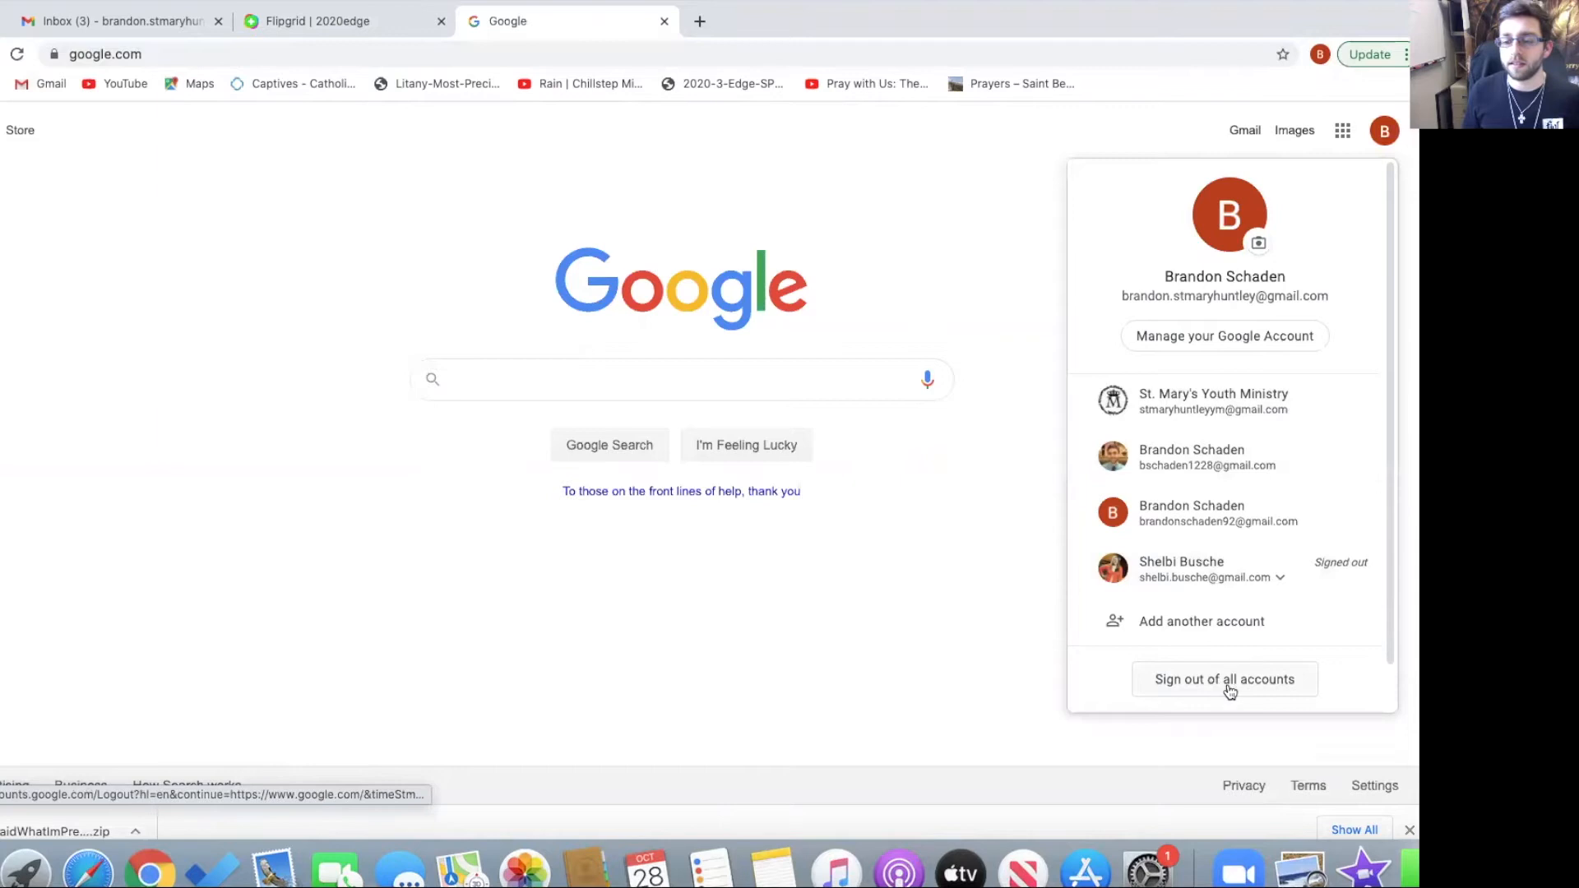
{"action": "left_click", "coordinate": [1224, 679]}
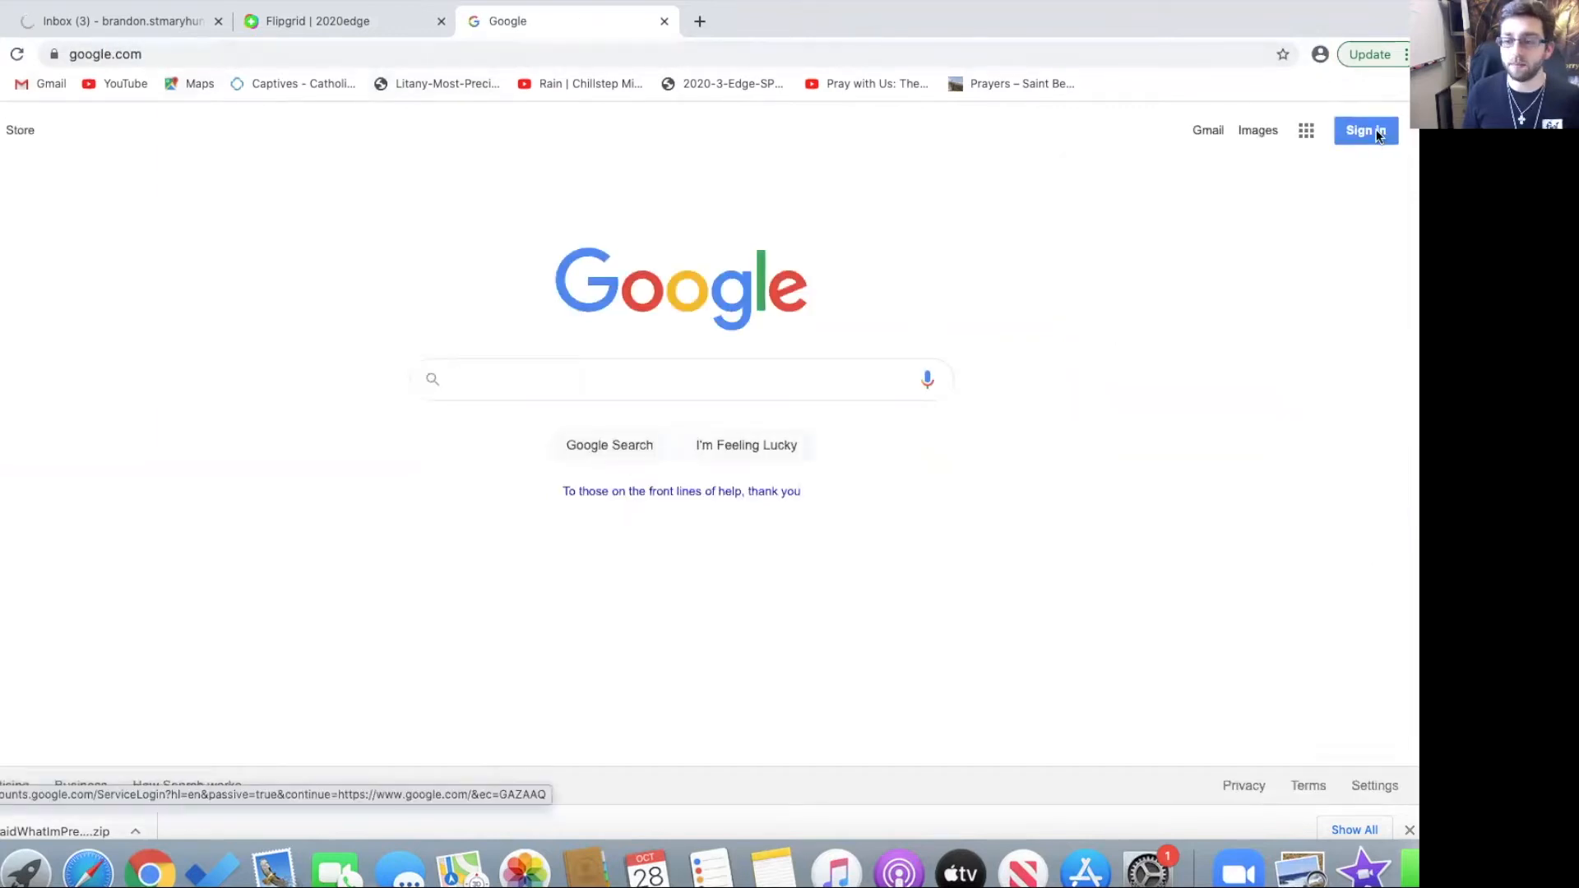
{"action": "left_click", "coordinate": [1366, 130]}
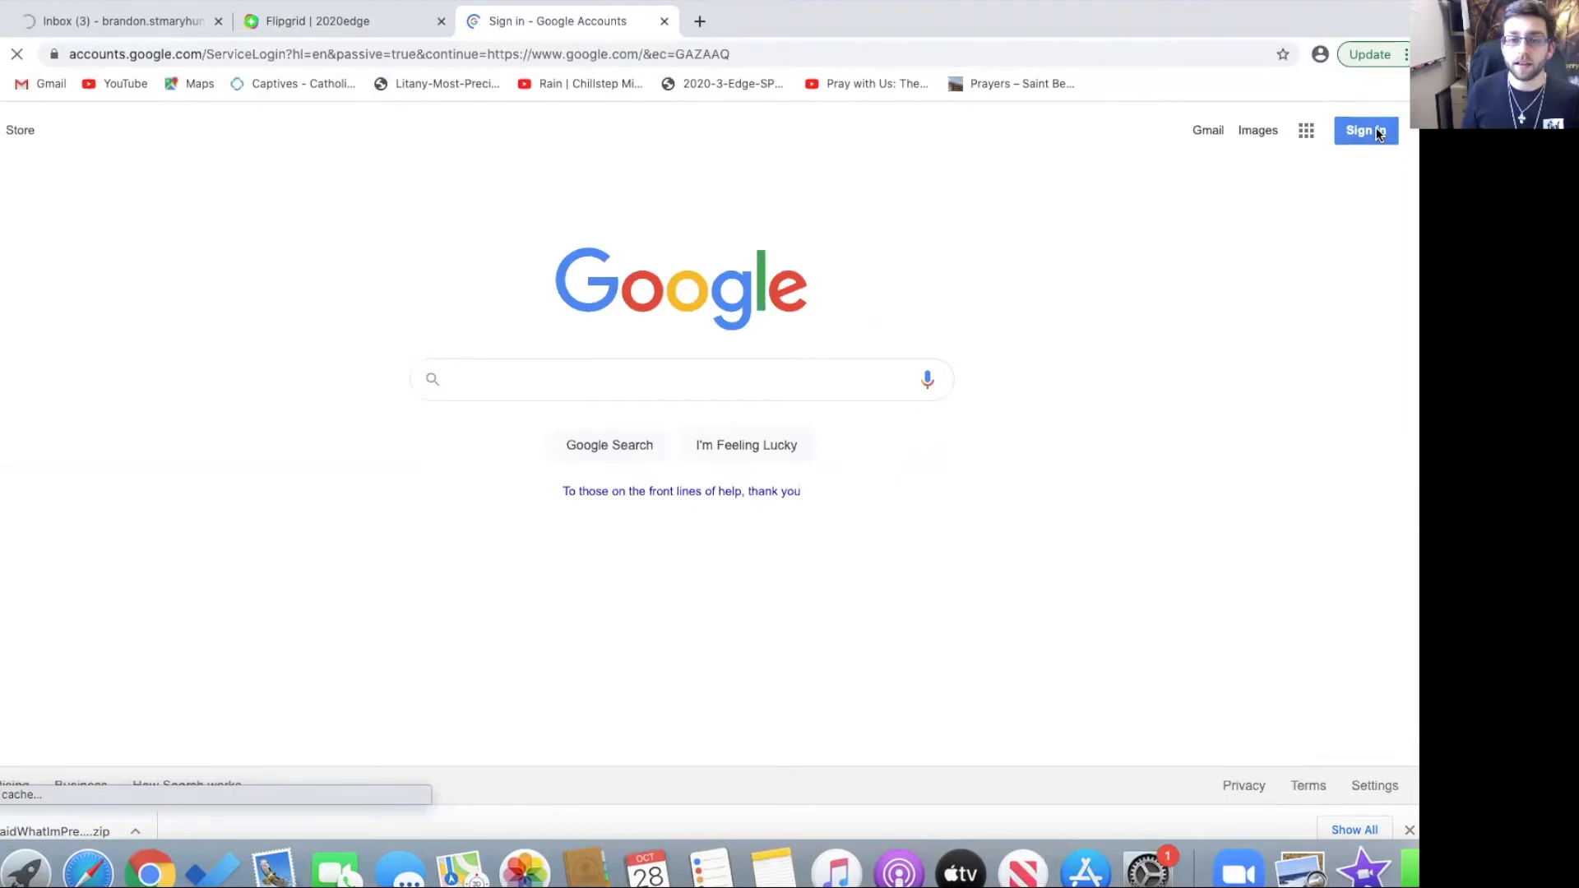
Step: Start a Google sign-in with a different account than the ones listed
{"action": "left_click", "coordinate": [1366, 130]}
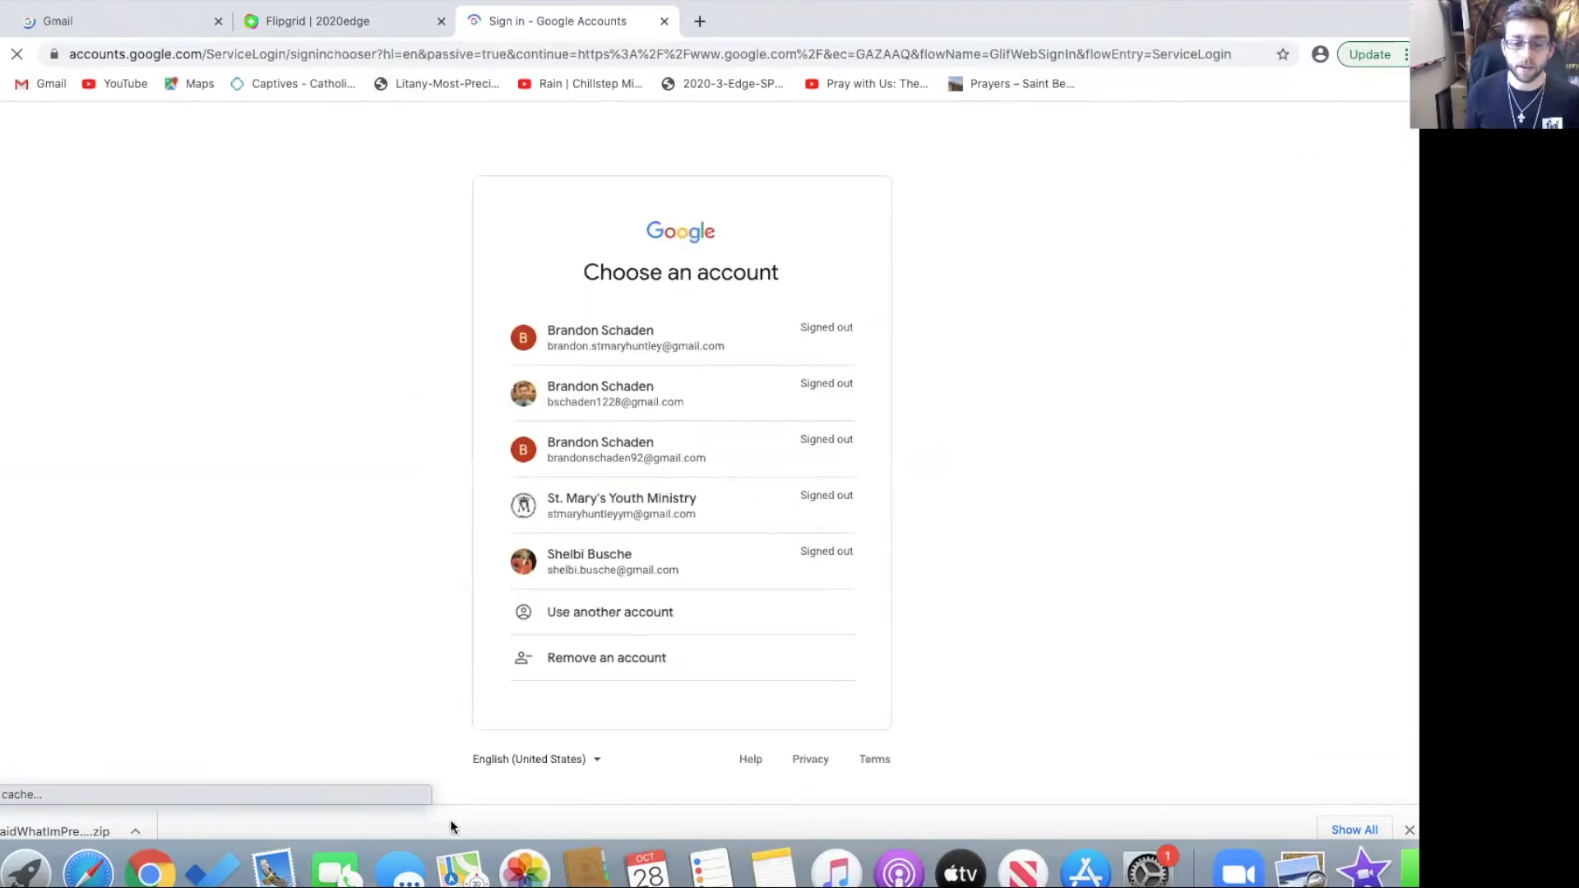
{"action": "left_click", "coordinate": [608, 611]}
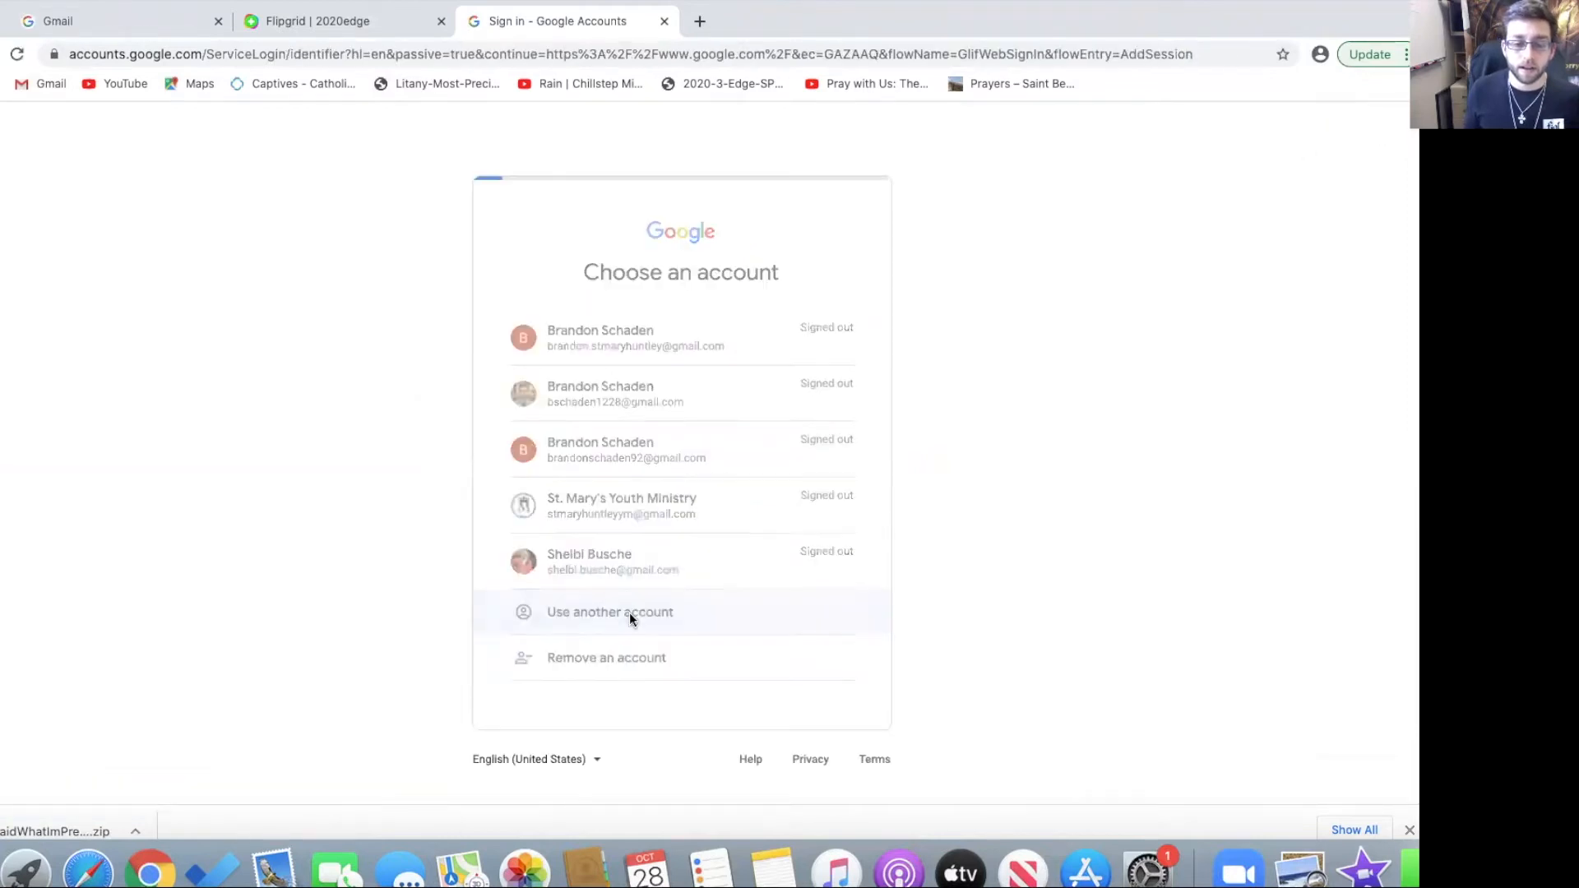
{"action": "left_click", "coordinate": [609, 612]}
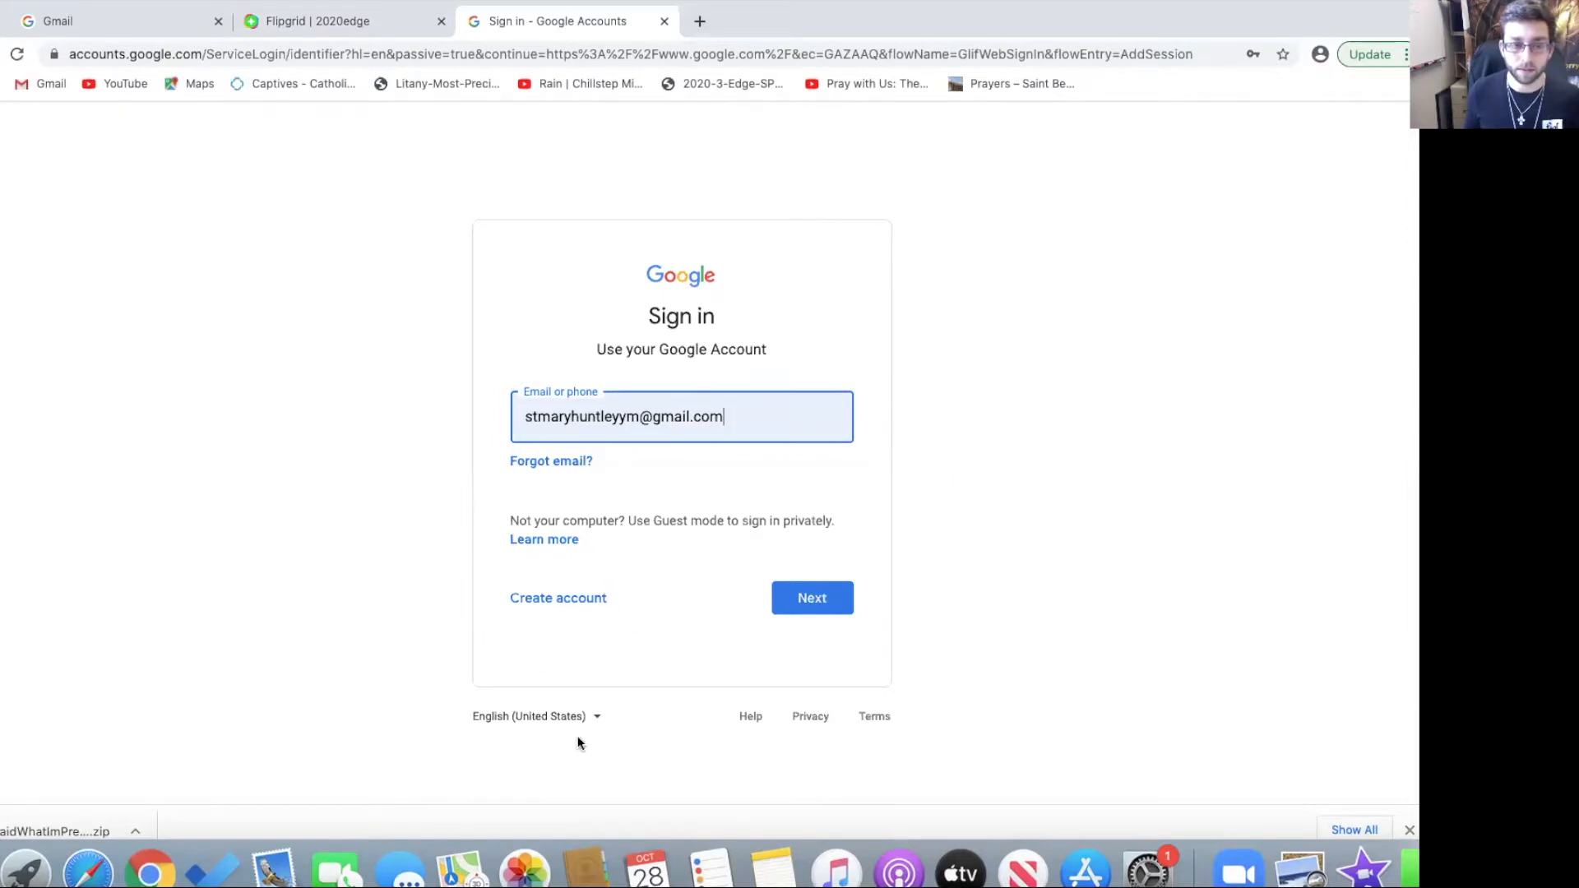
{"action": "left_click", "coordinate": [811, 597]}
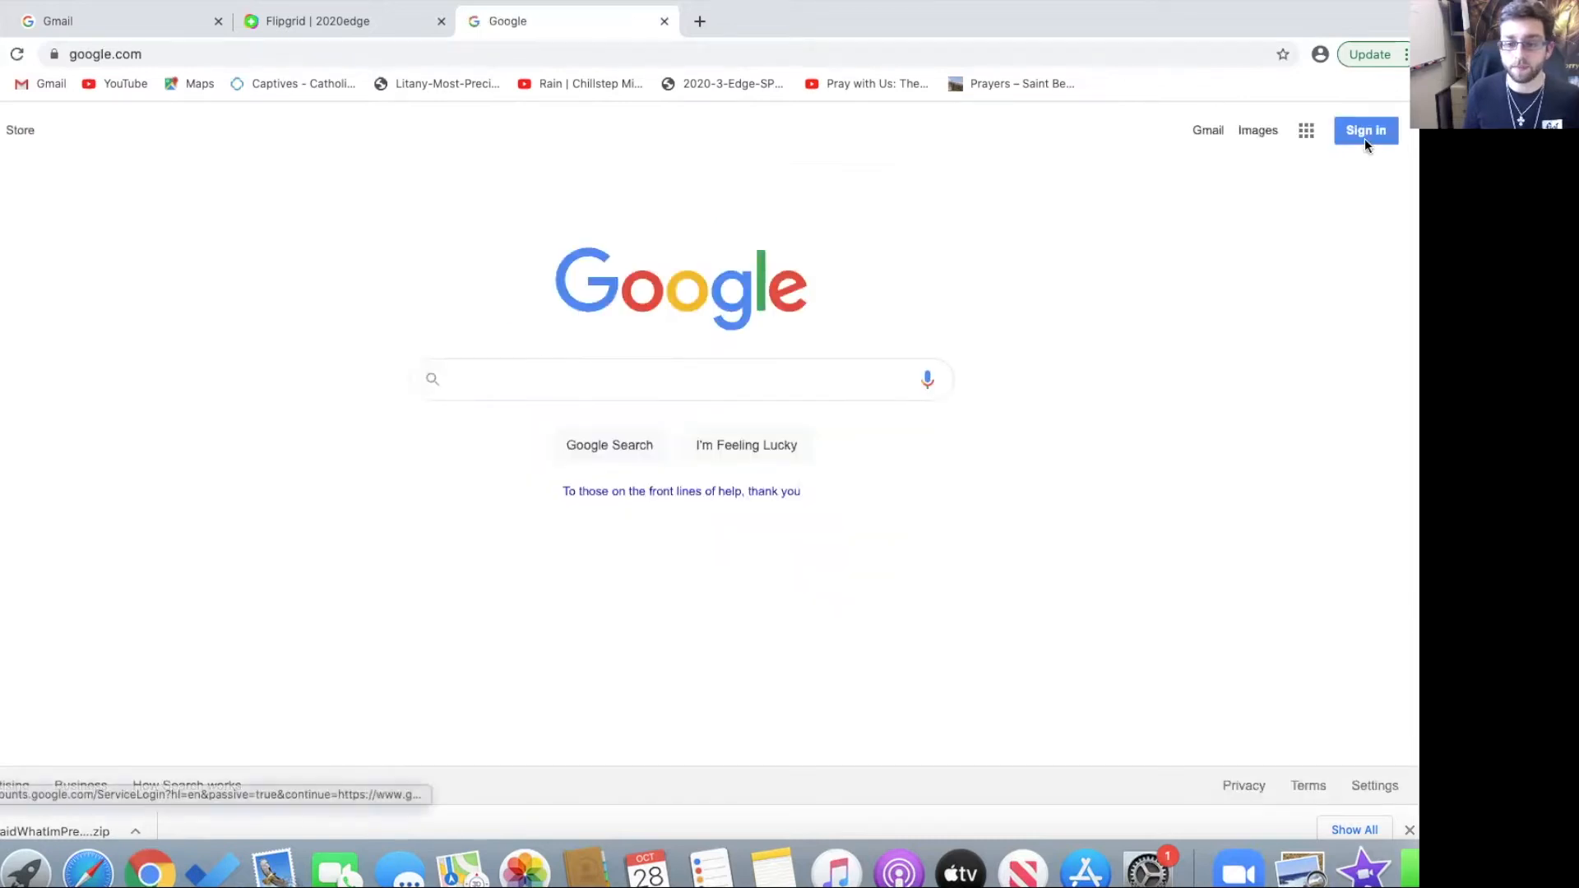
{"action": "left_click", "coordinate": [1366, 130]}
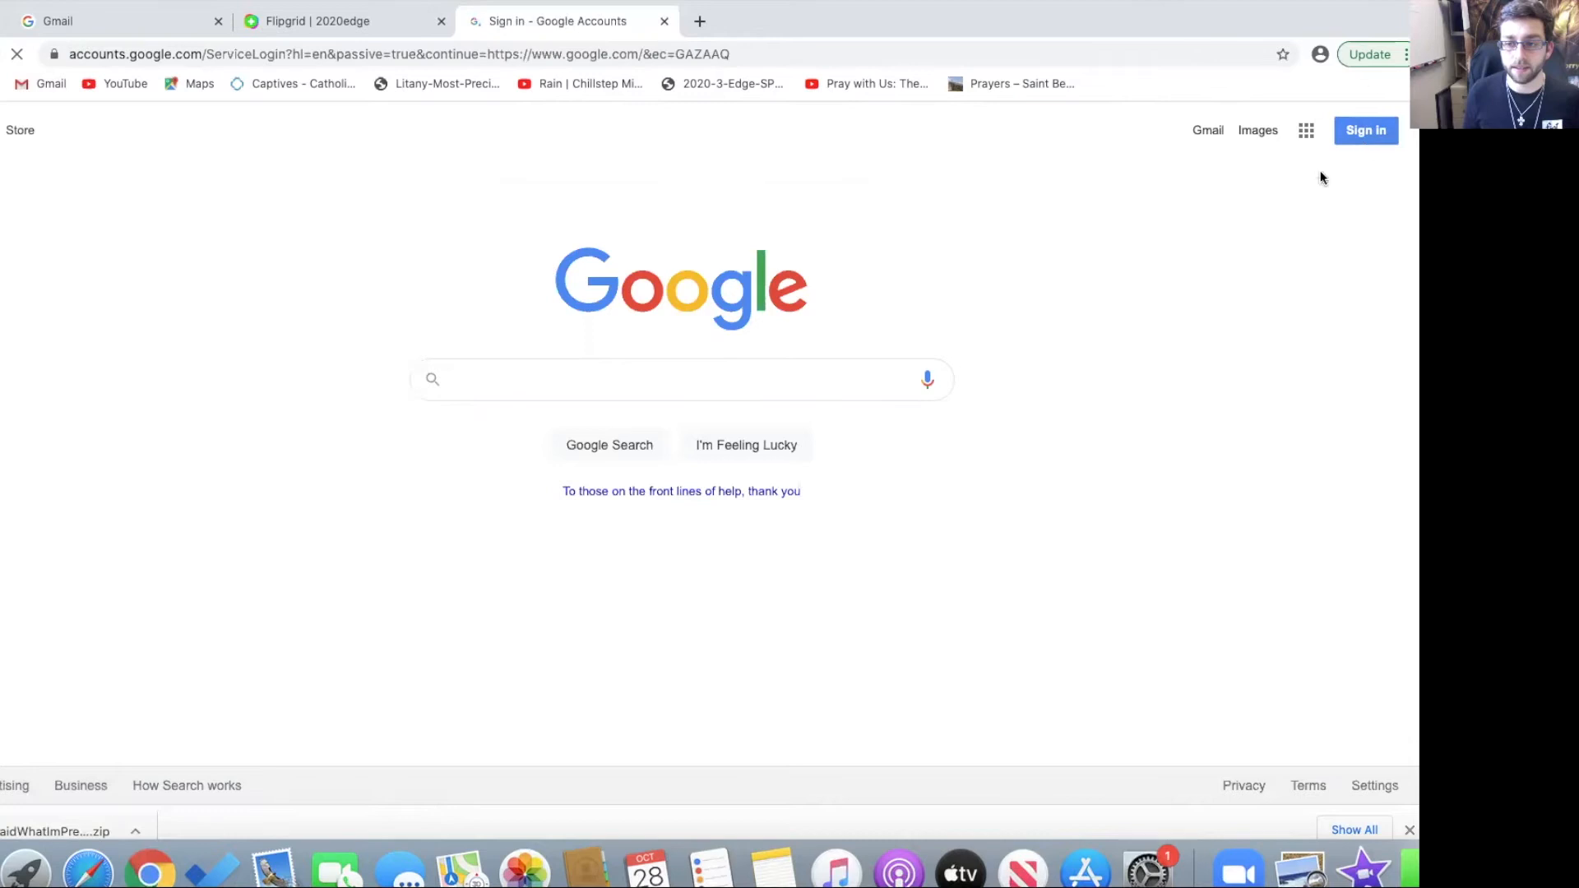
{"action": "left_click", "coordinate": [1366, 130]}
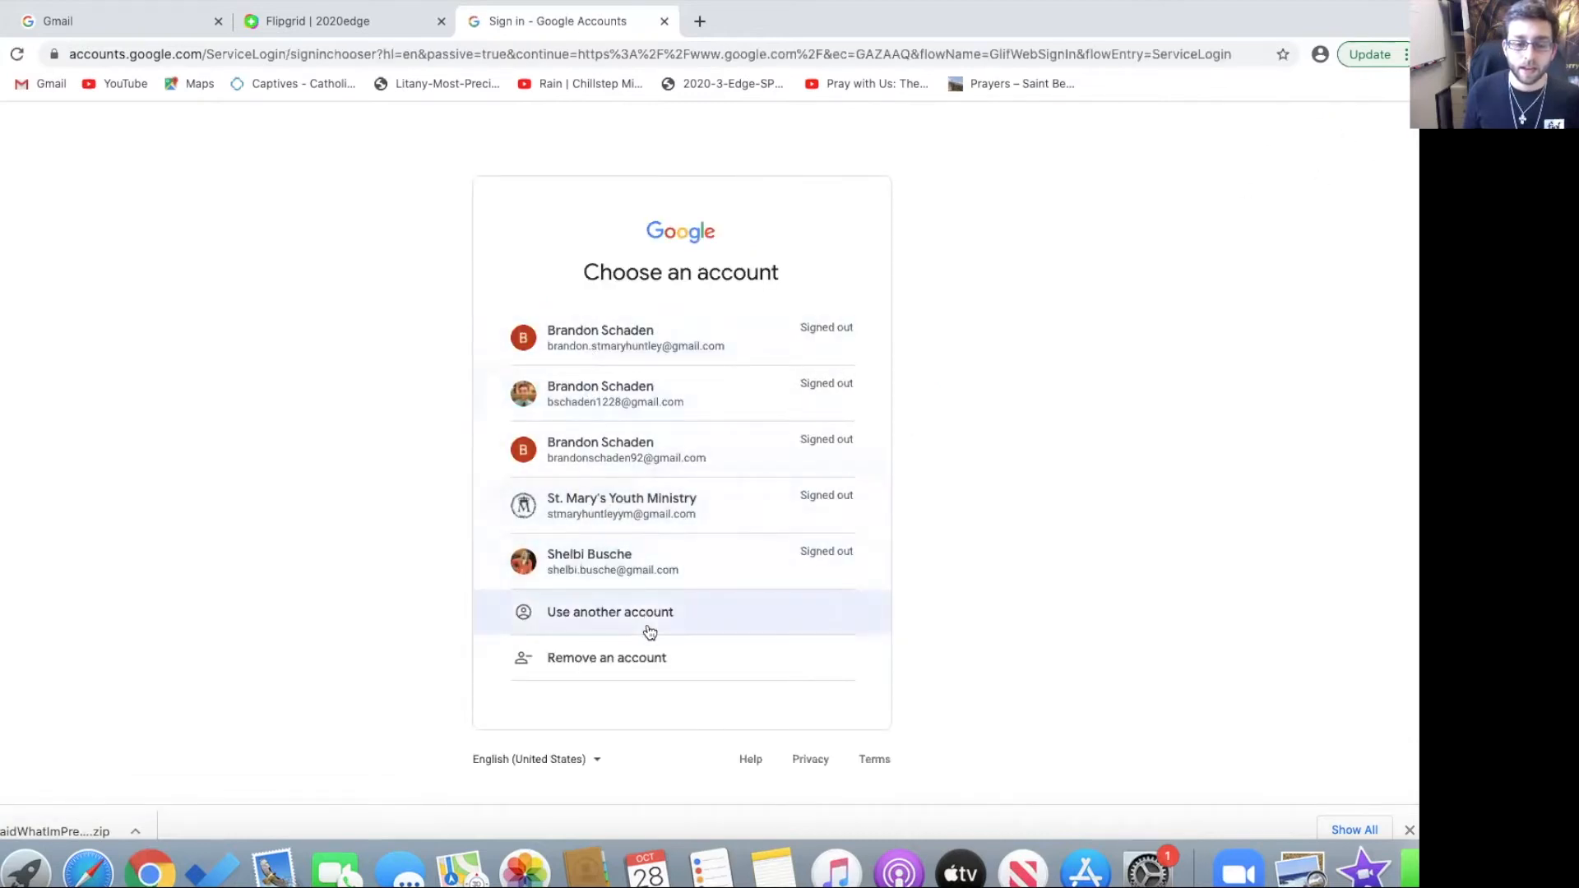
{"action": "left_click", "coordinate": [609, 612]}
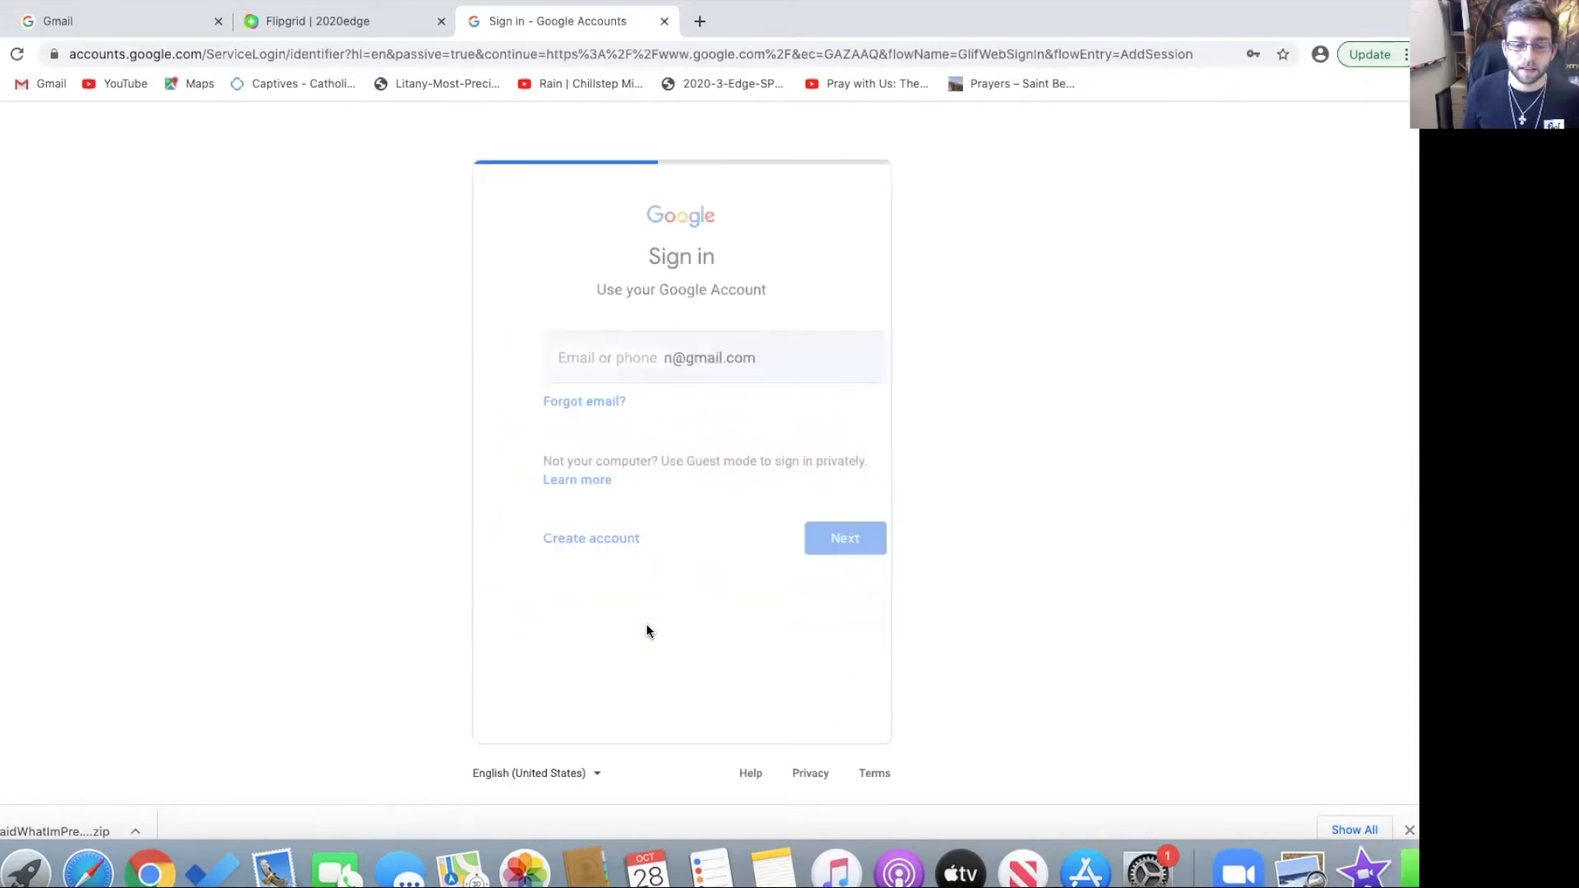
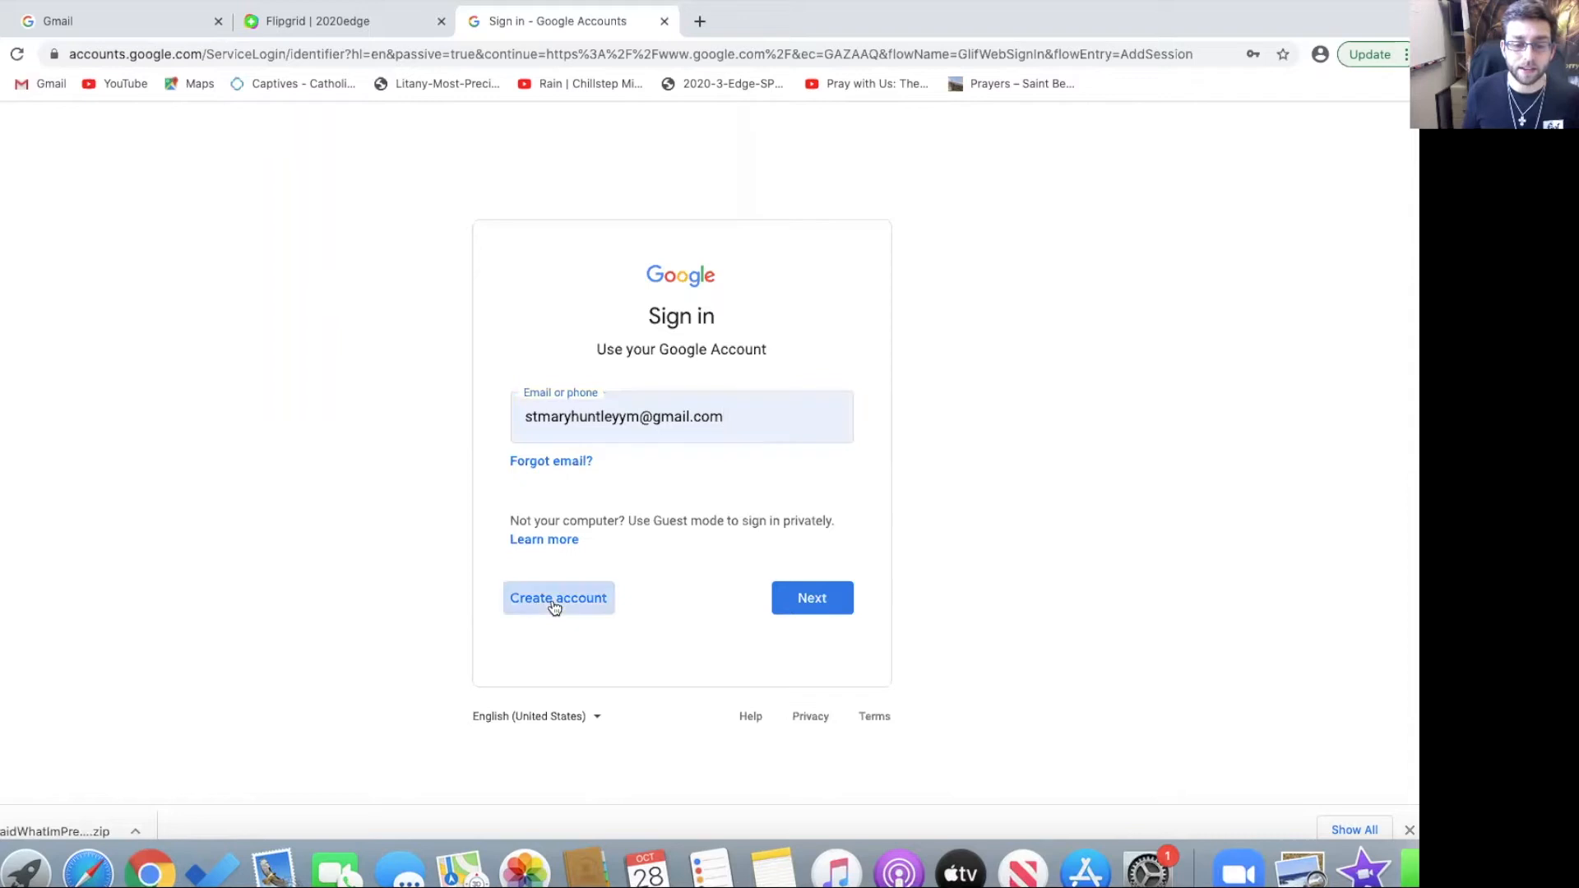
{"action": "left_click", "coordinate": [557, 597]}
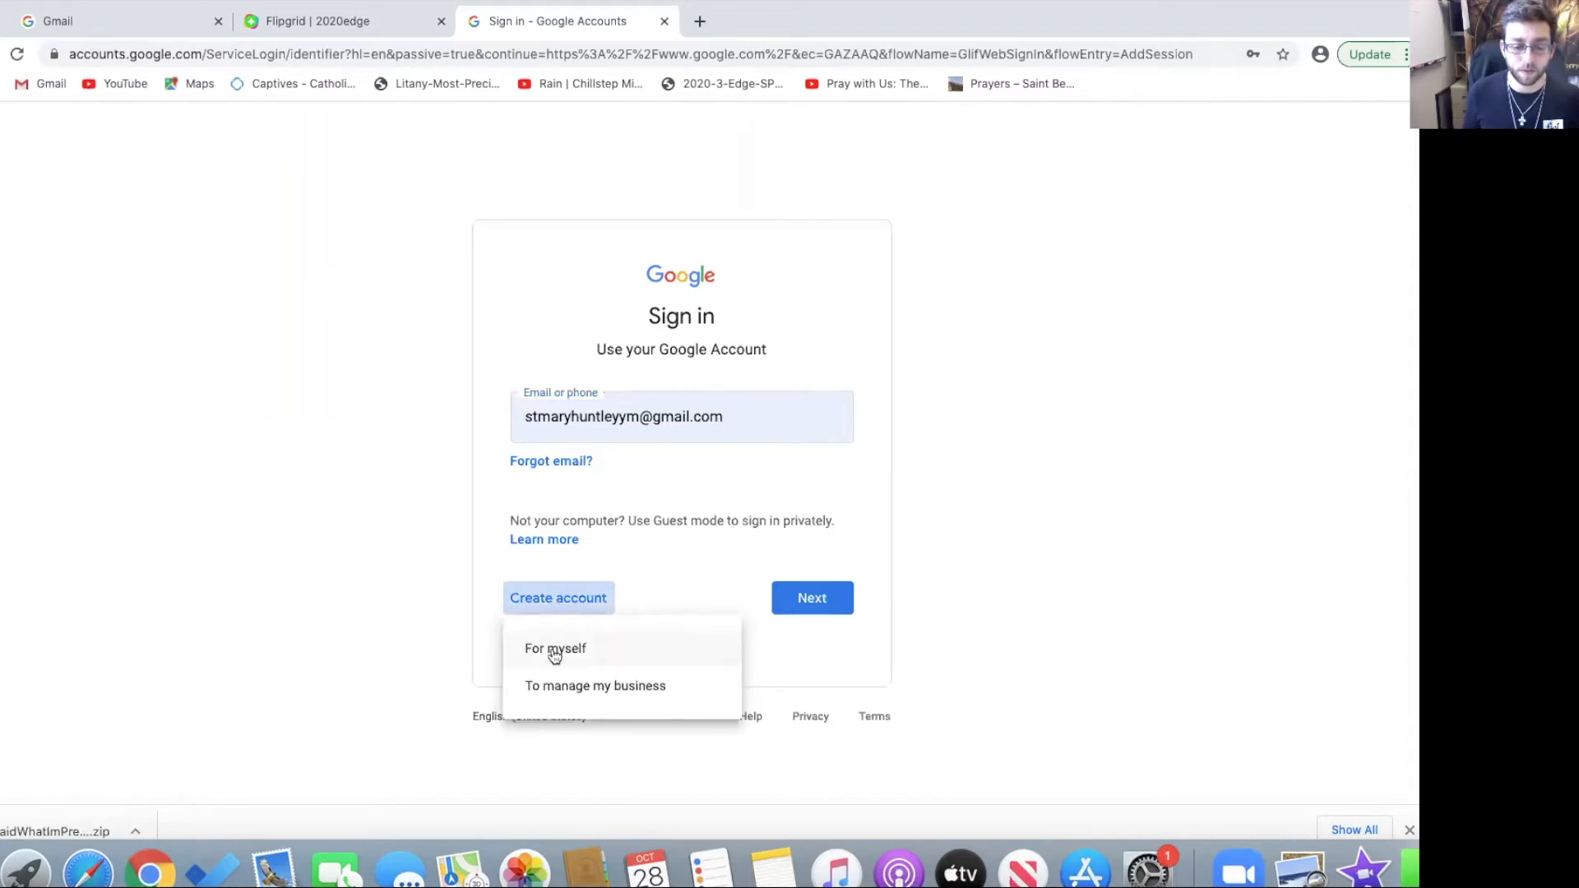
{"action": "left_click", "coordinate": [554, 648]}
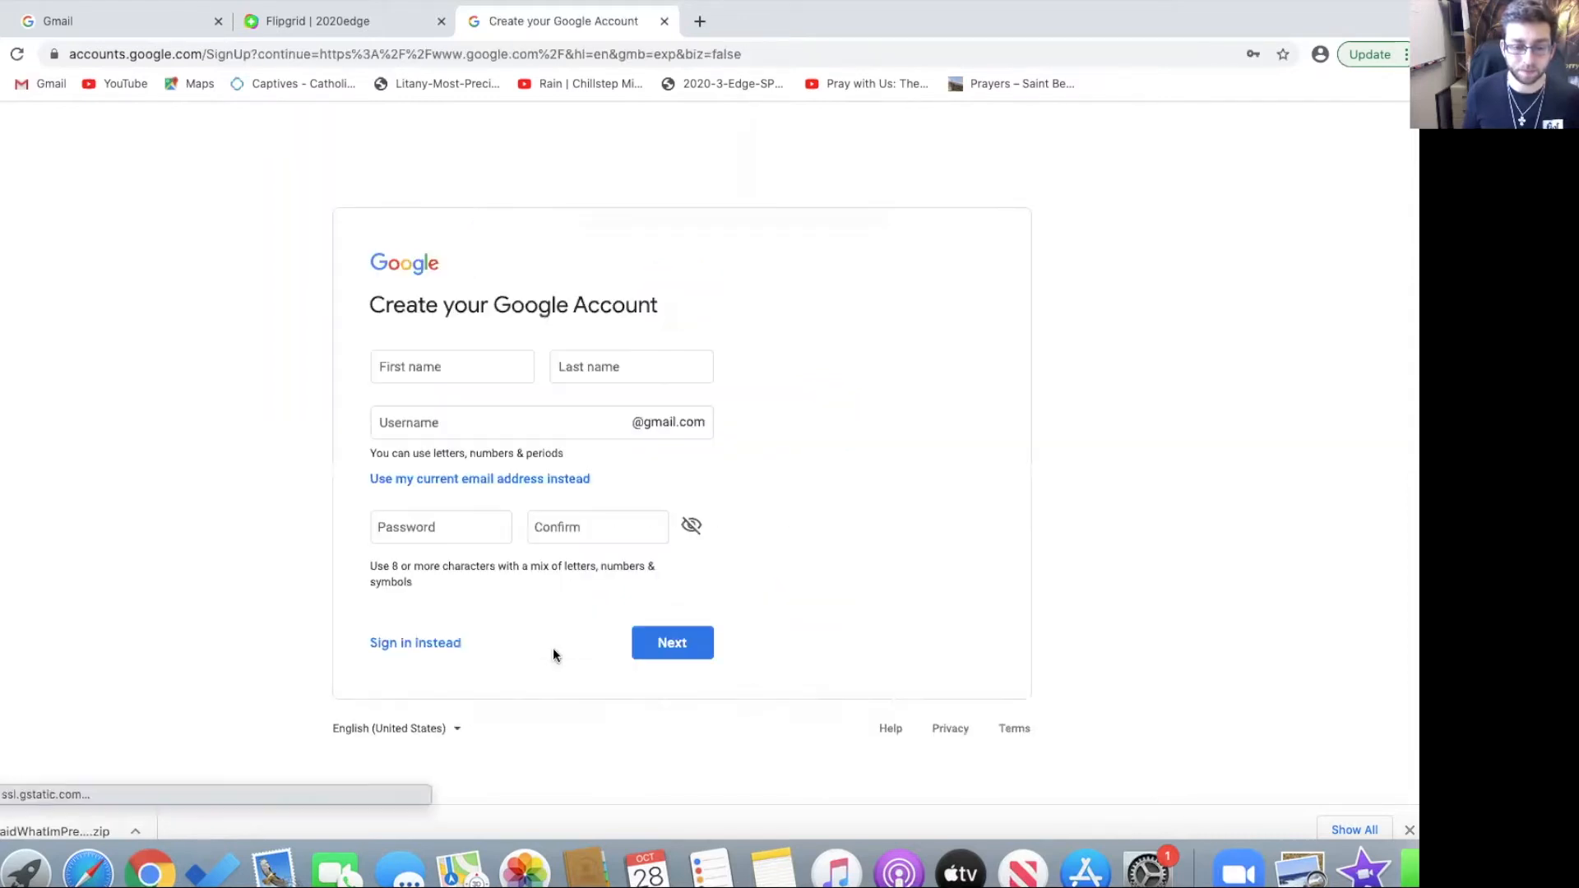
{"action": "left_click", "coordinate": [451, 365]}
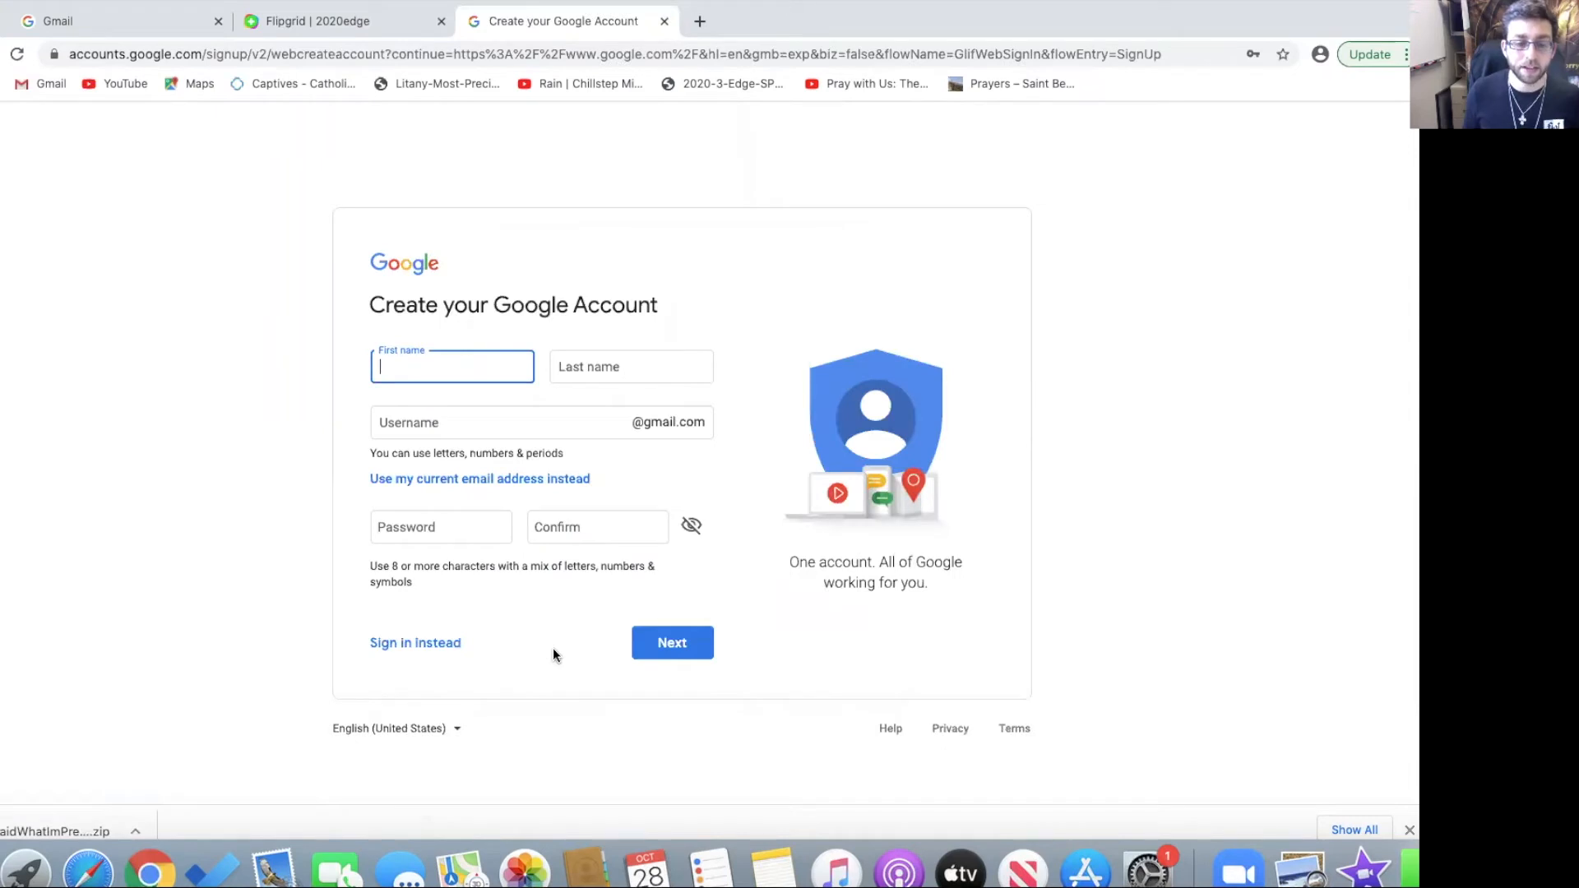
{"action": "mouse_move", "coordinate": [640, 607]}
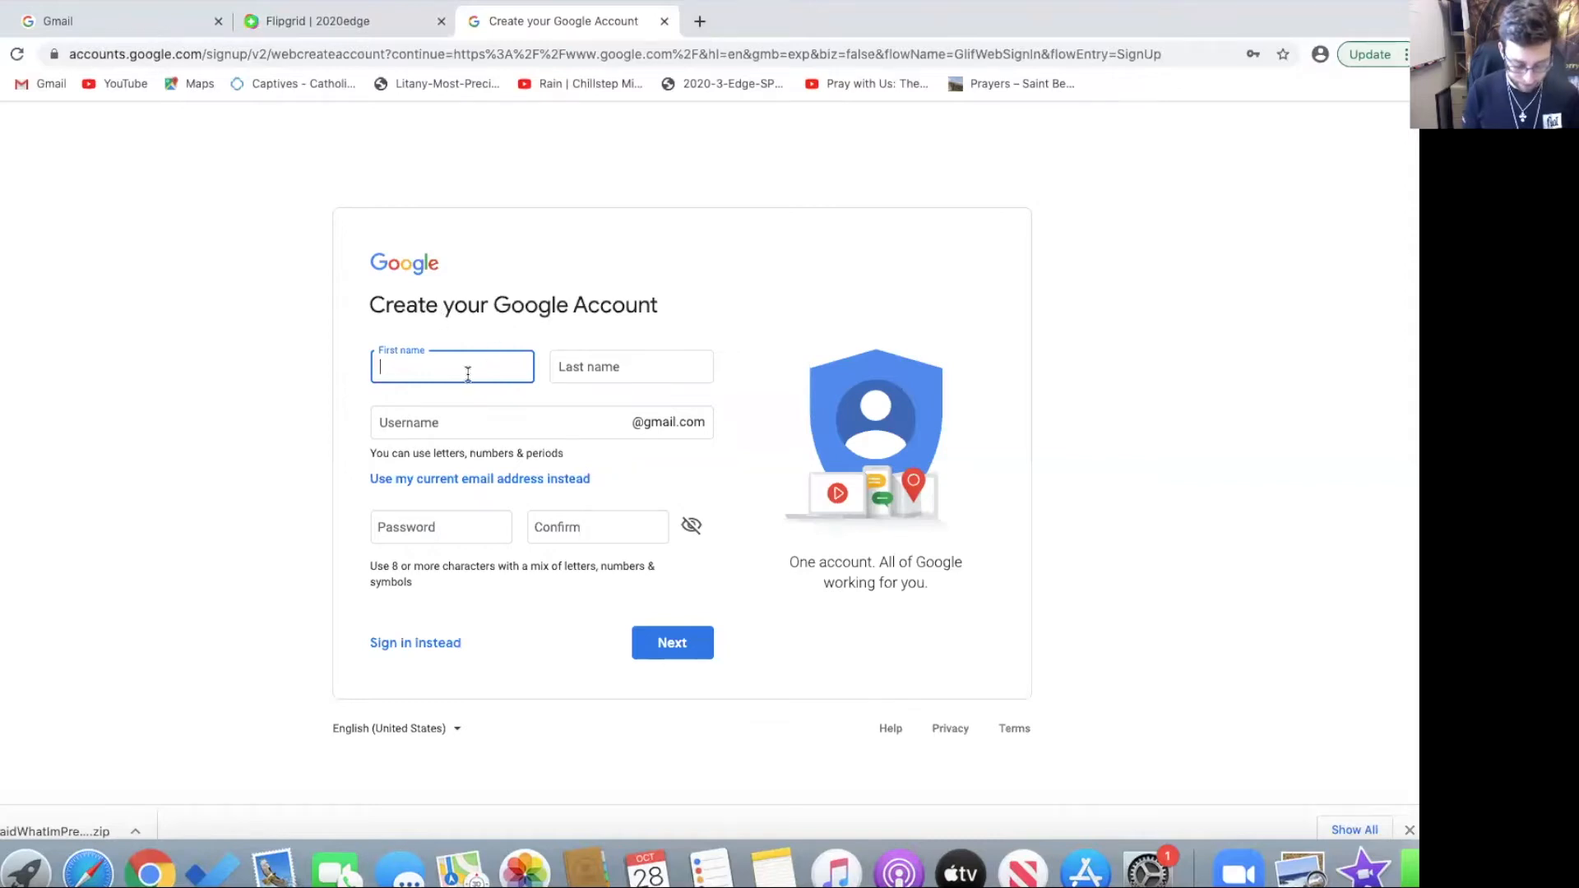
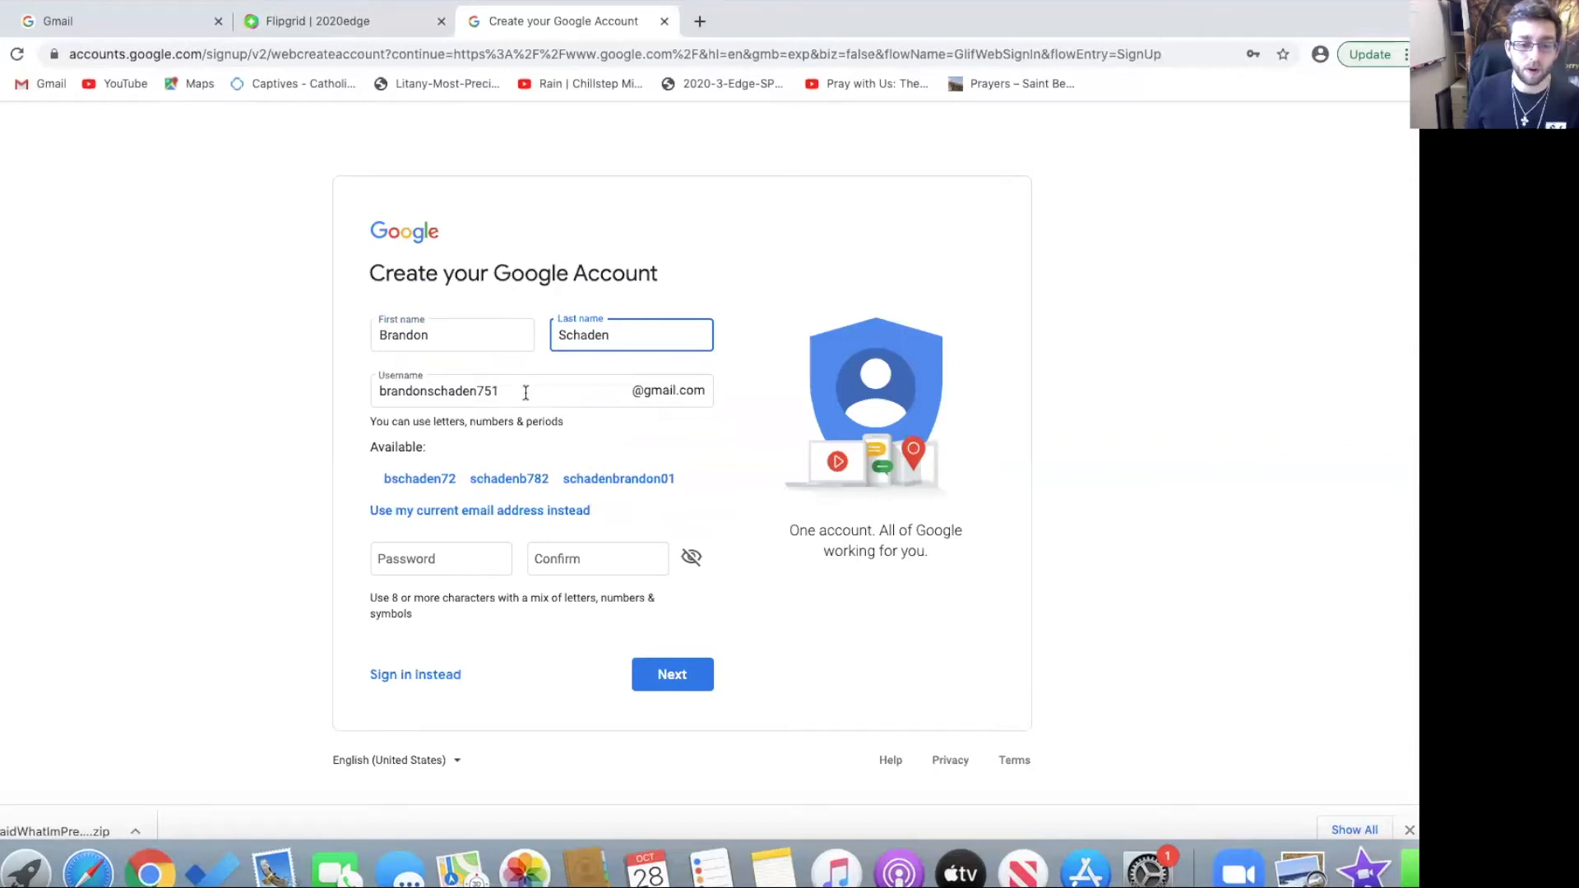
{"action": "left_click", "coordinate": [544, 392]}
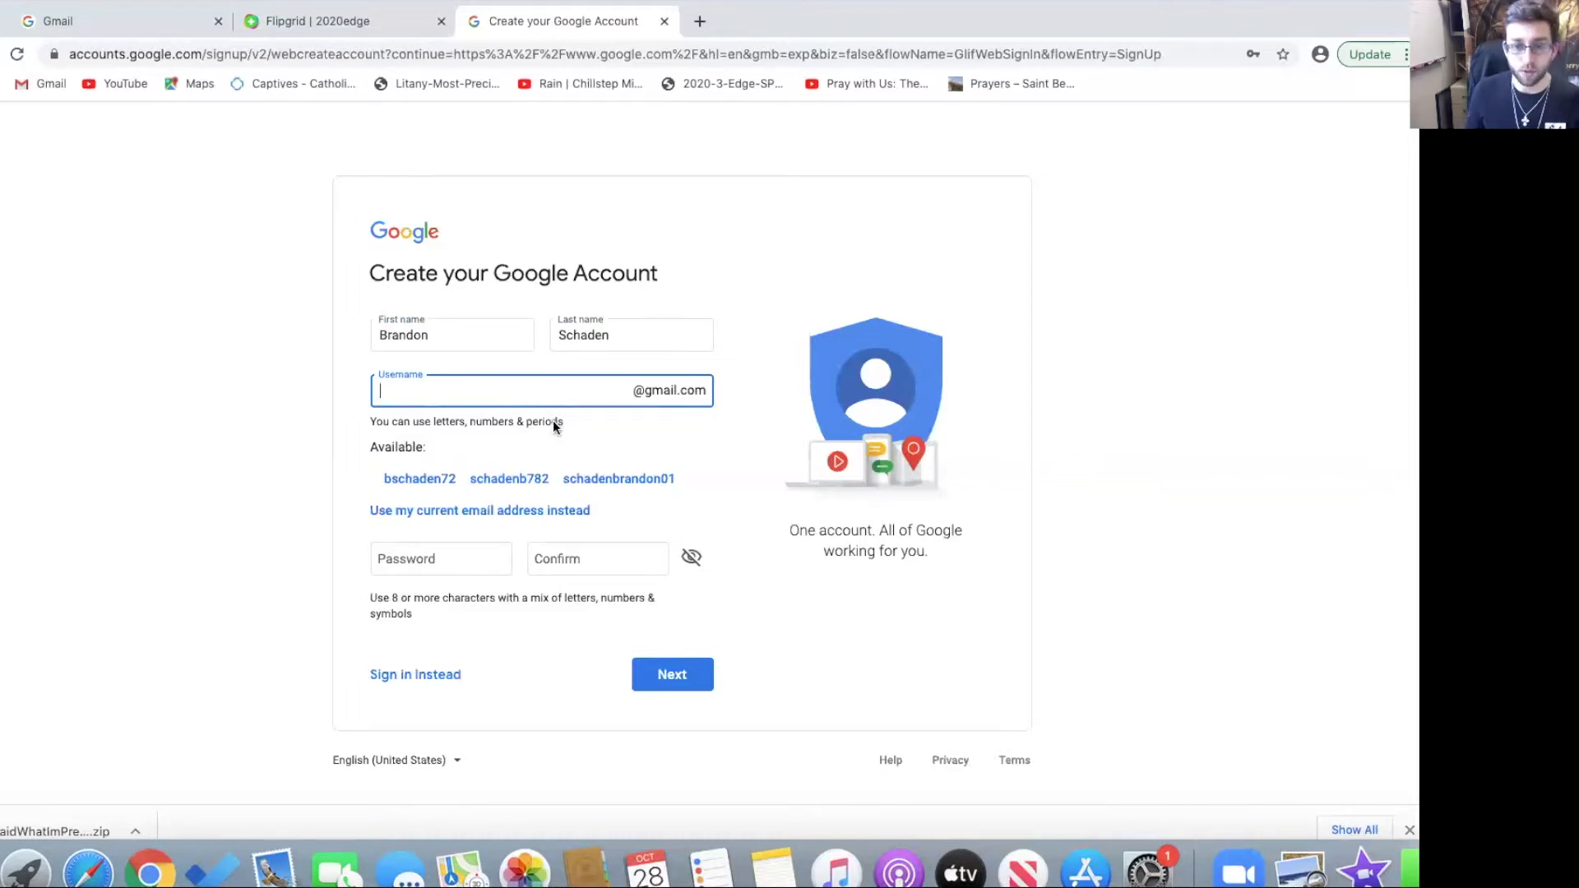
{"action": "mouse_move", "coordinate": [537, 438]}
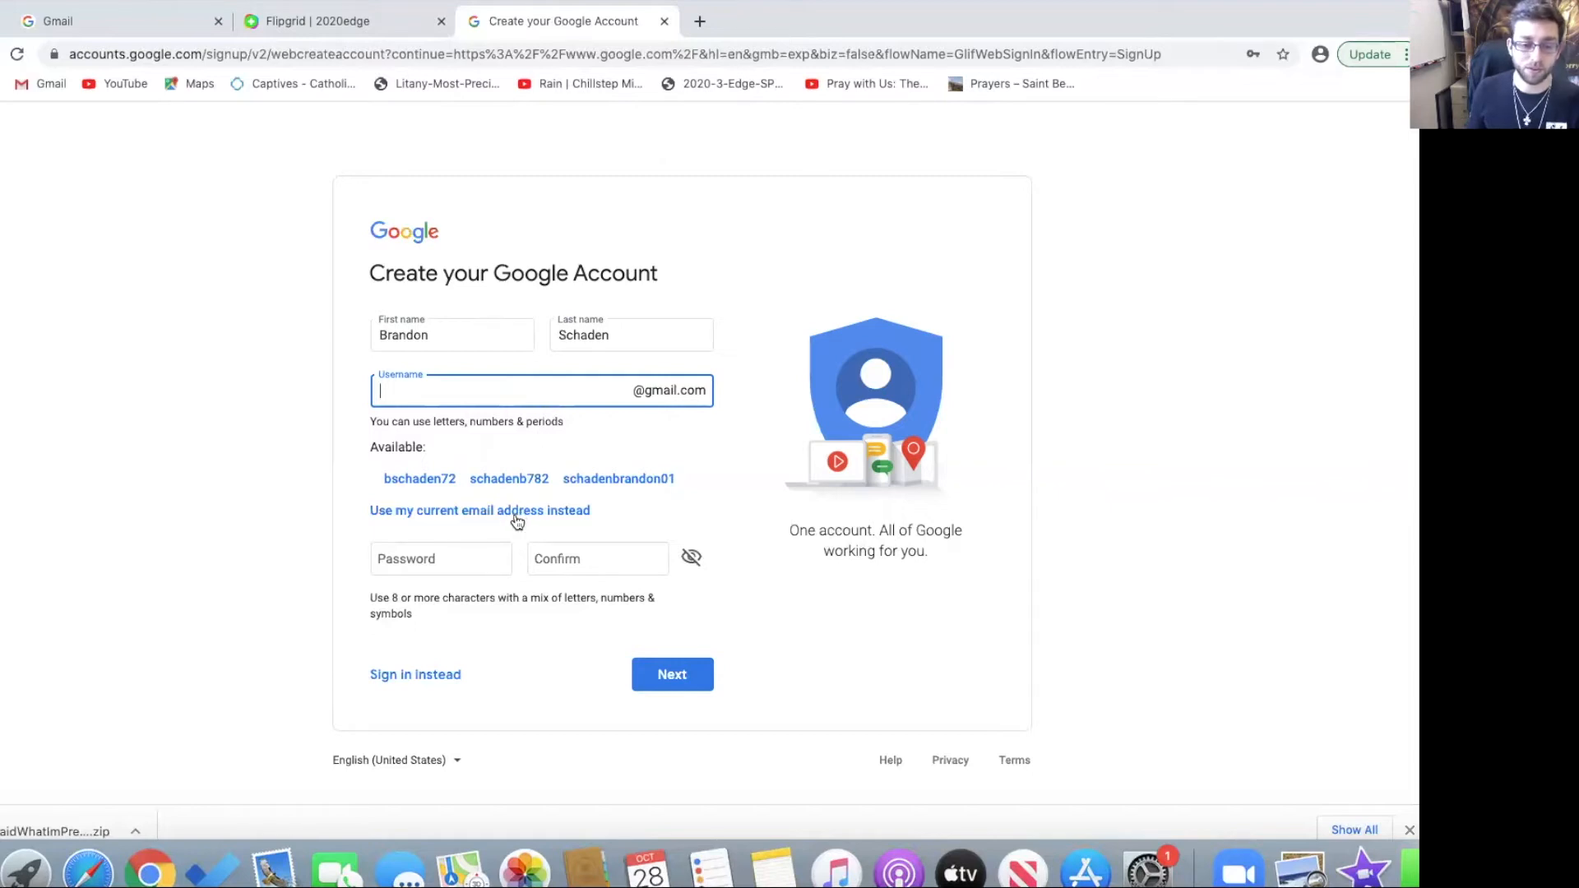
Step: Switch to registering with an existing email address and begin entering it
{"action": "left_click", "coordinate": [479, 510]}
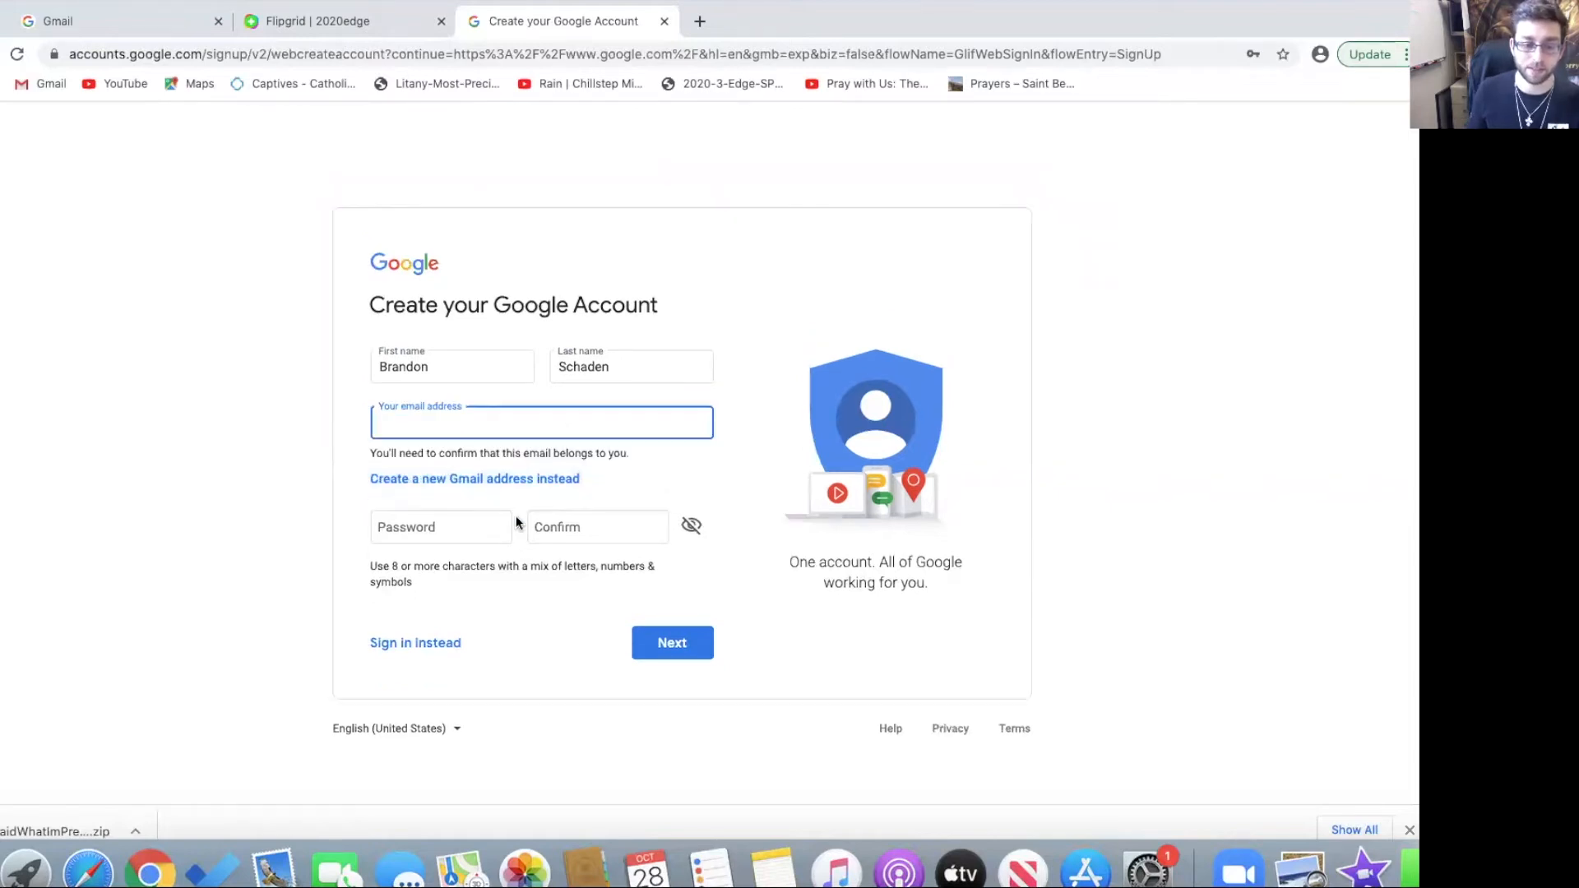
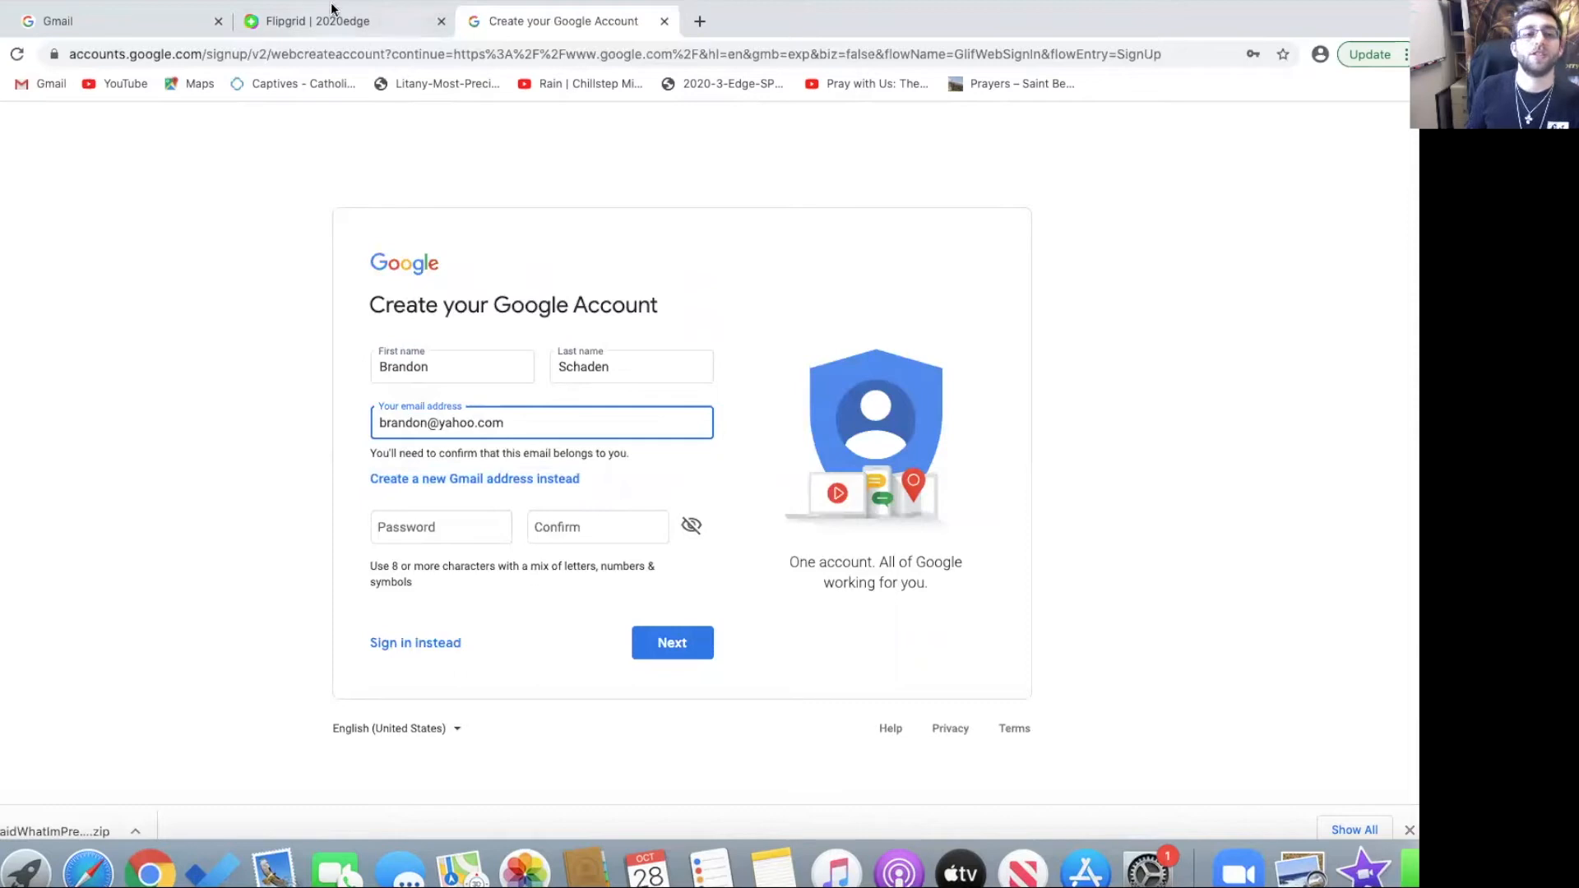
Step: Check the Flipgrid join page, then load microsoft.com in the Google sign-up tab
{"action": "left_click", "coordinate": [342, 21]}
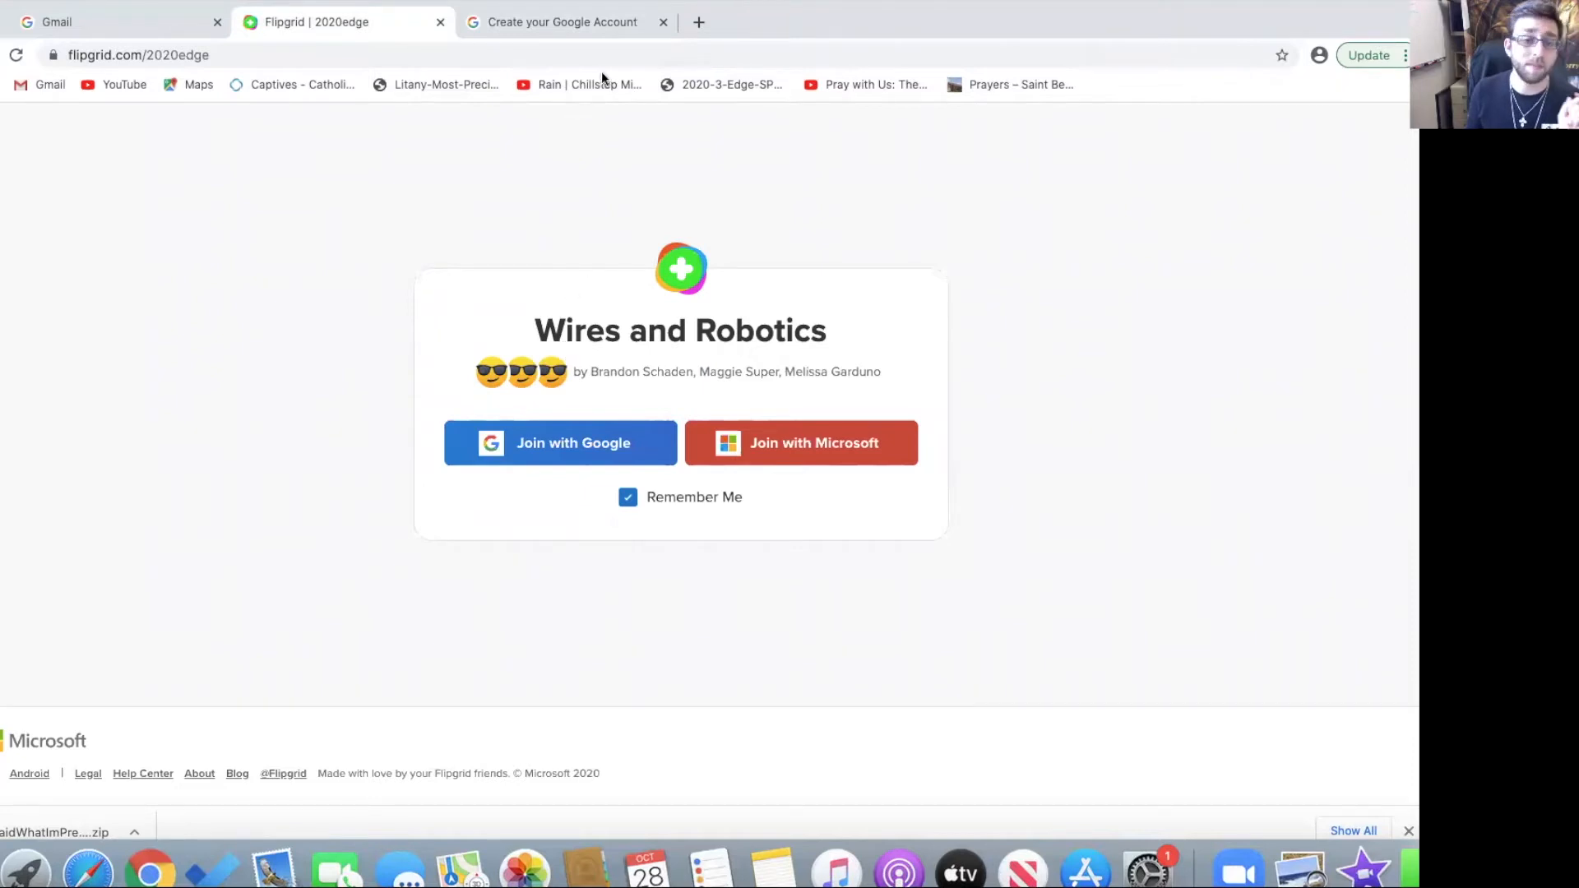
{"action": "left_click", "coordinate": [563, 21]}
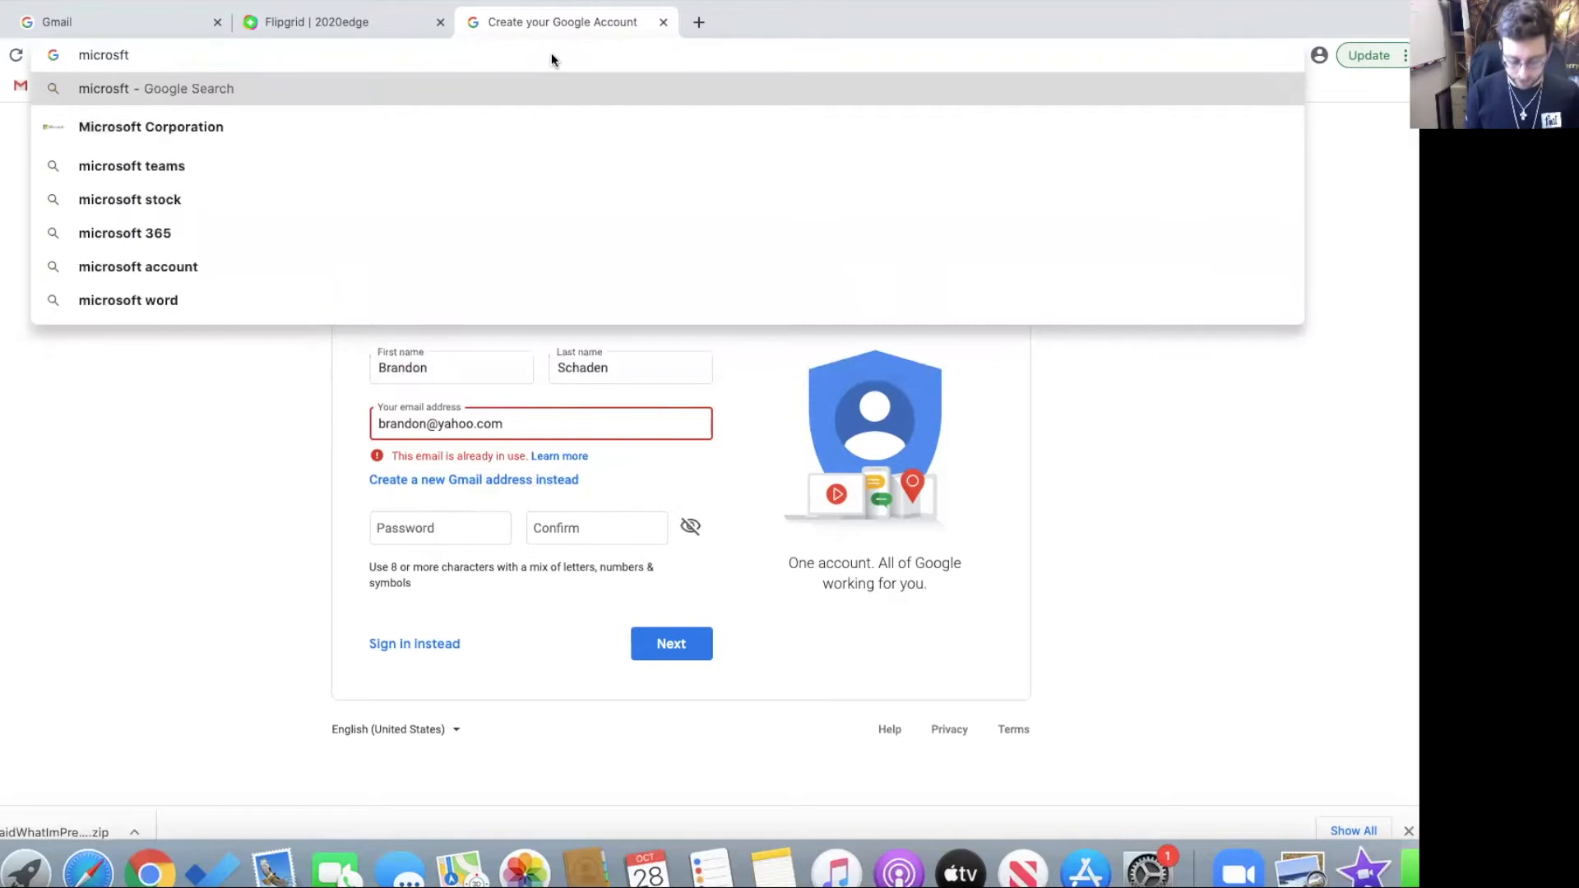
{"action": "type", "text": "microsoft.com%2fen-us%2f&lc=1033&id=74335&aadredir=1"}
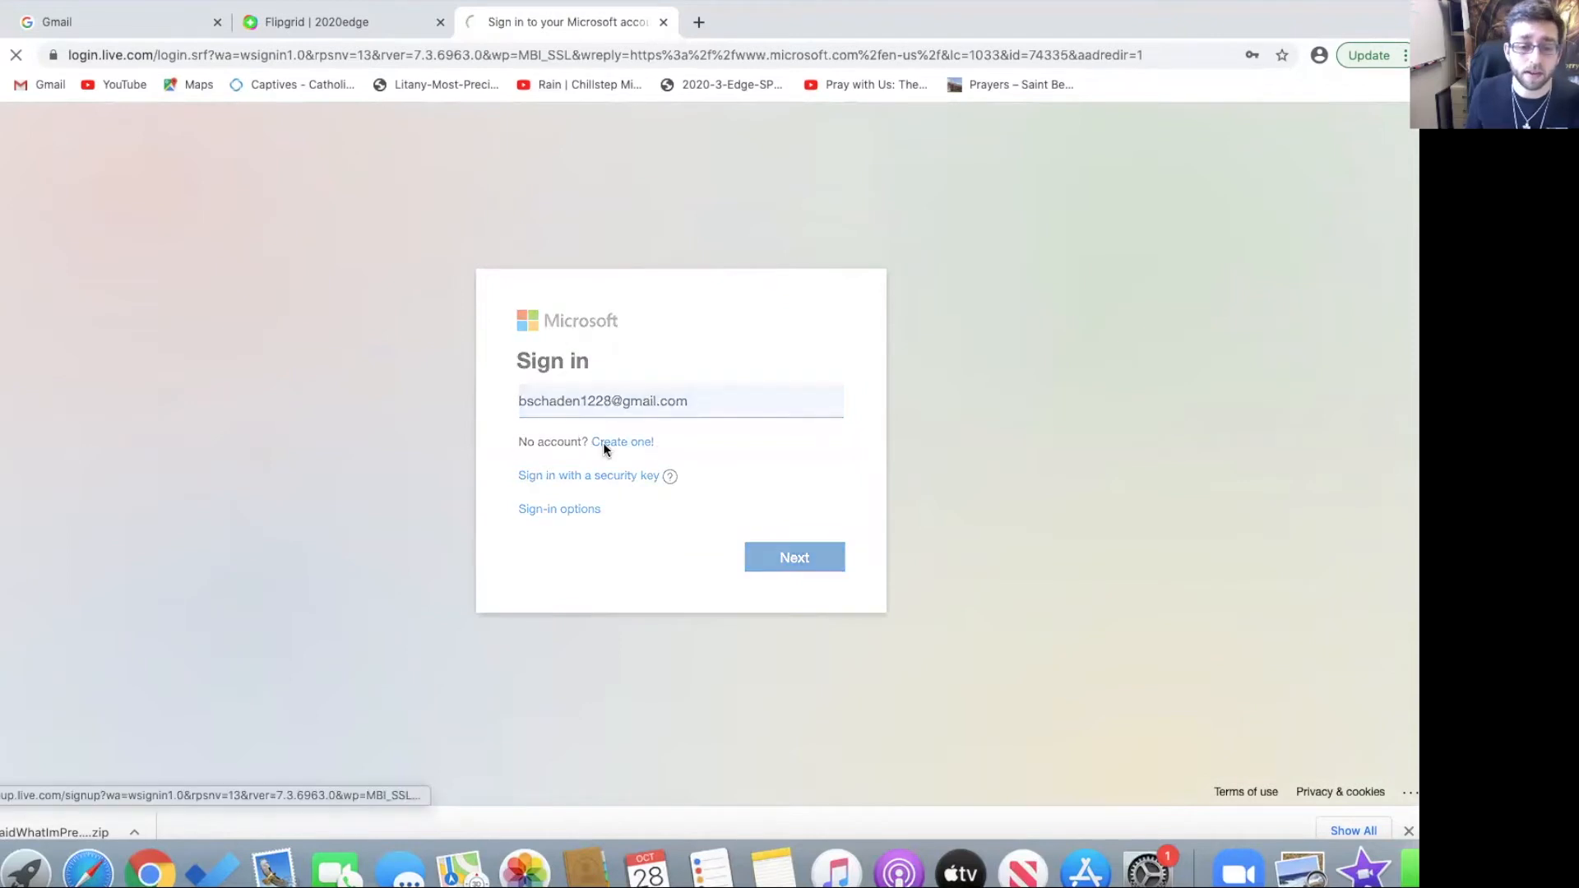
Step: Start a Microsoft account, view the new Outlook address option, then use an existing email instead
{"action": "left_click", "coordinate": [621, 440]}
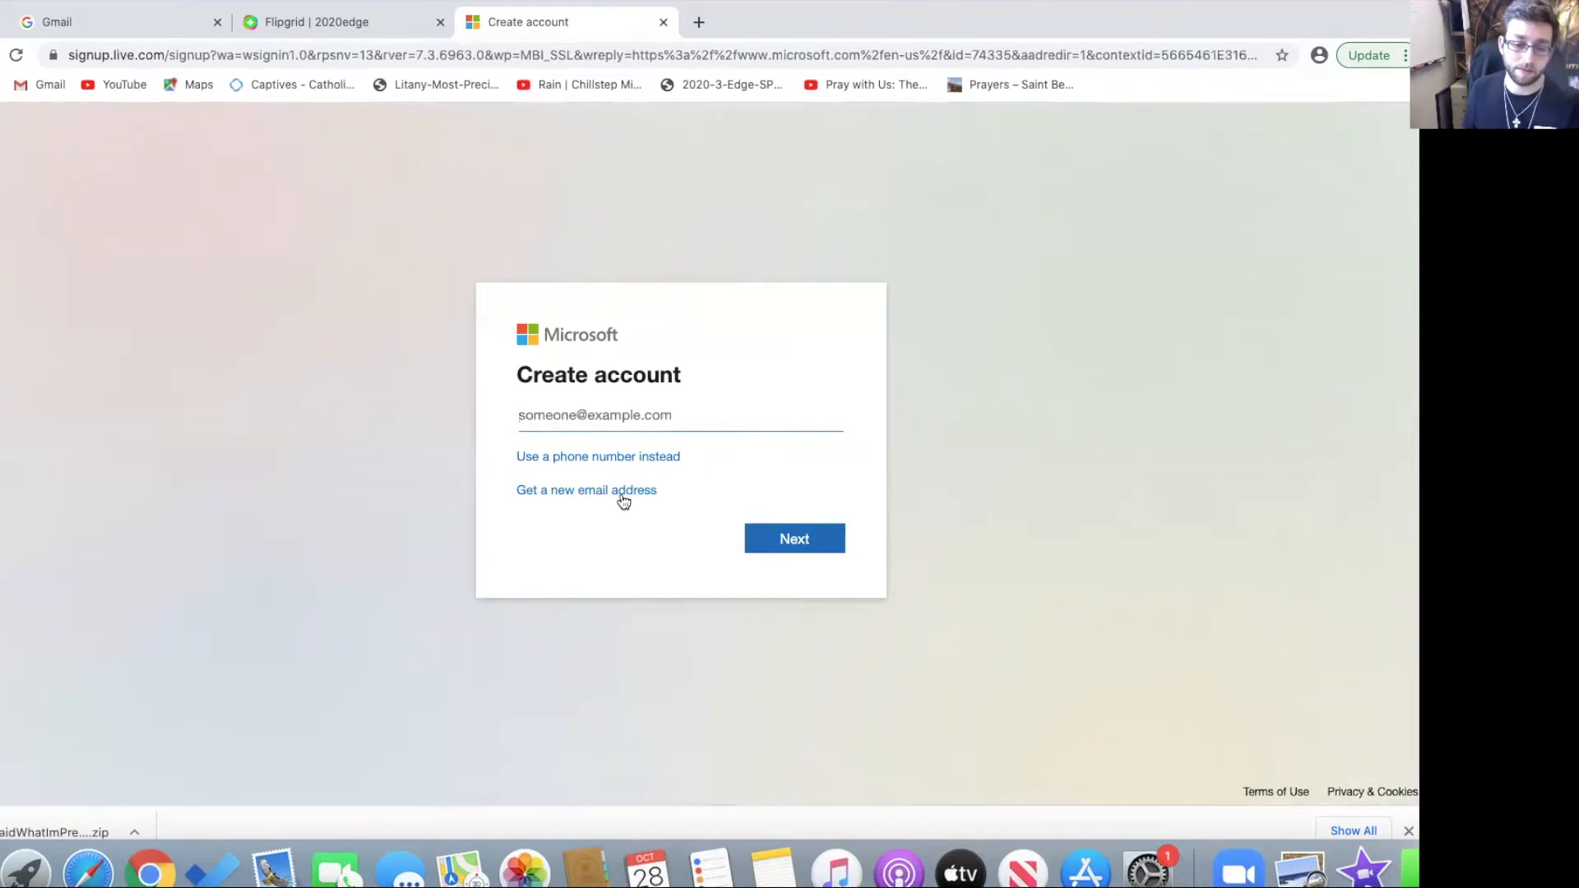
{"action": "left_click", "coordinate": [586, 490]}
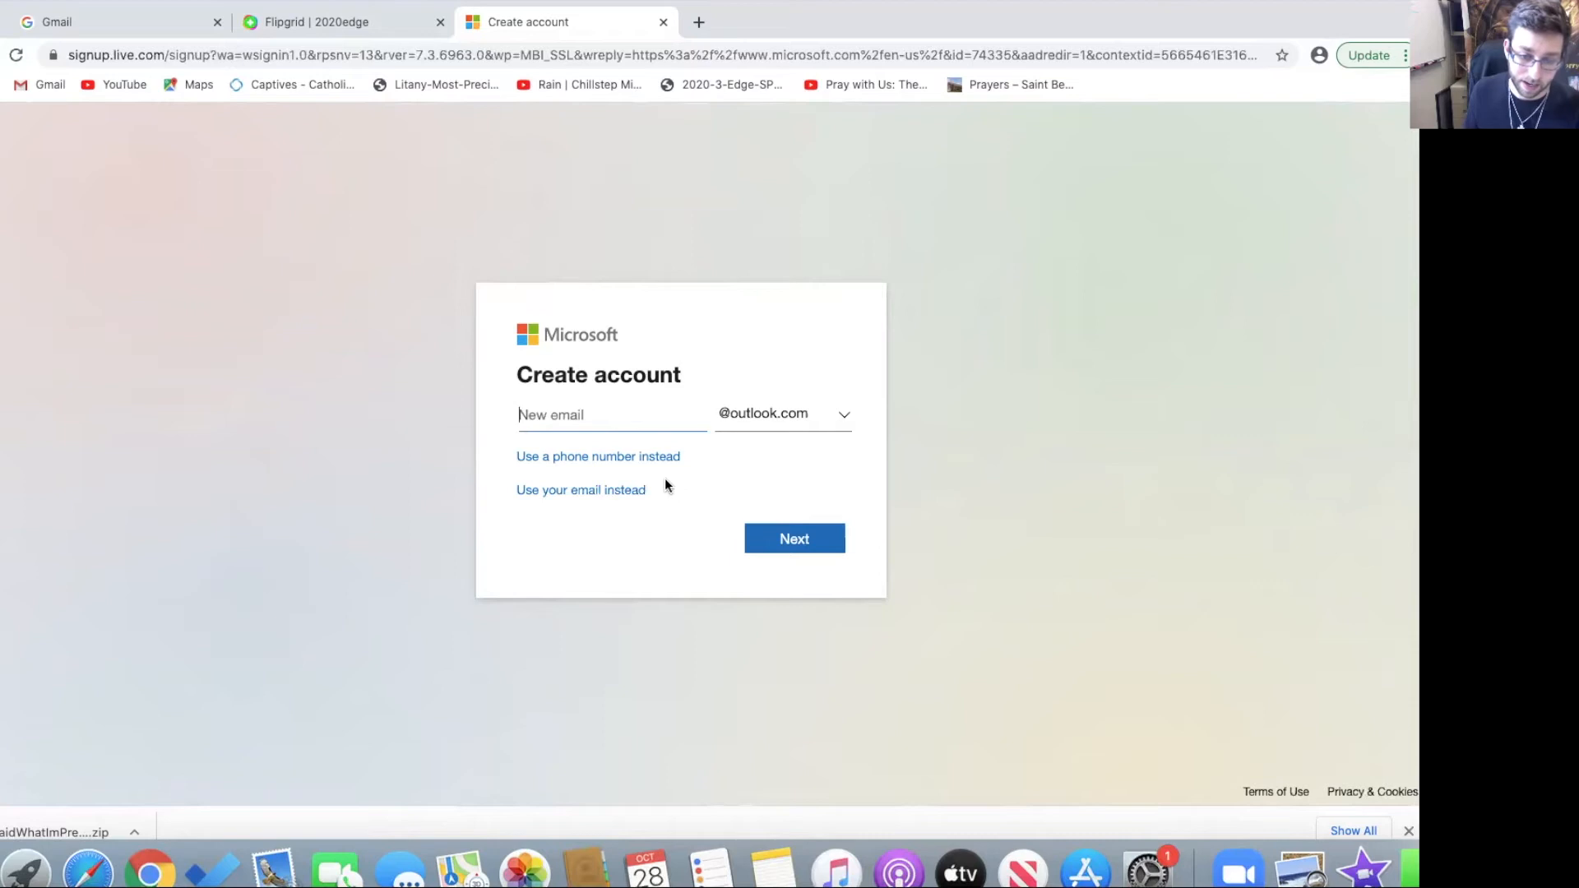
{"action": "mouse_move", "coordinate": [685, 472]}
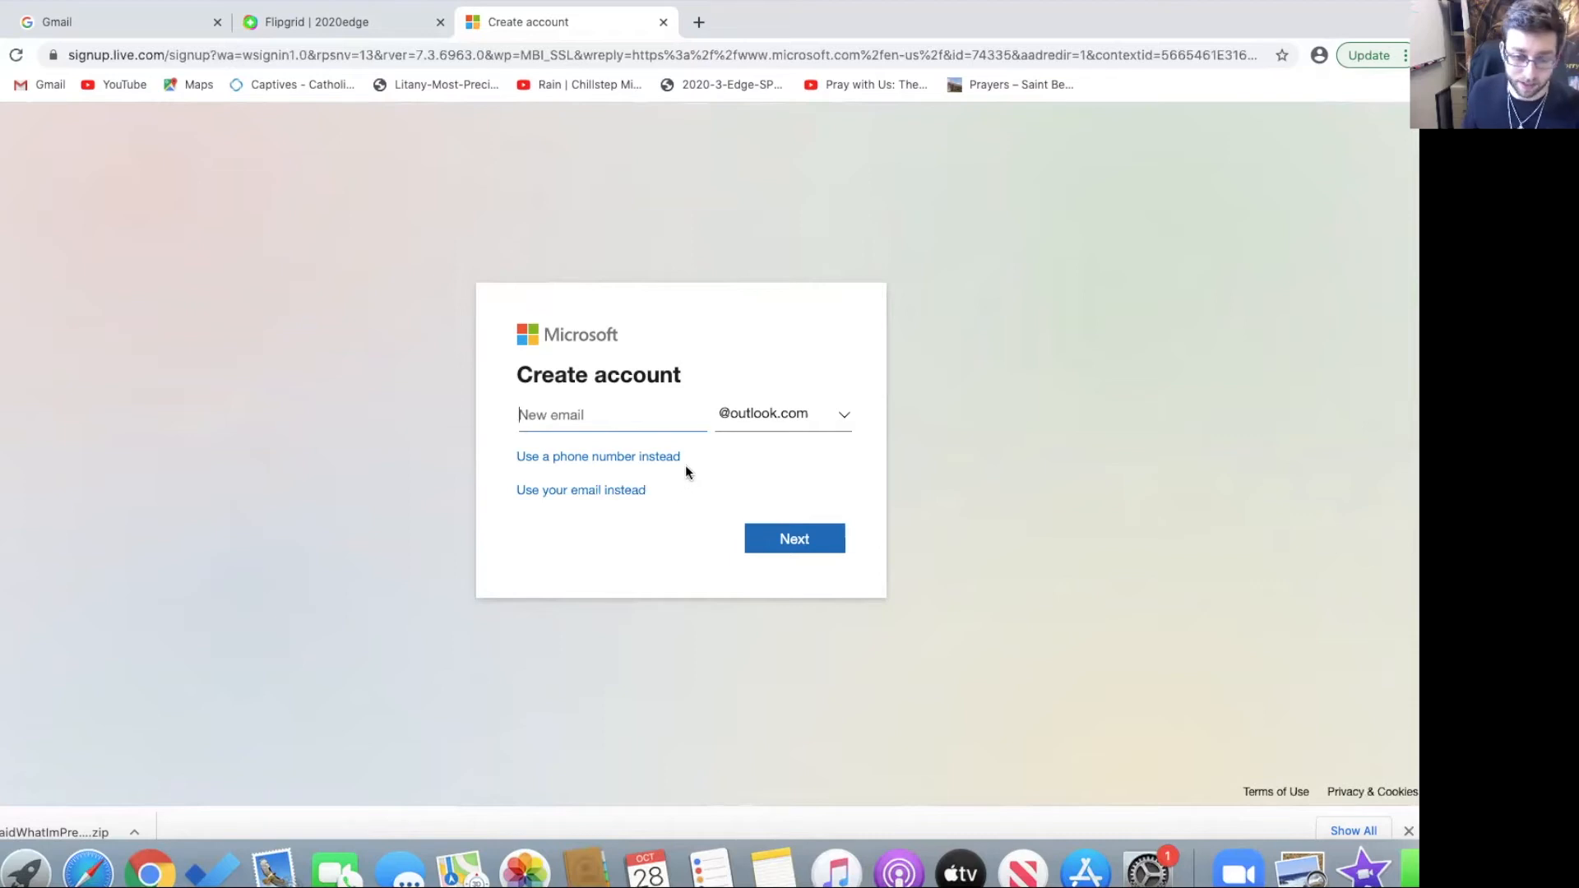
{"action": "mouse_move", "coordinate": [658, 492]}
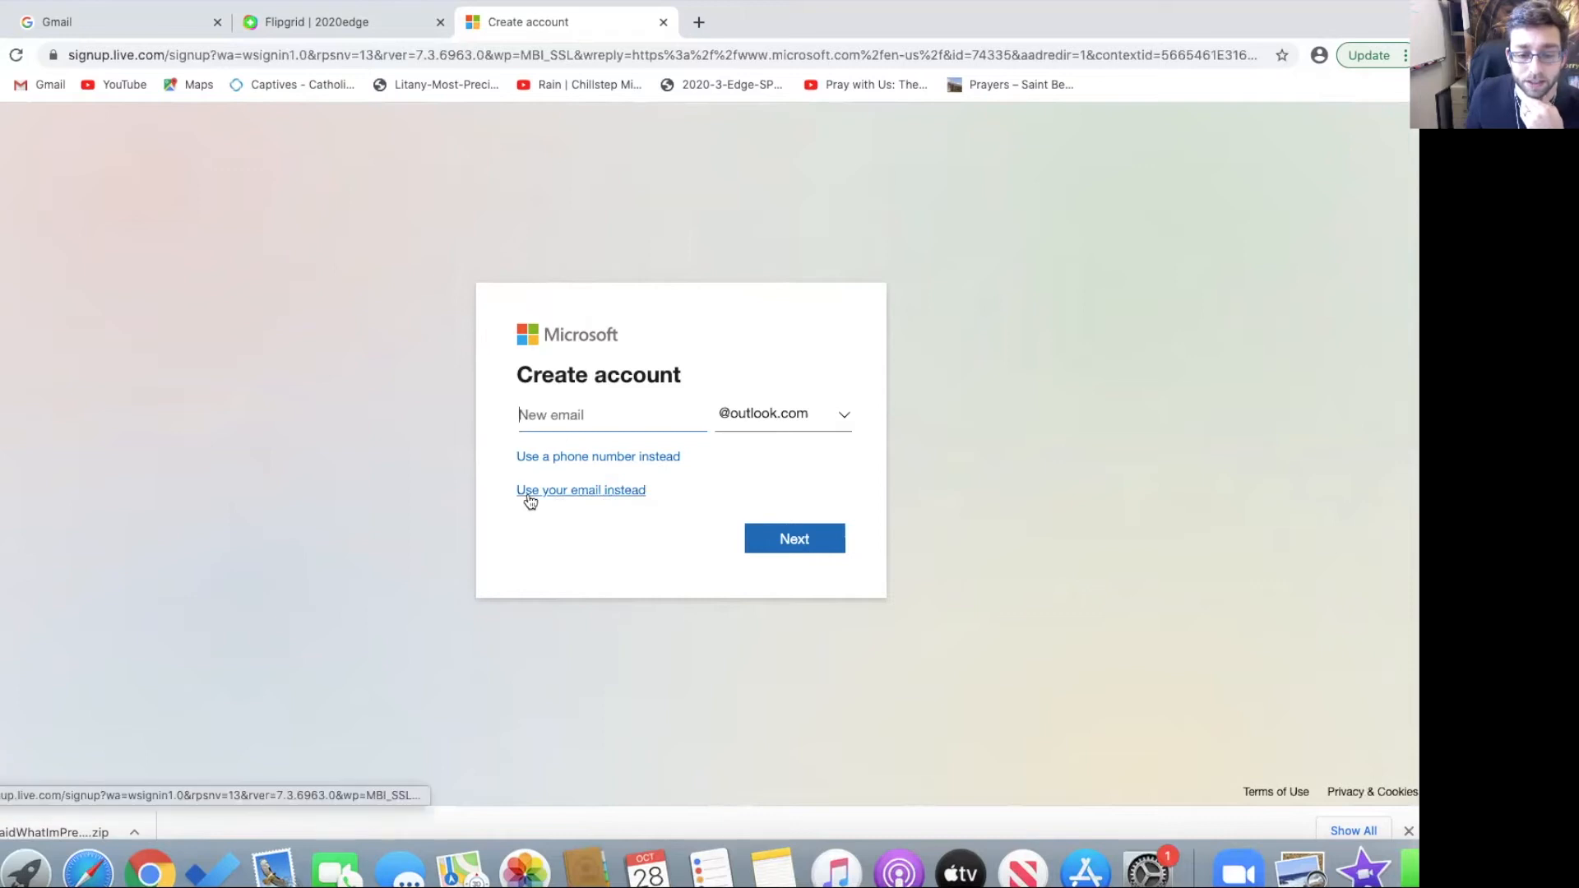
{"action": "left_click", "coordinate": [581, 490]}
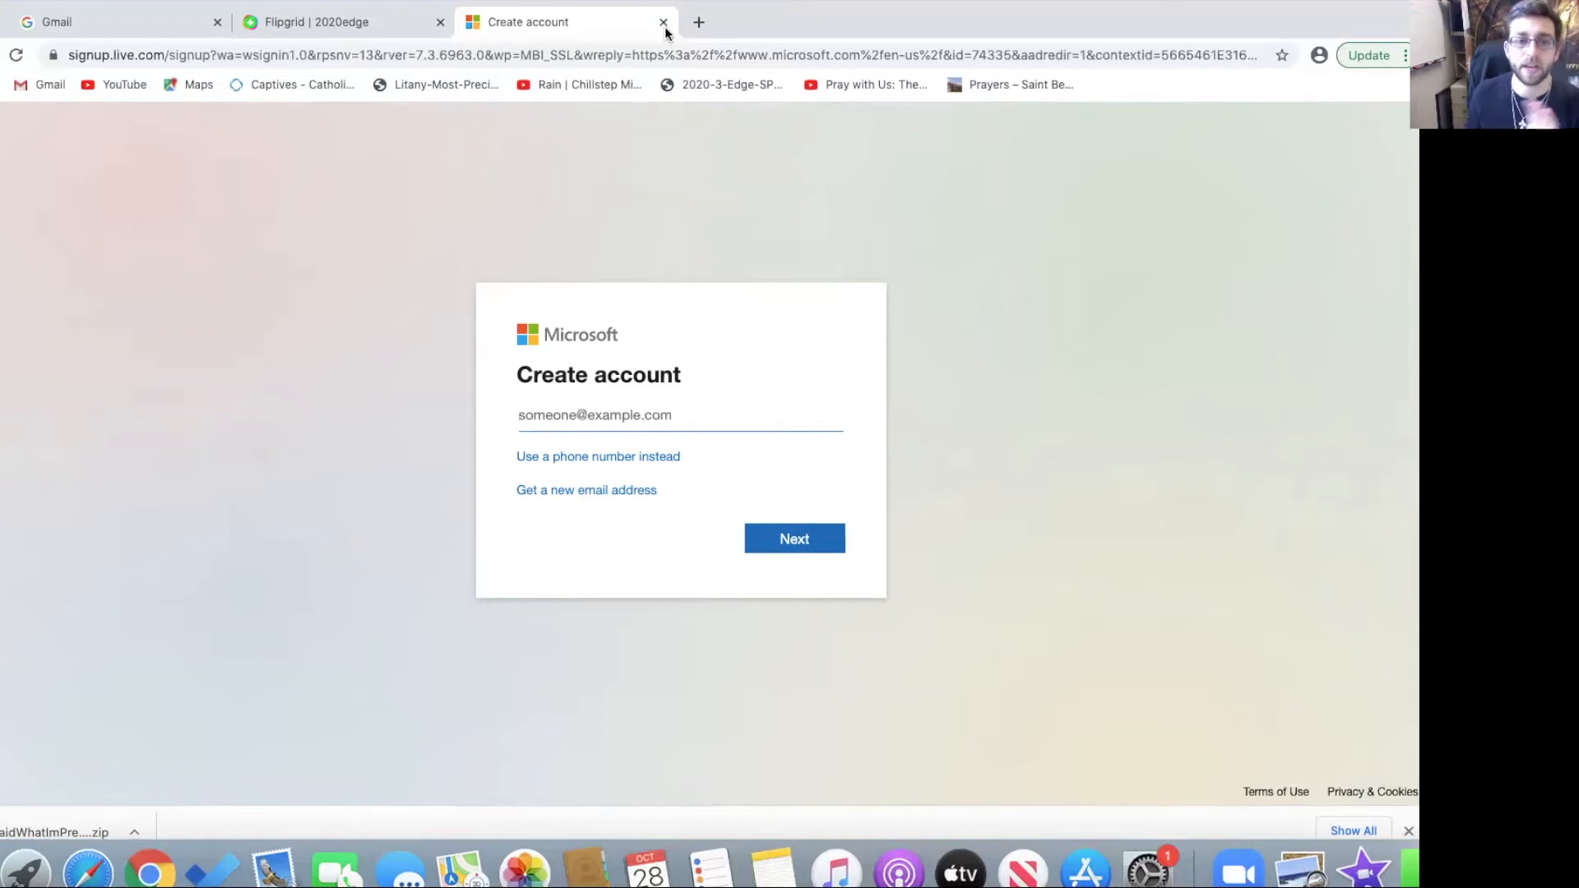
Step: Close the Microsoft create-account tab, leaving the Flipgrid join page
{"action": "left_click", "coordinate": [663, 21]}
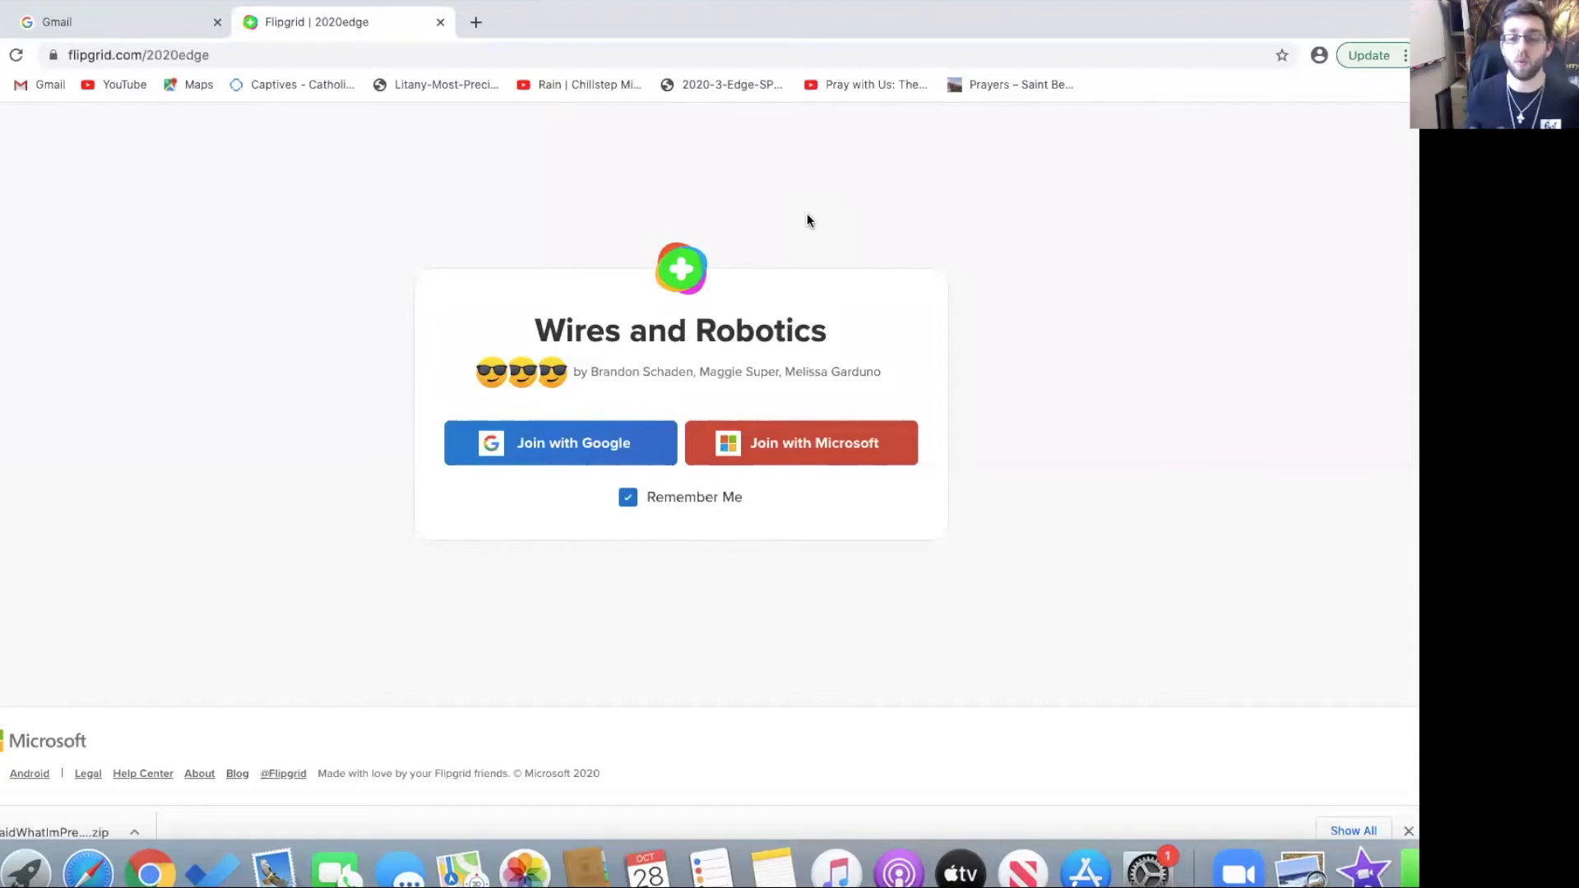
{"action": "mouse_move", "coordinate": [665, 365]}
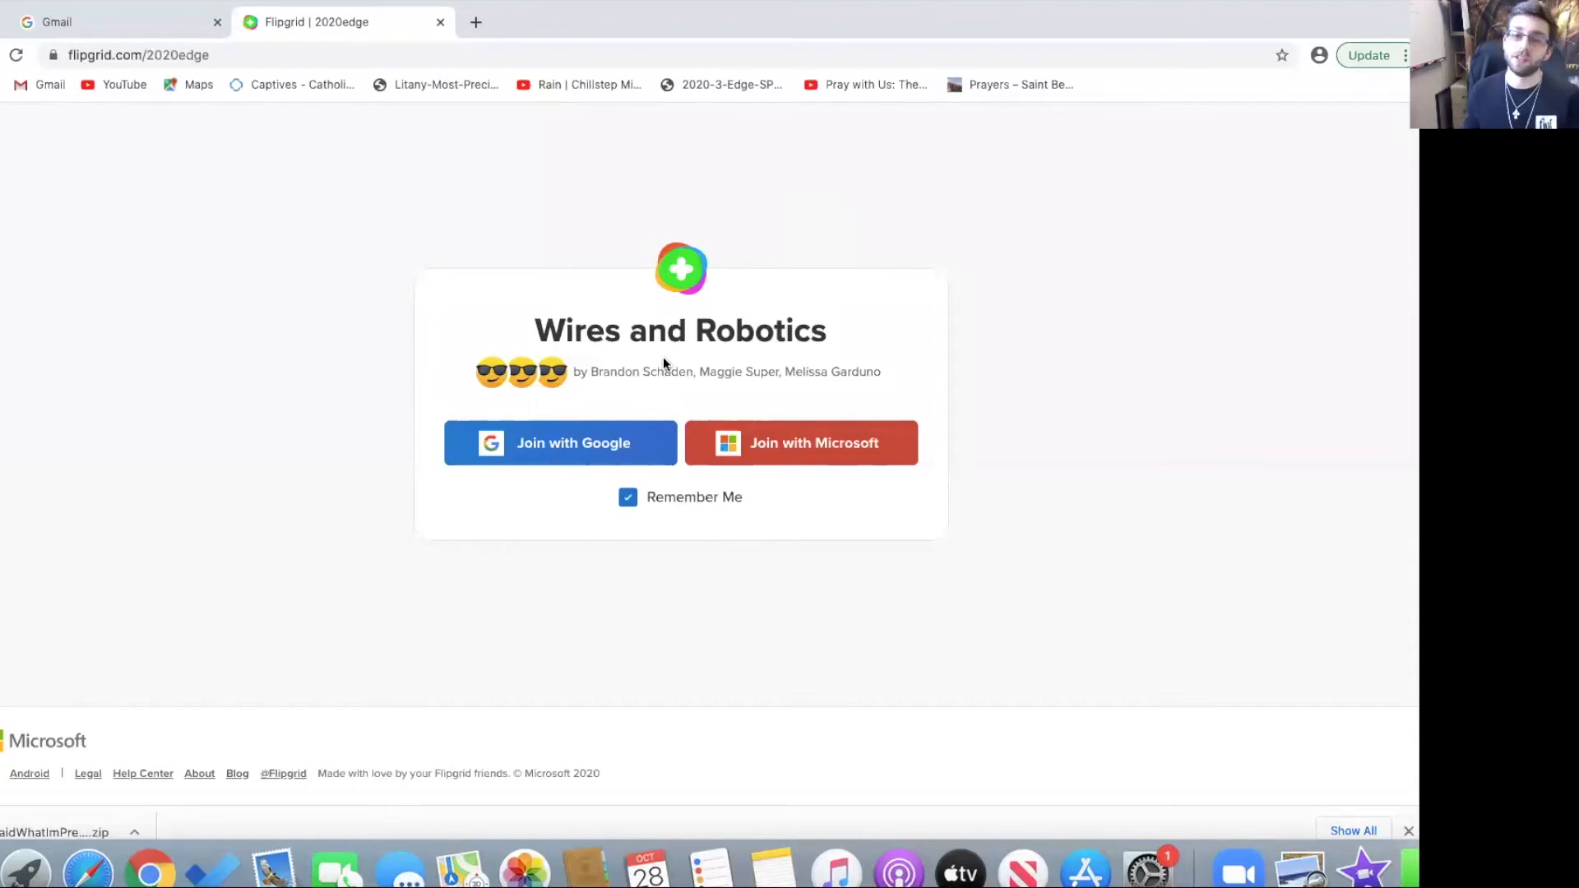
{"action": "mouse_move", "coordinate": [573, 454]}
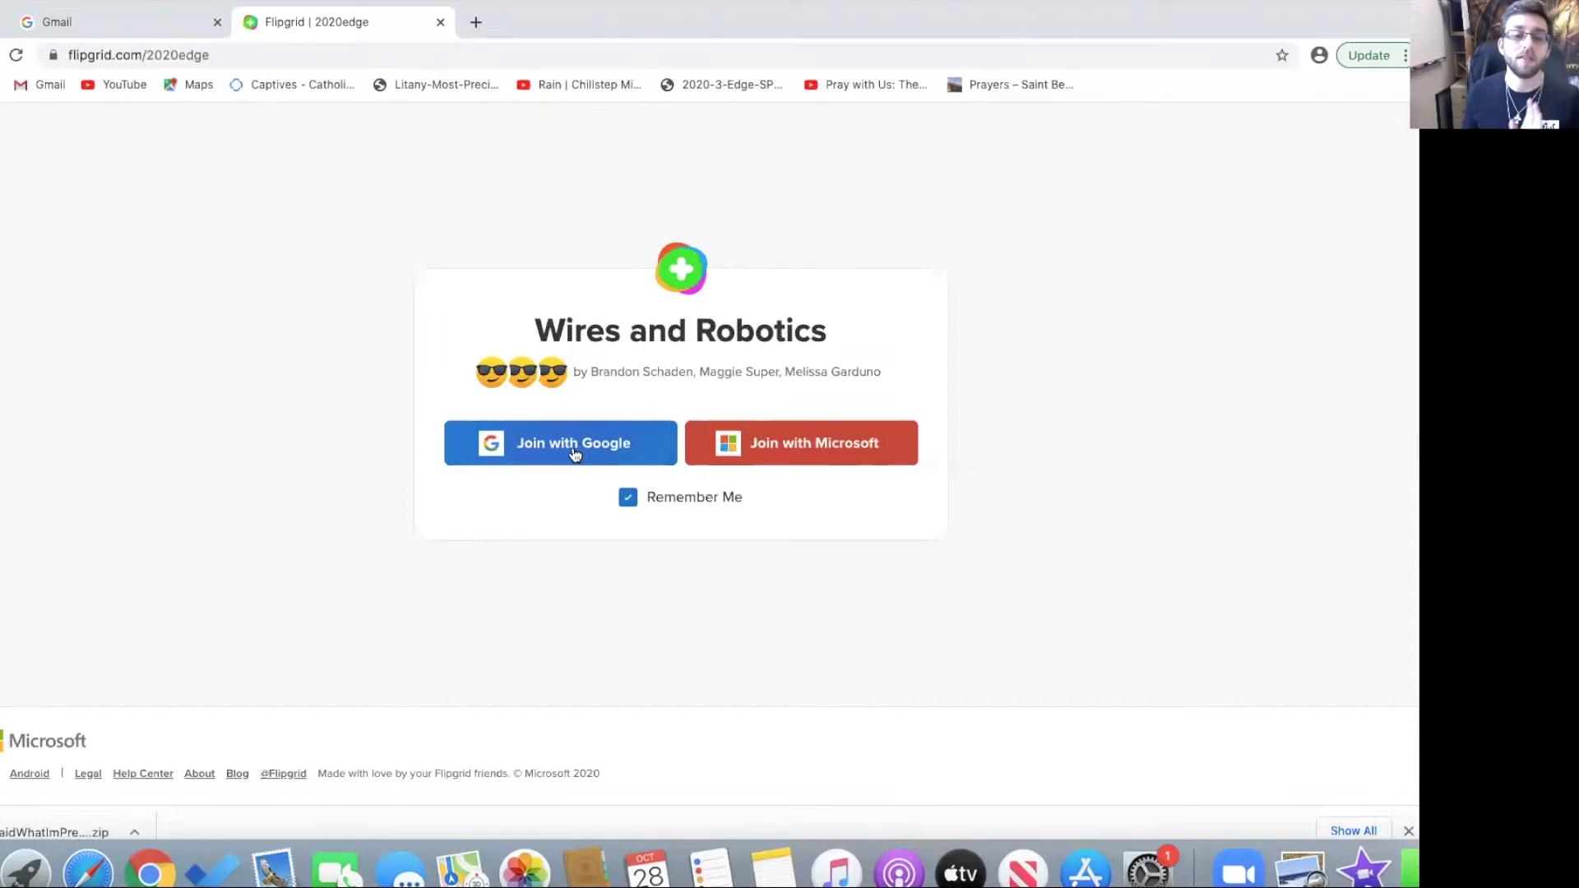
Step: Join the grid with the first listed Google account, retrying the password after a failed attempt
{"action": "left_click", "coordinate": [559, 442]}
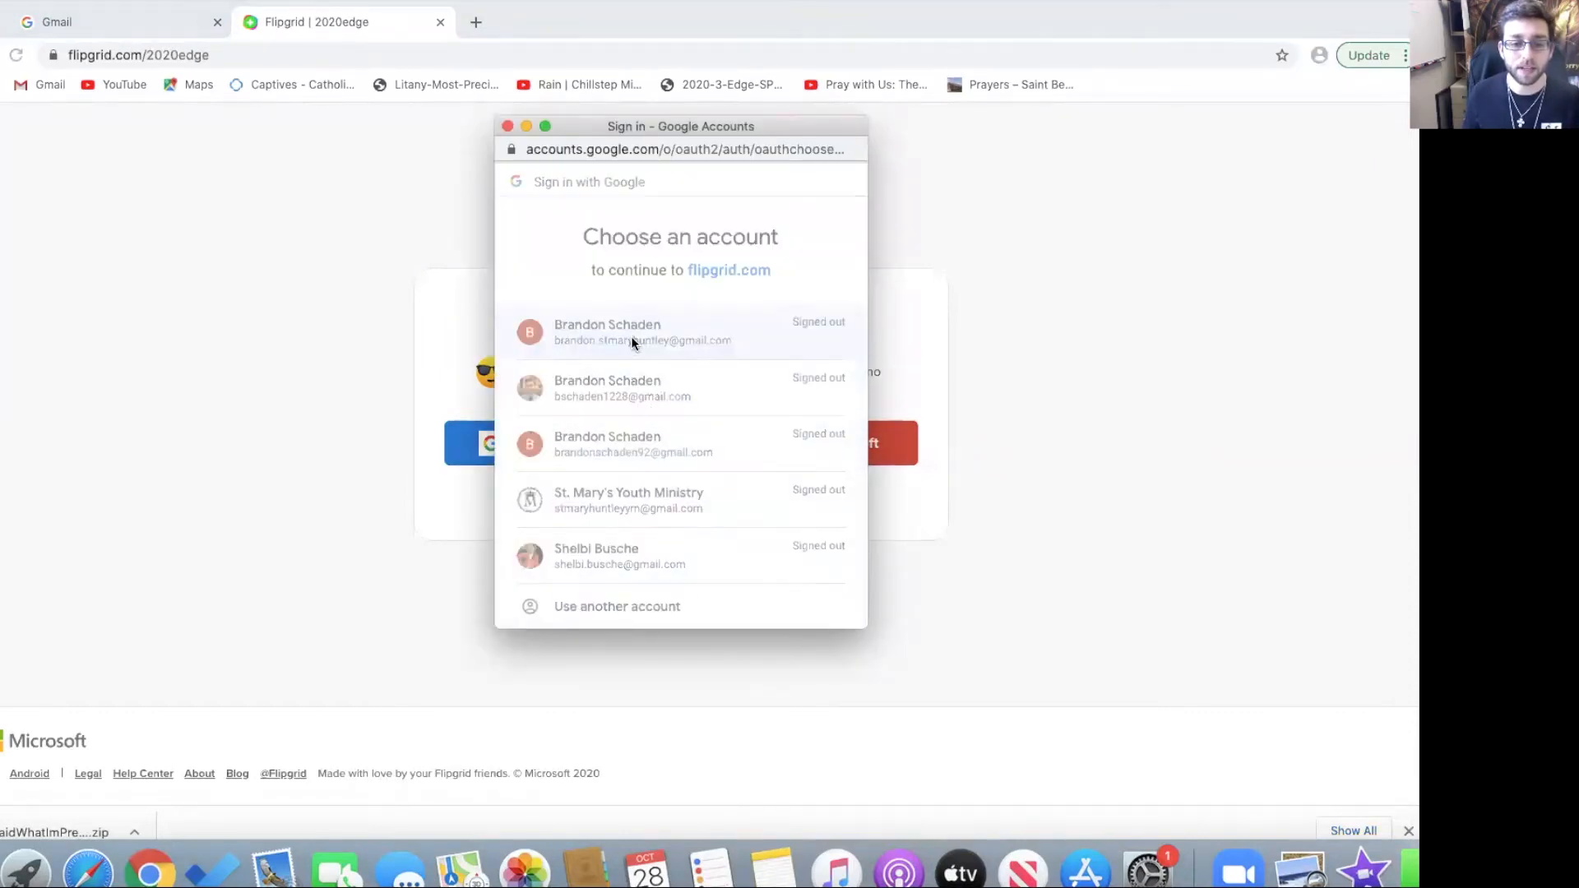
{"action": "left_click", "coordinate": [642, 333]}
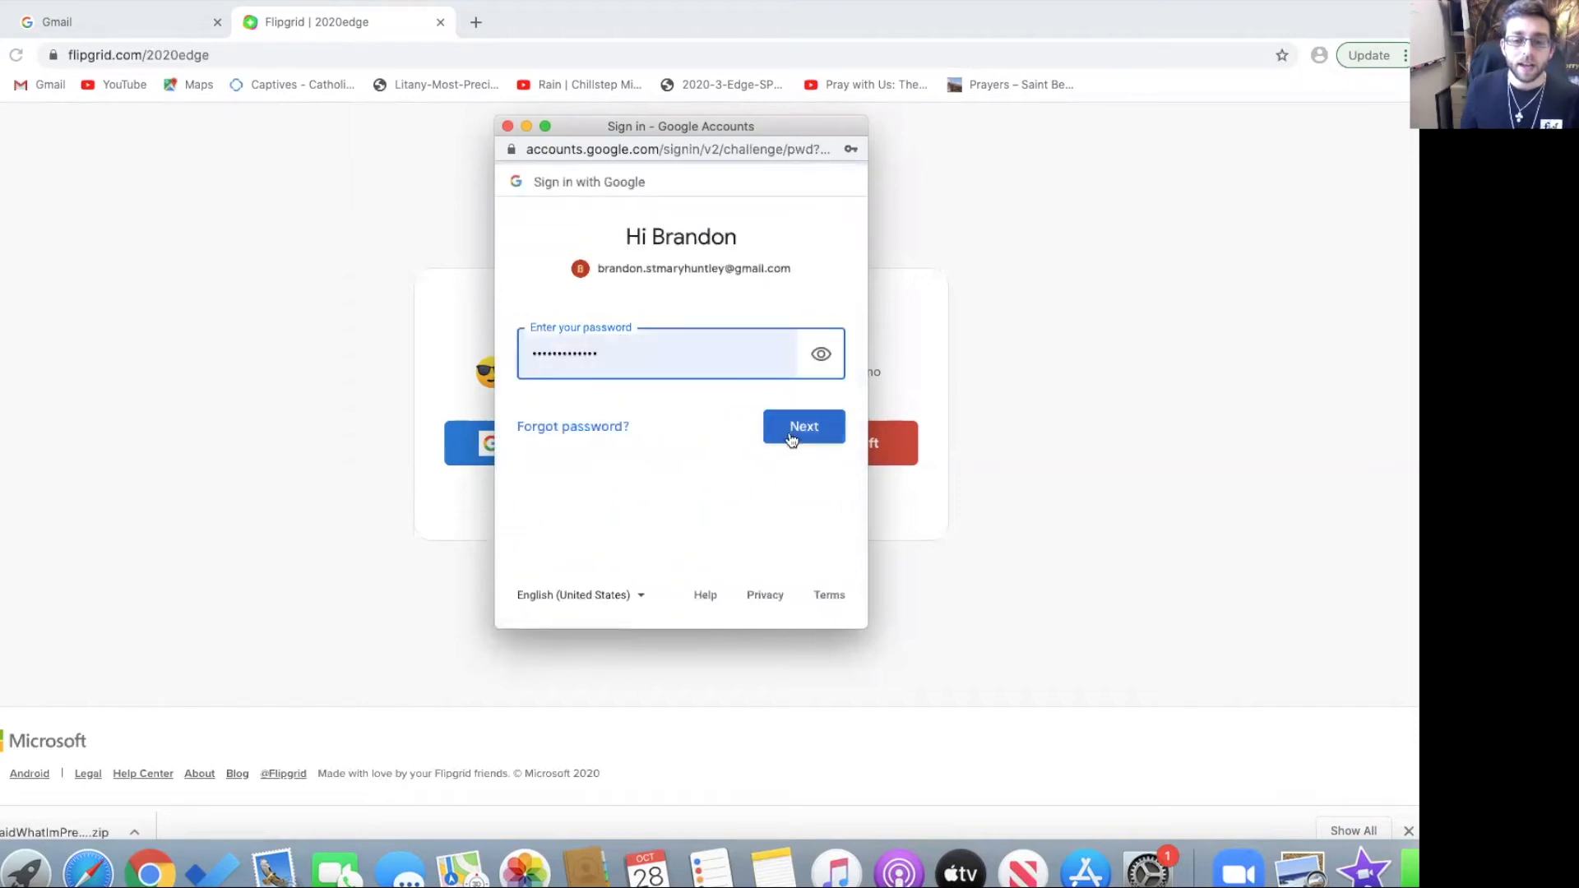
{"action": "left_click", "coordinate": [804, 426]}
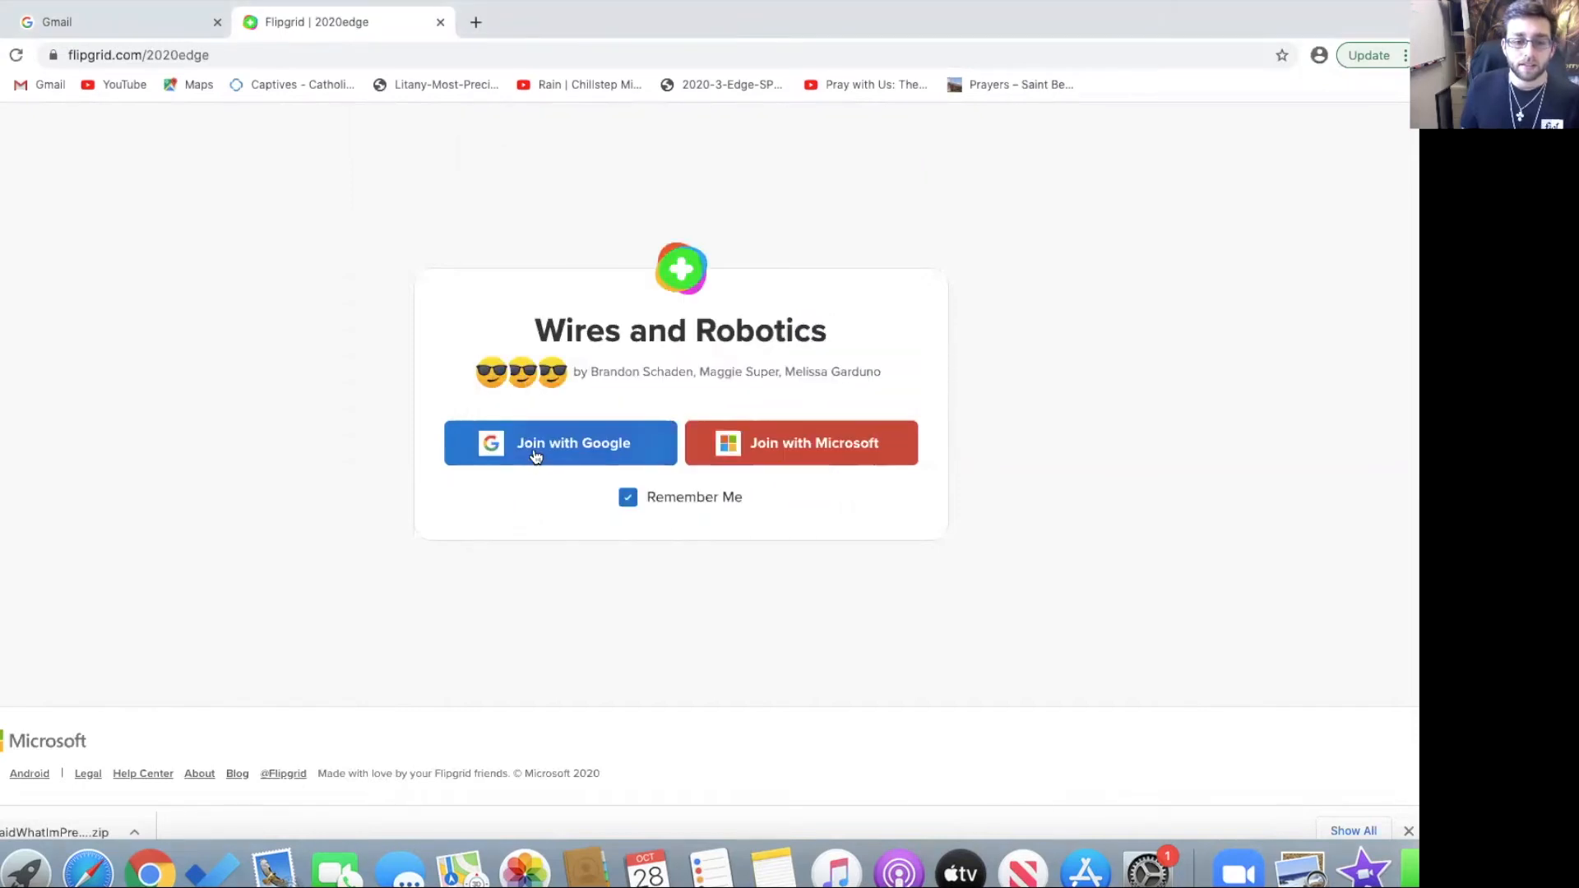
{"action": "left_click", "coordinate": [559, 442]}
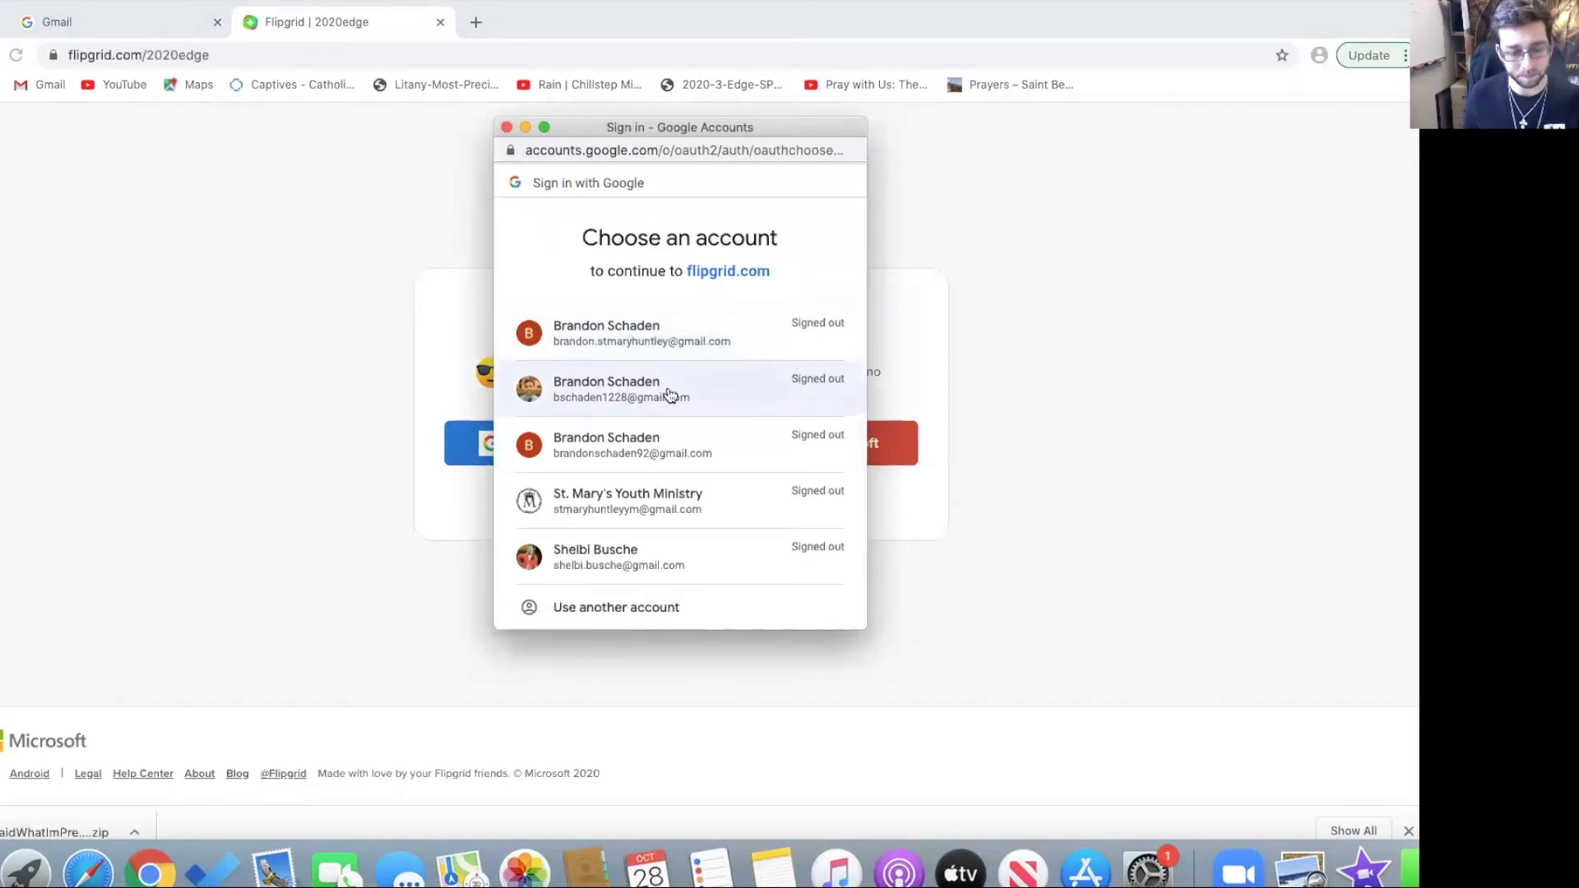
{"action": "left_click", "coordinate": [643, 388]}
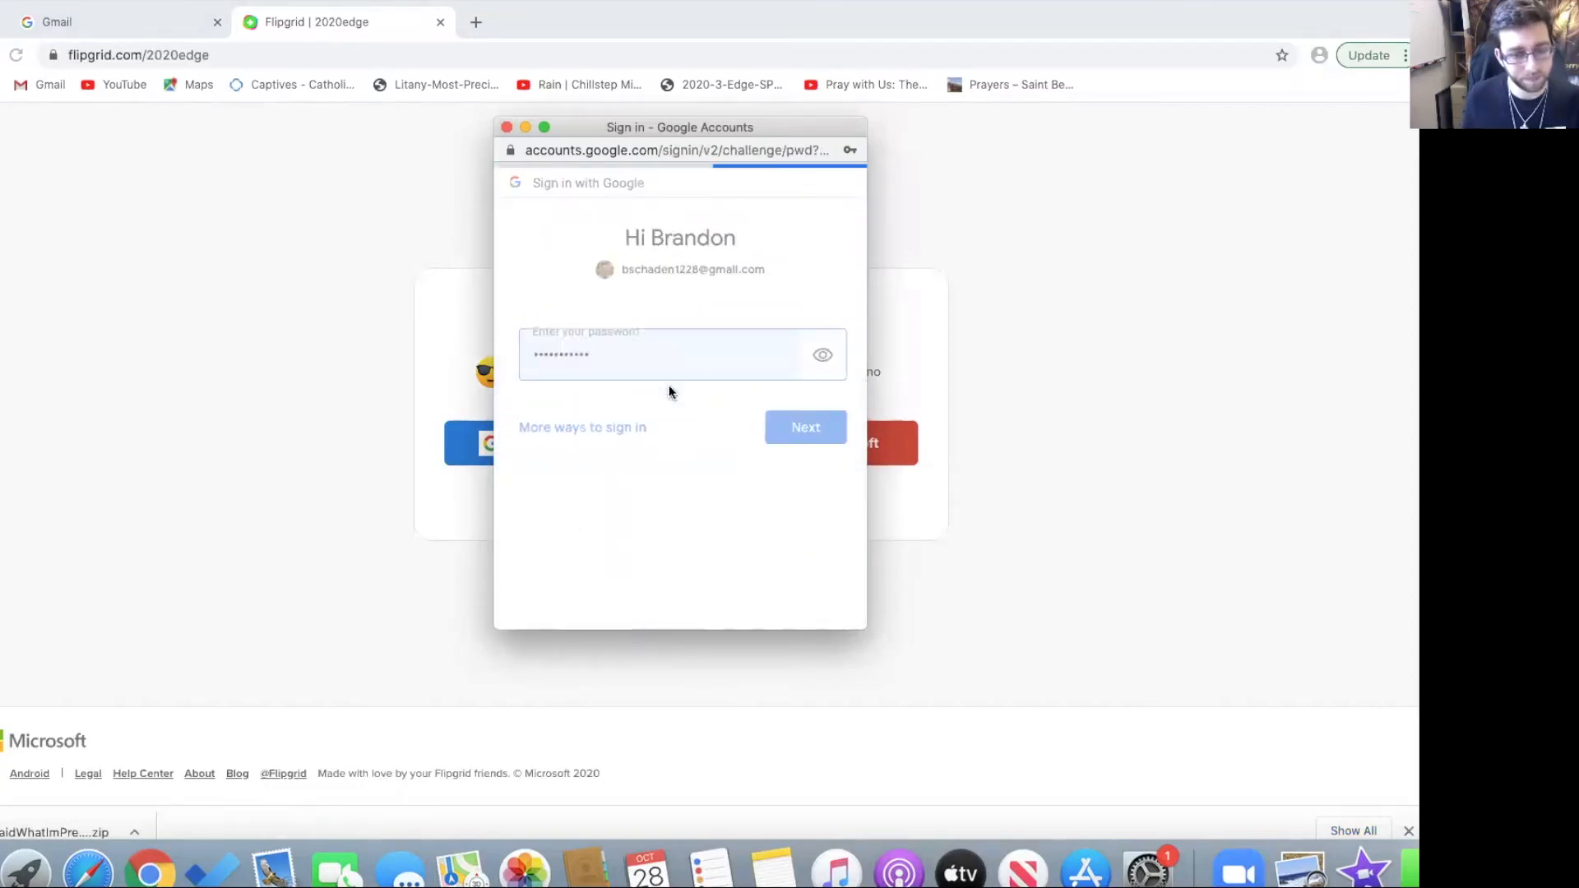
{"action": "left_click", "coordinate": [804, 426]}
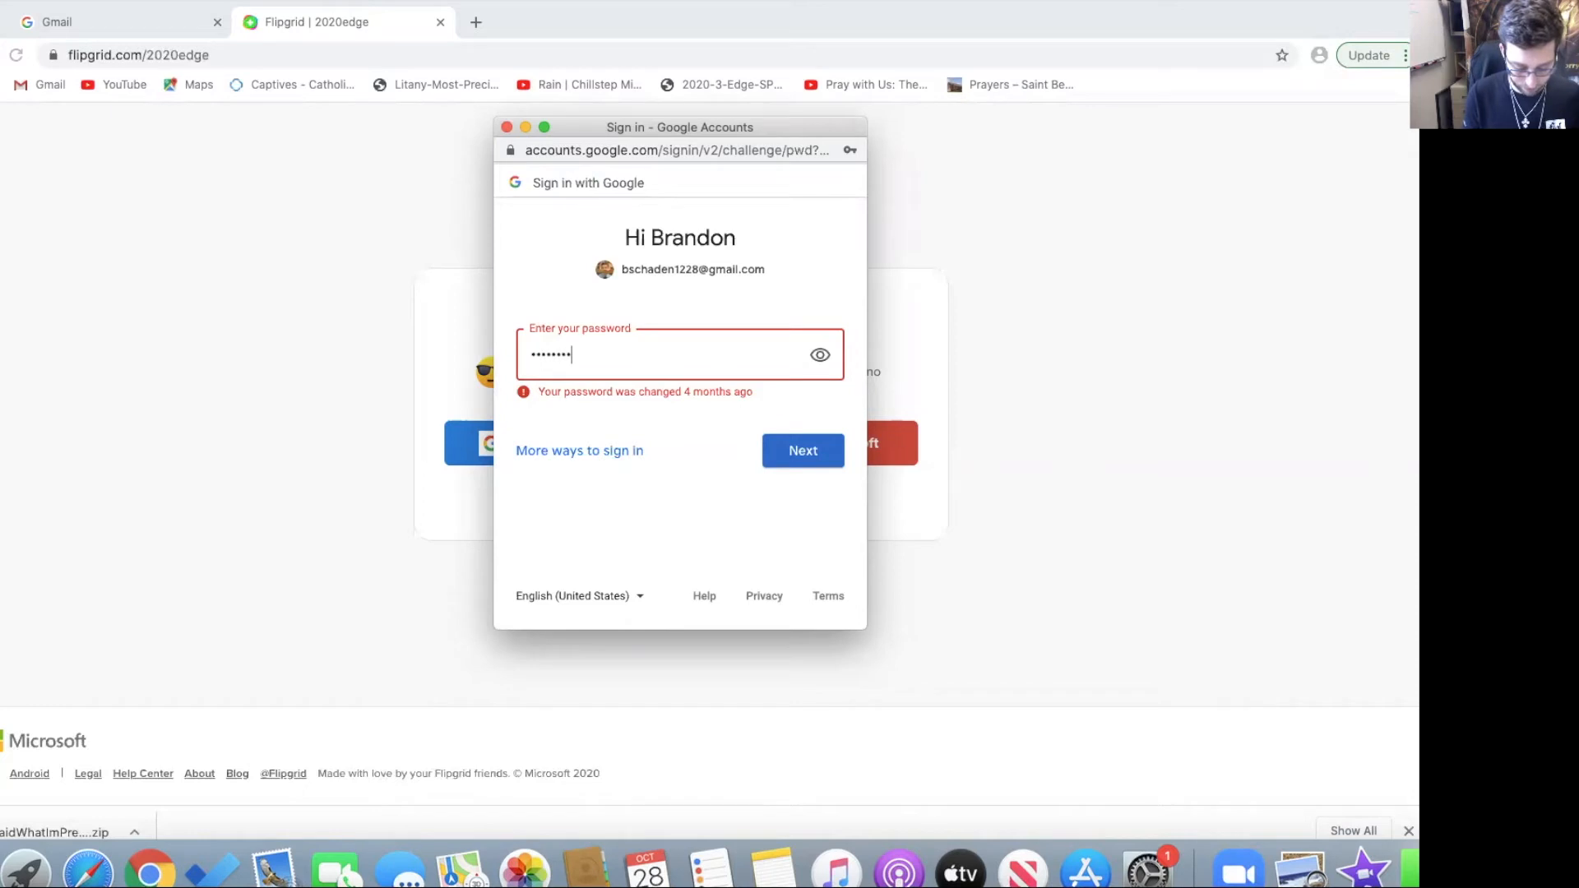
Step: Submit the re-entered password and decline Chrome's saved-password update so the group loads
{"action": "left_click", "coordinate": [803, 450]}
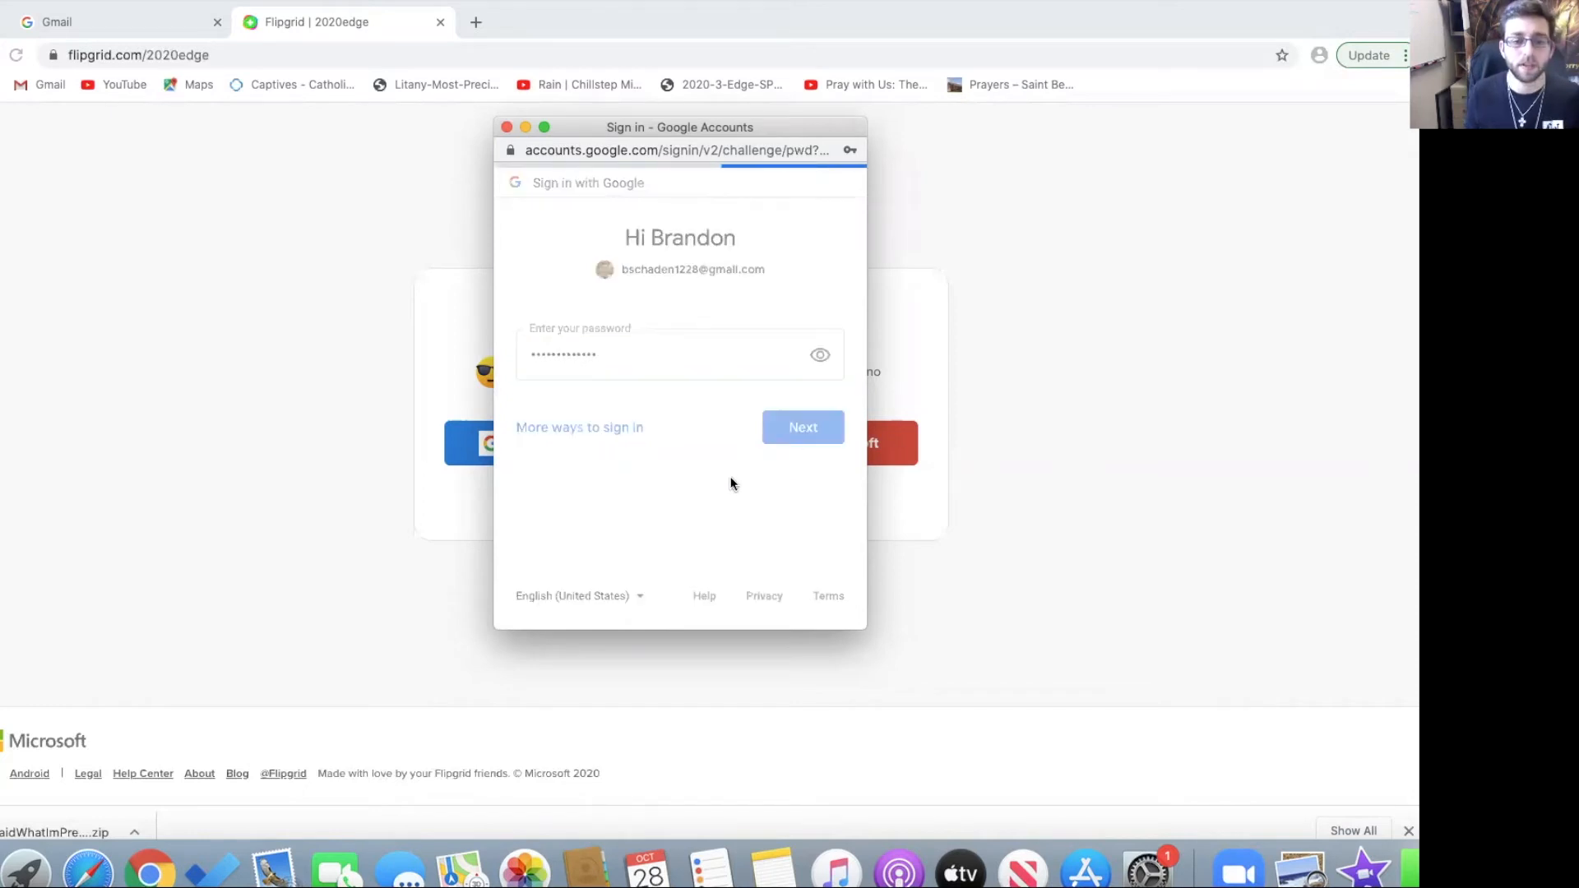
{"action": "left_click", "coordinate": [803, 428]}
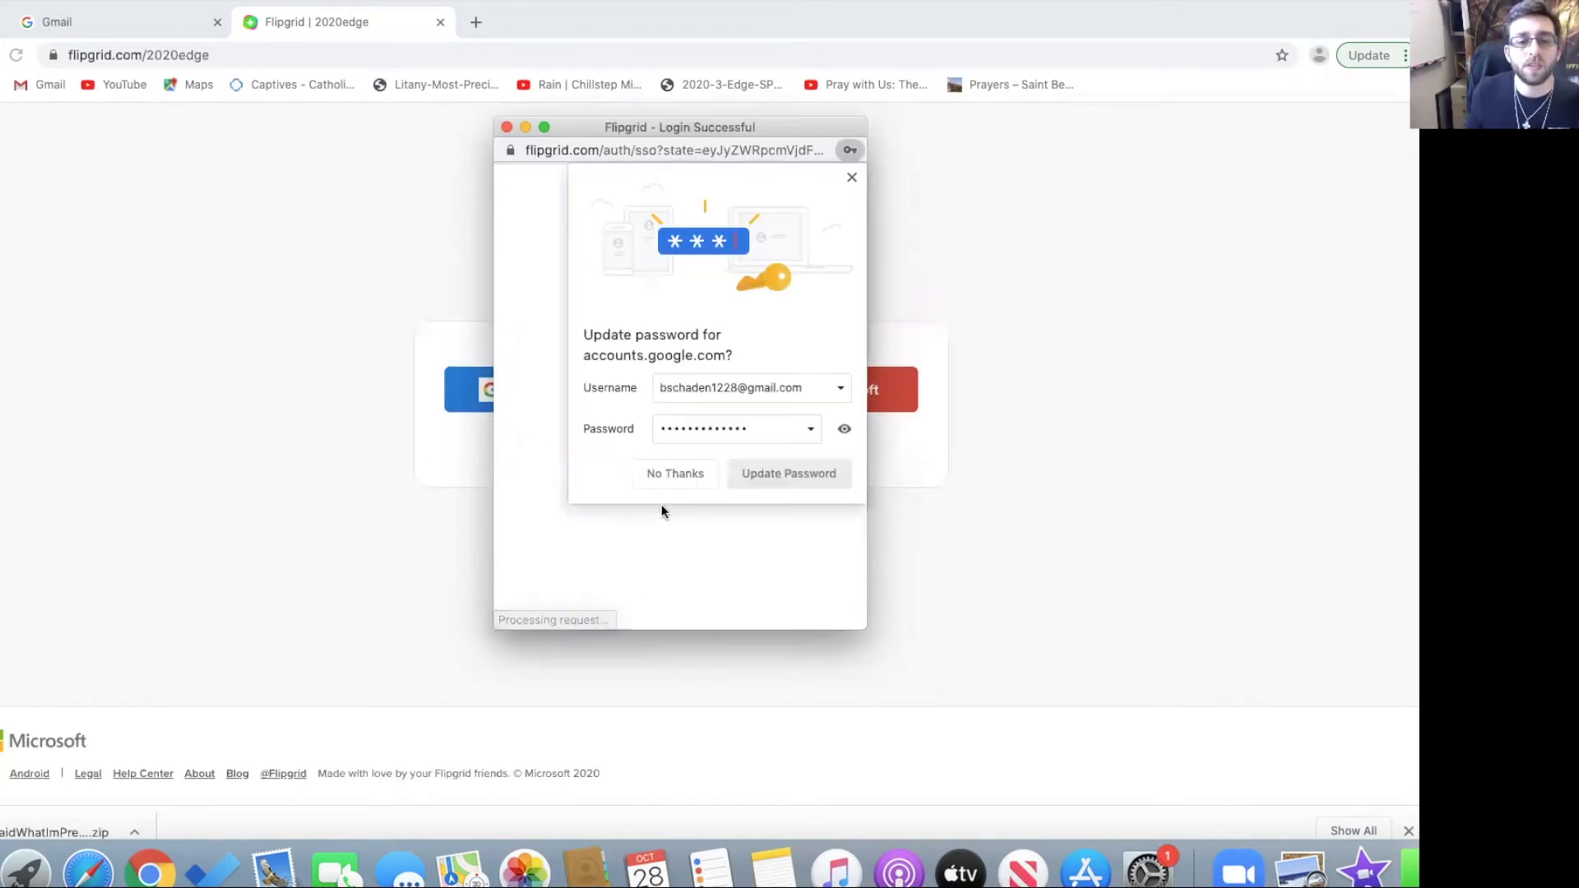
{"action": "left_click", "coordinate": [675, 474]}
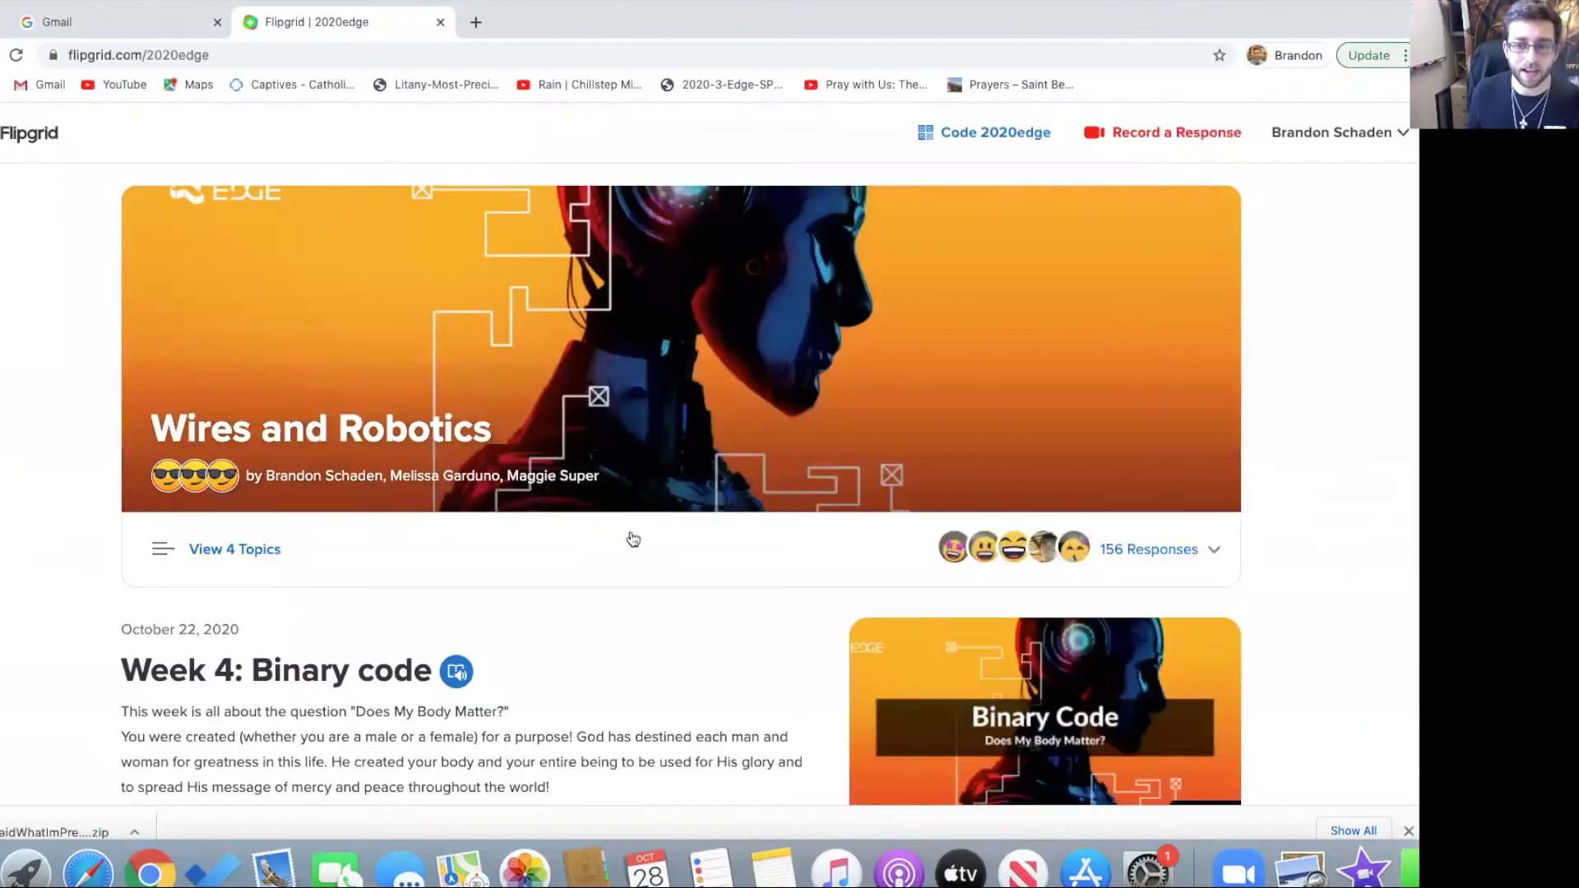
Step: Scroll through the group's topics to Week 4: Binary Code and open its Talk video
{"action": "scroll", "scroll_direction": "down", "scroll_amount": 3}
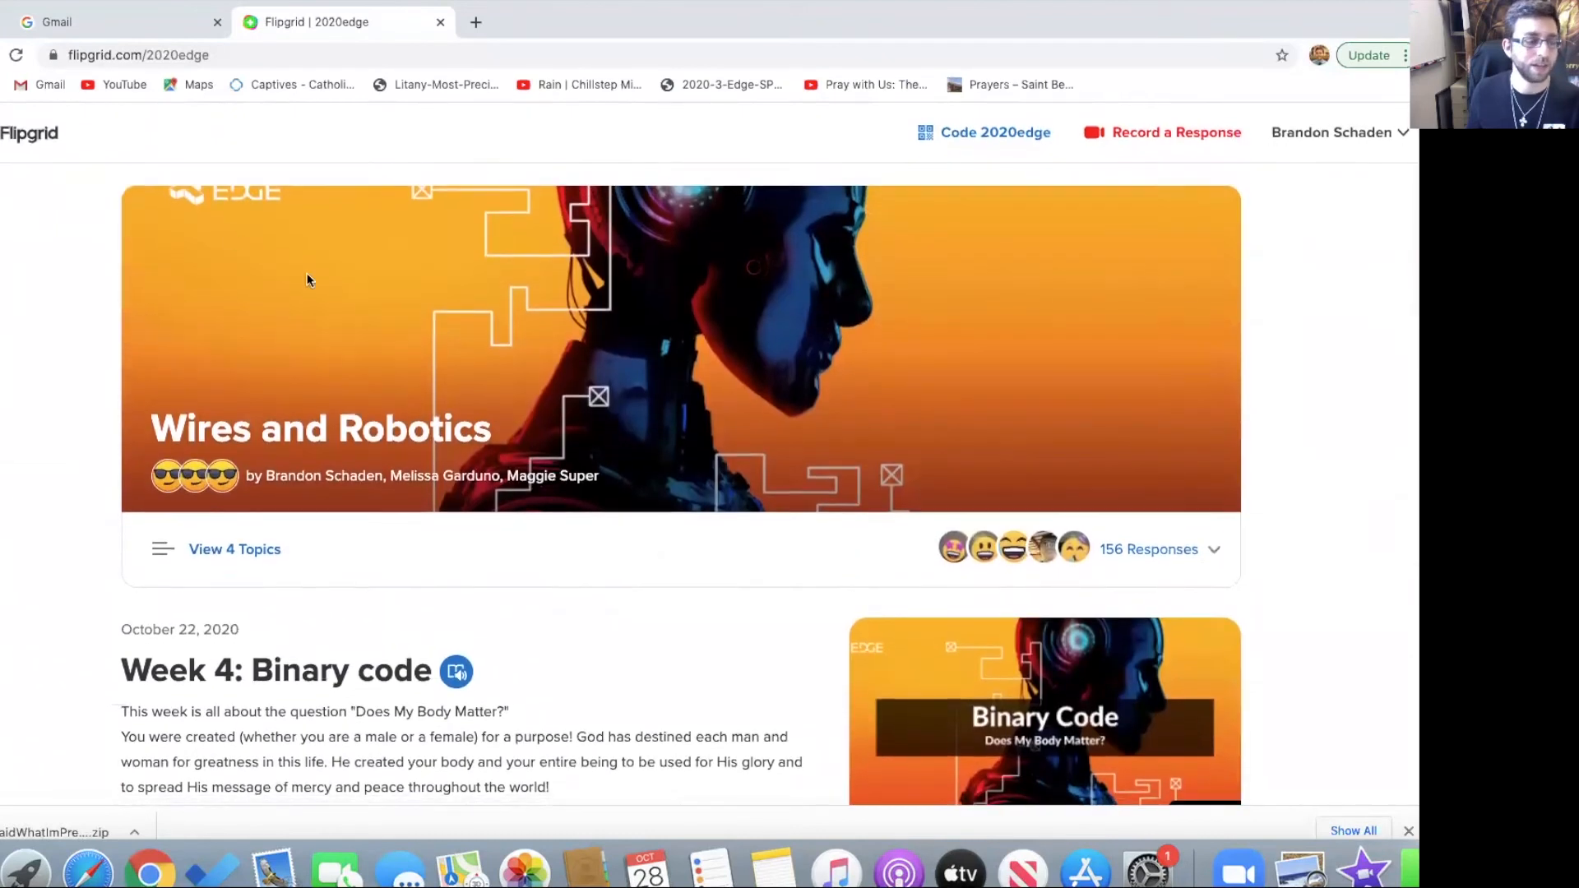
{"action": "mouse_move", "coordinate": [1314, 411]}
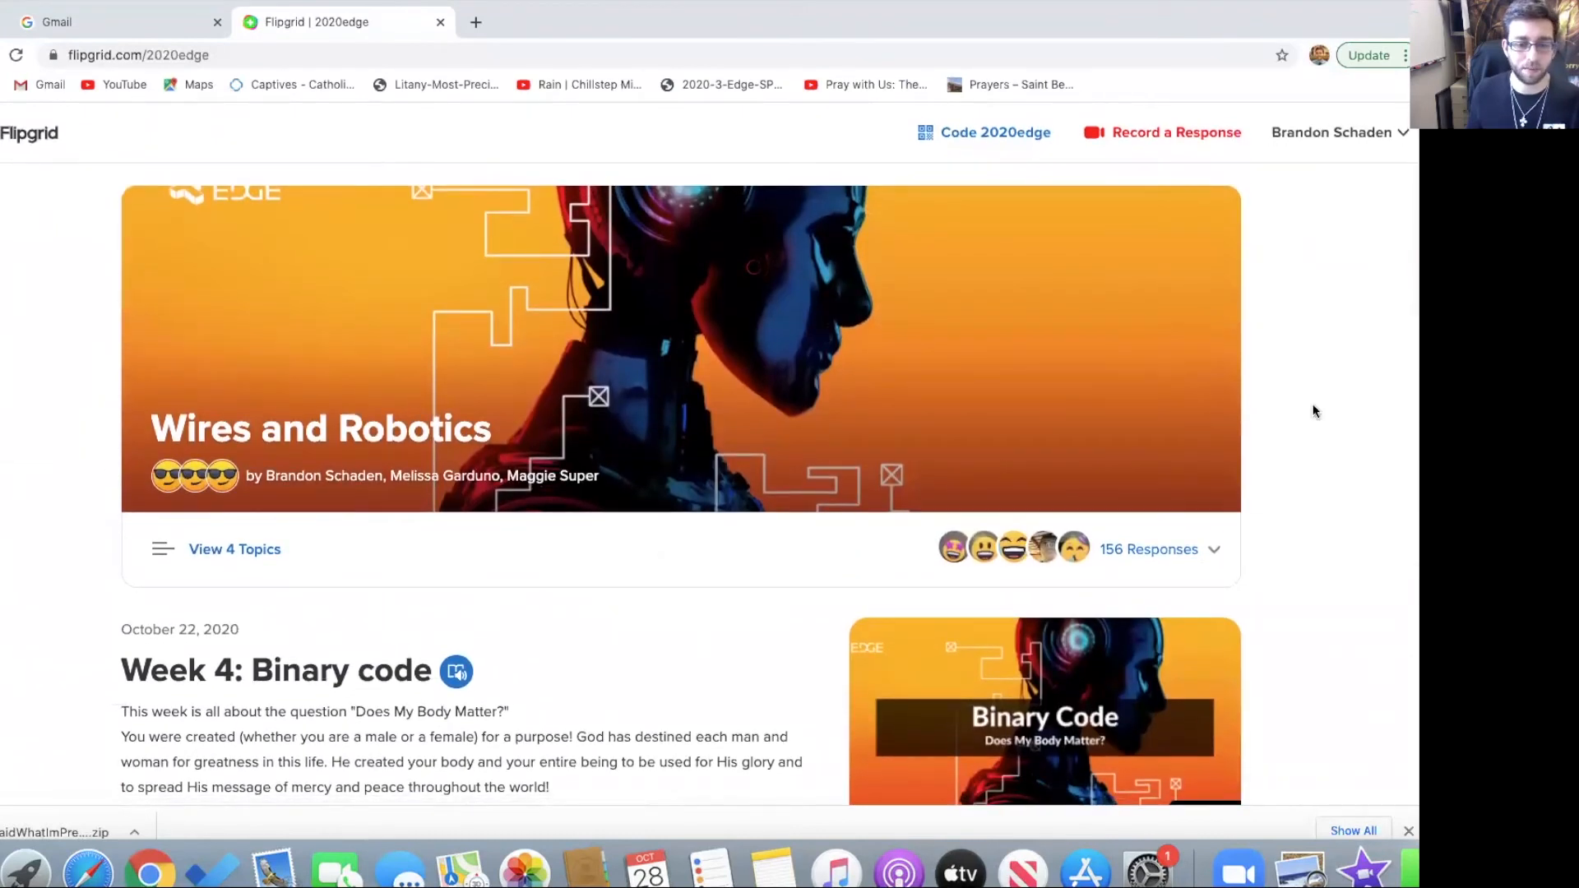
{"action": "mouse_move", "coordinate": [545, 448]}
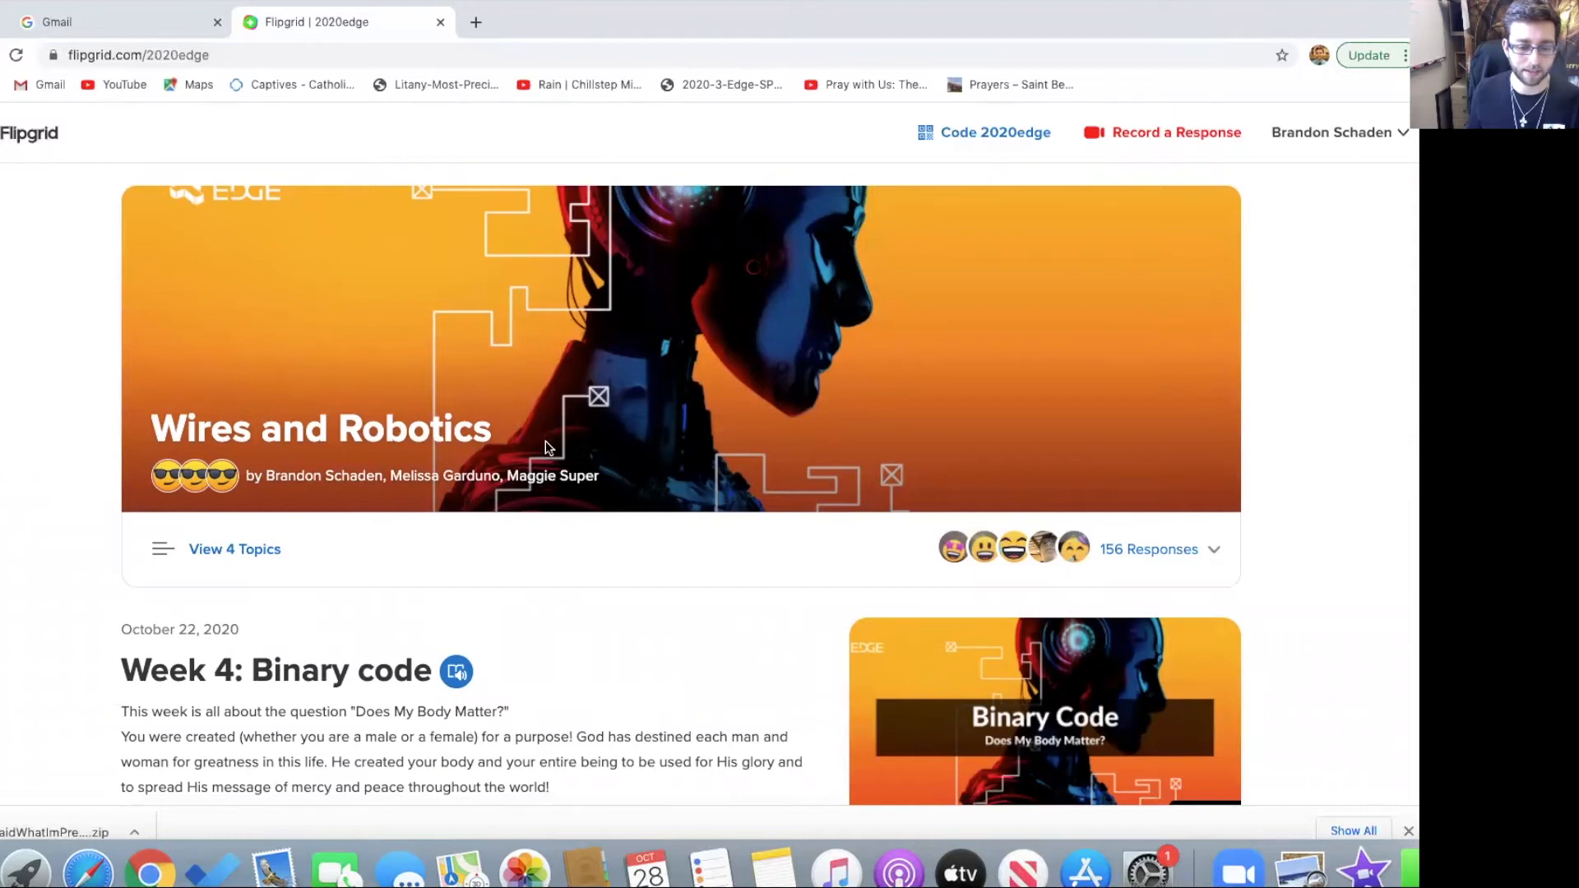
{"action": "scroll", "scroll_direction": "down", "scroll_amount": 3}
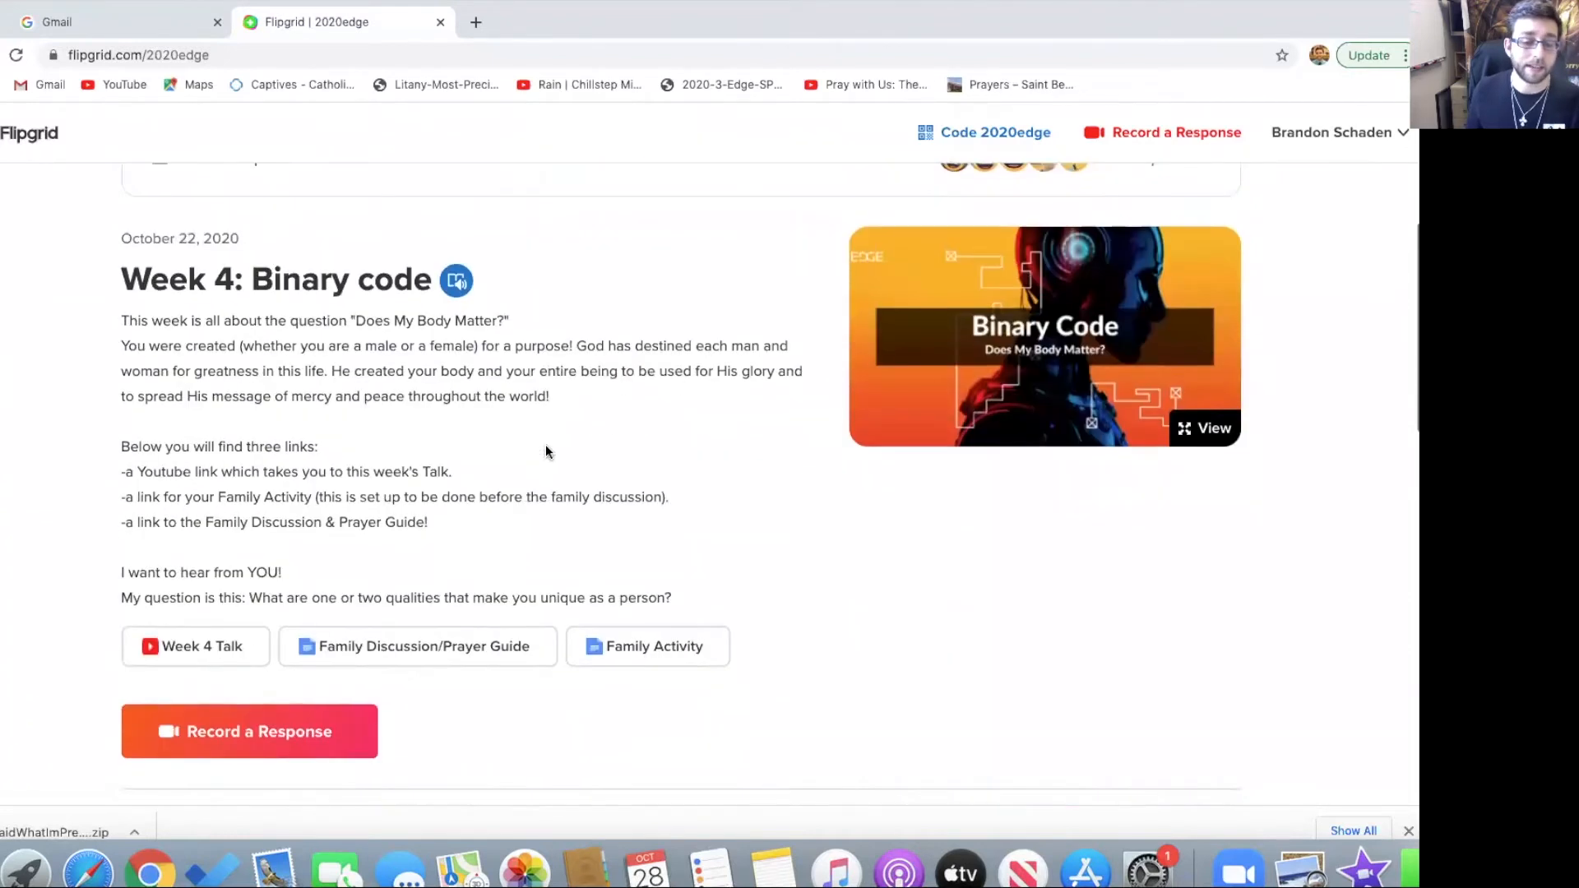
{"action": "mouse_move", "coordinate": [576, 259]}
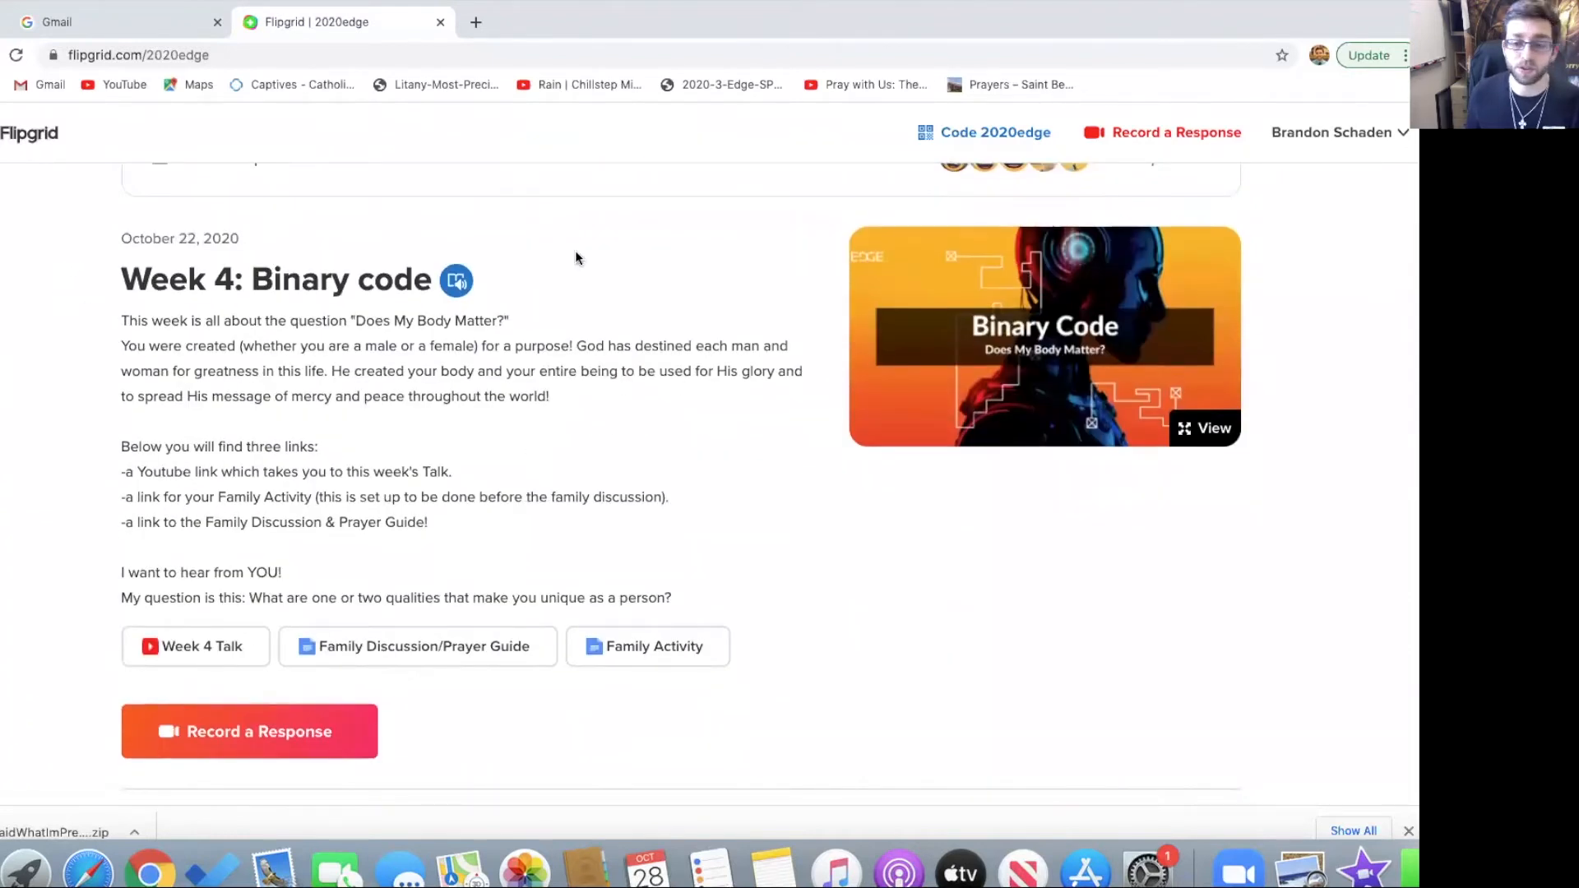
{"action": "mouse_move", "coordinate": [156, 433]}
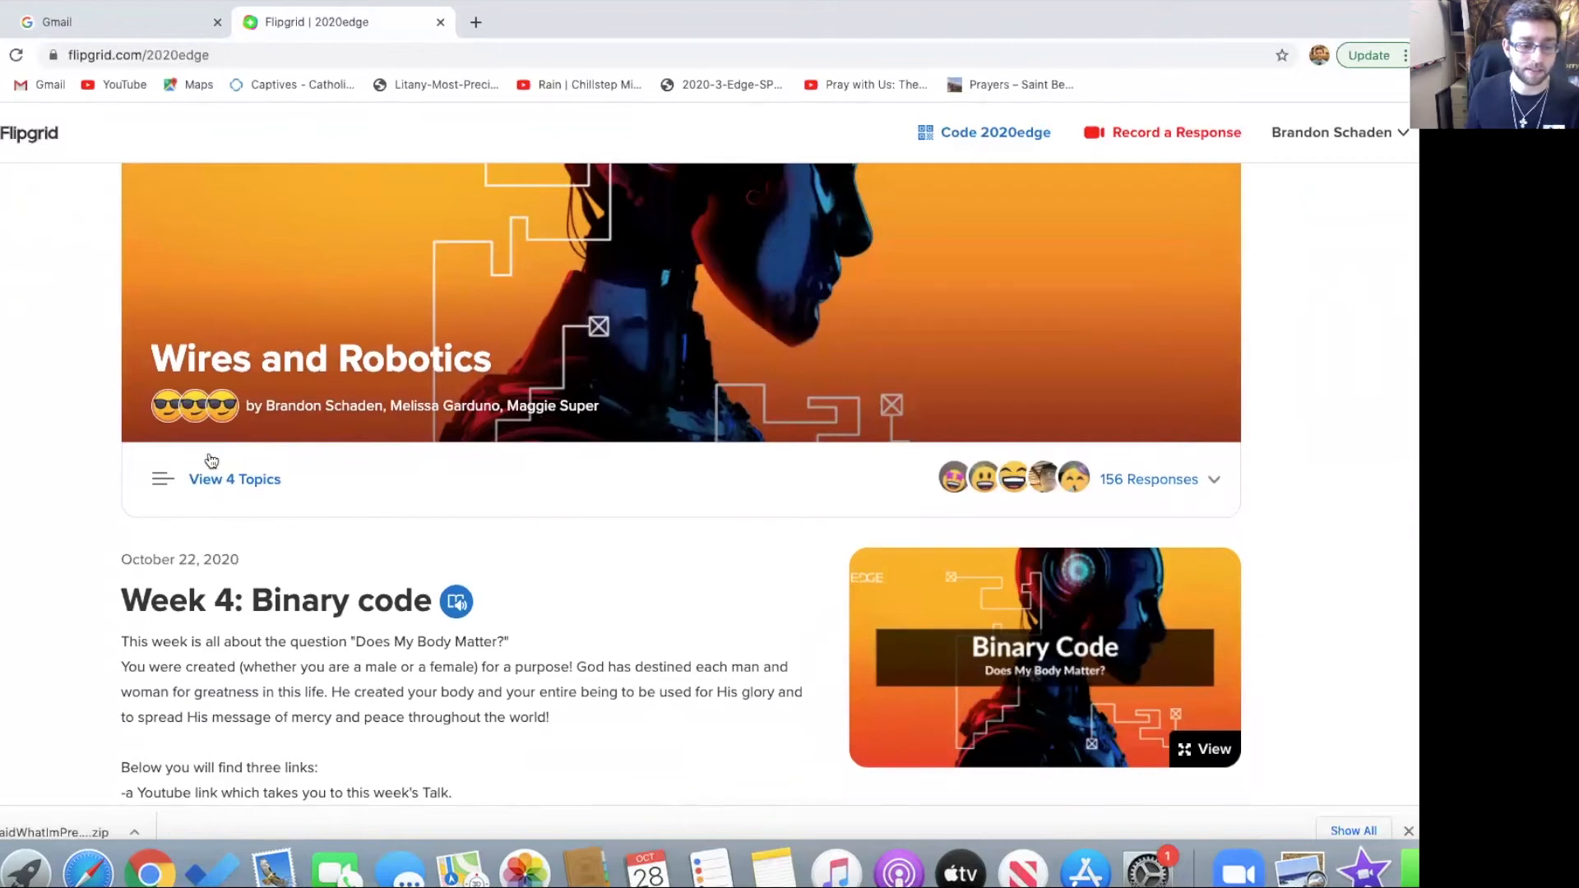
{"action": "mouse_move", "coordinate": [250, 492]}
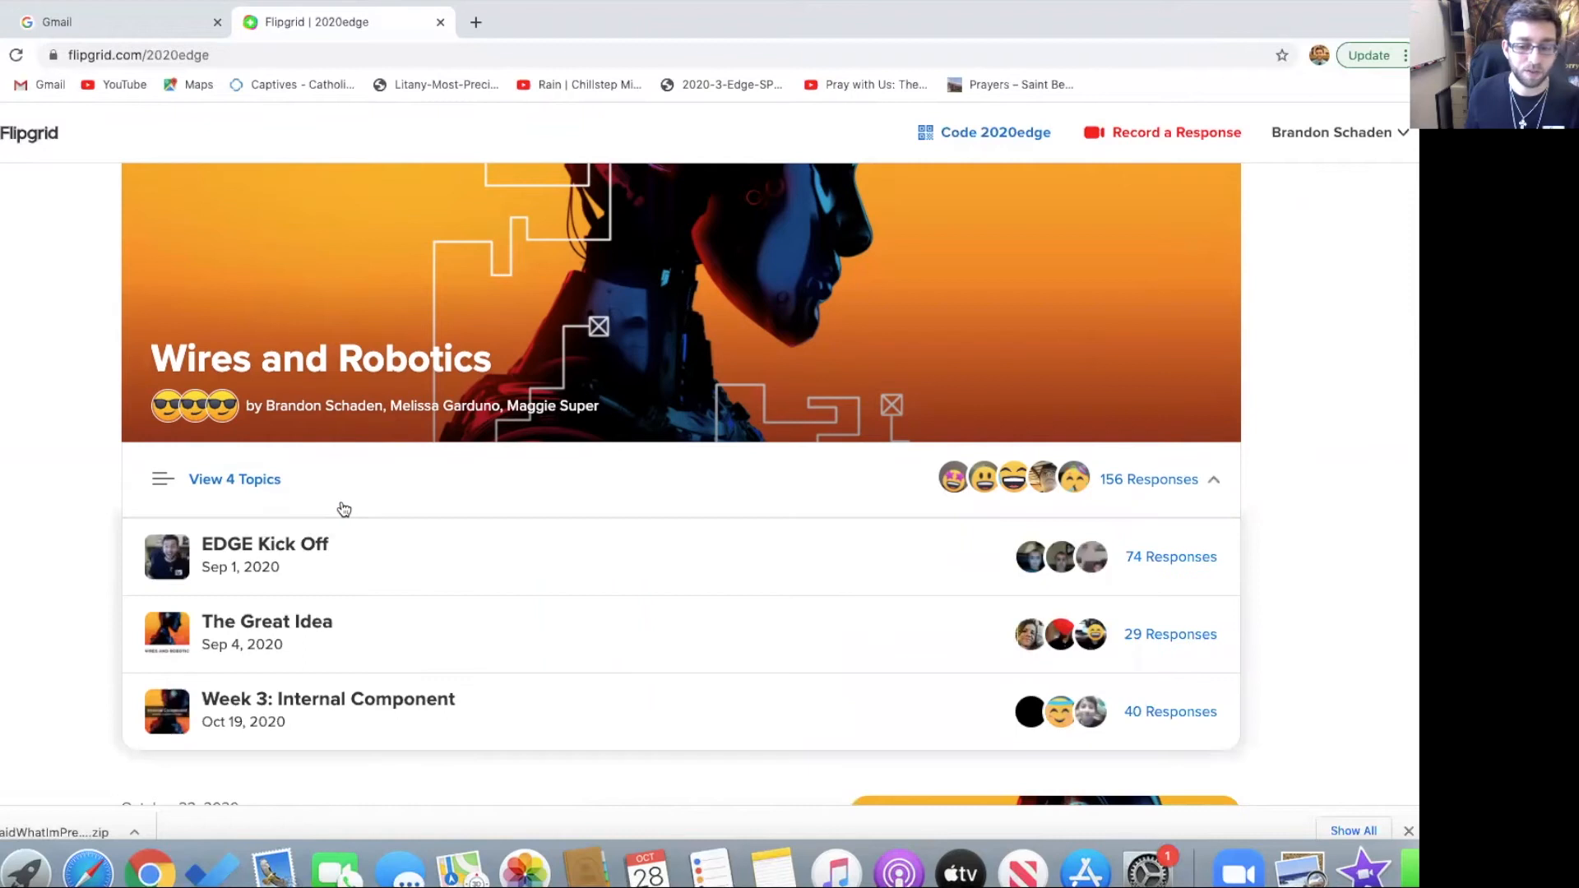
{"action": "mouse_move", "coordinate": [365, 549]}
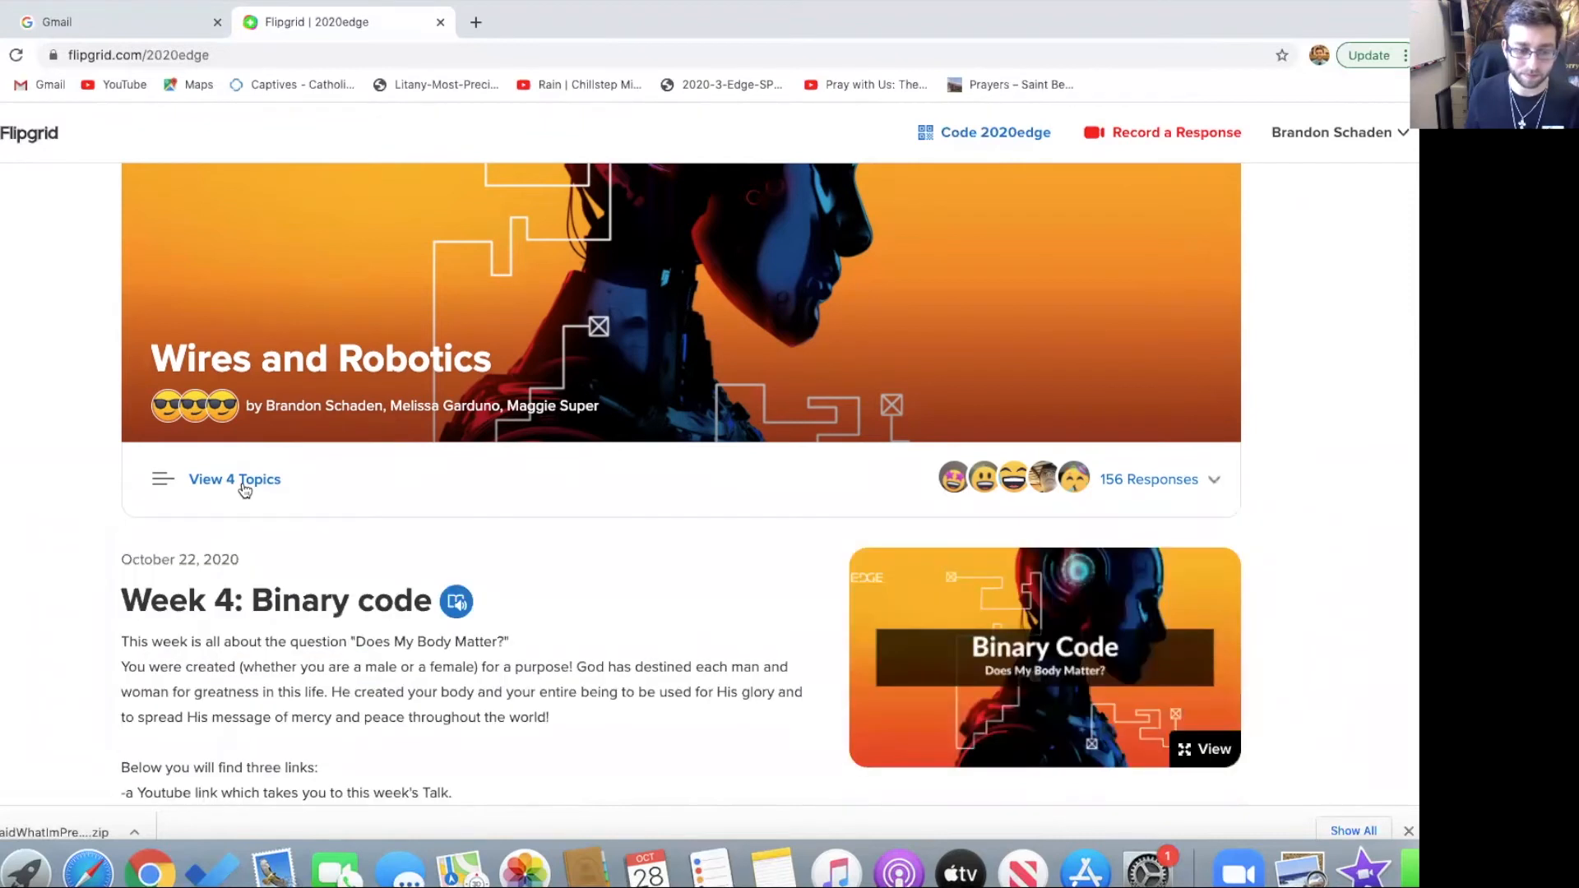
{"action": "scroll", "scroll_direction": "down", "scroll_amount": 3}
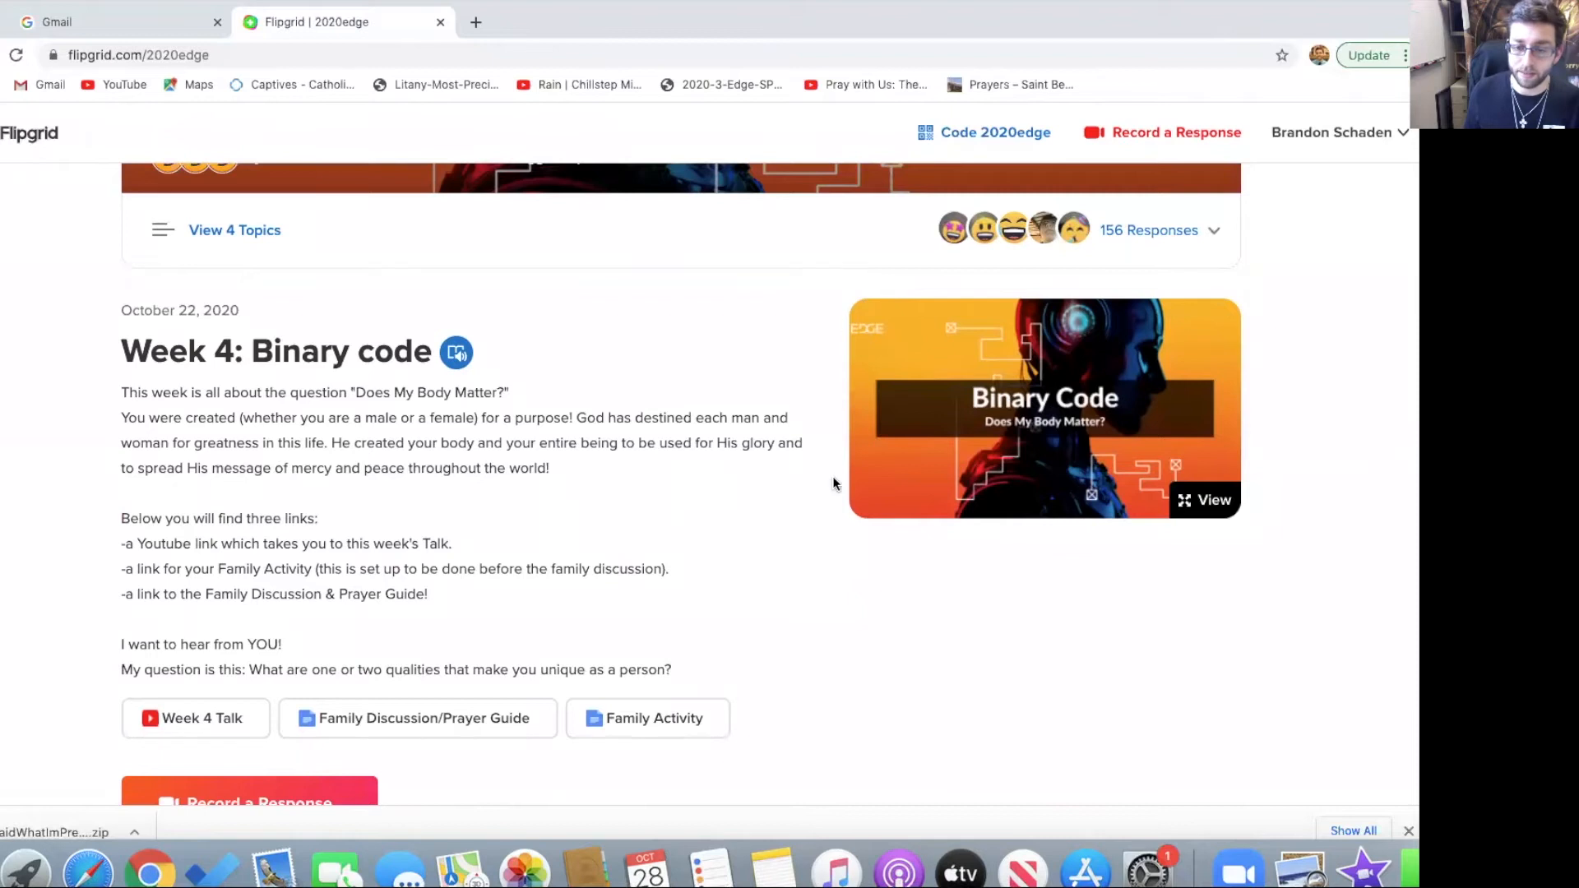
{"action": "mouse_move", "coordinate": [821, 405]}
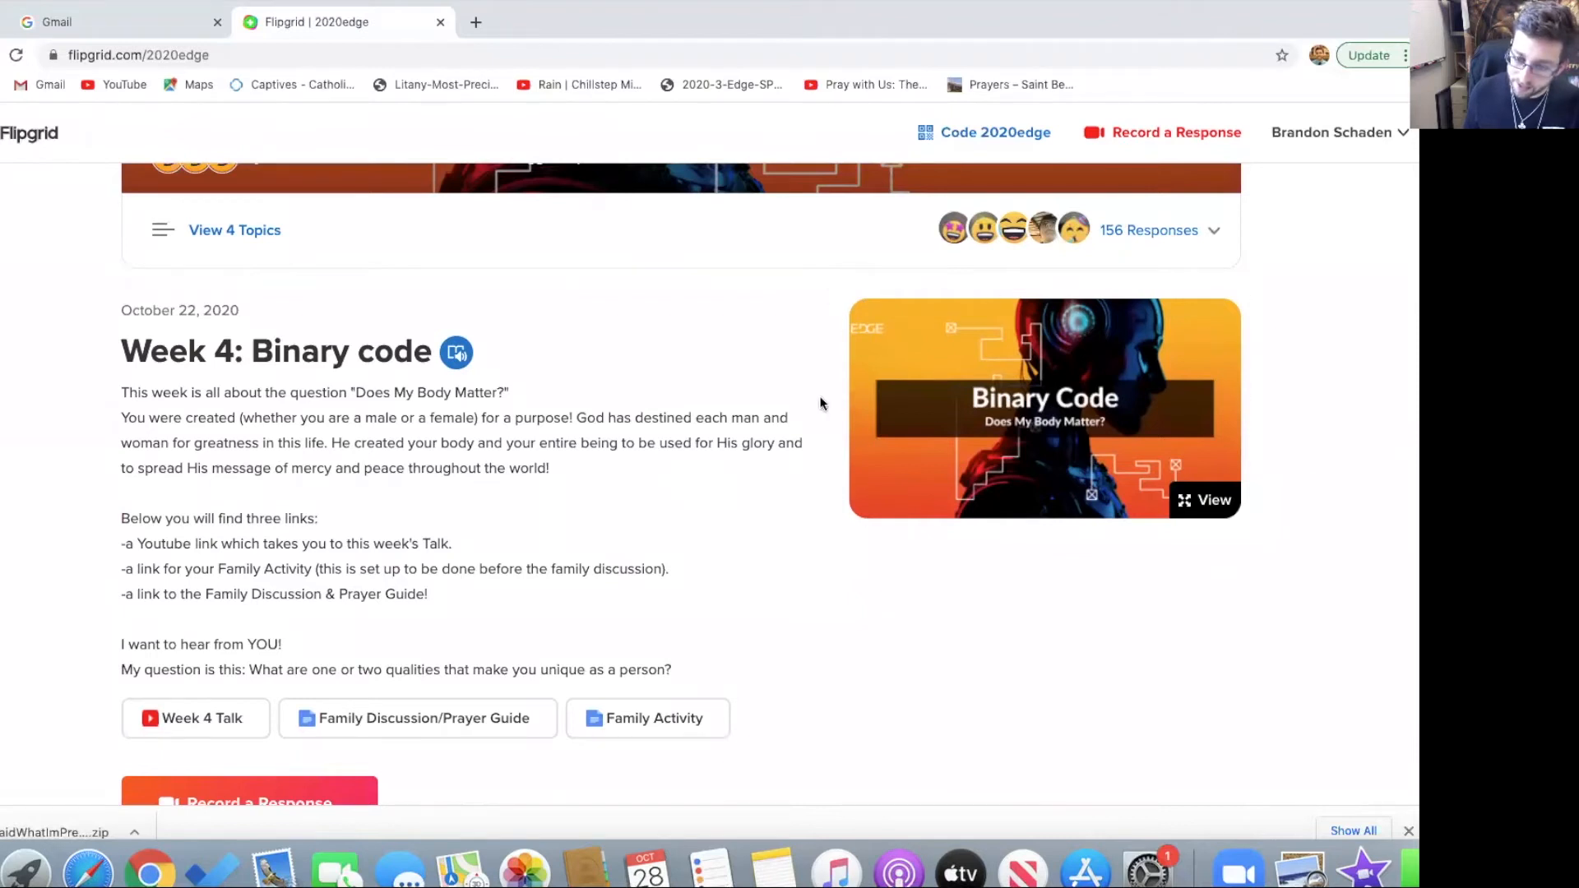
{"action": "mouse_move", "coordinate": [1156, 589]}
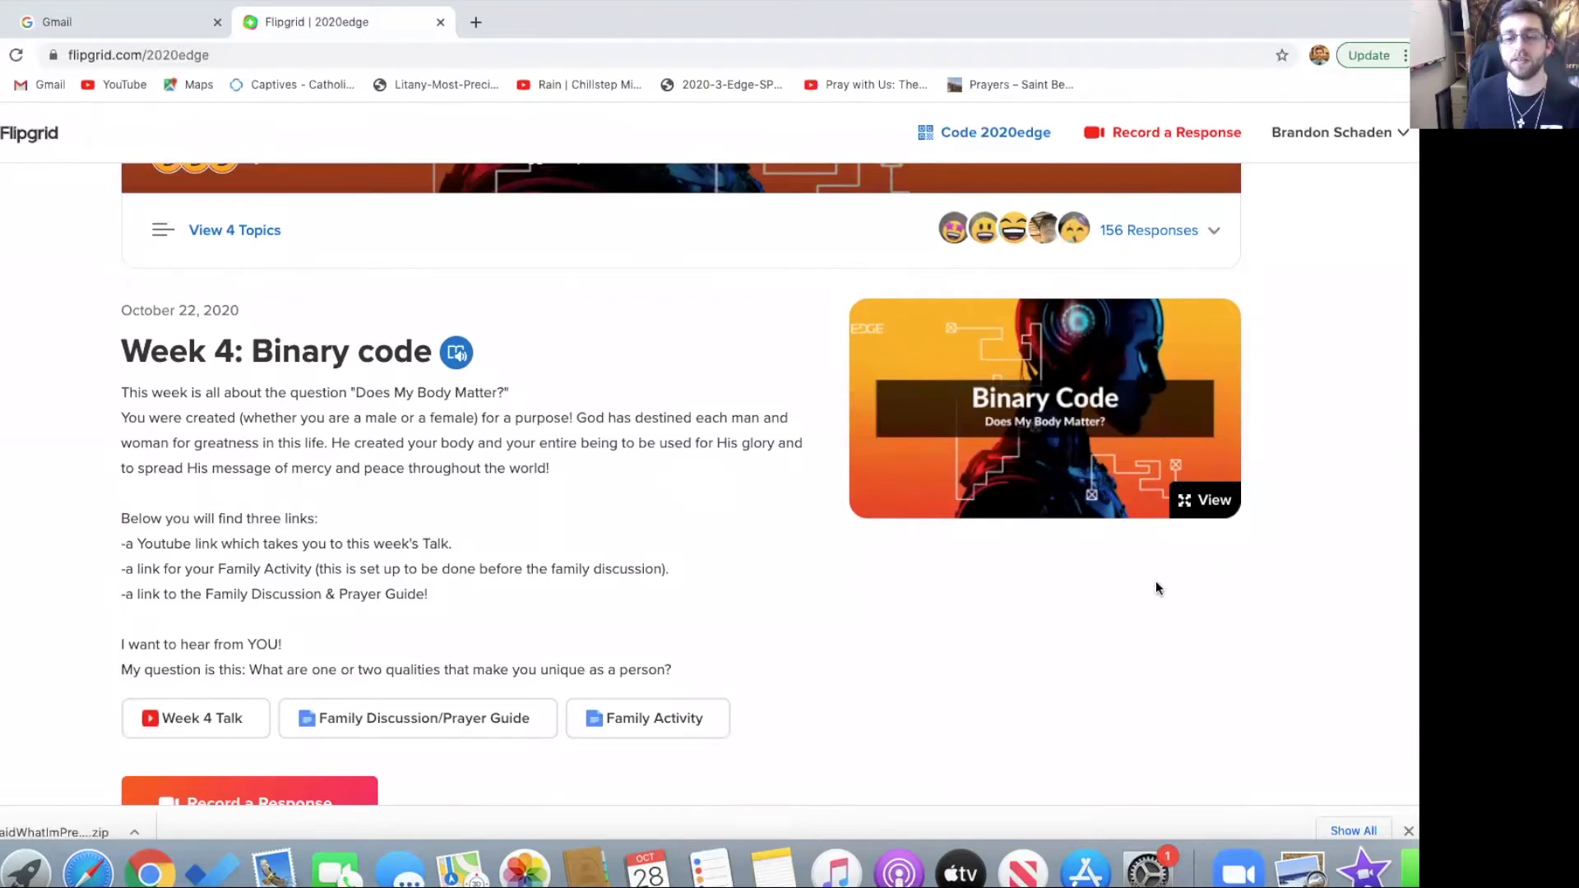
{"action": "mouse_move", "coordinate": [1058, 513]}
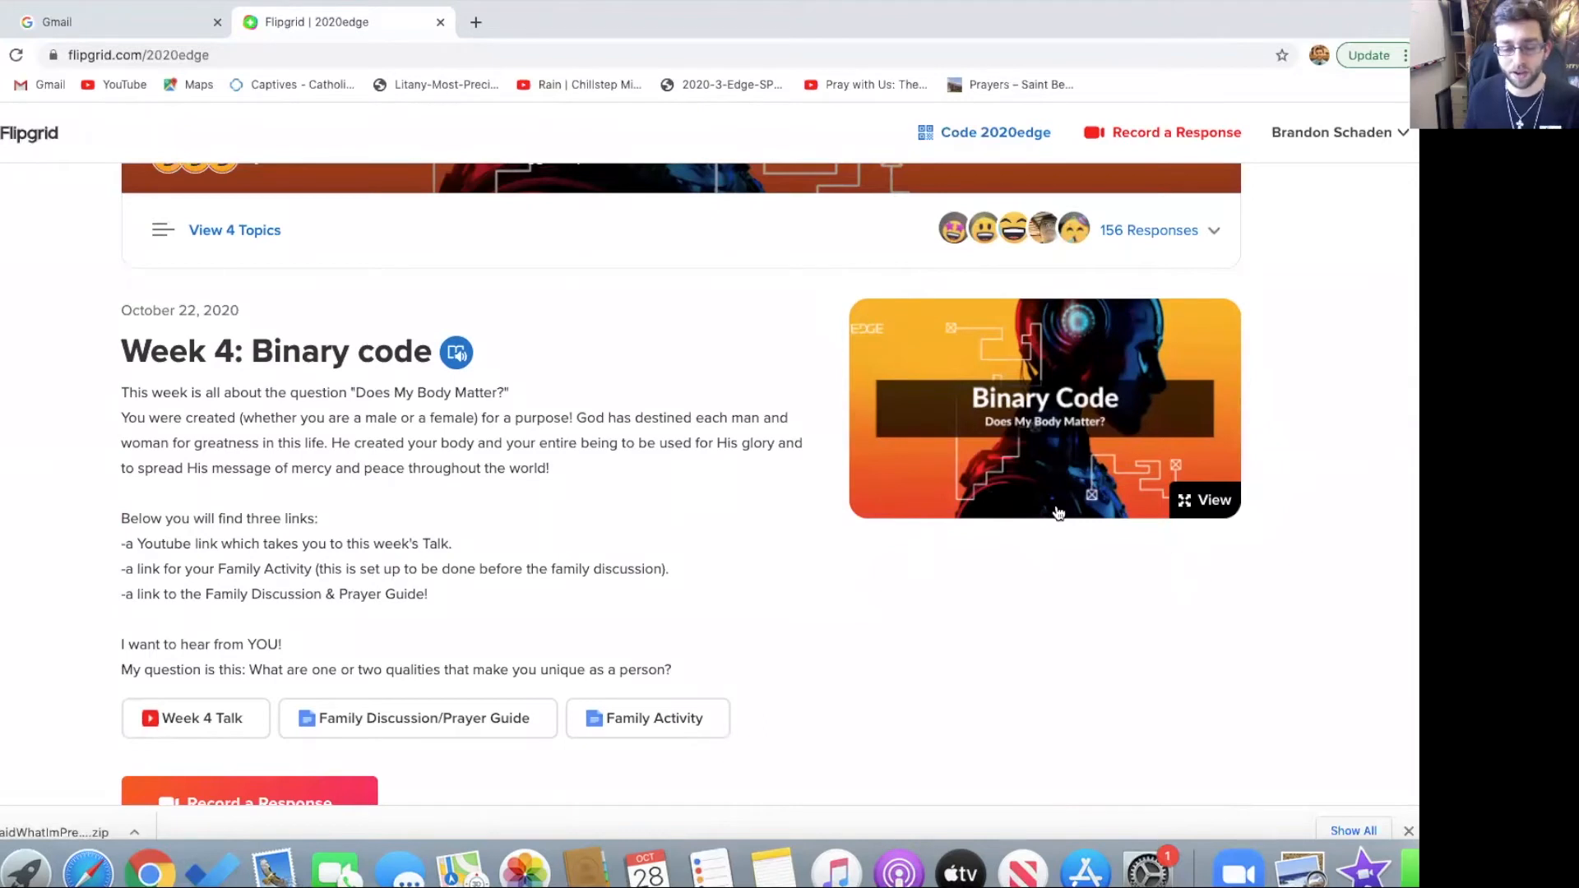
{"action": "scroll", "scroll_direction": "down", "scroll_amount": 3}
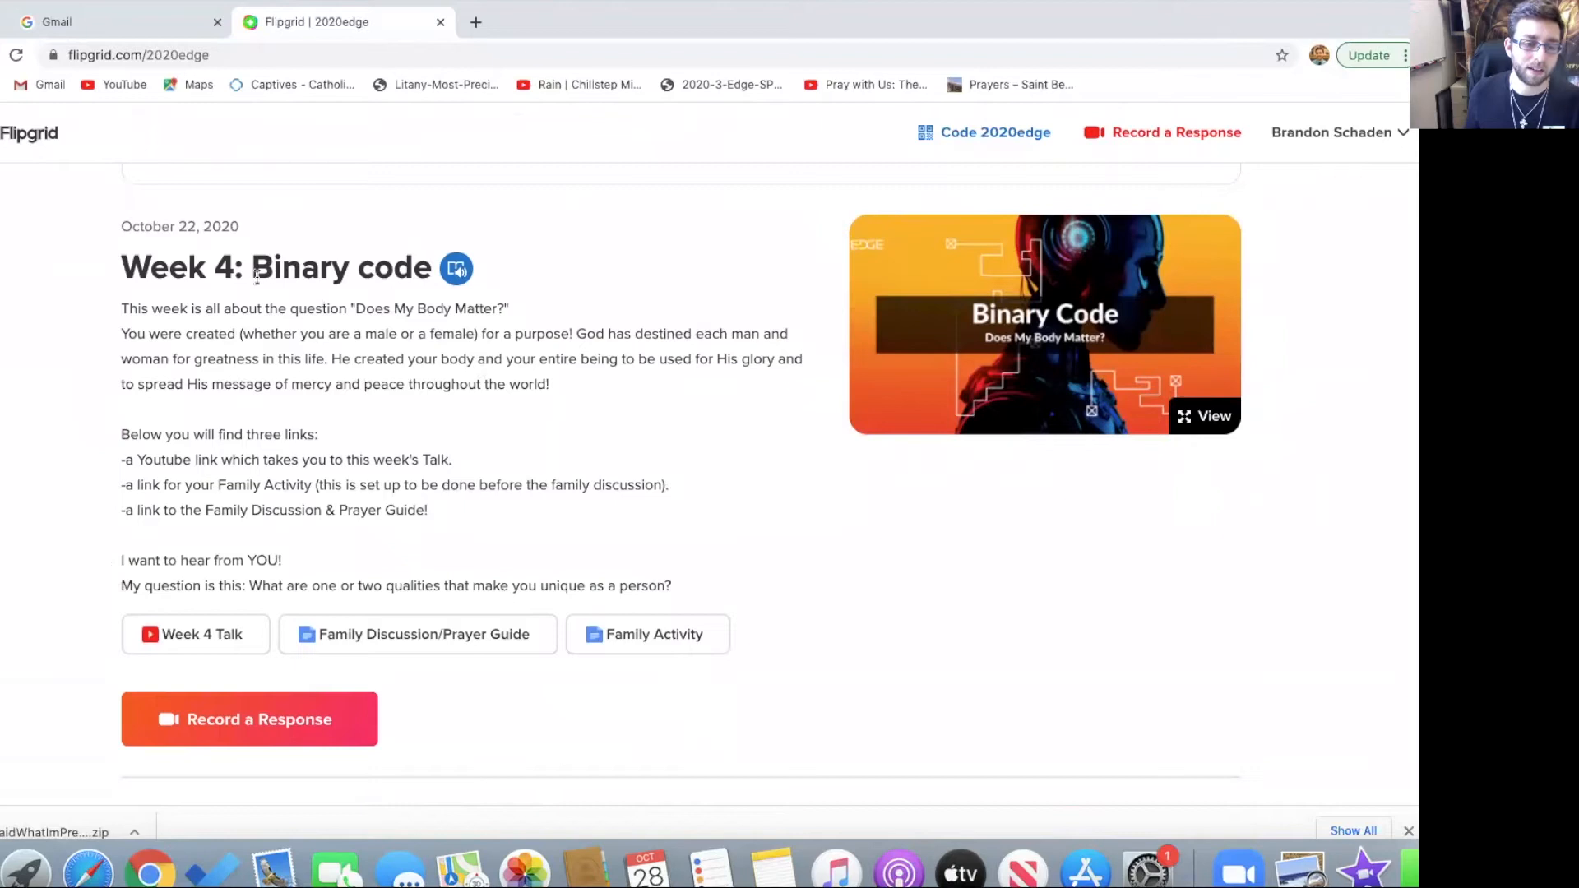
{"action": "mouse_move", "coordinate": [664, 437]}
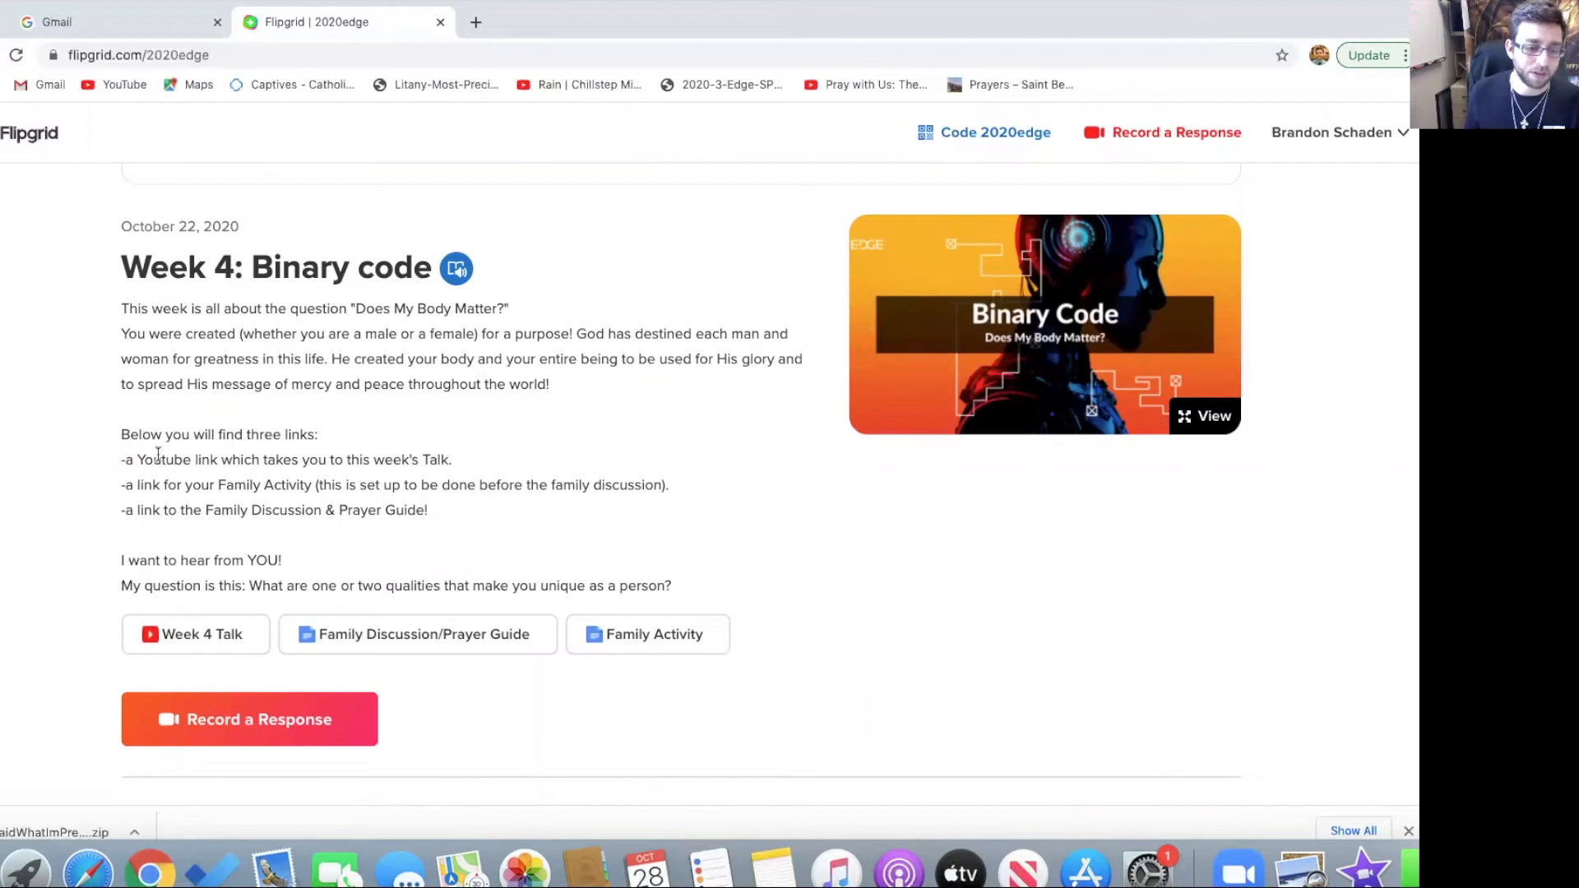
{"action": "mouse_move", "coordinate": [541, 492]}
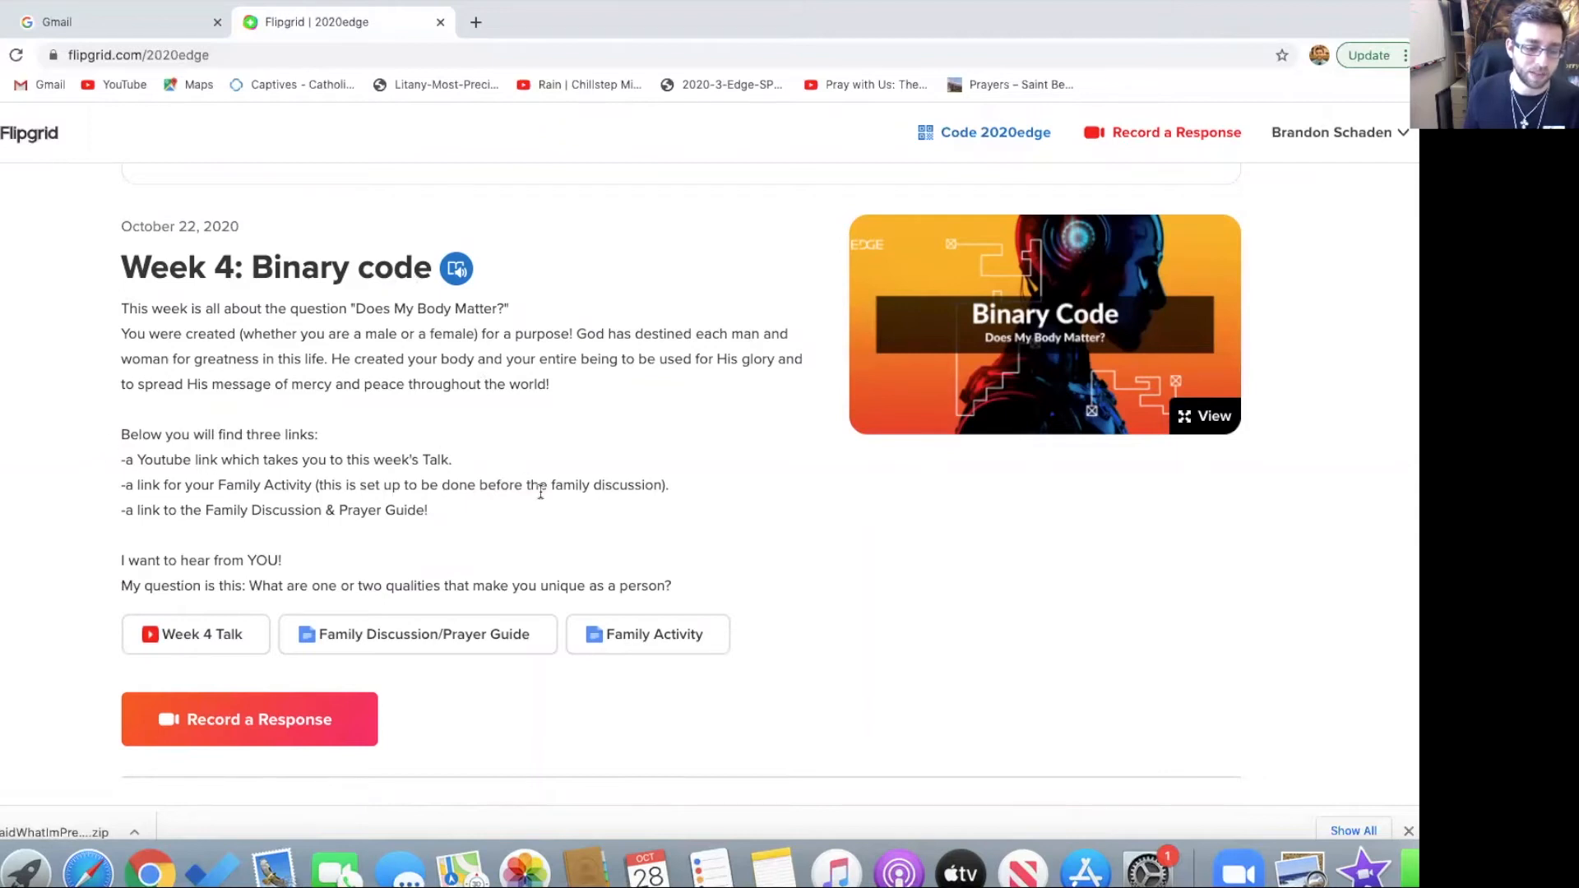
{"action": "scroll", "scroll_direction": "down", "scroll_amount": 3}
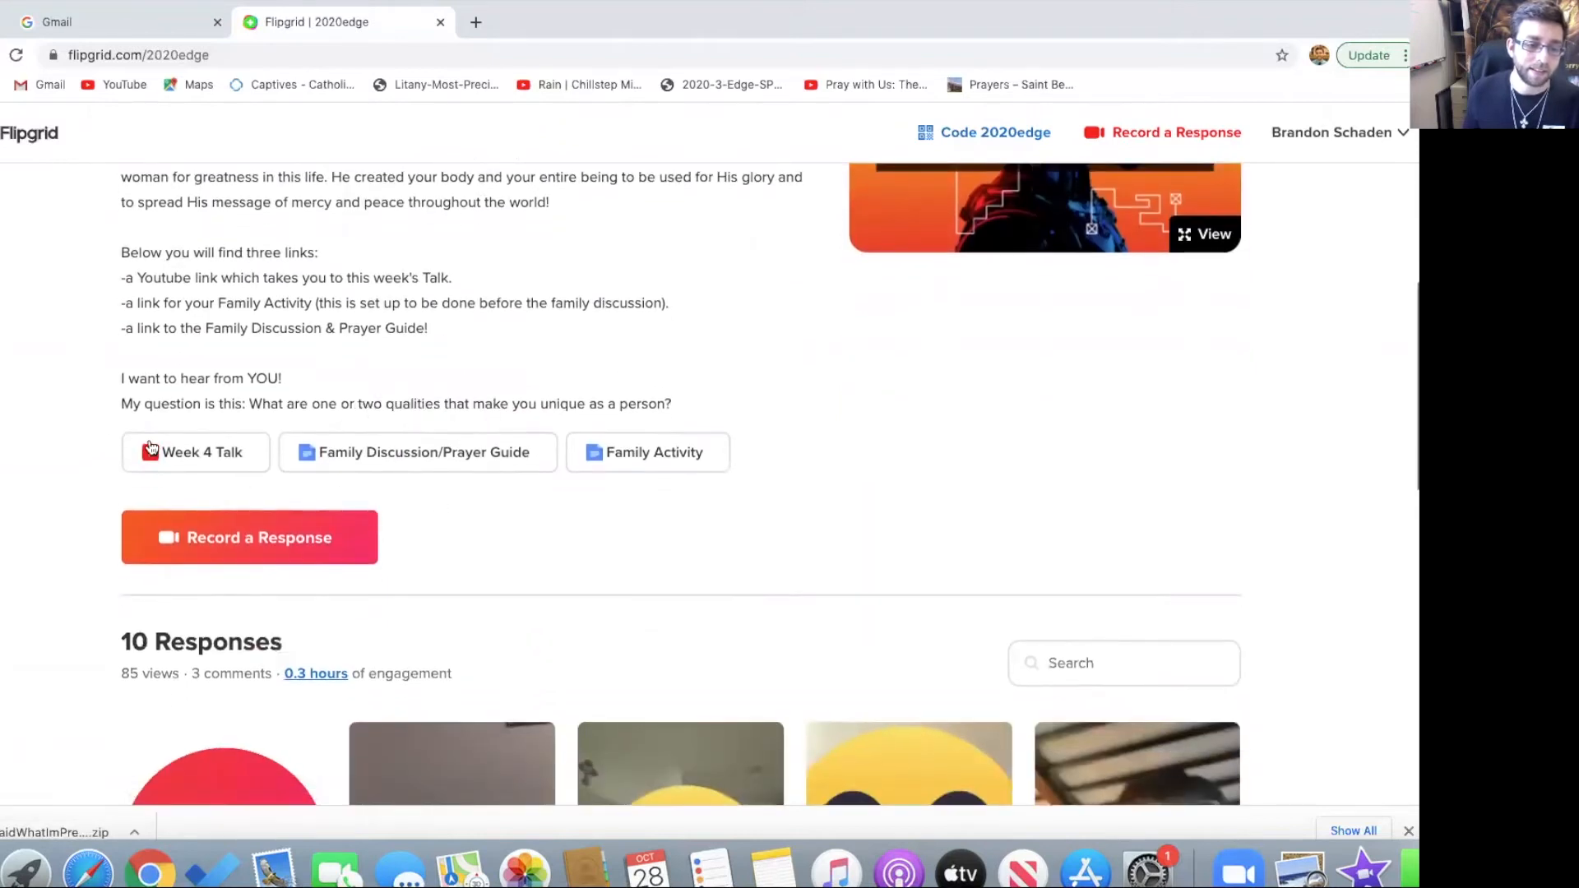
{"action": "mouse_move", "coordinate": [196, 451]}
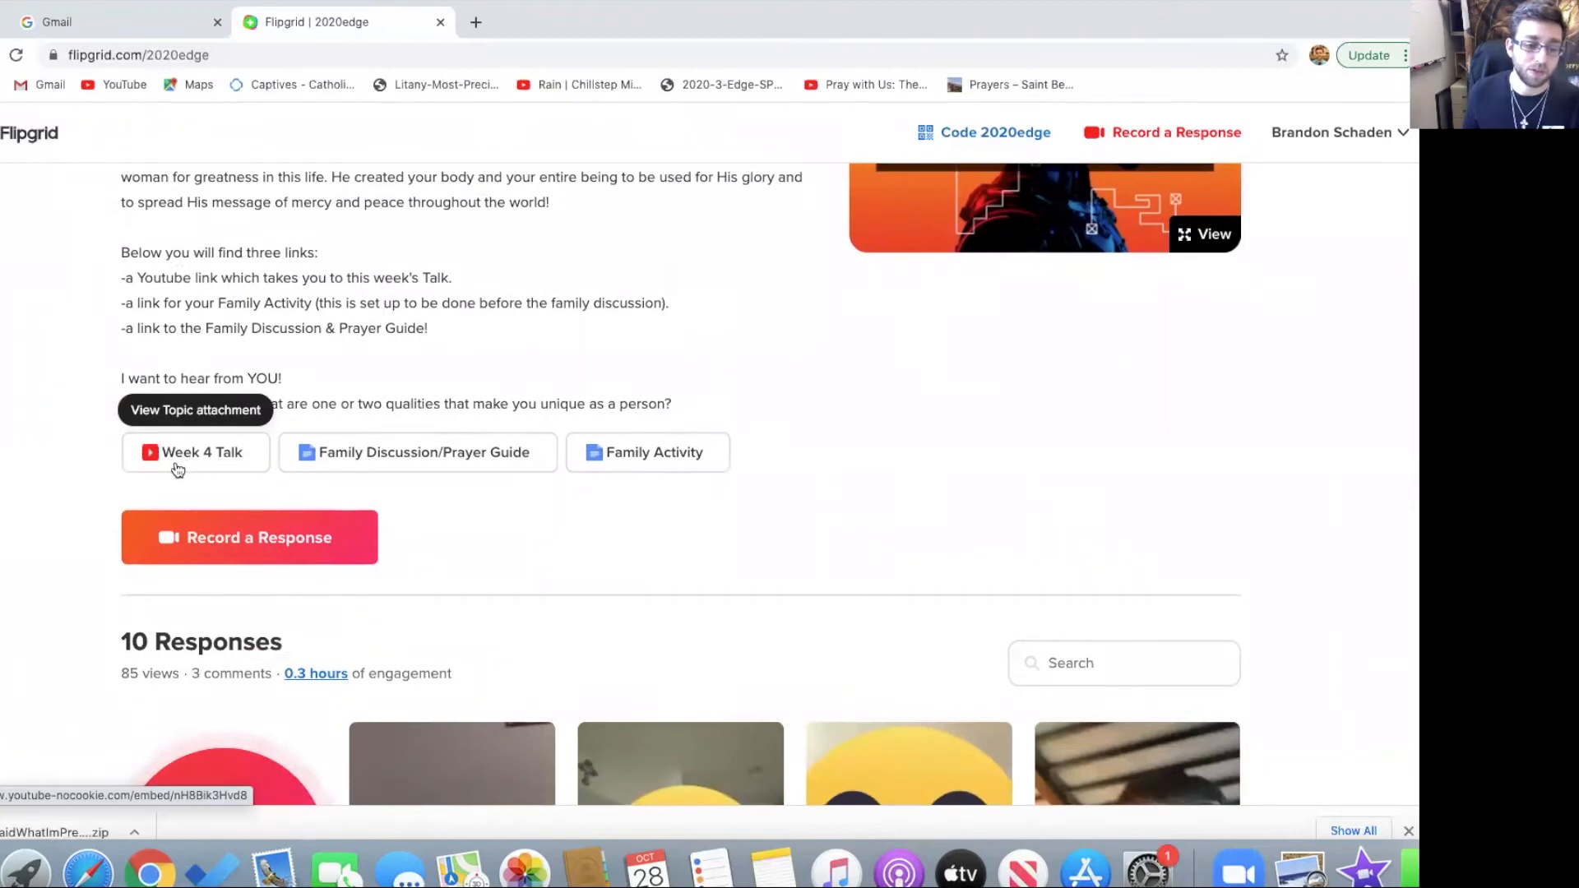
{"action": "left_click", "coordinate": [196, 452]}
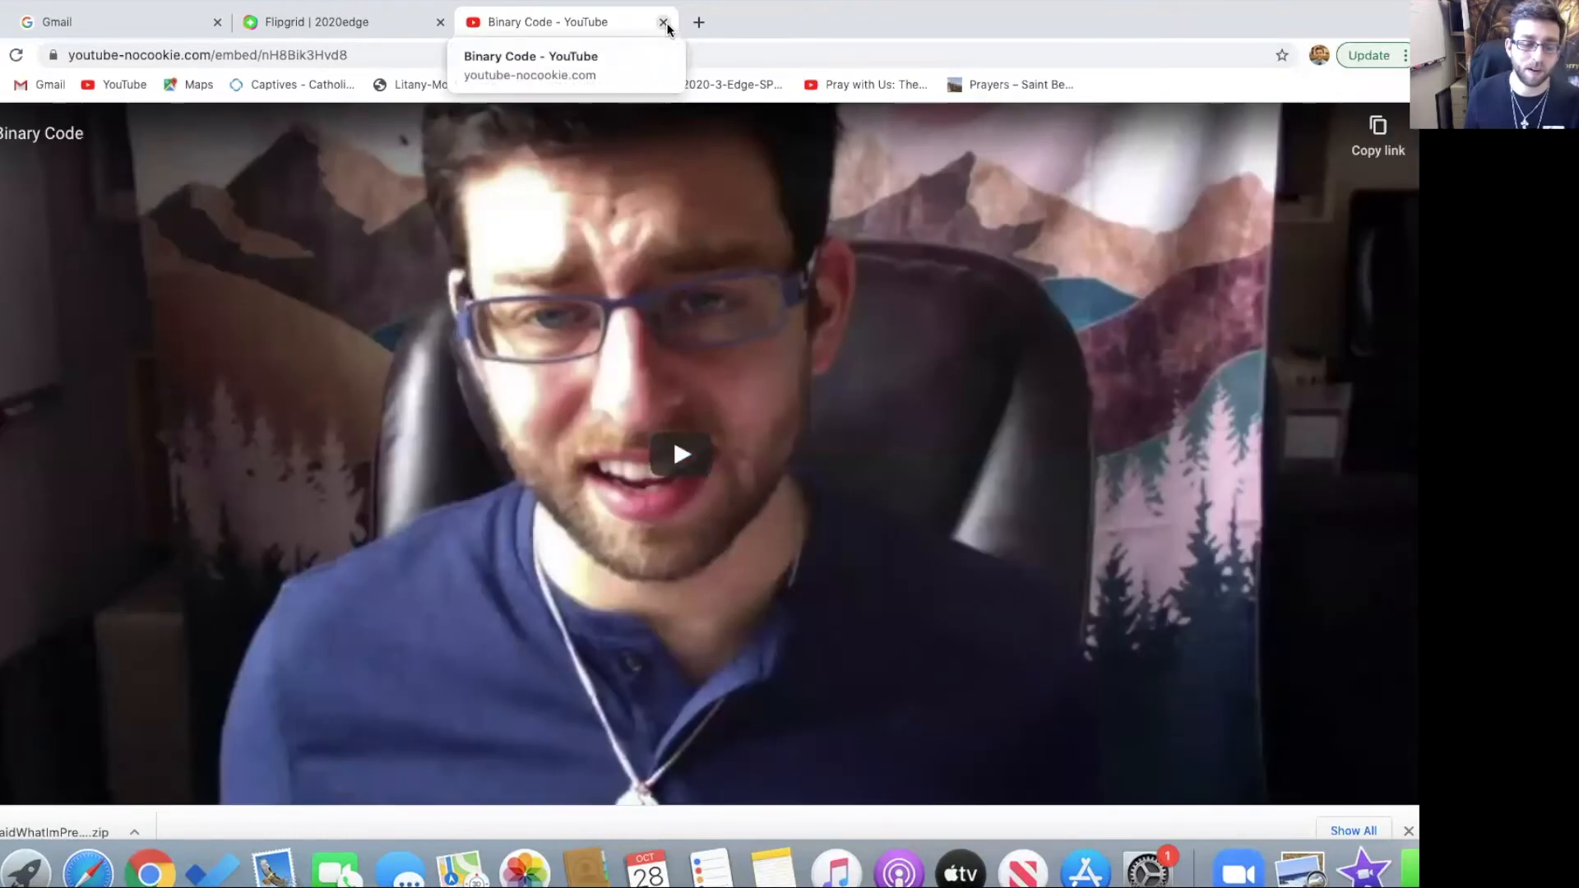
{"action": "mouse_move", "coordinate": [667, 91]}
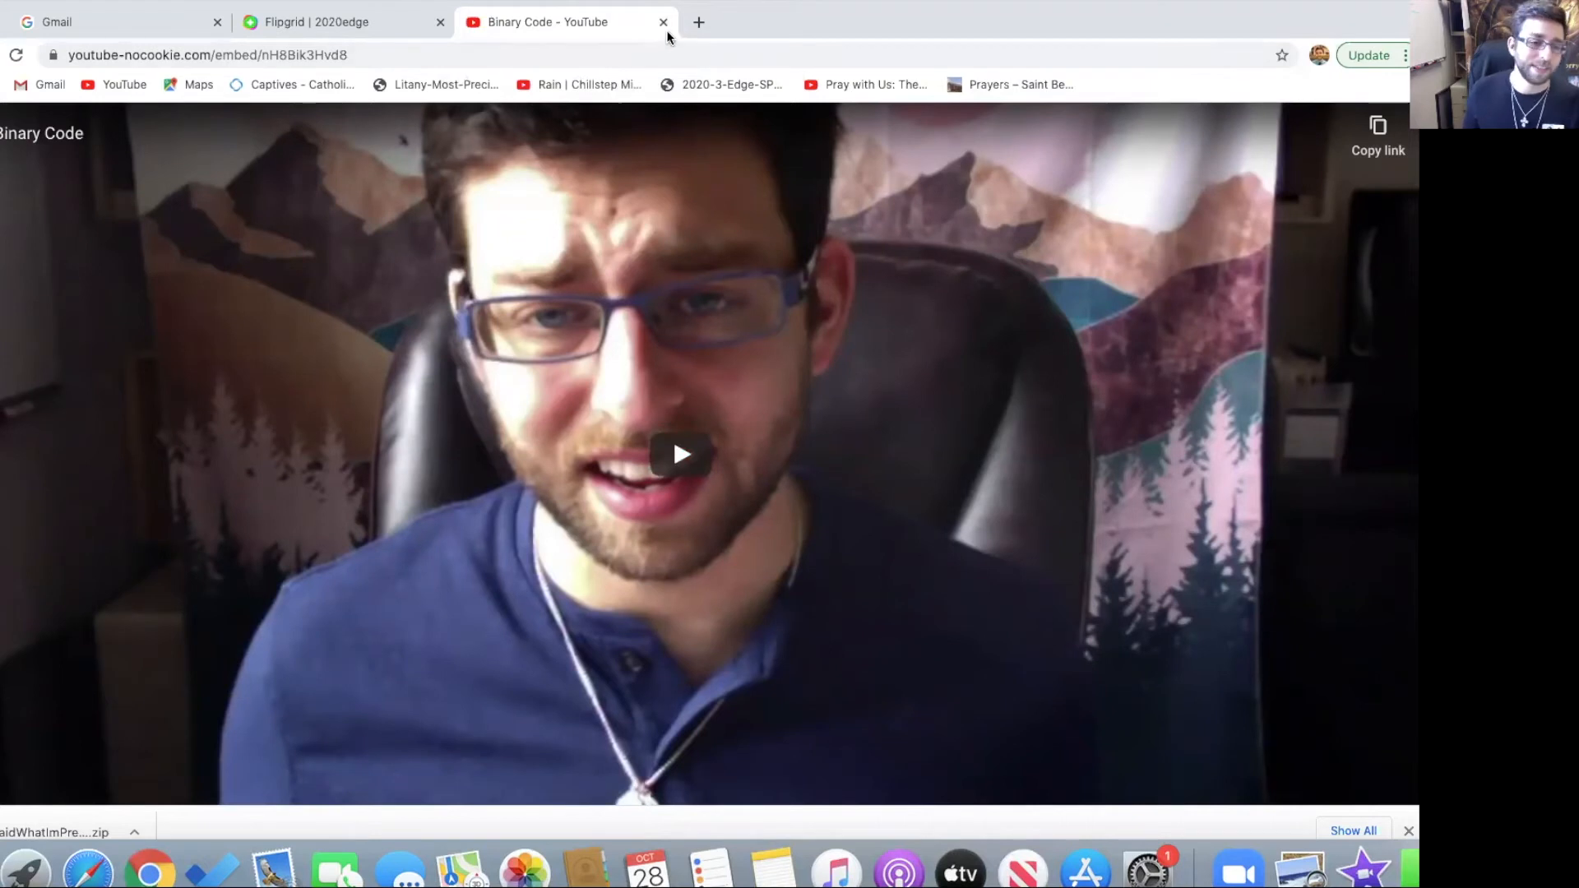
{"action": "mouse_move", "coordinate": [673, 149]}
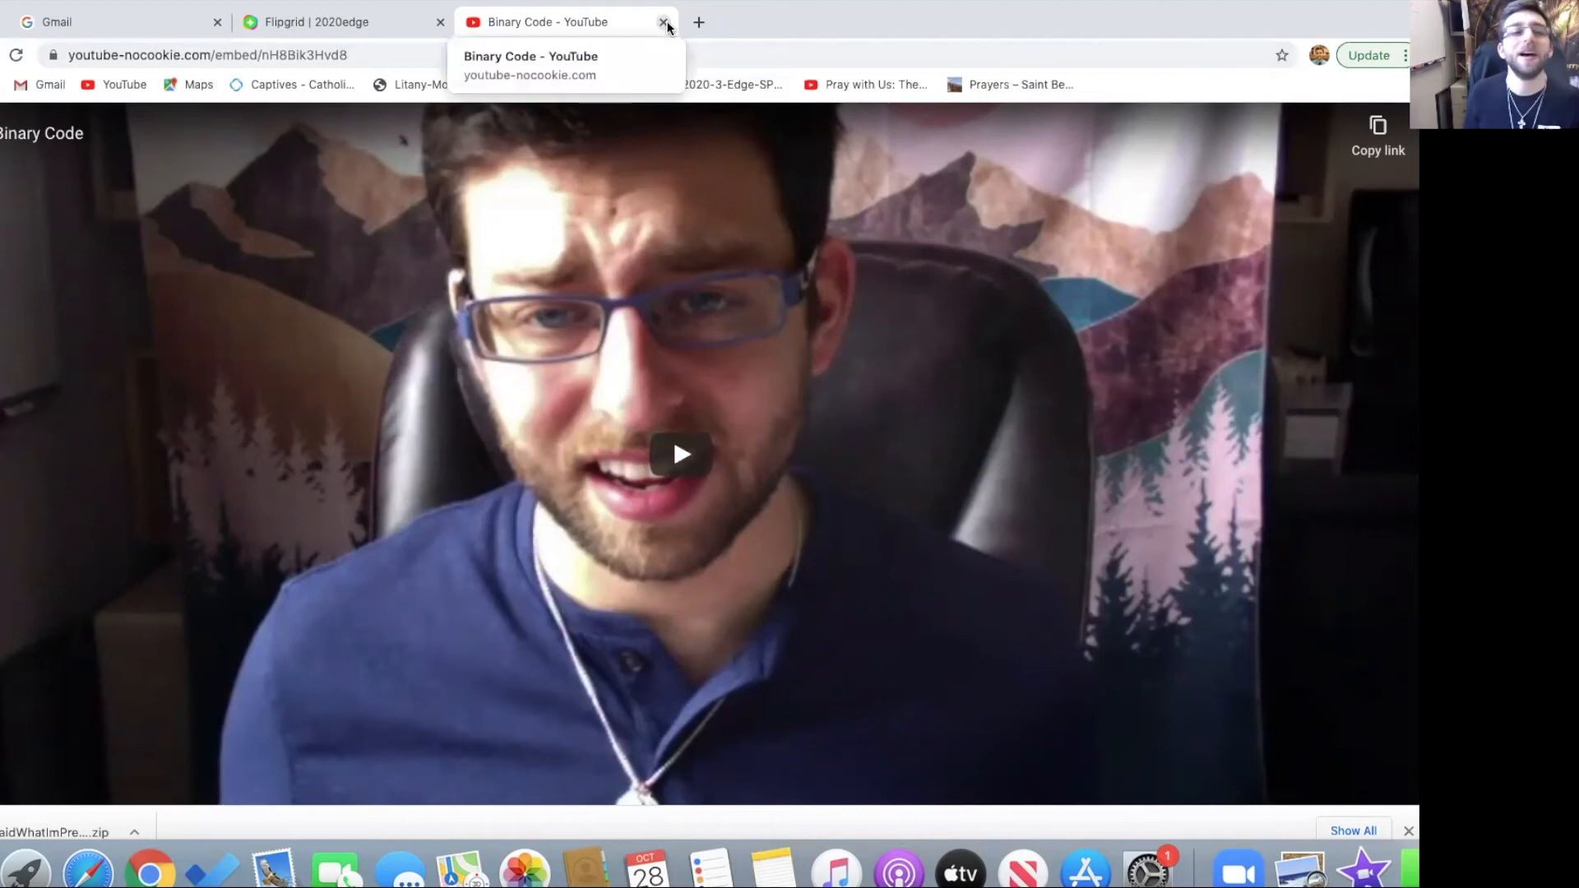
{"action": "left_click", "coordinate": [663, 21]}
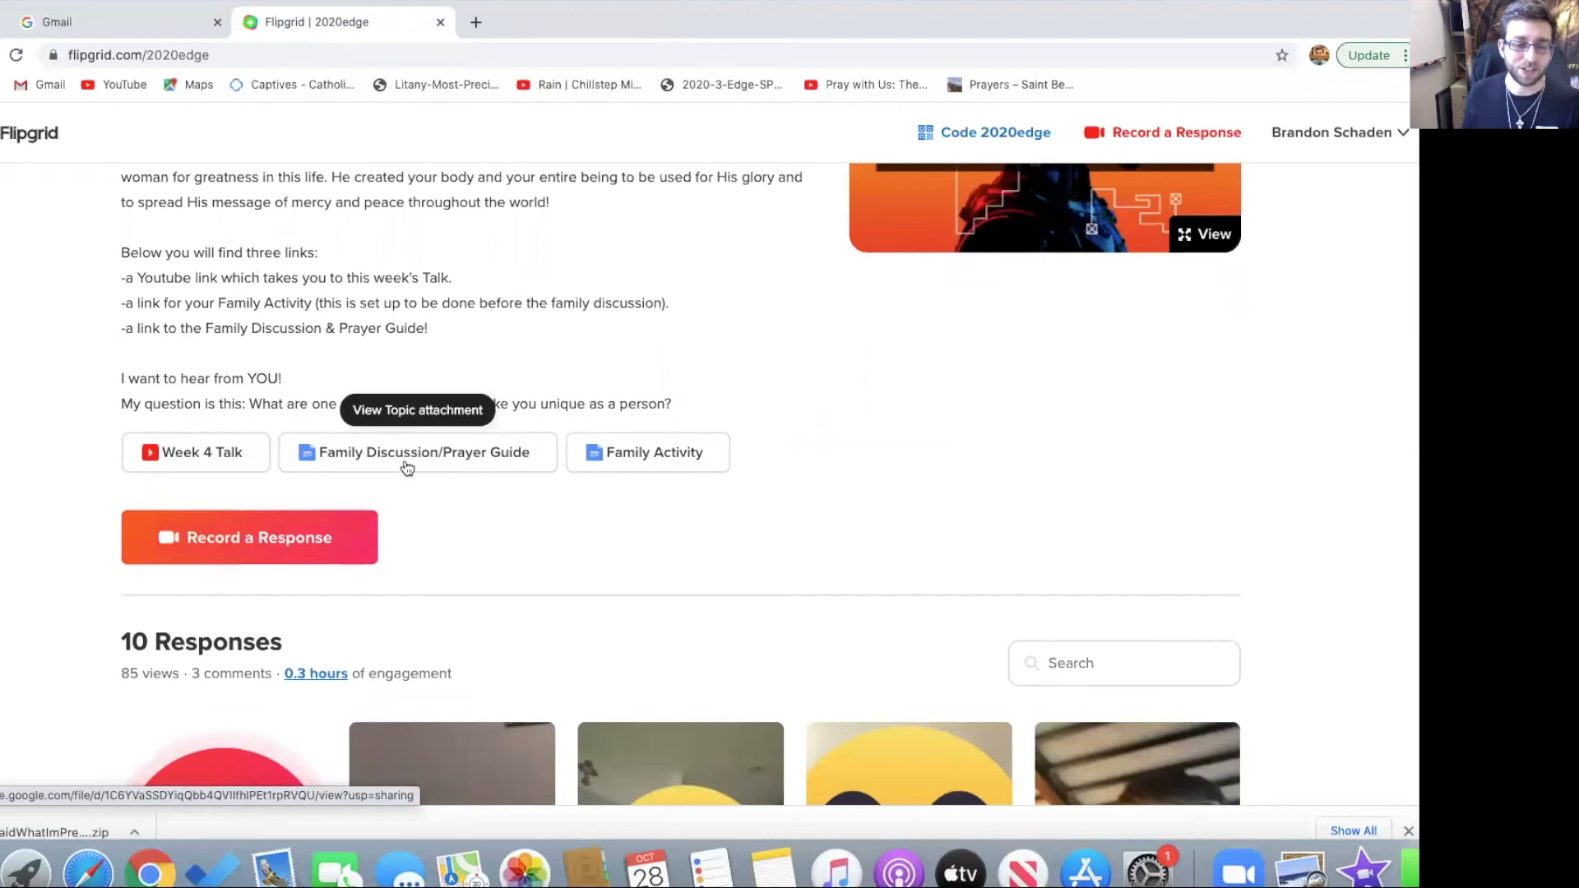
{"action": "mouse_move", "coordinate": [425, 462]}
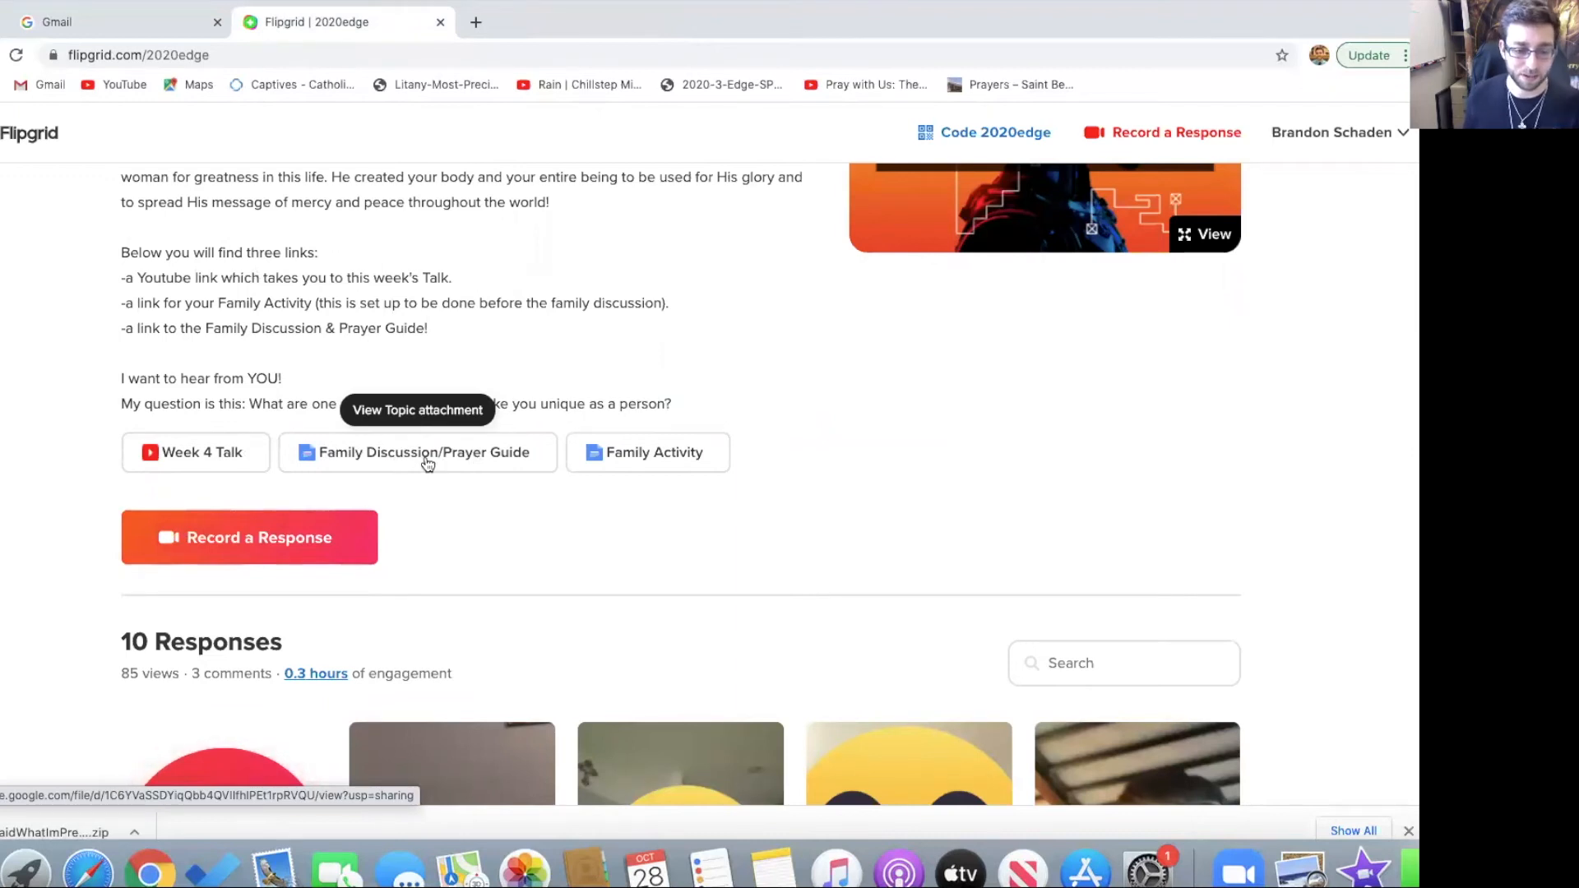
Step: View the Family Discussion & Prayer Guide attachment in Drive, then return to the Week 4 topic
{"action": "left_click", "coordinate": [423, 452]}
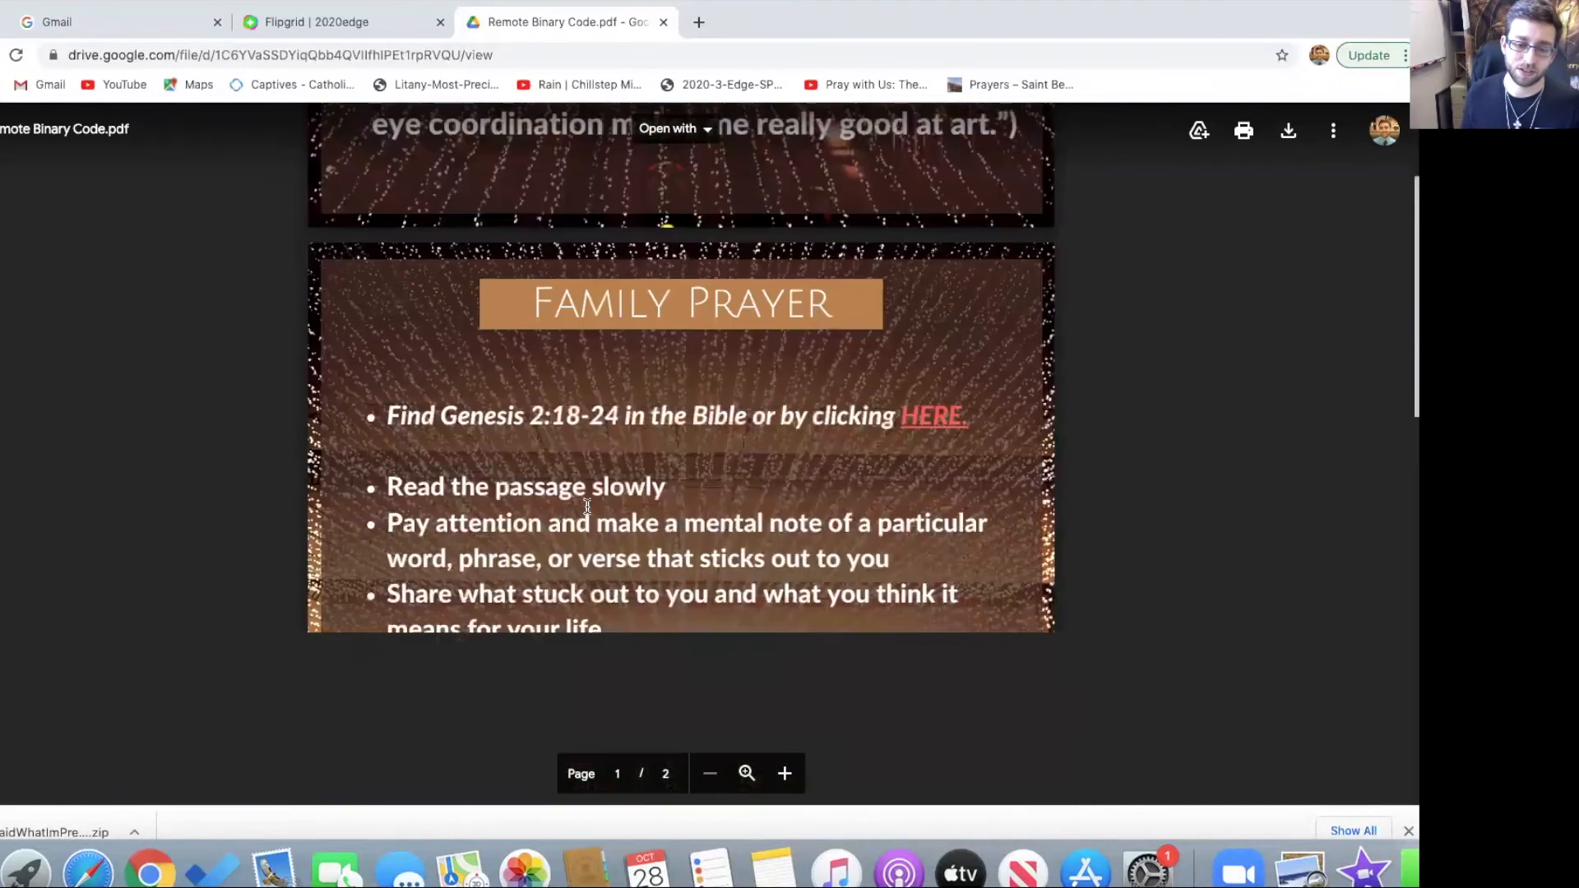
{"action": "scroll", "scroll_direction": "down", "scroll_amount": 3}
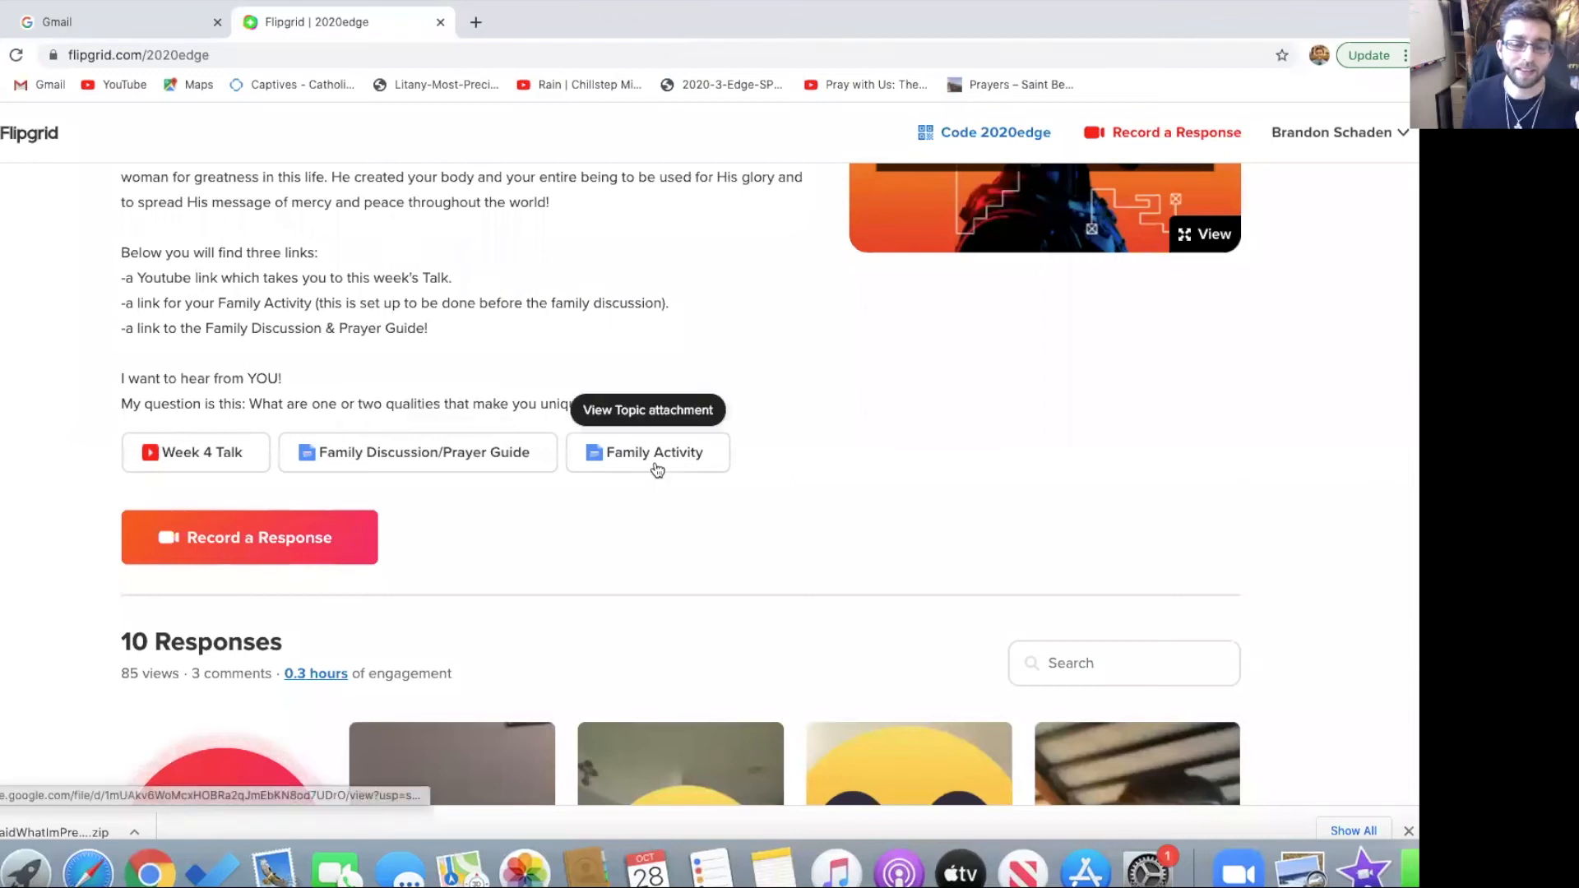
{"action": "left_click", "coordinate": [653, 450]}
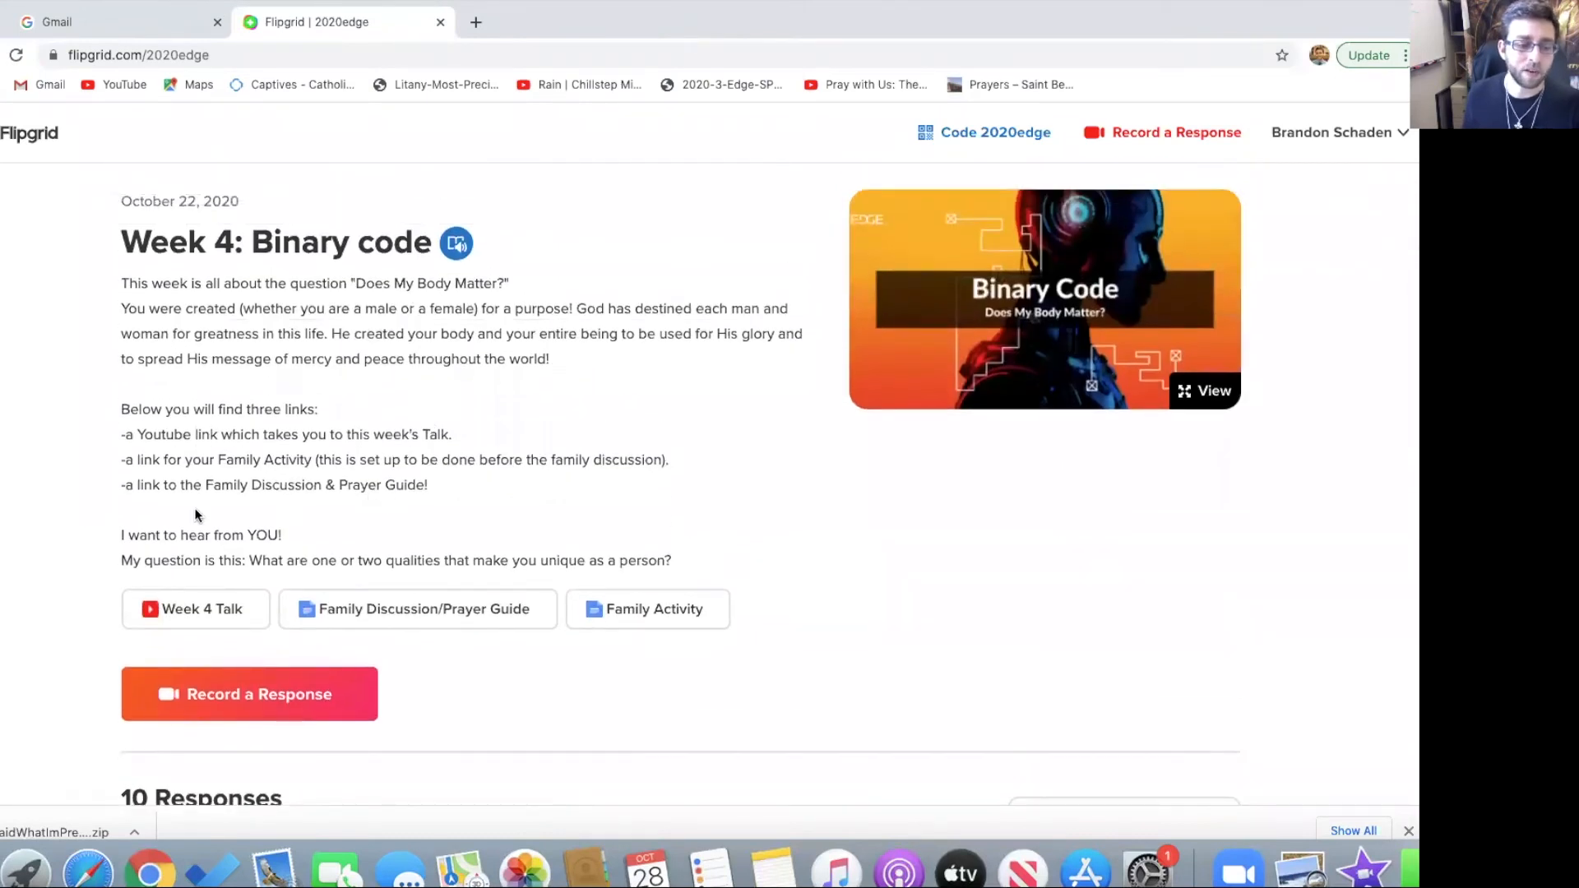
{"action": "mouse_move", "coordinate": [526, 518]}
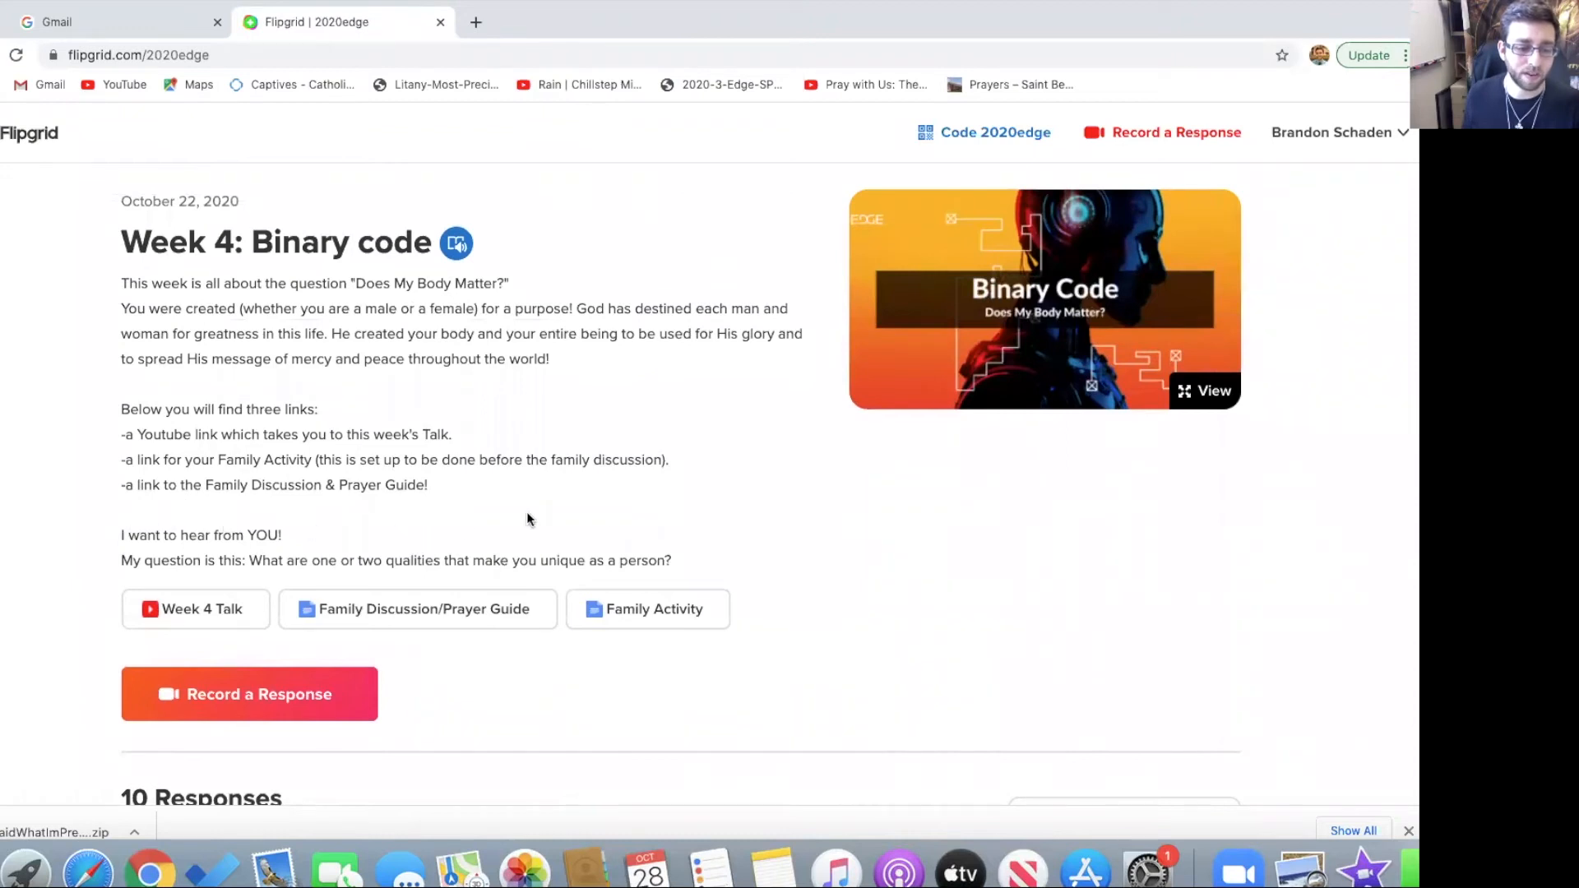
{"action": "mouse_move", "coordinate": [99, 568]}
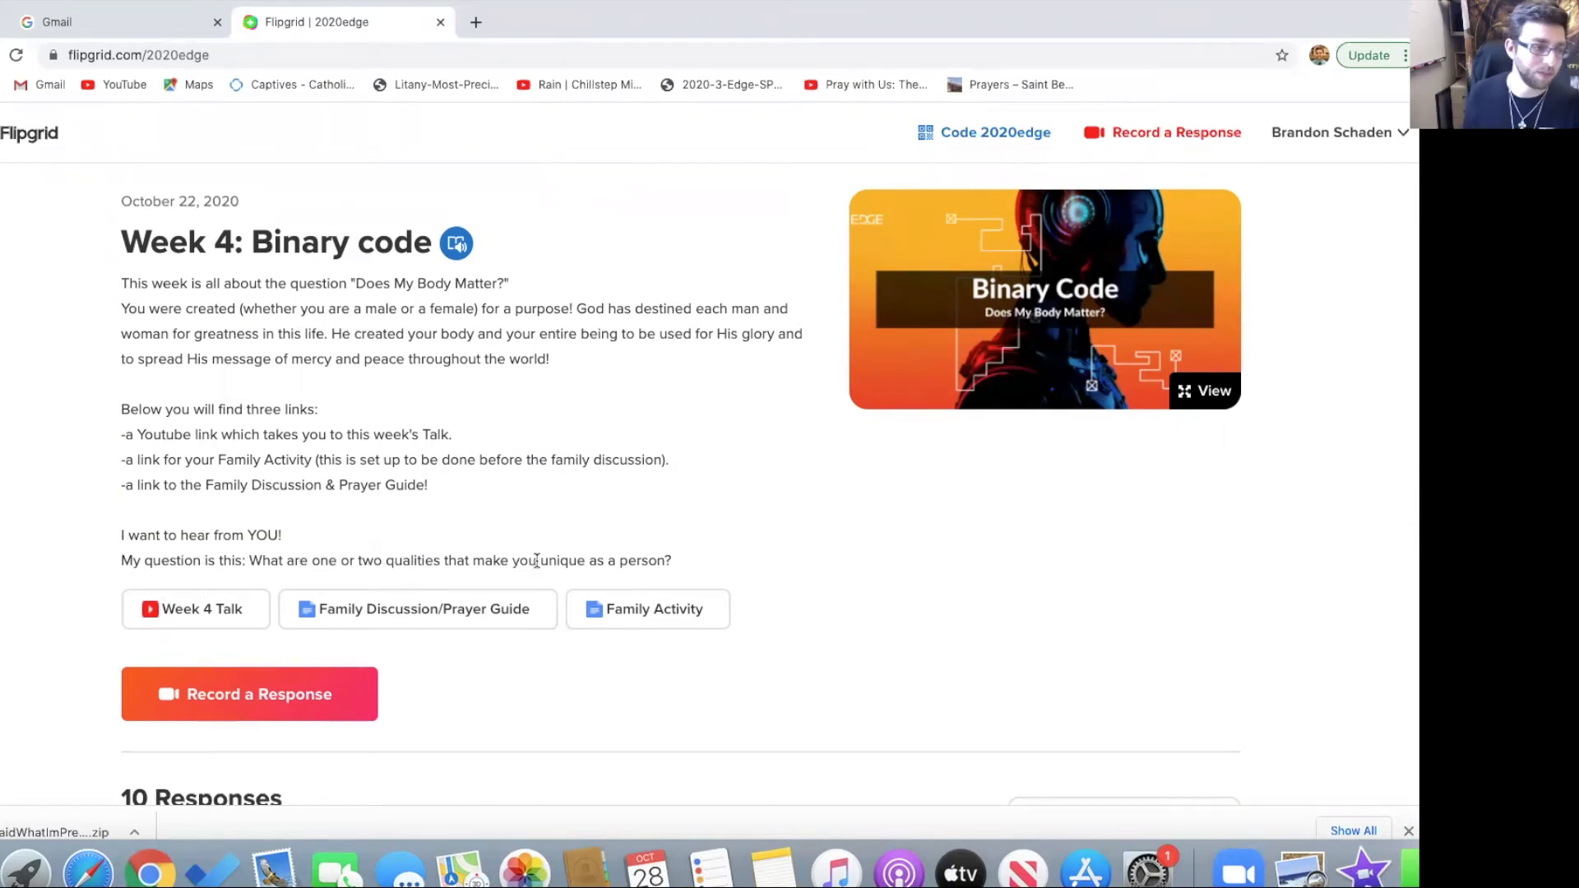
Step: Scroll through the 10 student responses under the Week 4: Binary code topic
{"action": "scroll", "scroll_direction": "down", "scroll_amount": 3}
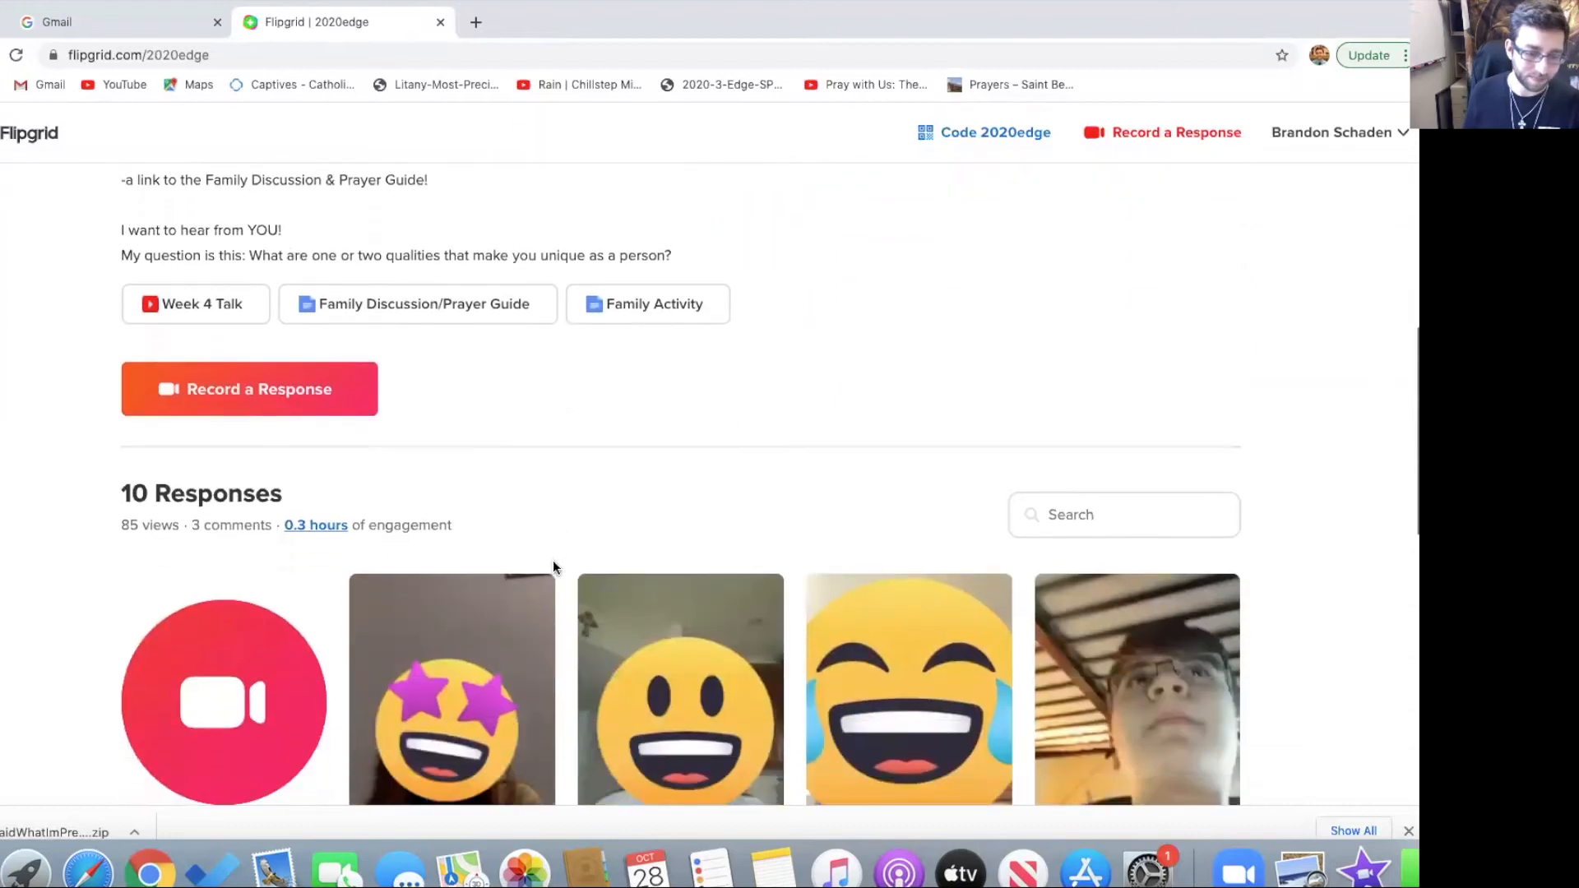
{"action": "scroll", "scroll_direction": "down", "scroll_amount": 3}
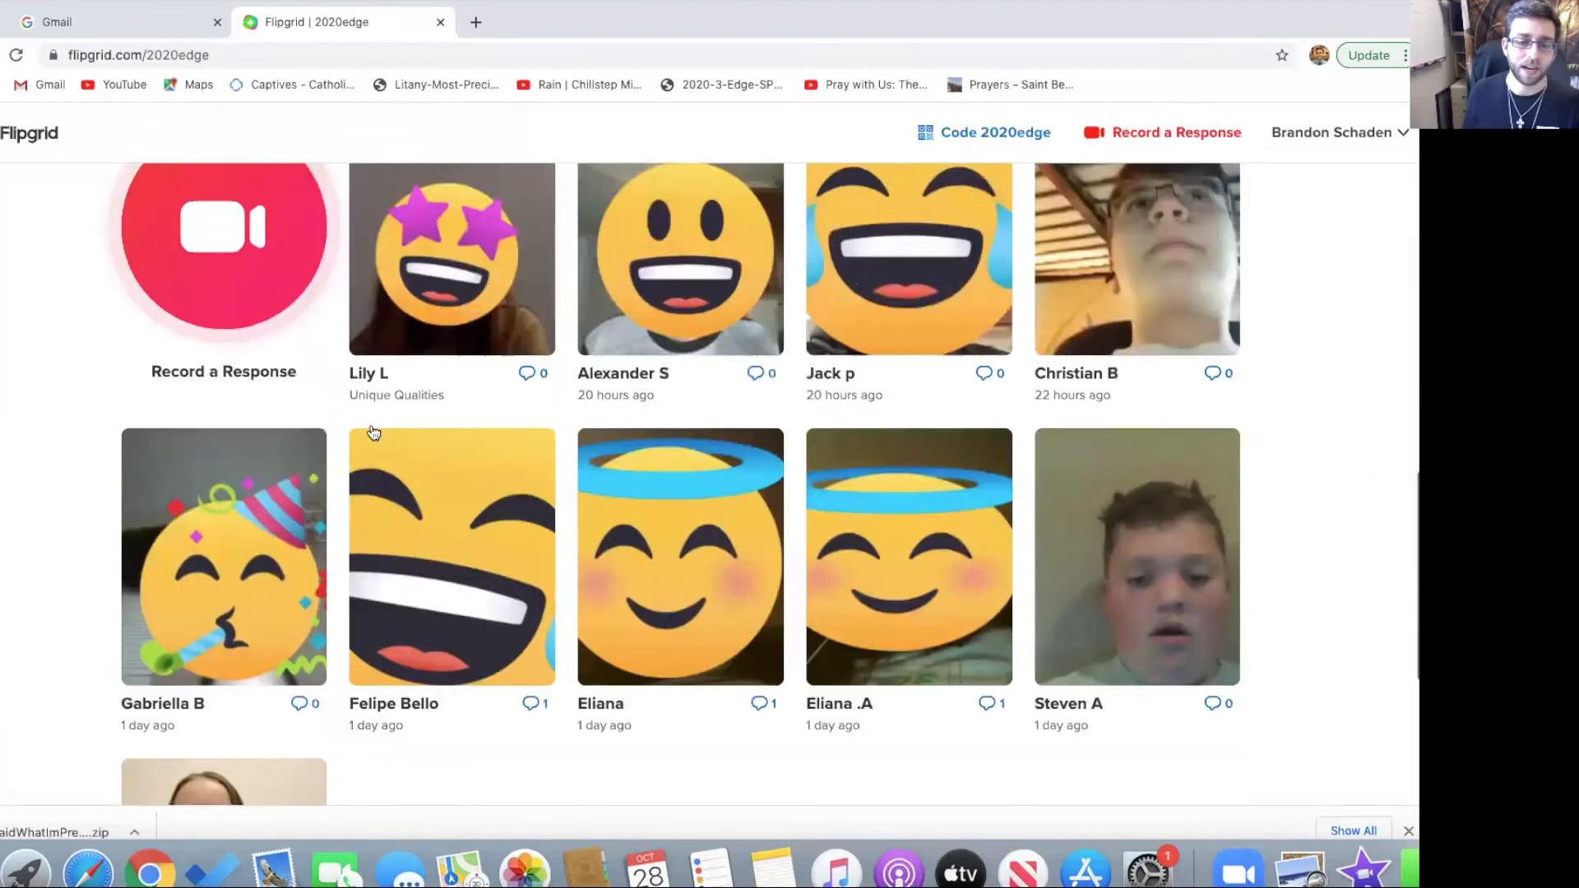
{"action": "scroll", "scroll_direction": "down", "scroll_amount": 3}
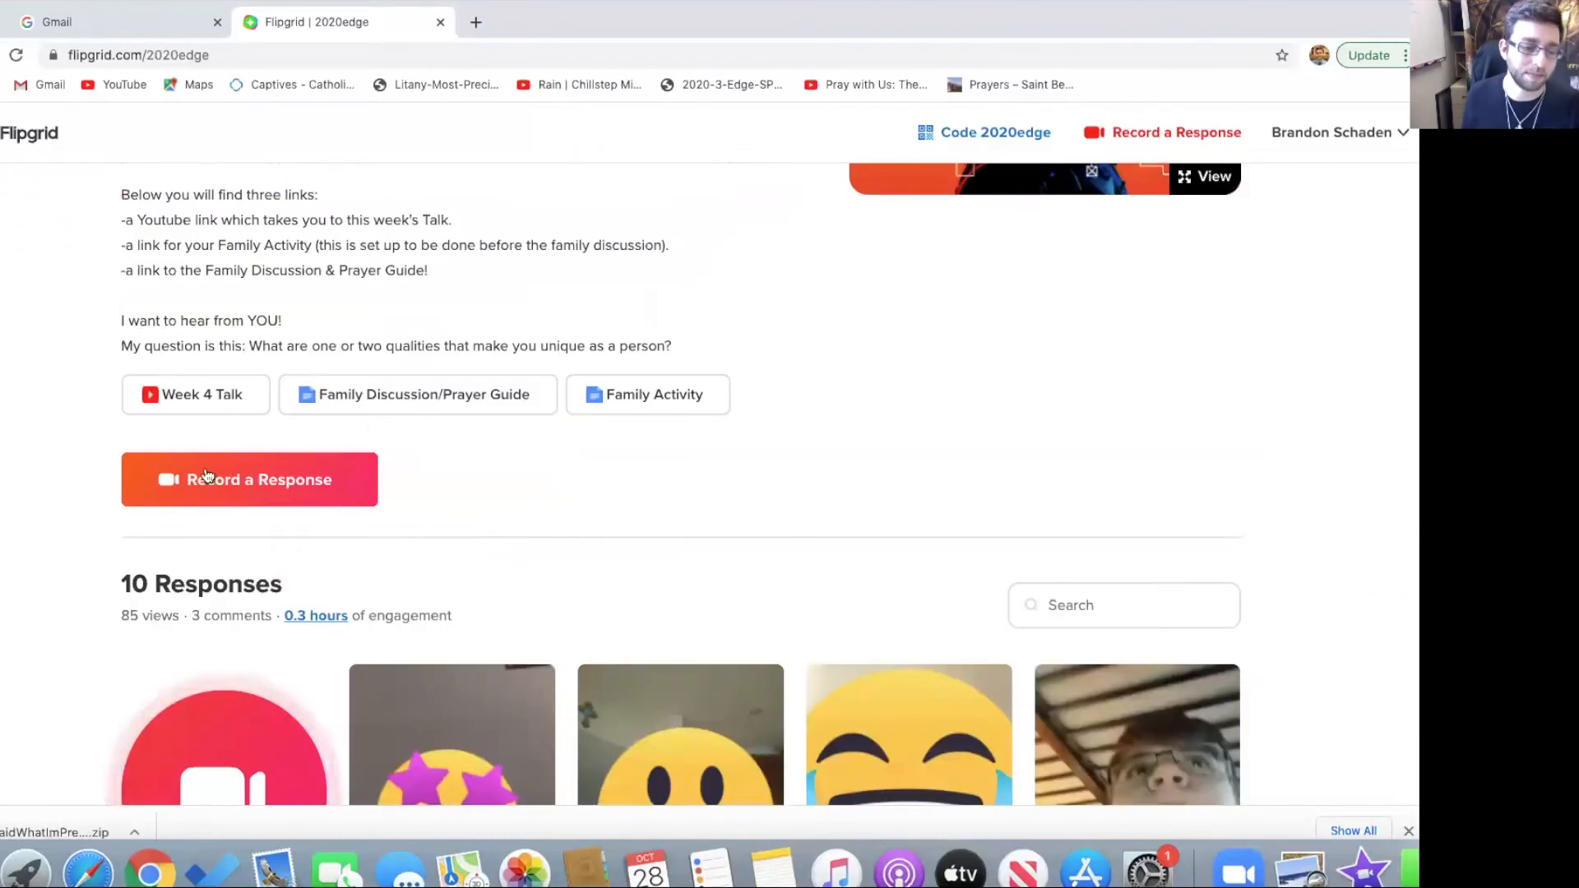
{"action": "mouse_move", "coordinate": [295, 469]}
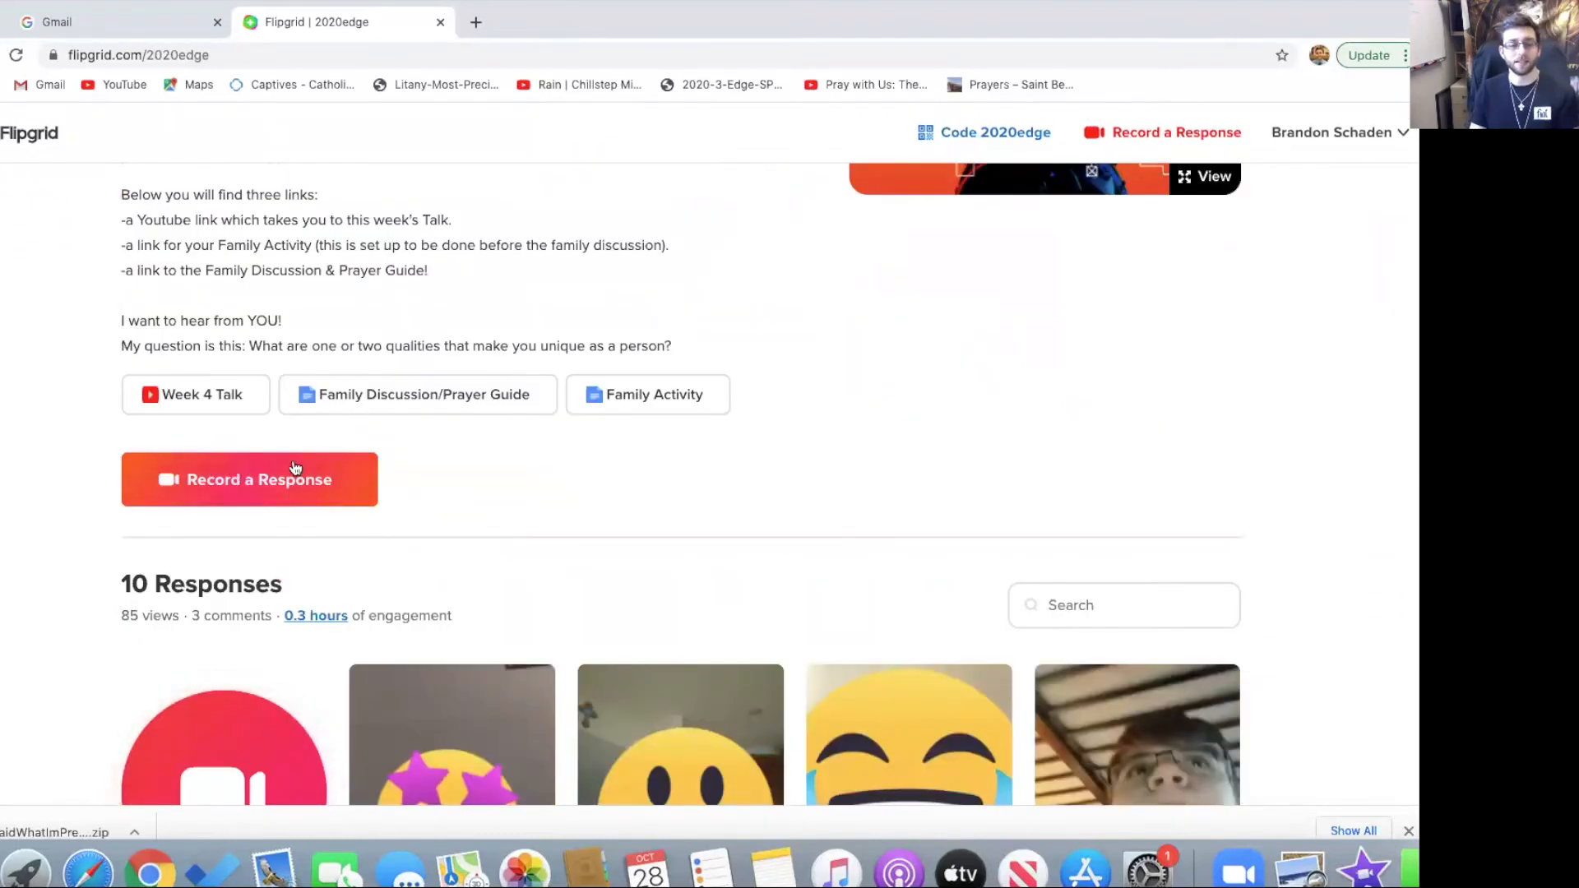
{"action": "scroll", "scroll_direction": "down", "scroll_amount": 3}
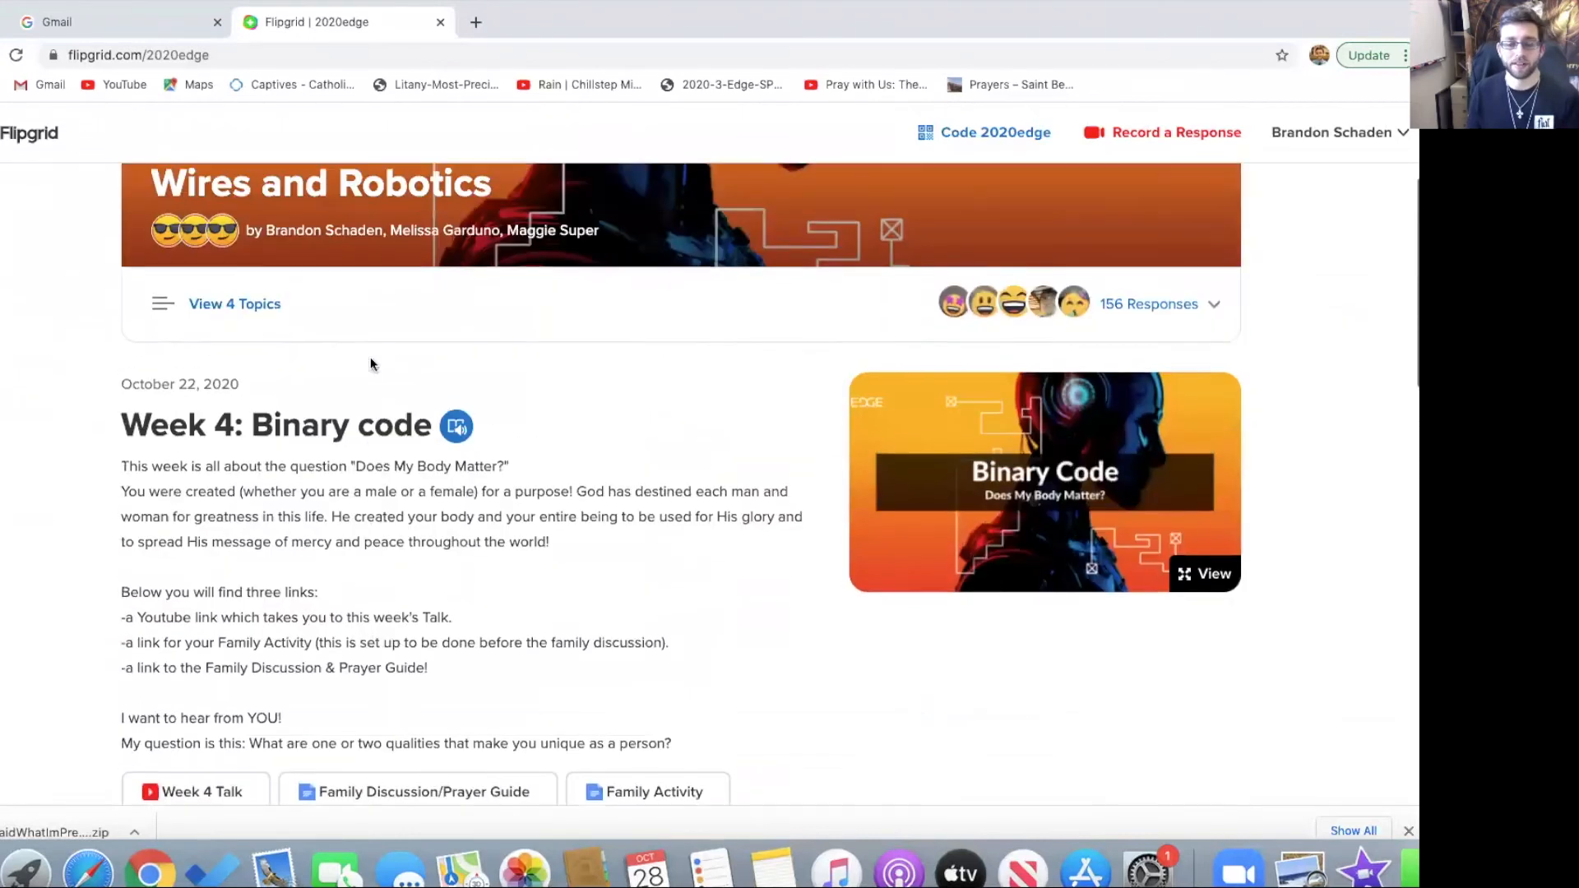
{"action": "scroll", "scroll_direction": "down", "scroll_amount": 3}
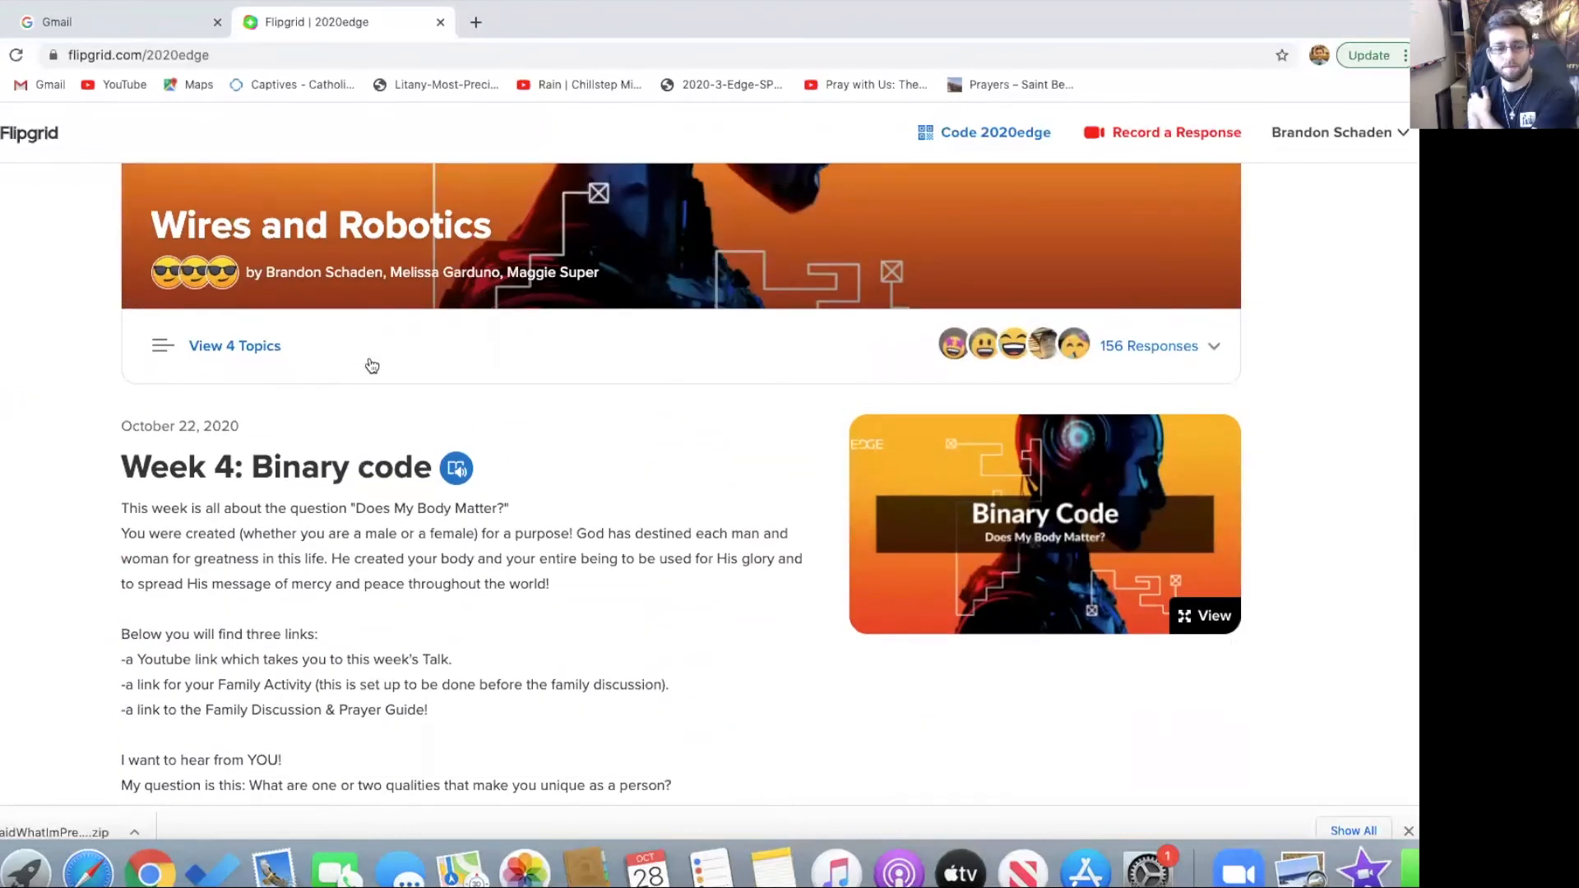
{"action": "mouse_move", "coordinate": [352, 442]}
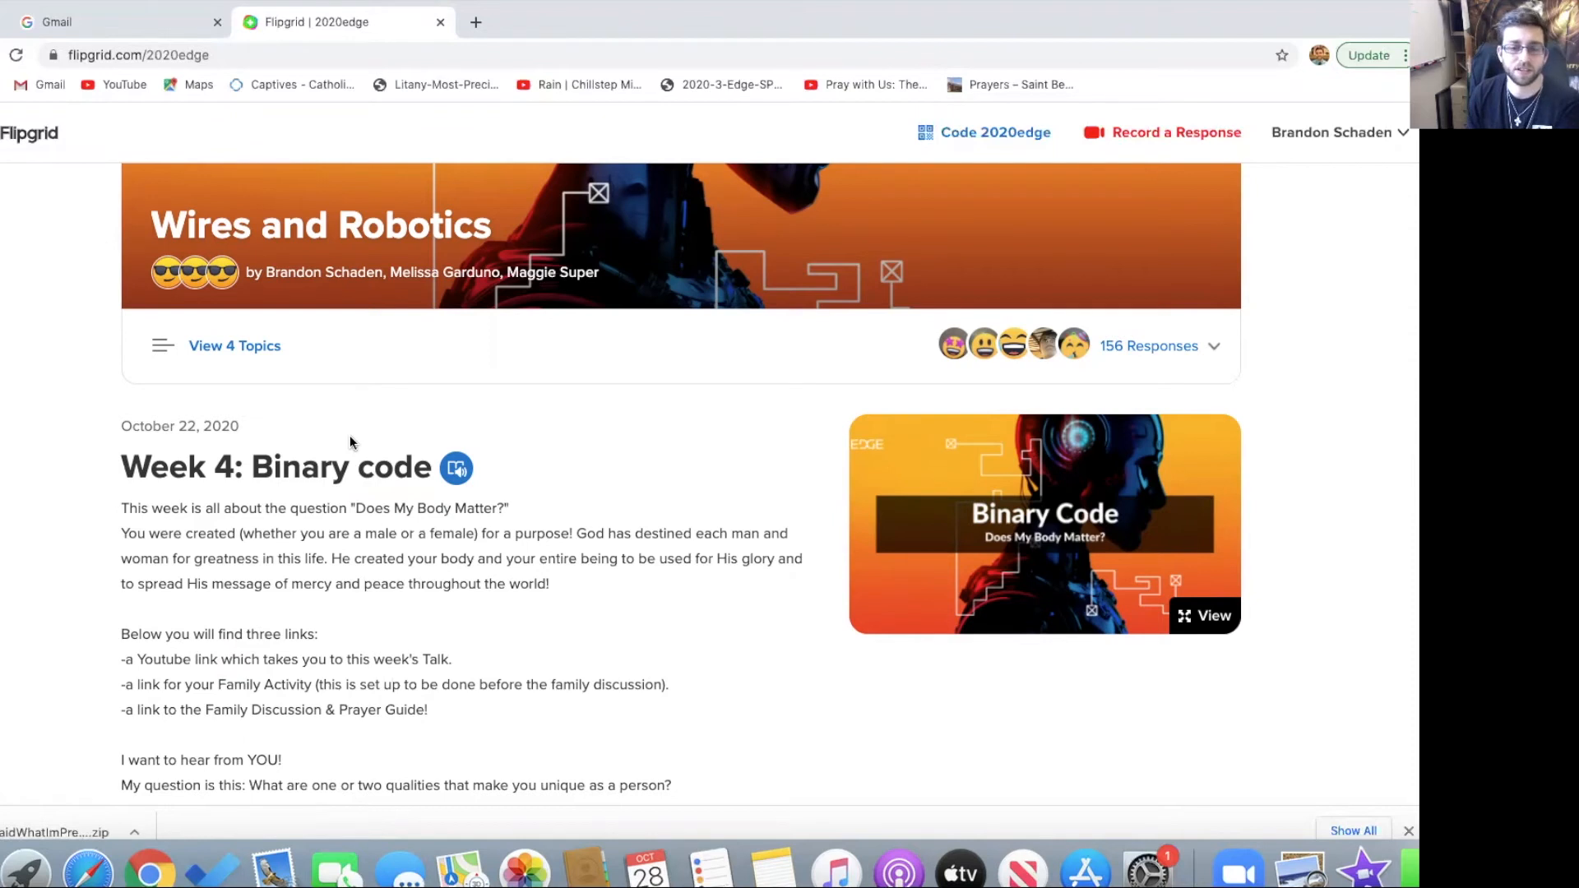
{"action": "mouse_move", "coordinate": [199, 375]}
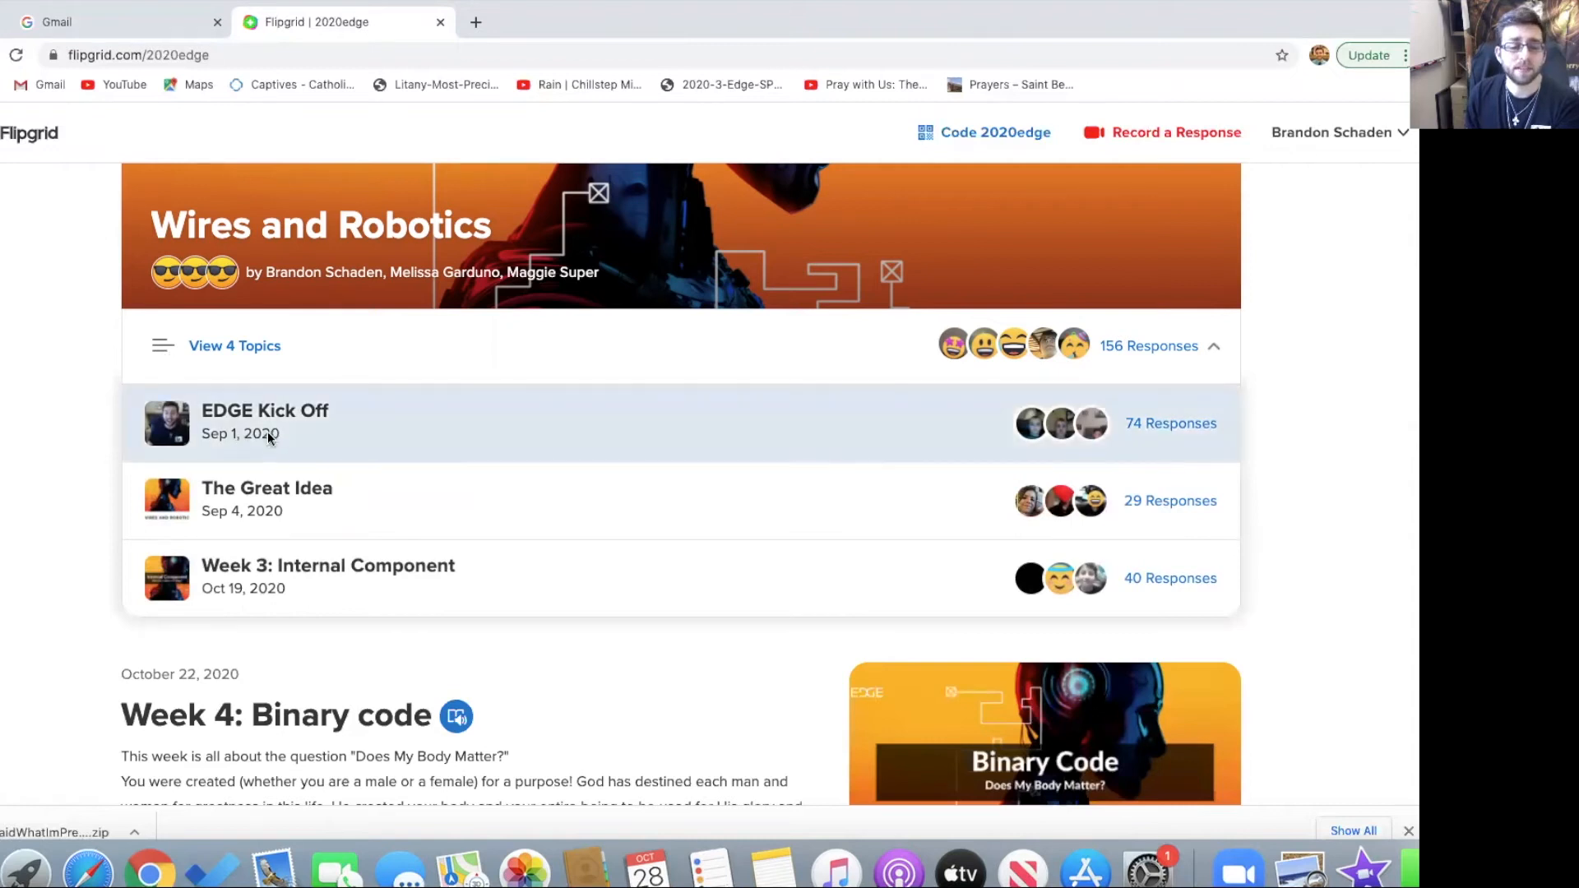
Step: Visit the EDGE Kick Off topic, then The Great Idea topic
{"action": "left_click", "coordinate": [264, 411]}
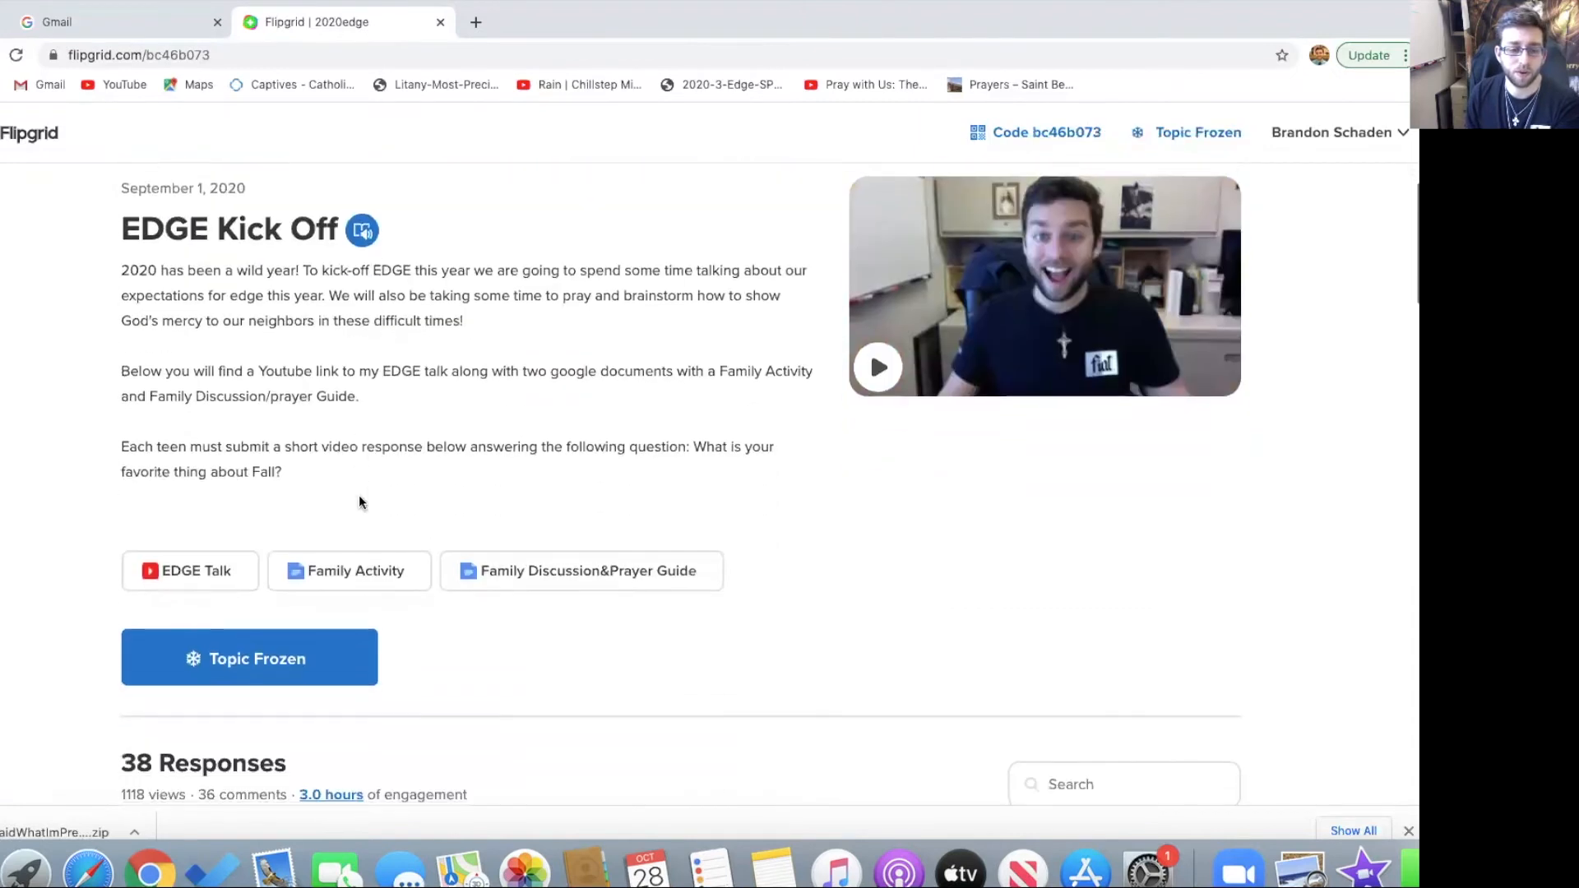
{"action": "scroll", "scroll_direction": "down", "scroll_amount": 3}
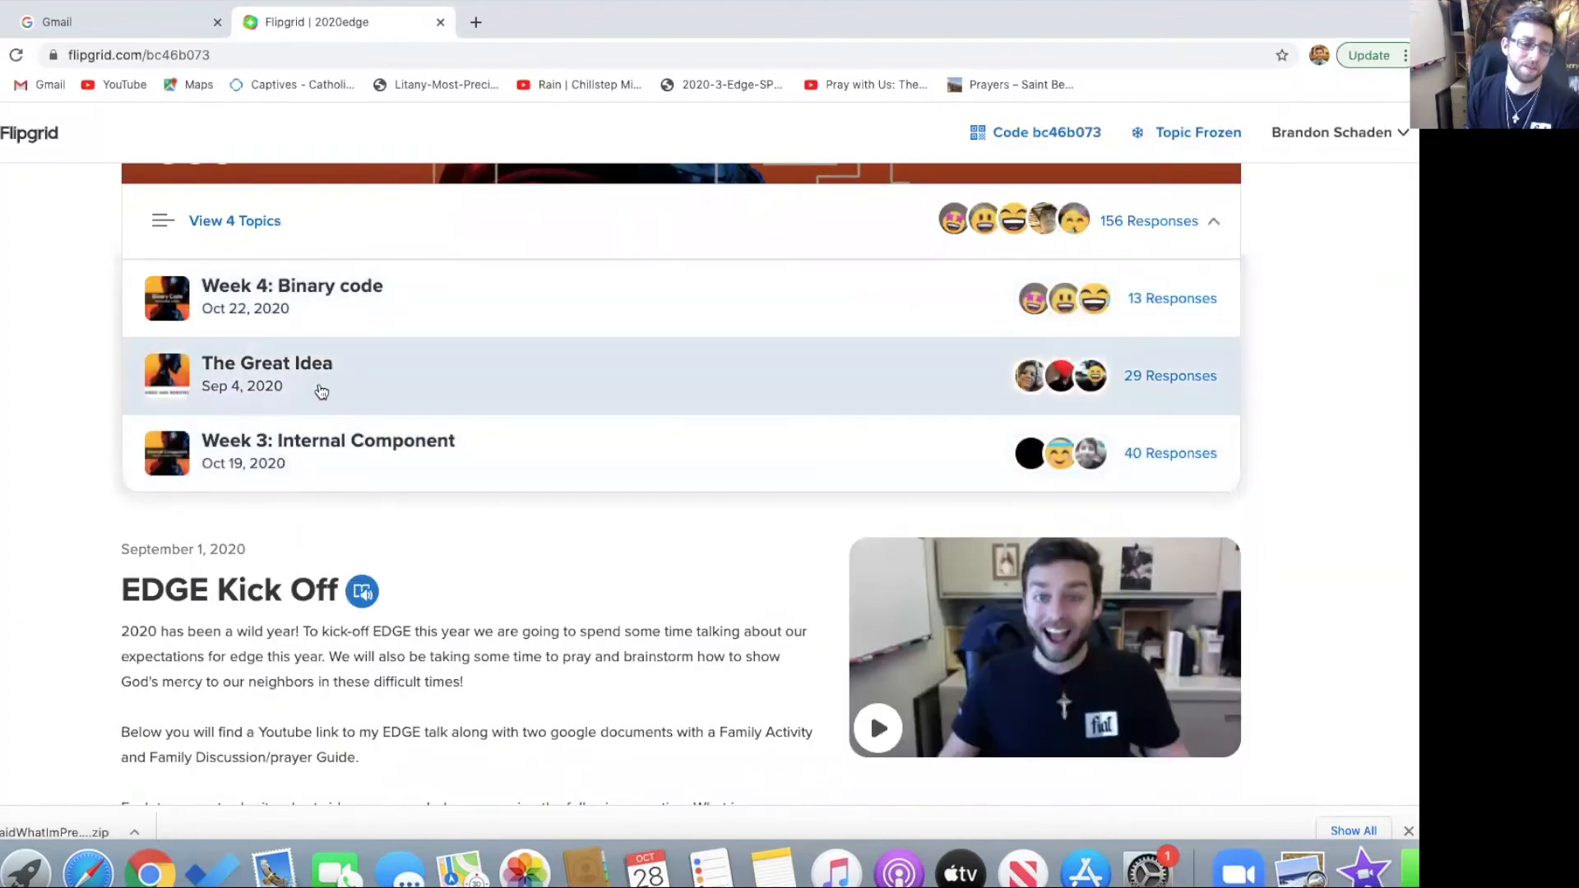
{"action": "left_click", "coordinate": [267, 361]}
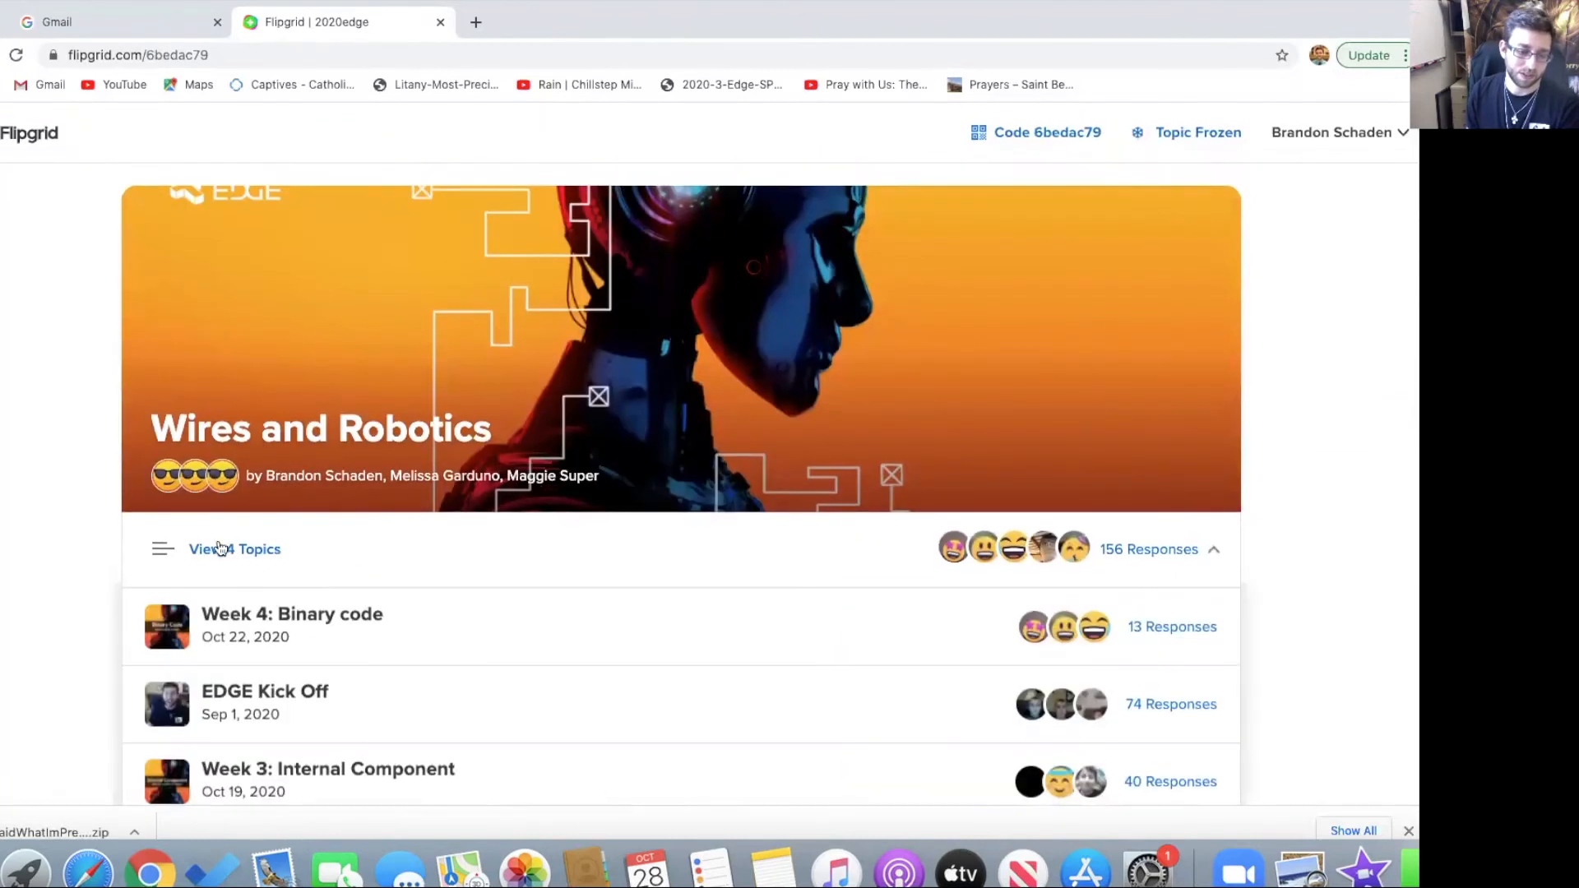
Step: Visit the Week 3: Internal Component topic, then return to Week 4: Binary code
{"action": "left_click", "coordinate": [327, 769]}
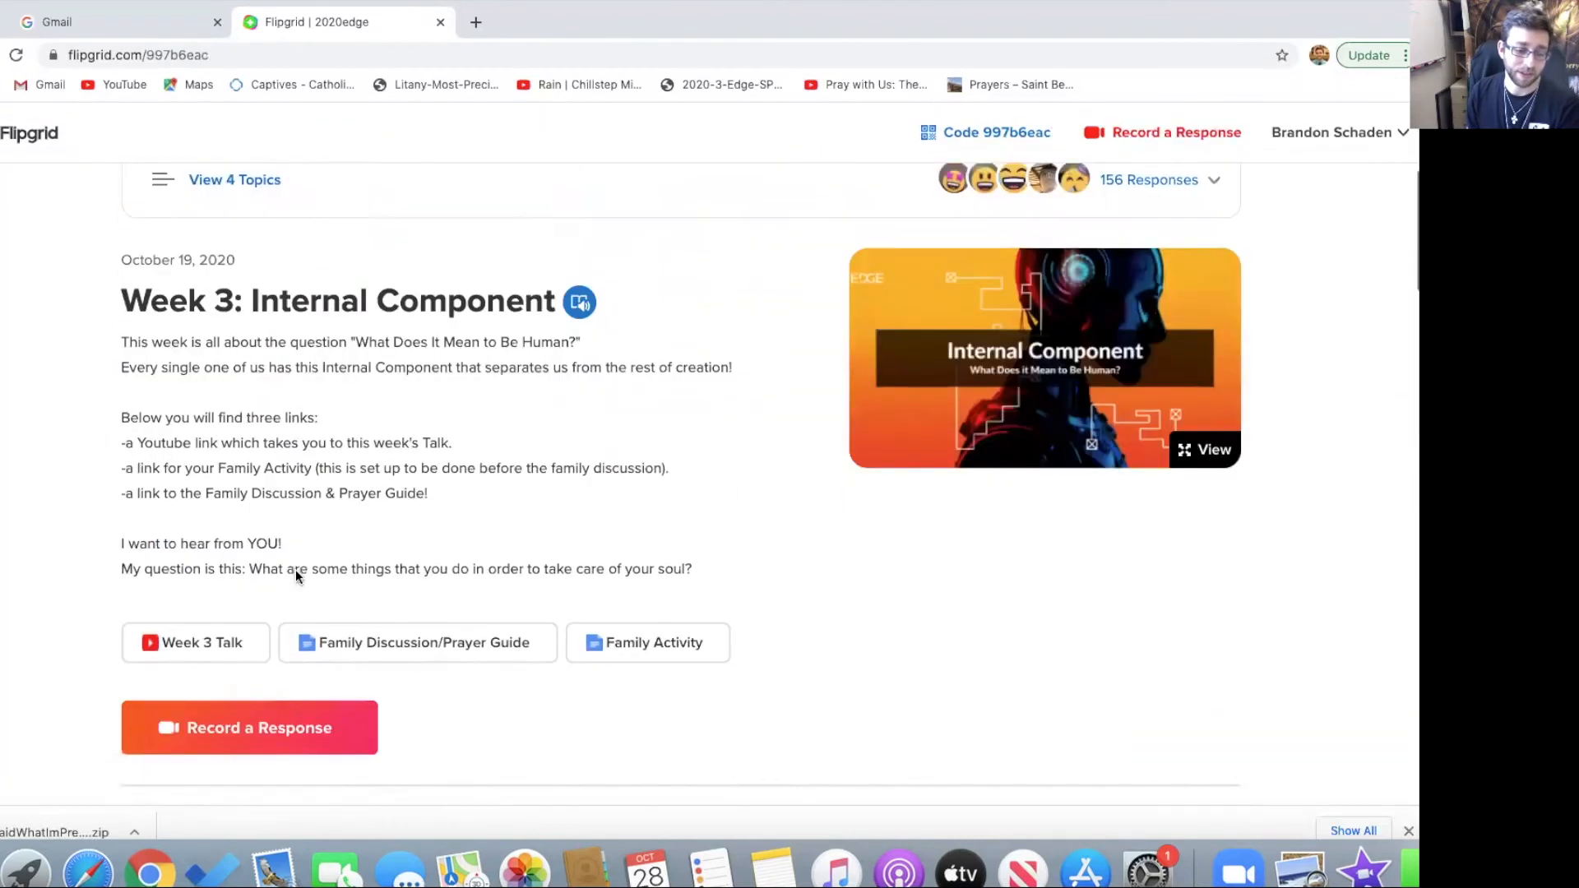
{"action": "scroll", "scroll_direction": "down", "scroll_amount": 3}
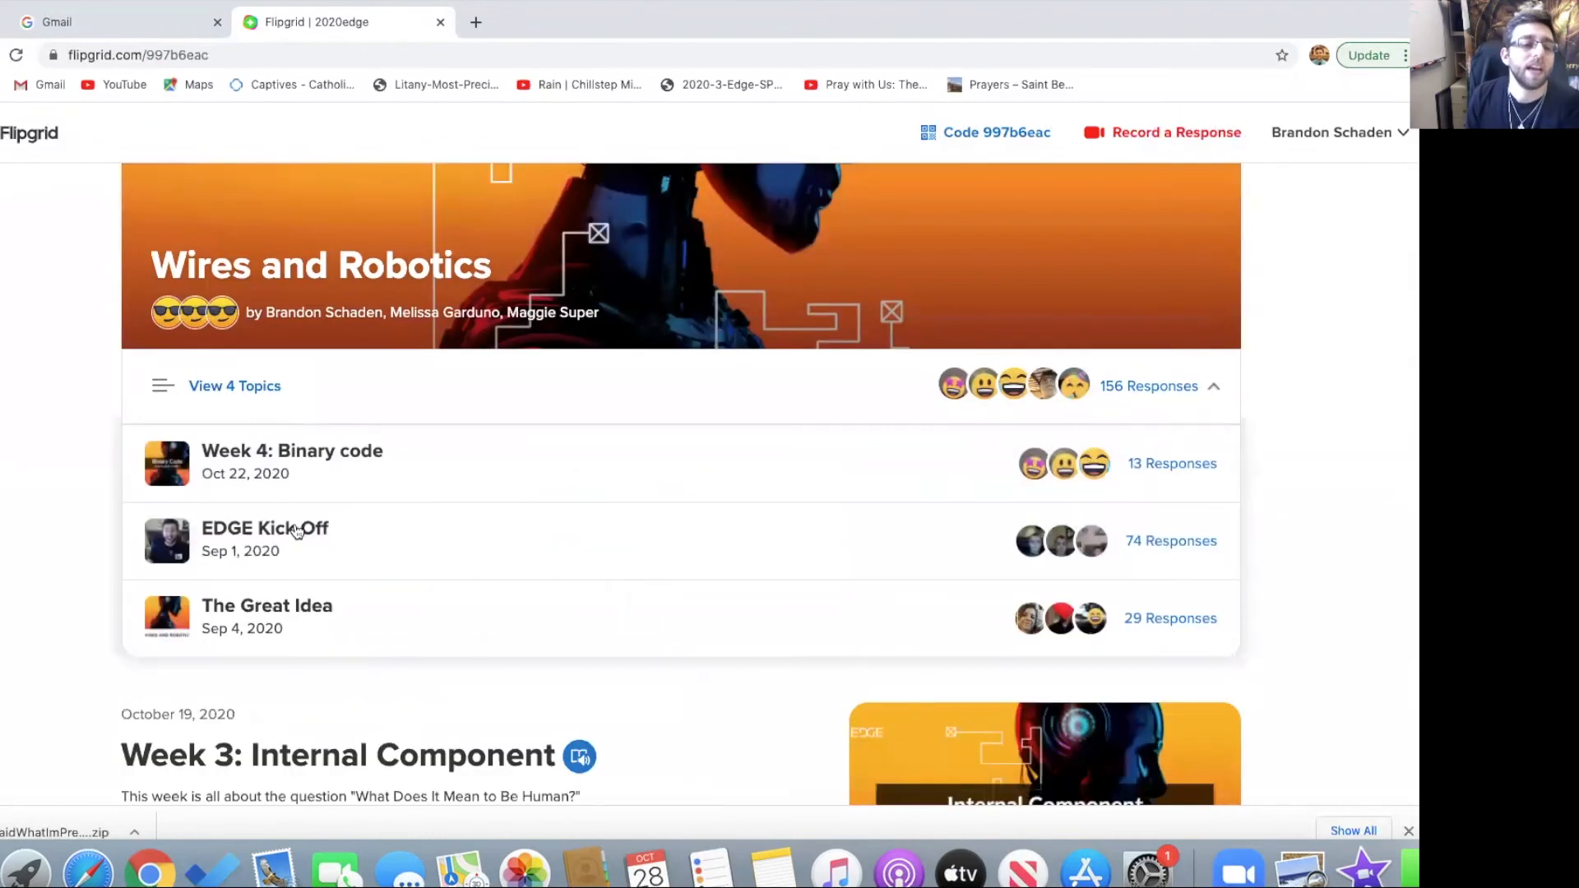
{"action": "left_click", "coordinate": [291, 464]}
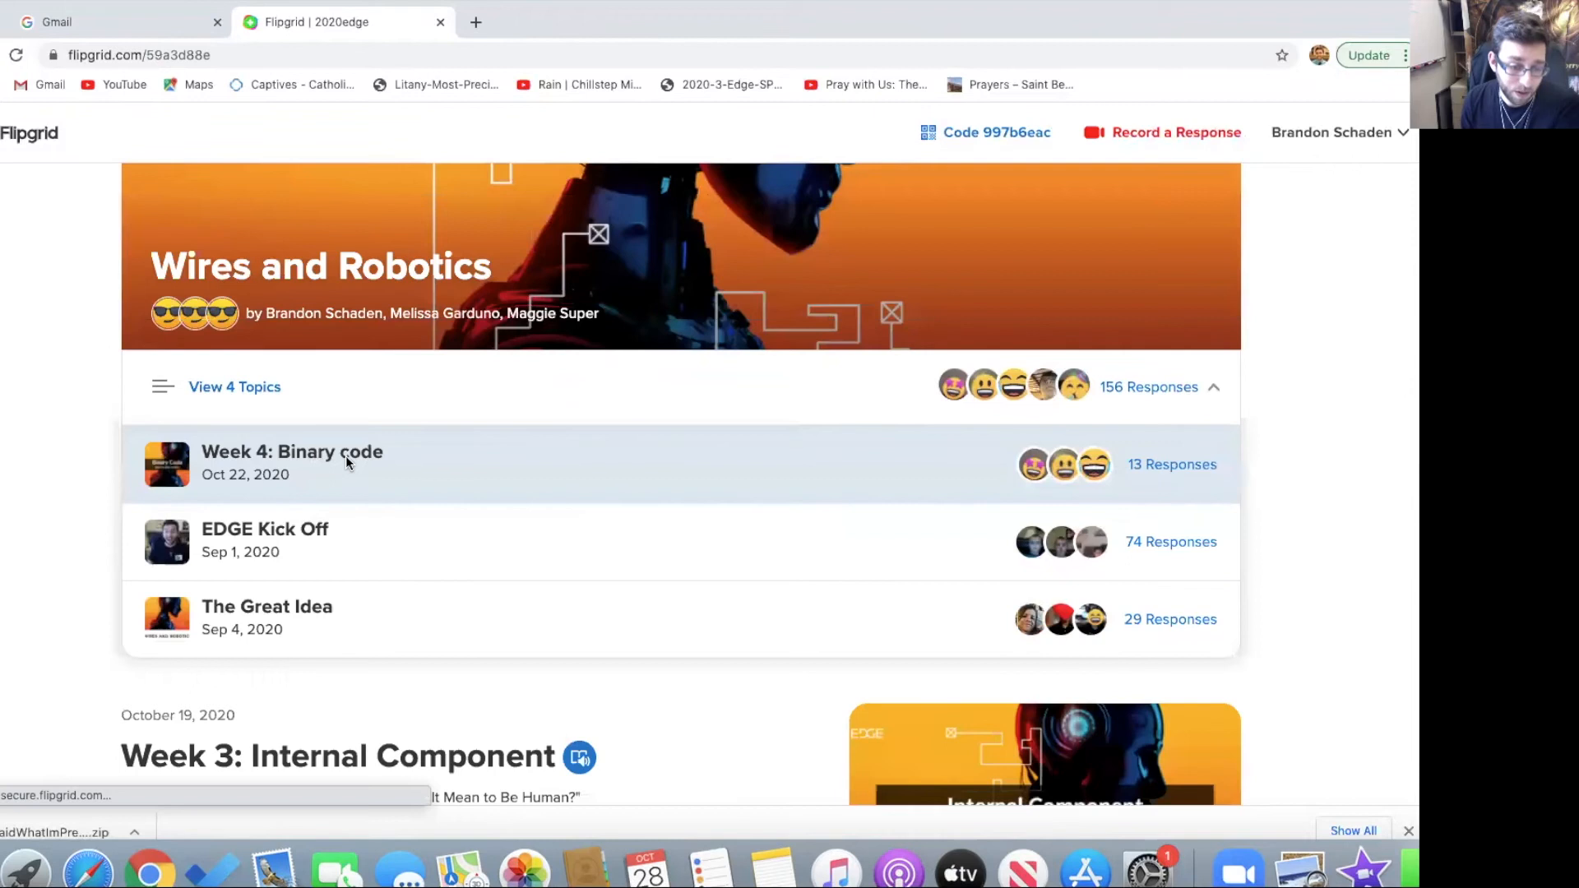
{"action": "left_click", "coordinate": [292, 451]}
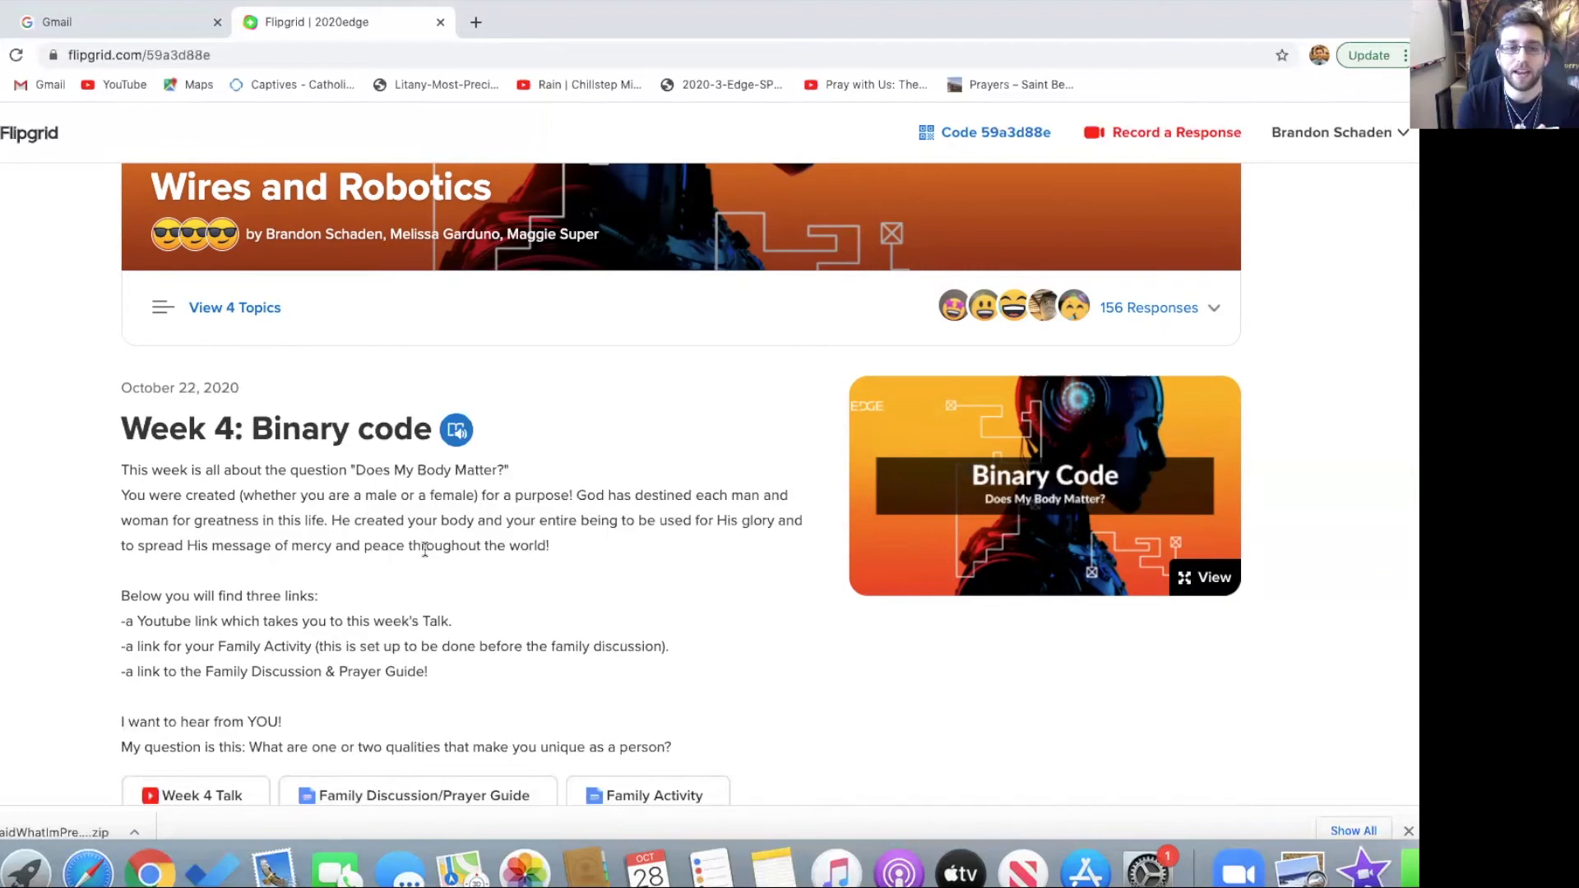
Step: Scroll down the Week 4: Binary code topic page
{"action": "scroll", "scroll_direction": "down", "scroll_amount": 3}
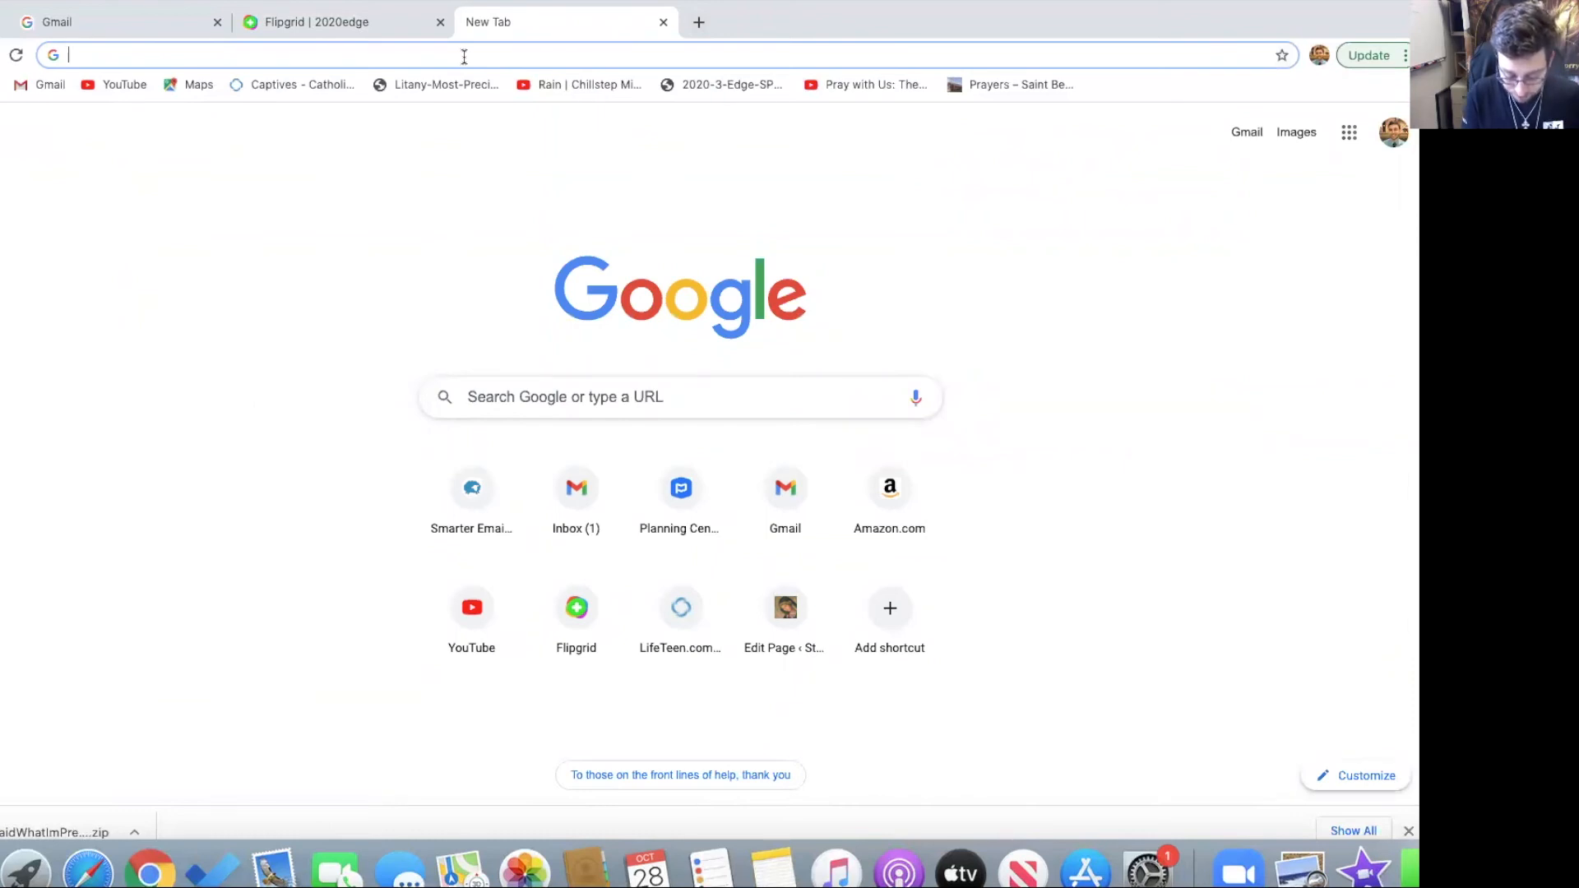
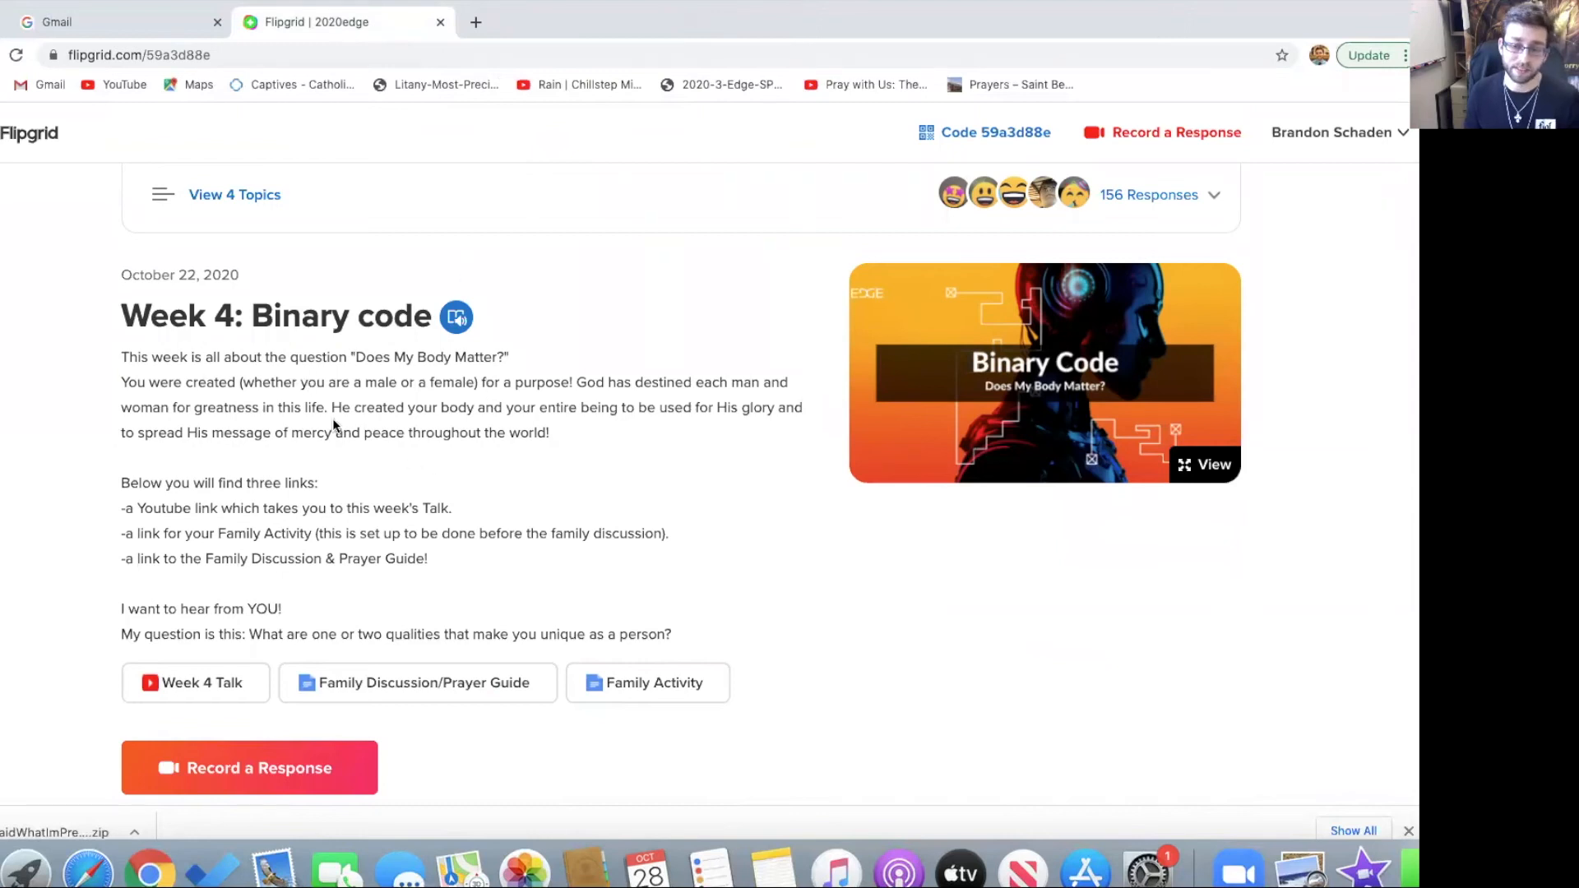
Step: Enter flipgrid.com in the new tab's address bar
{"action": "mouse_move", "coordinate": [812, 362]}
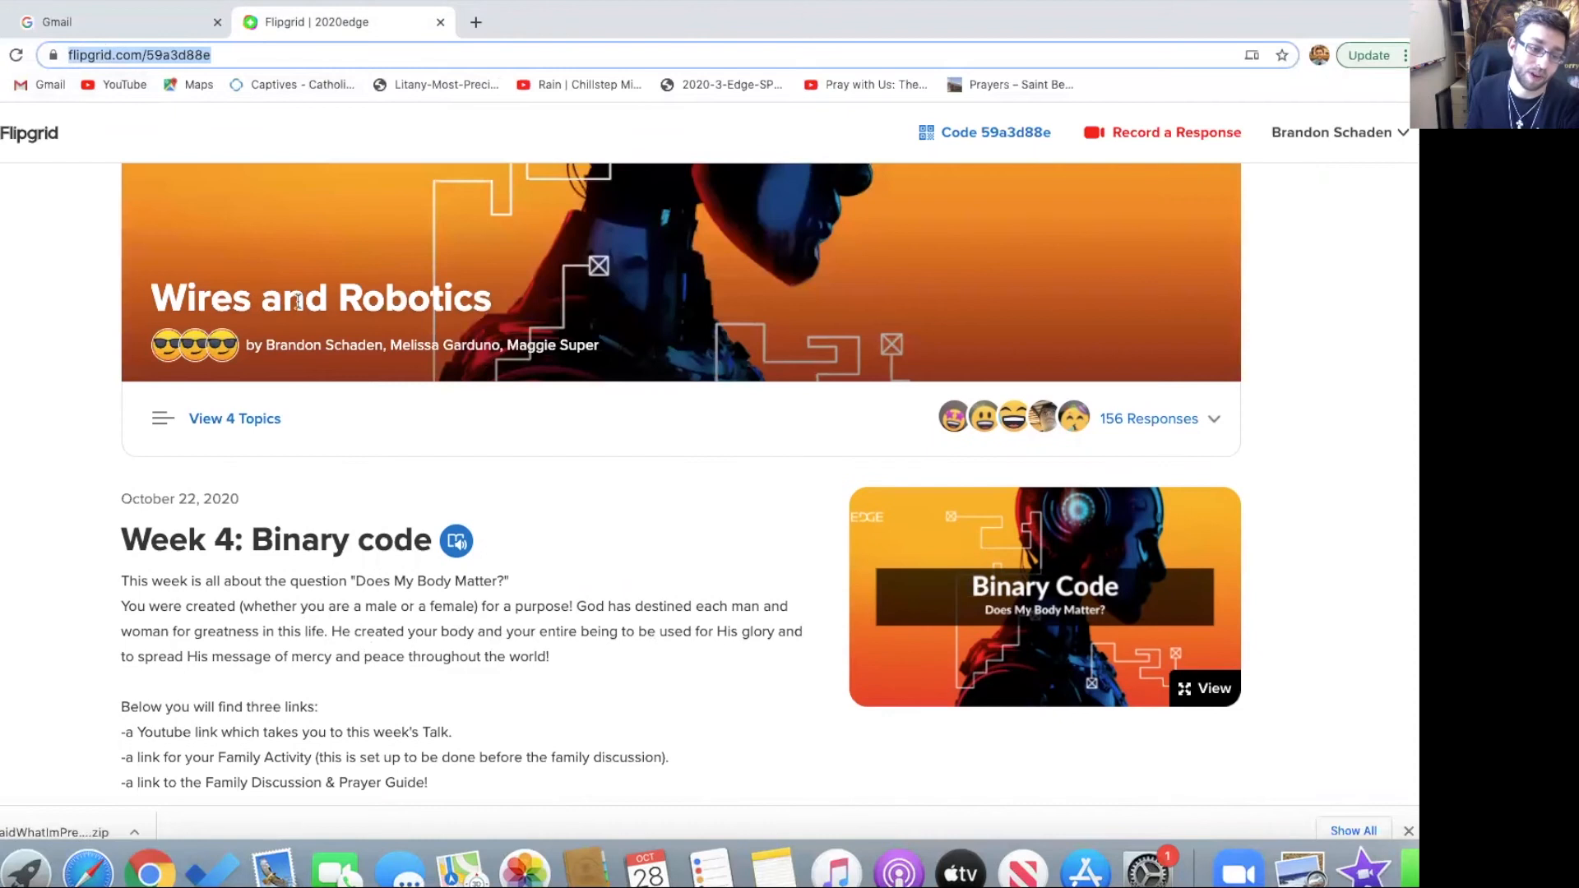
Step: Scroll over the Week 4 description, its three resource links and the 10 responses heading
{"action": "scroll", "scroll_direction": "down", "scroll_amount": 3}
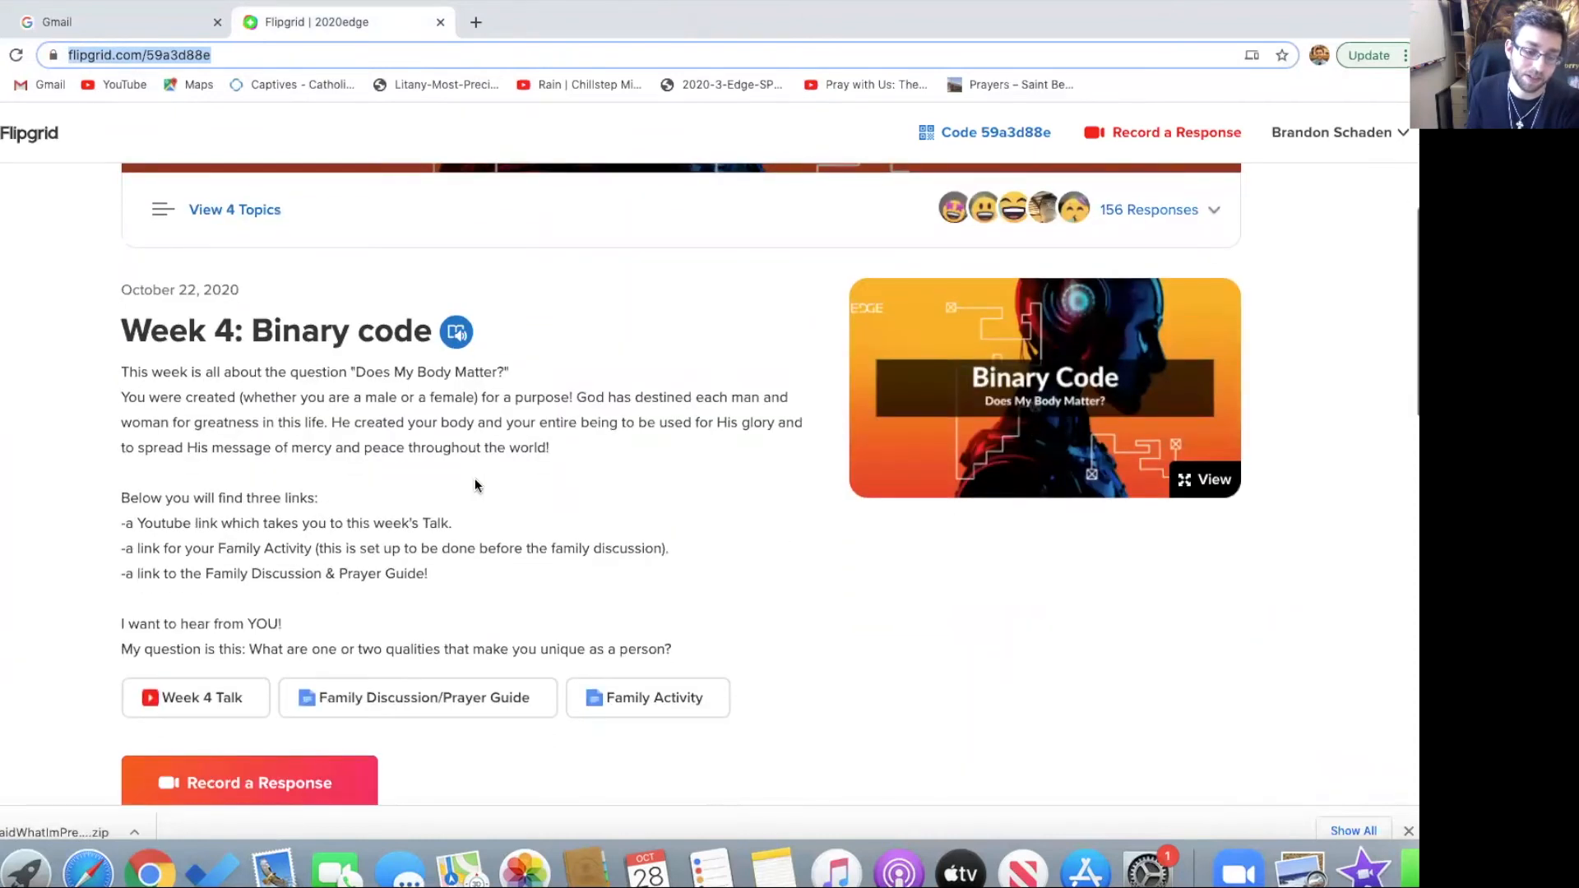
{"action": "scroll", "scroll_direction": "up", "scroll_amount": 3}
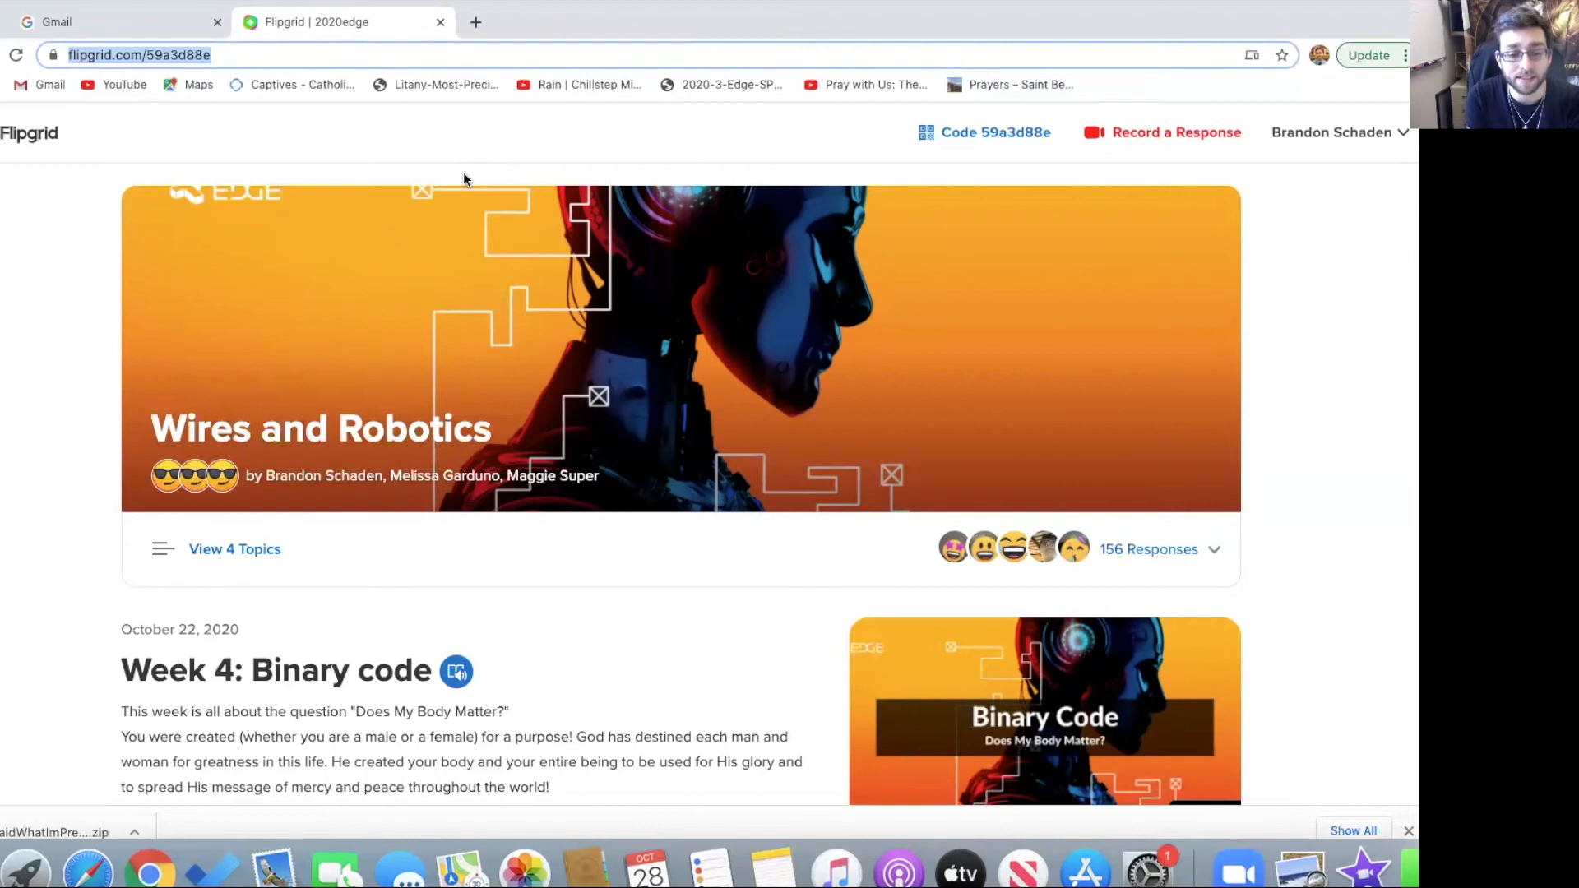
{"action": "mouse_move", "coordinate": [109, 138]}
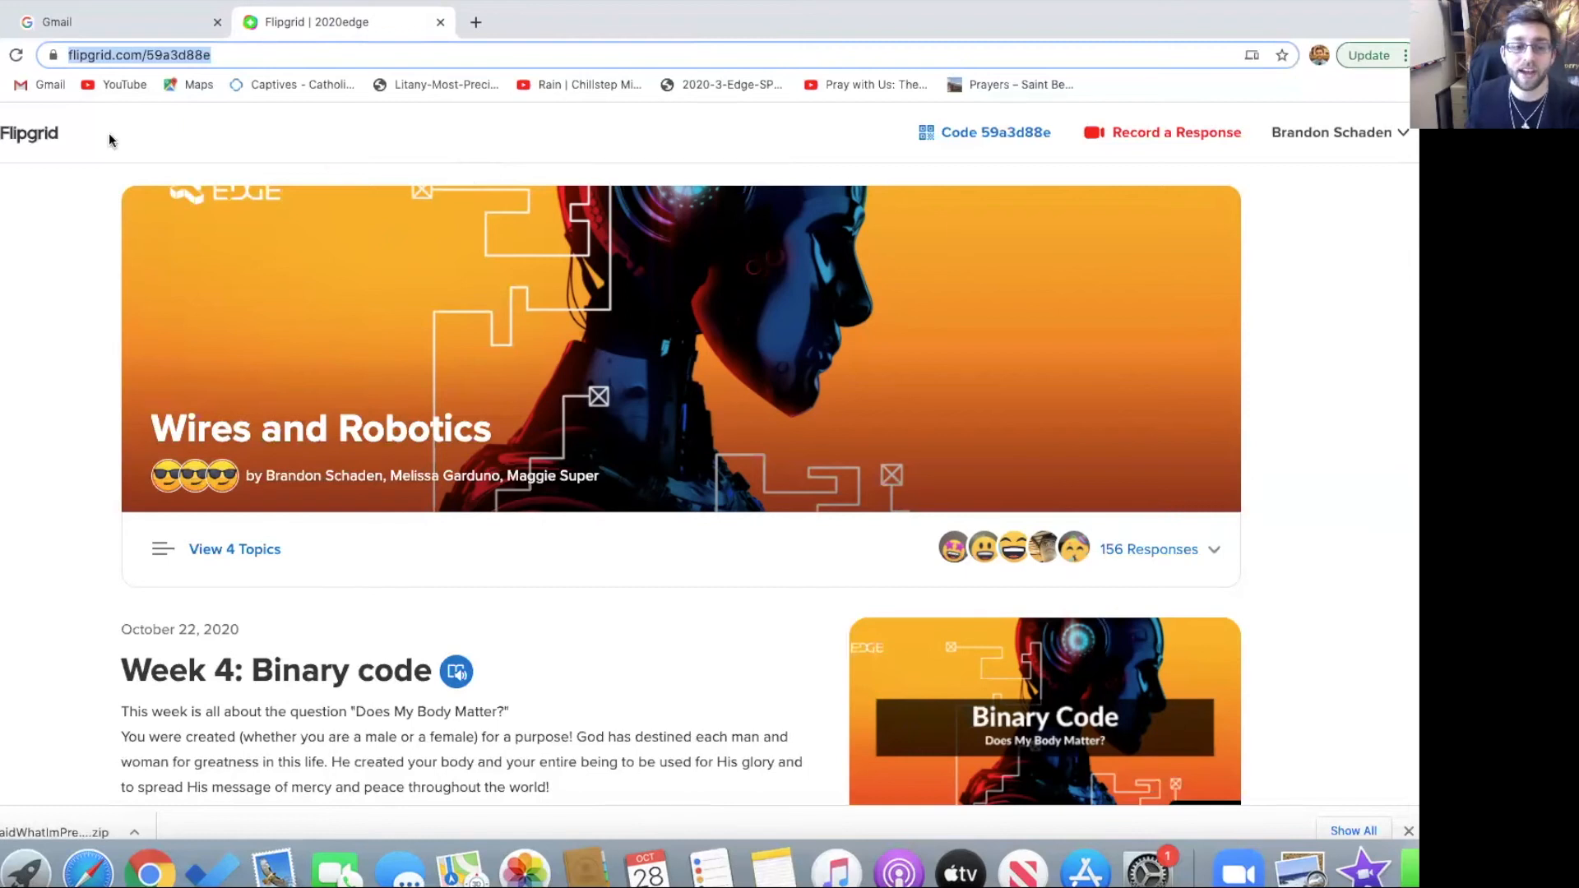
{"action": "scroll", "scroll_direction": "down", "scroll_amount": 3}
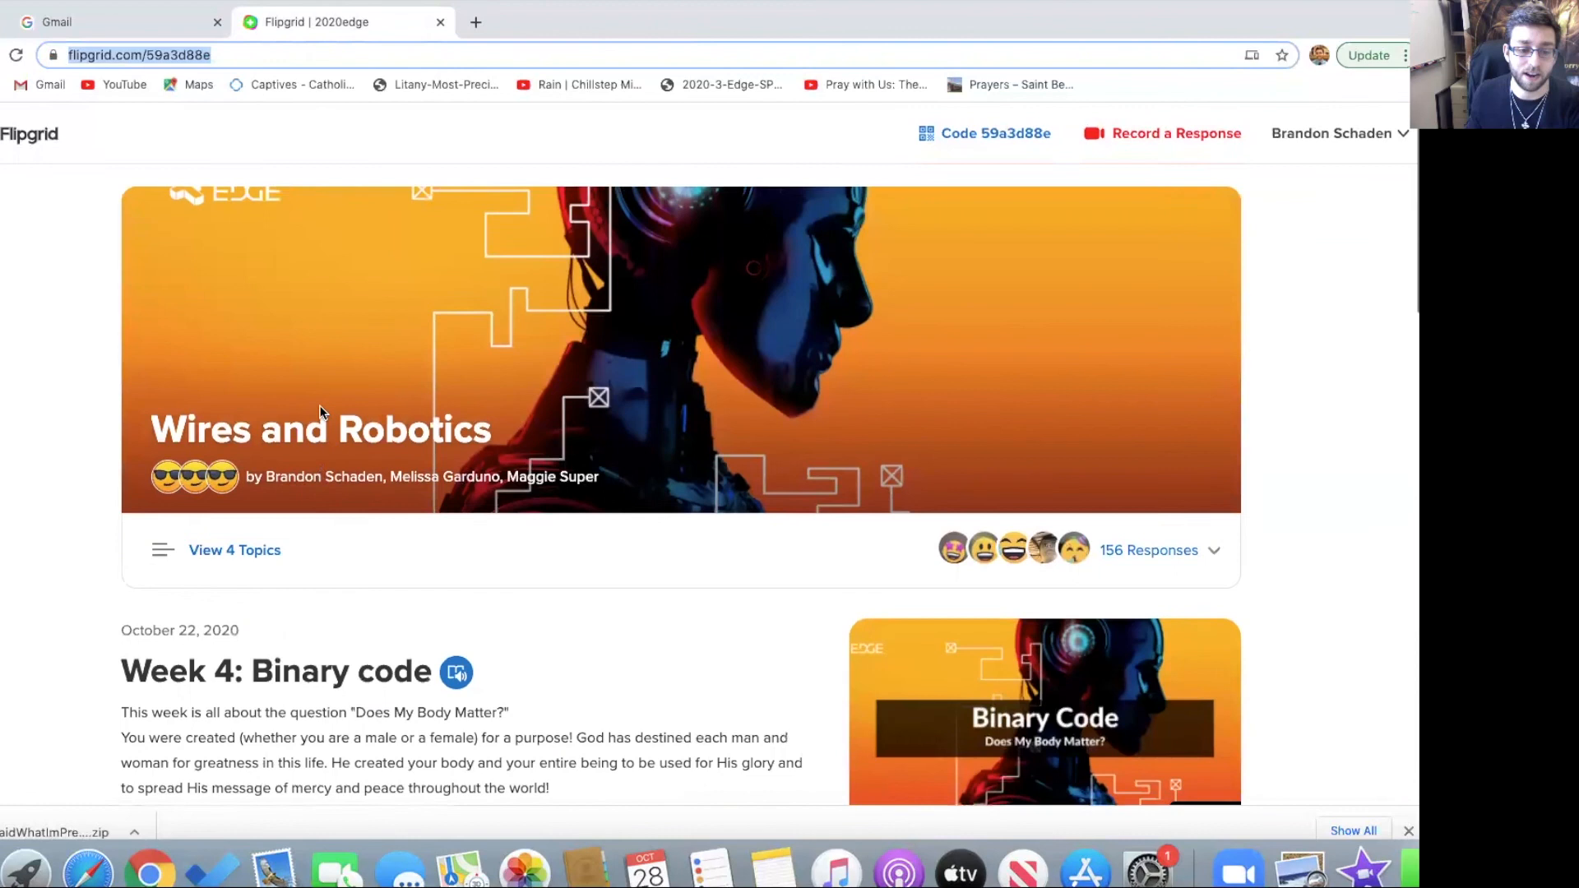
{"action": "scroll", "scroll_direction": "down", "scroll_amount": 3}
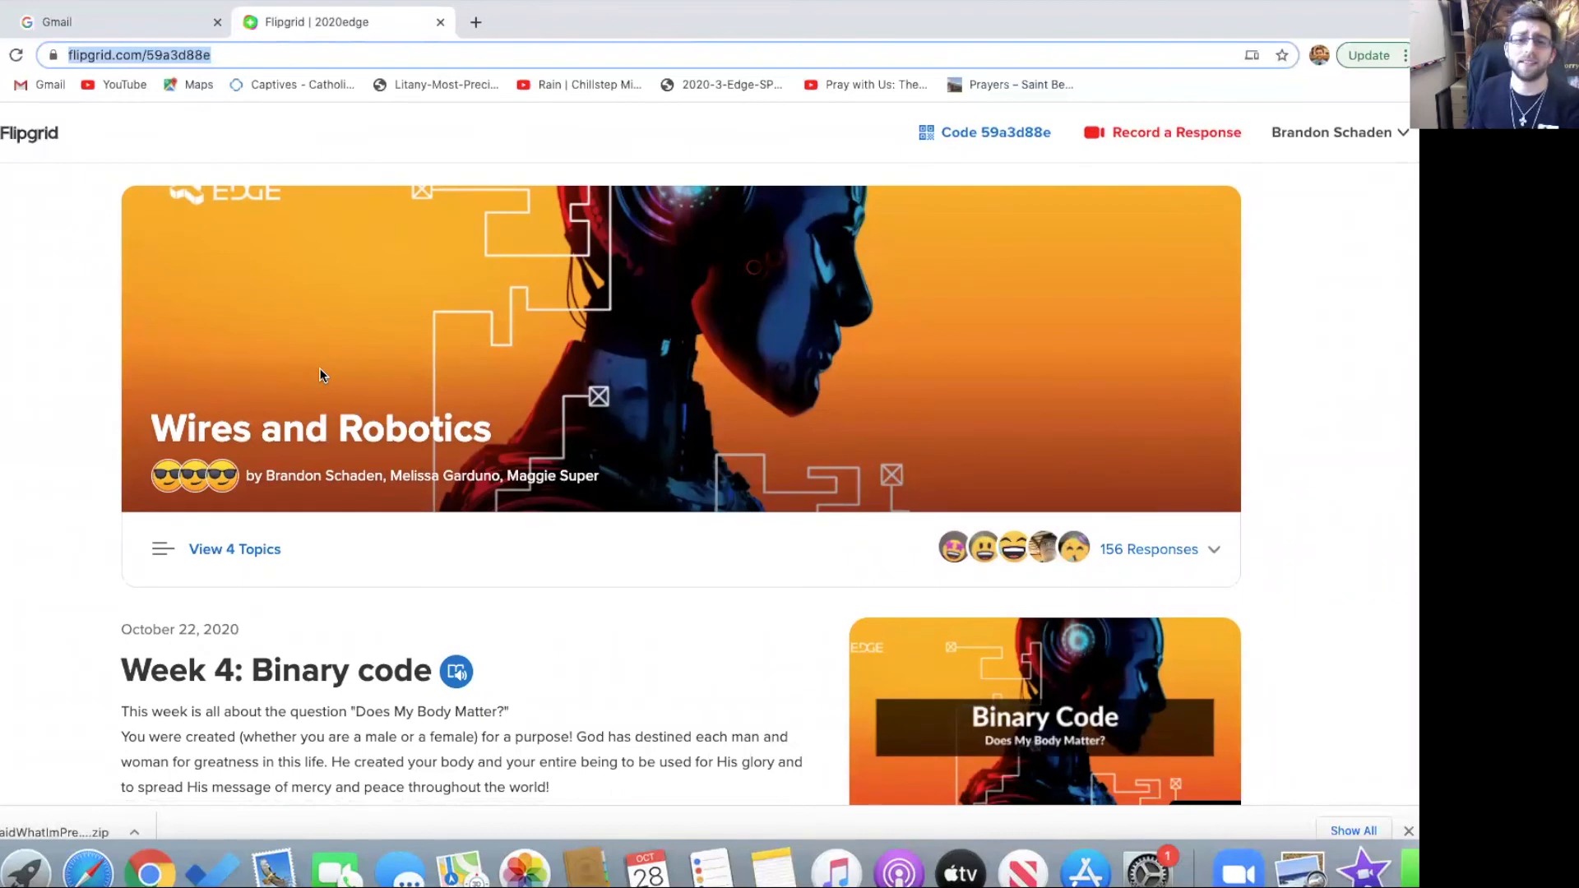
{"action": "mouse_move", "coordinate": [323, 398]}
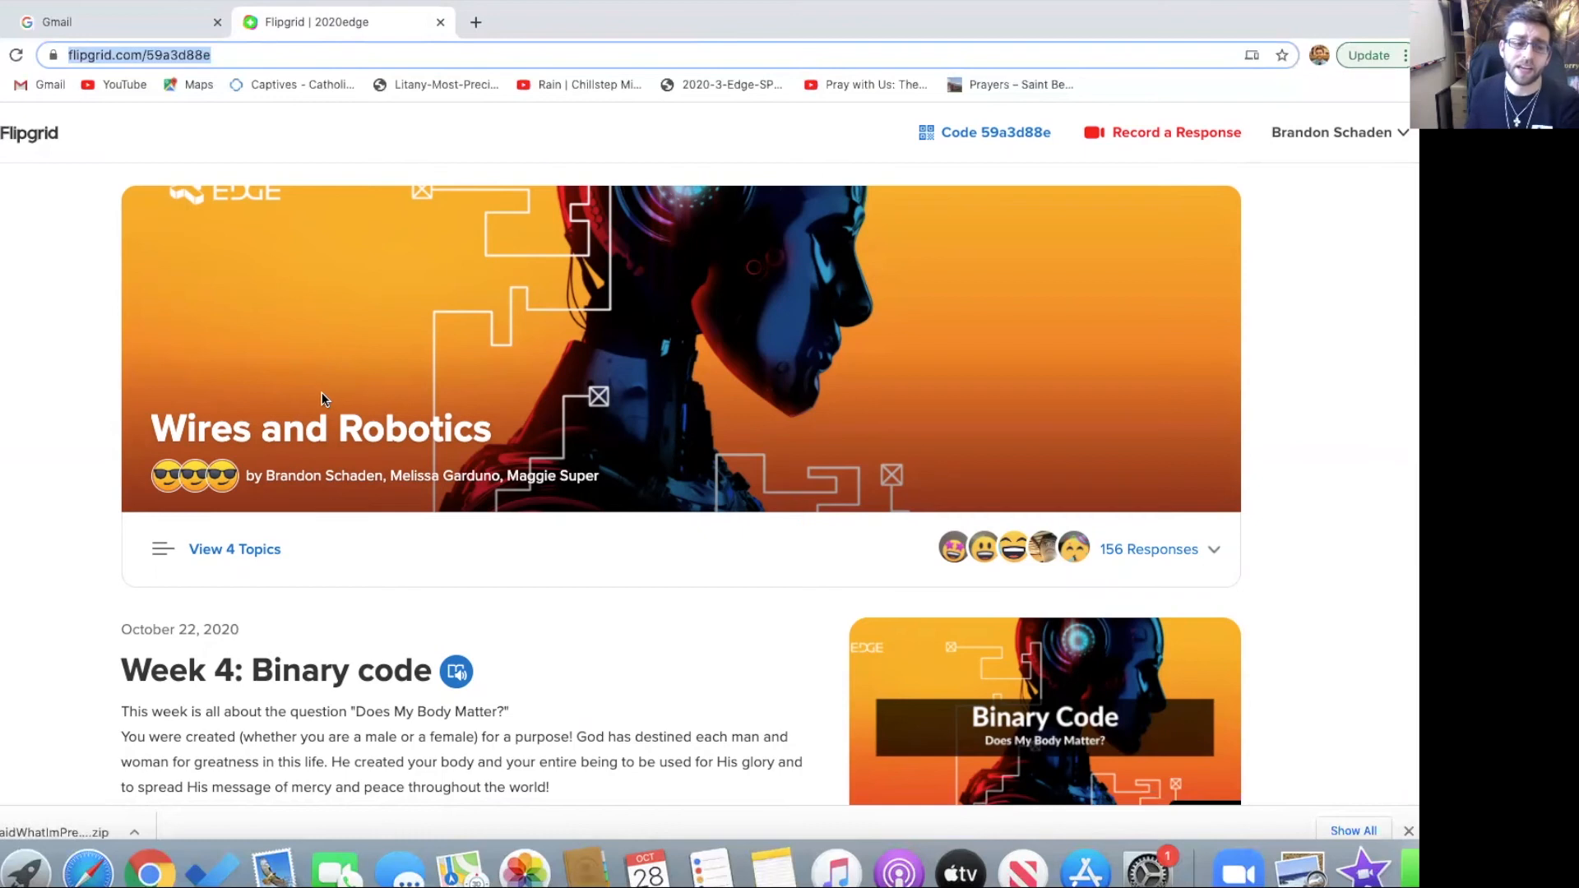
{"action": "scroll", "scroll_direction": "down", "scroll_amount": 3}
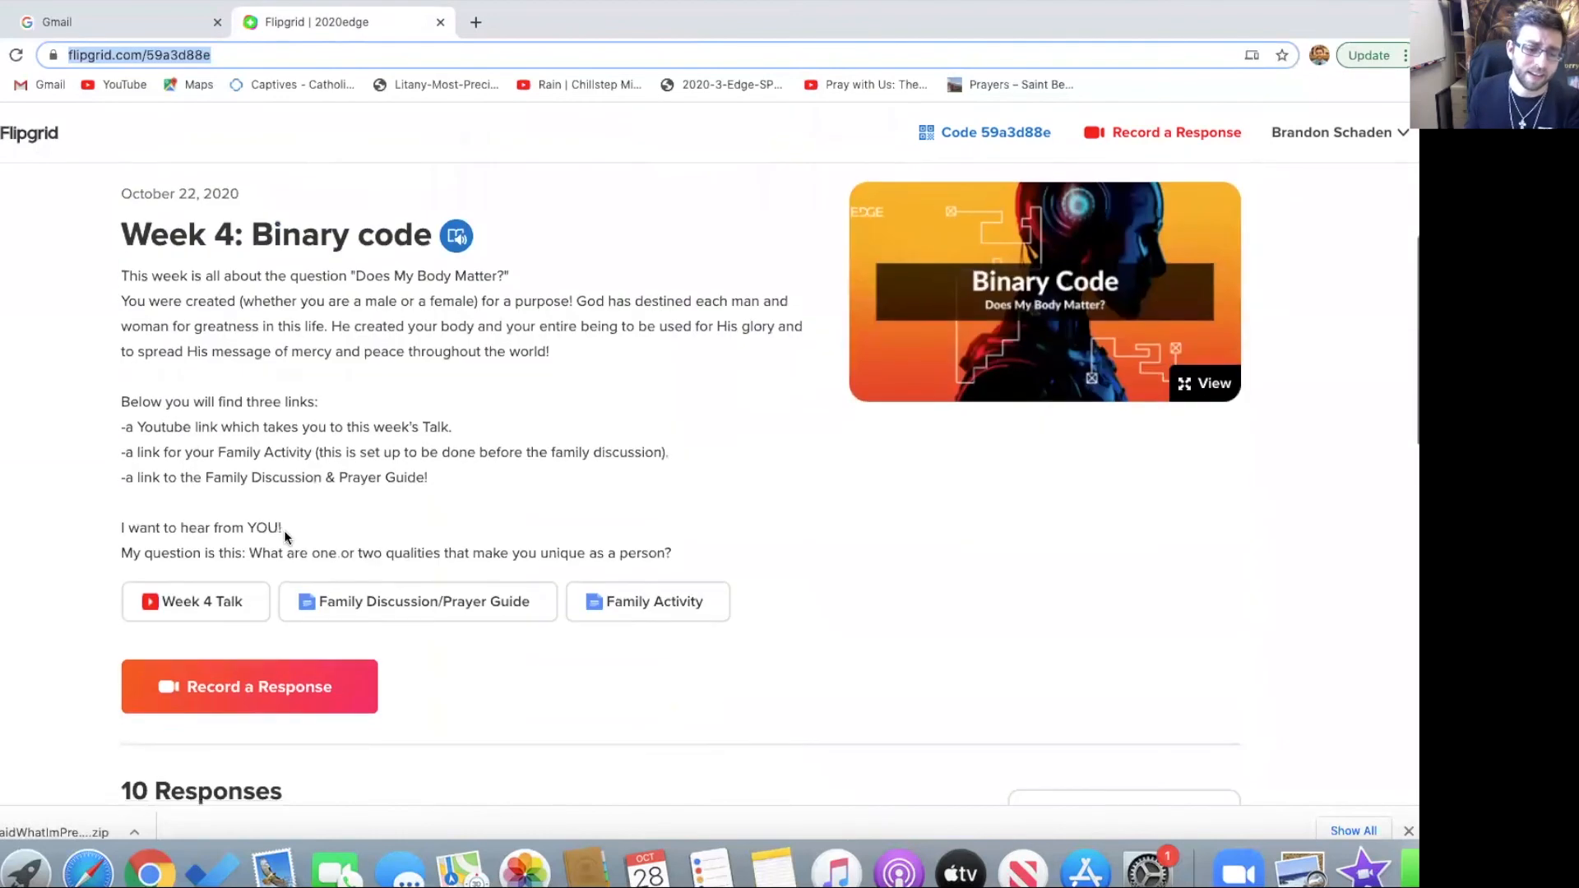
{"action": "mouse_move", "coordinate": [332, 533]}
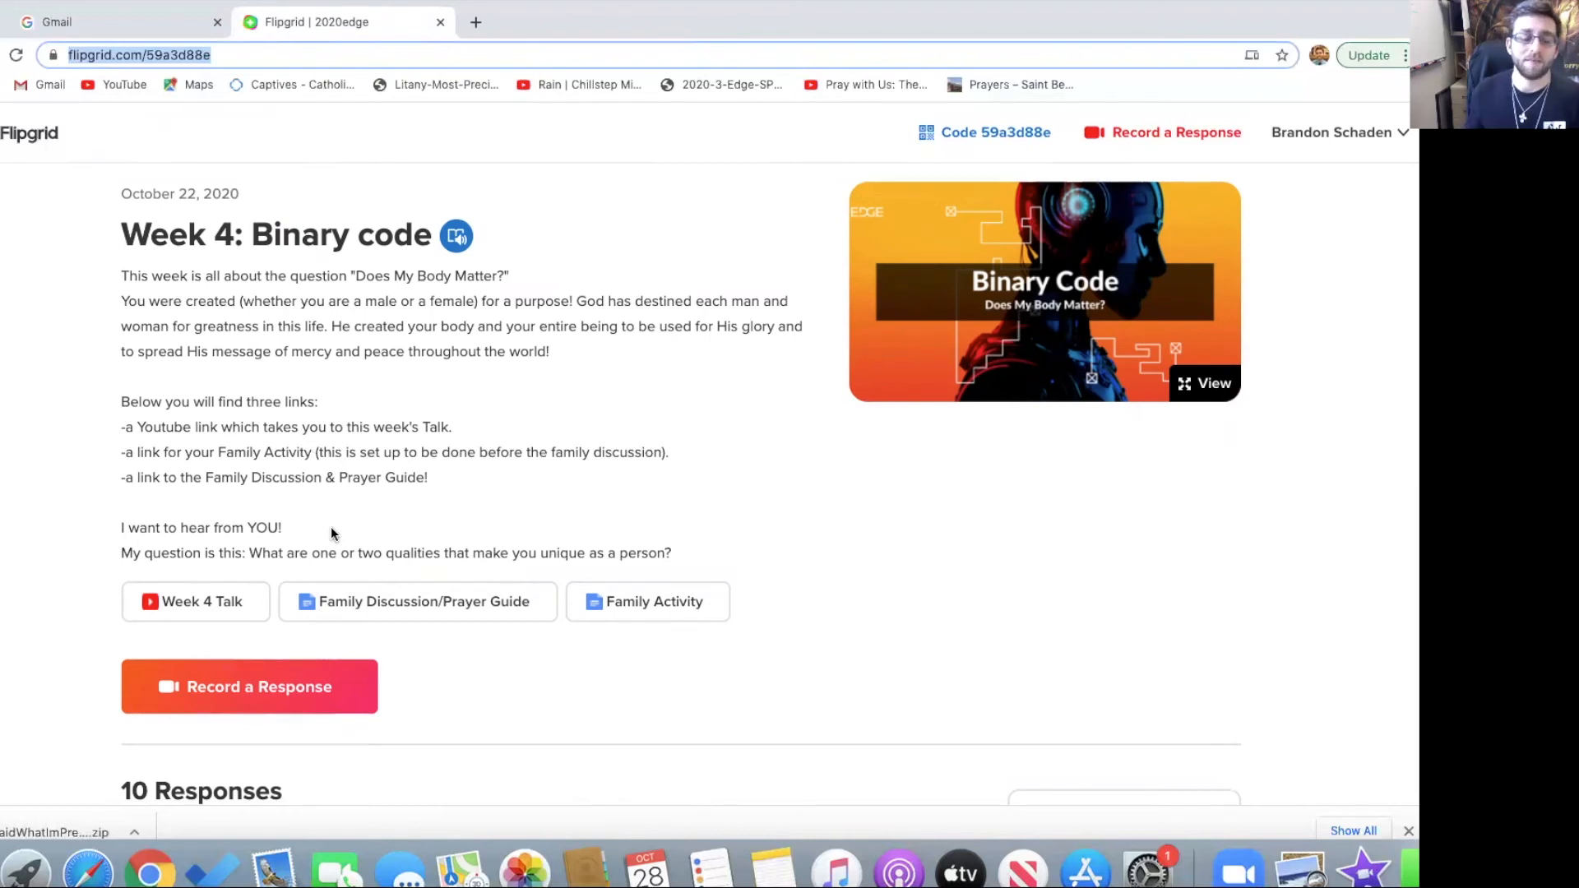
Step: Scroll further down the Week 4 topic page before leaving for the Gmail tab
{"action": "scroll", "scroll_direction": "down", "scroll_amount": 3}
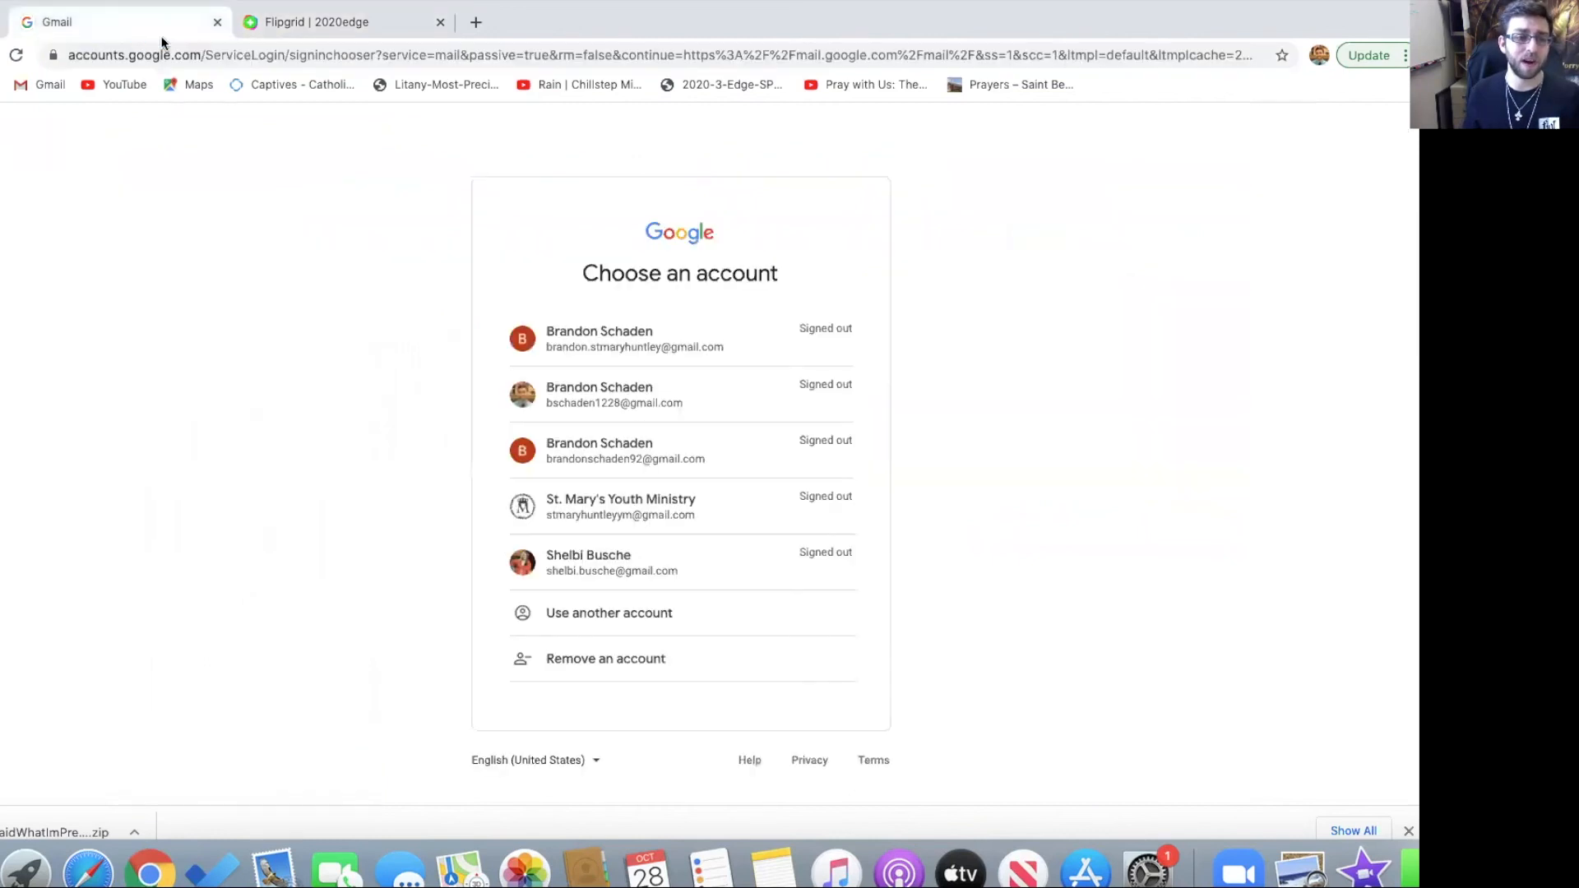
{"action": "left_click", "coordinate": [342, 21]}
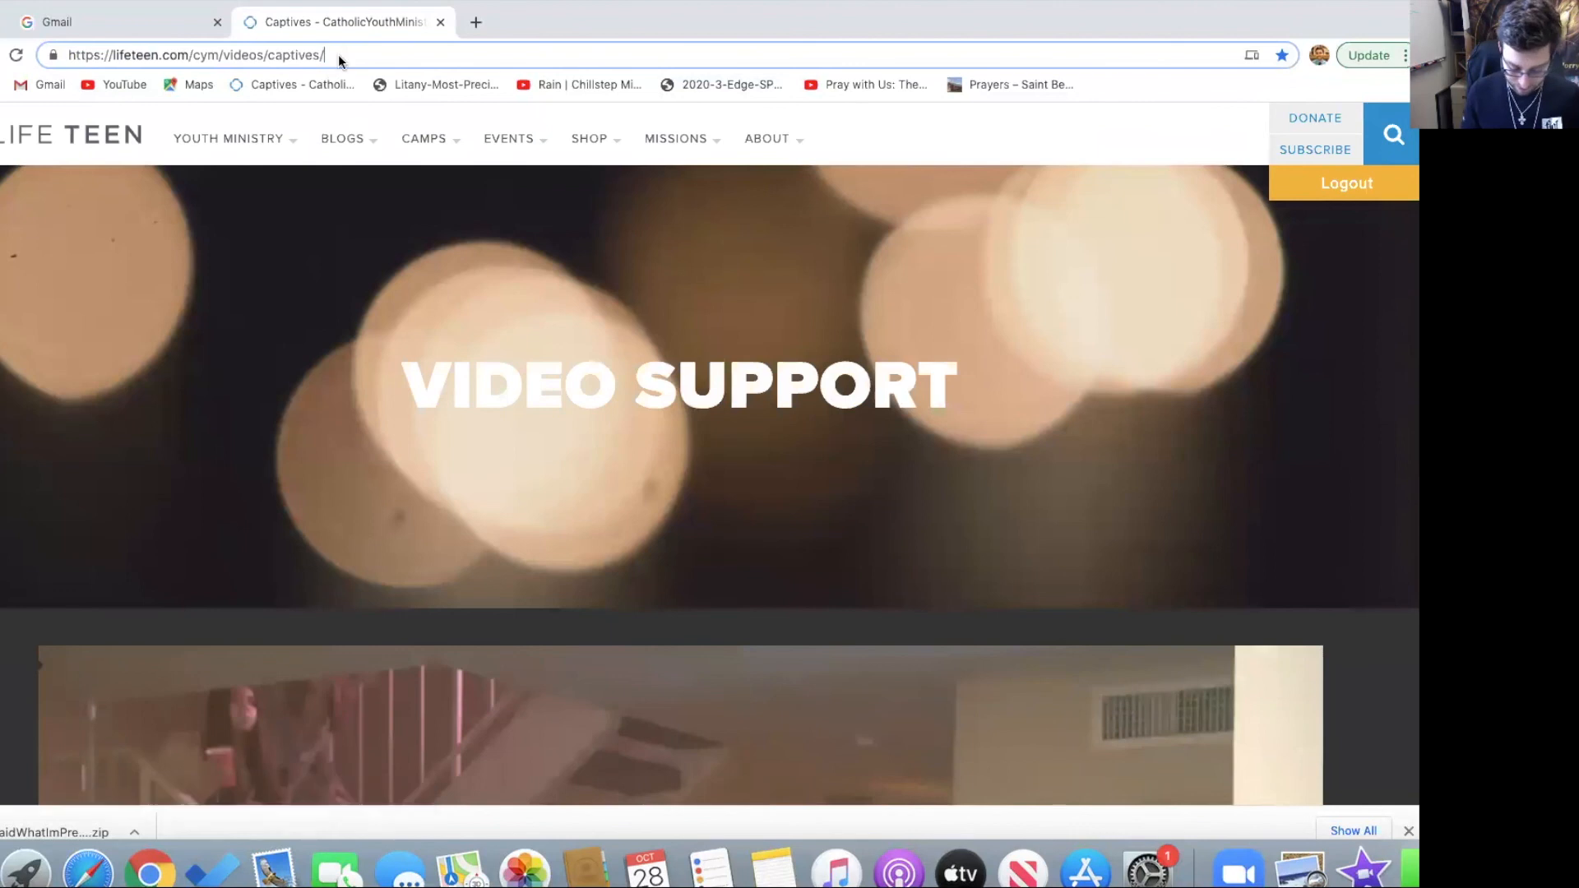
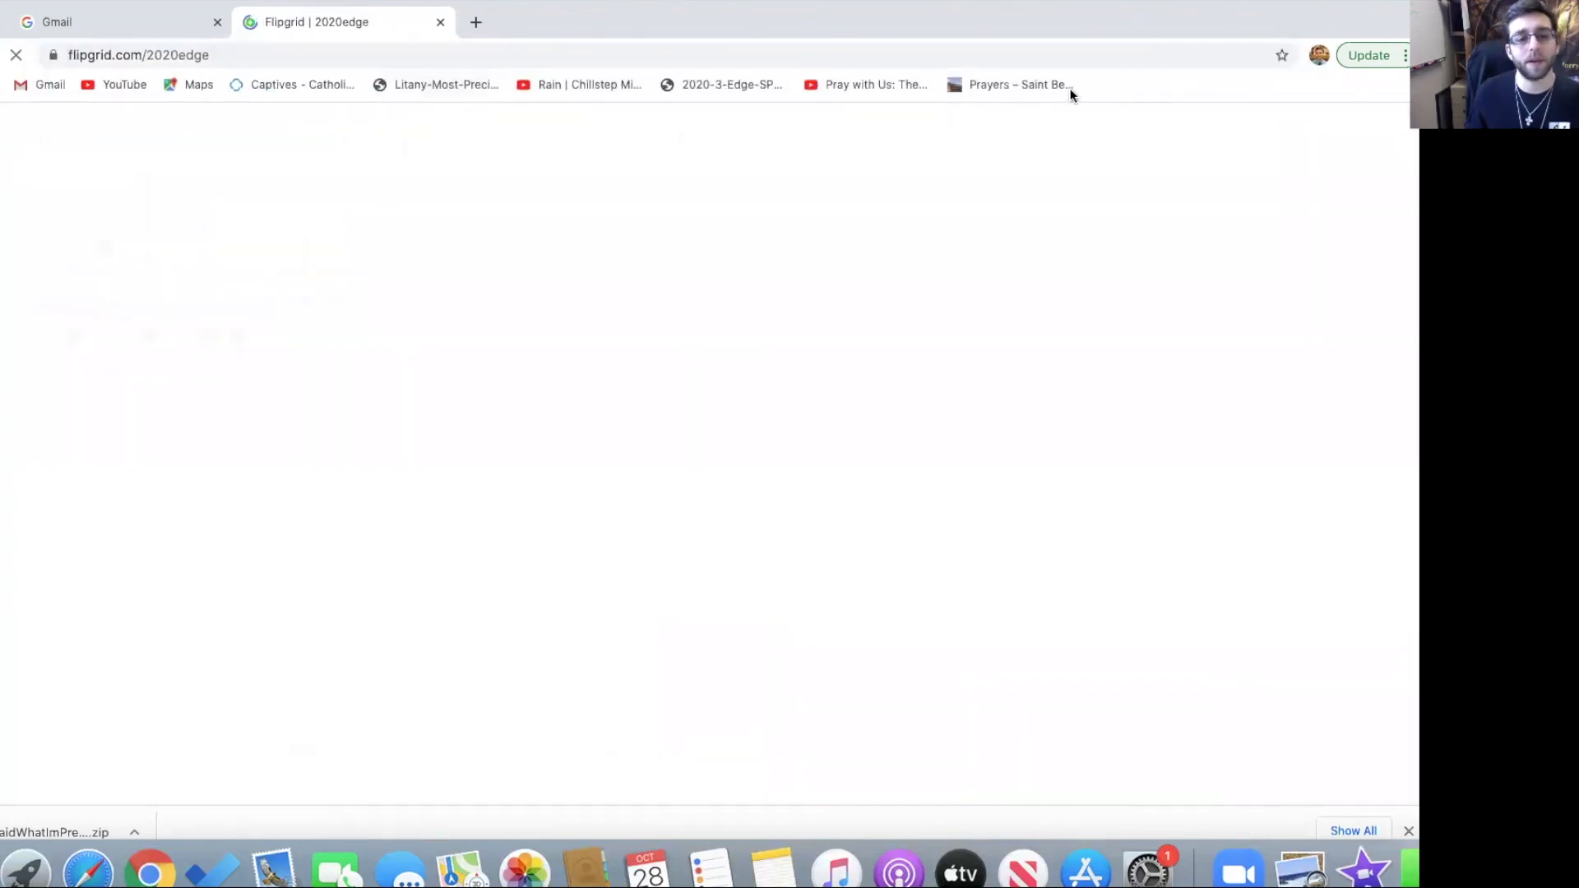
Step: Log out from the name menu and choose Join with Google
{"action": "left_click", "coordinate": [1331, 132]}
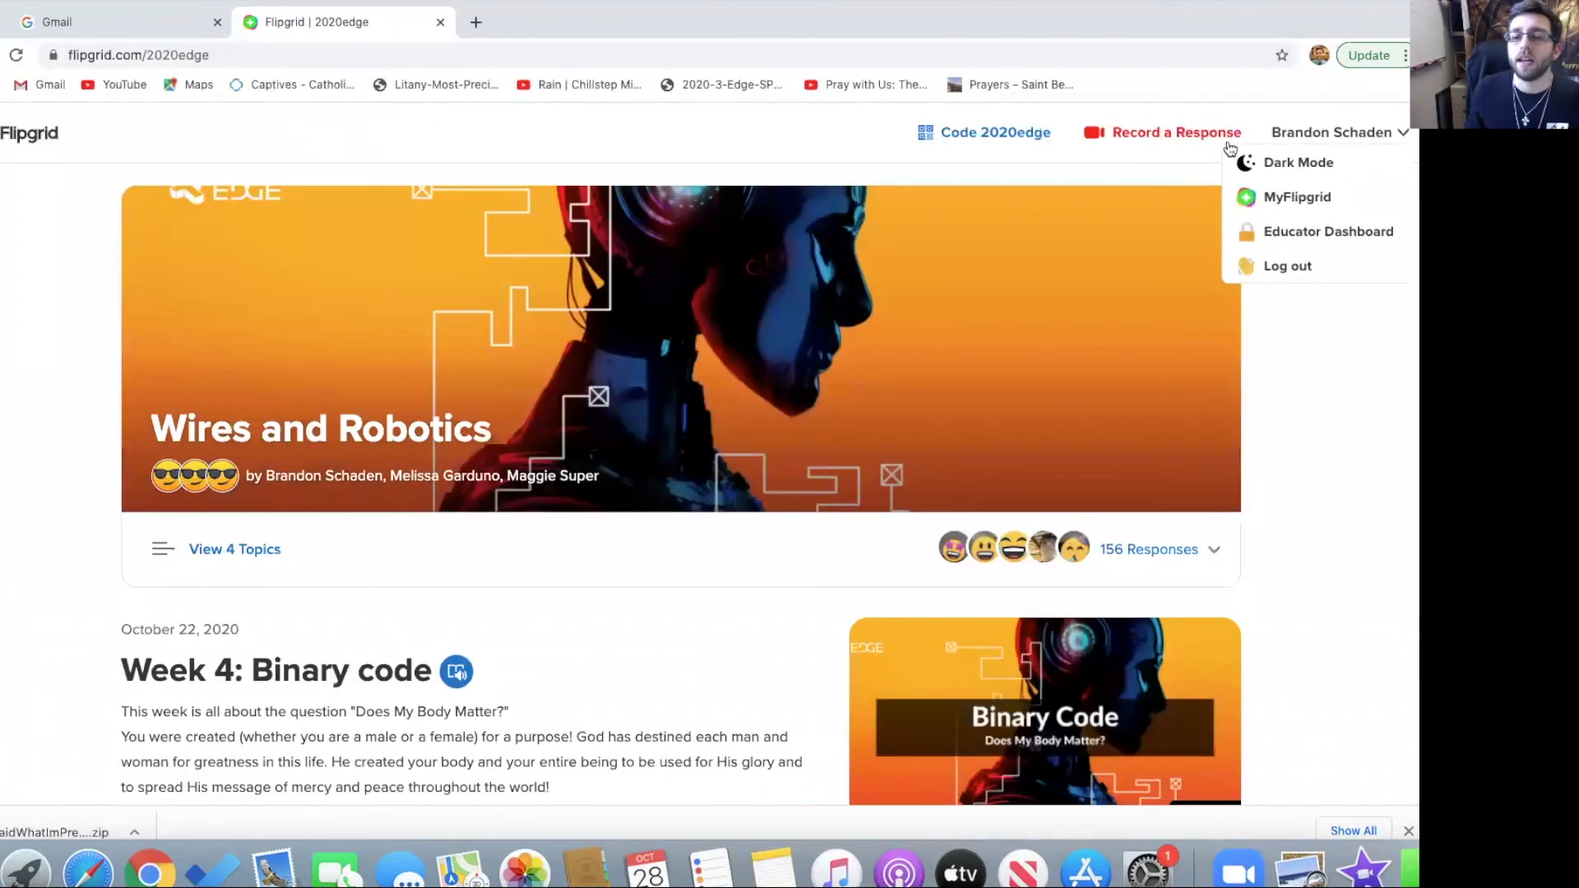
{"action": "left_click", "coordinate": [1287, 266]}
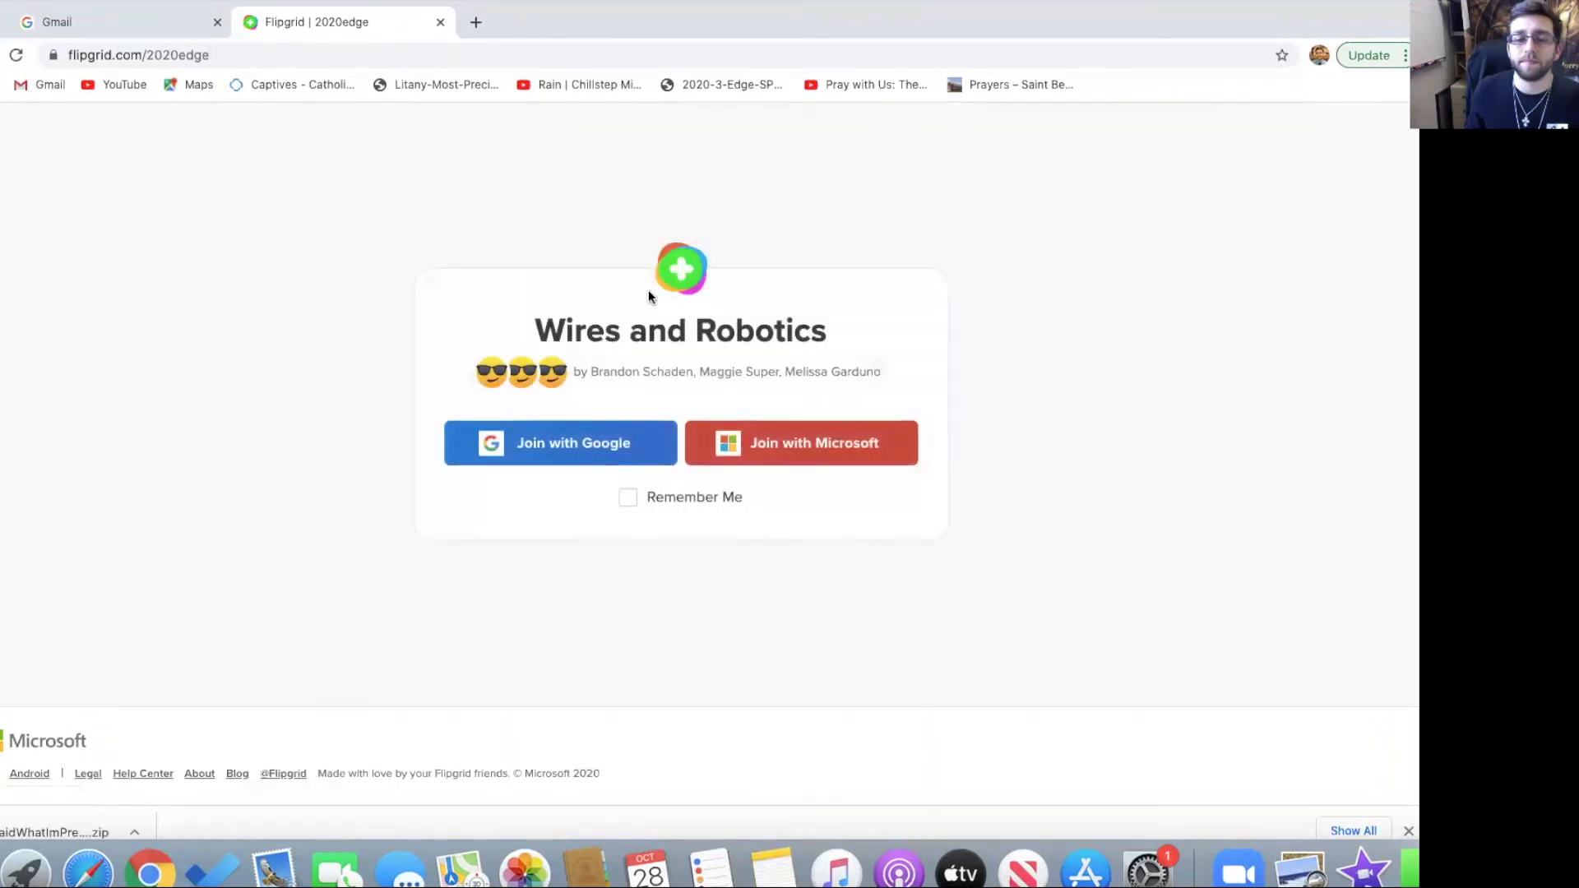
{"action": "left_click", "coordinate": [559, 443]}
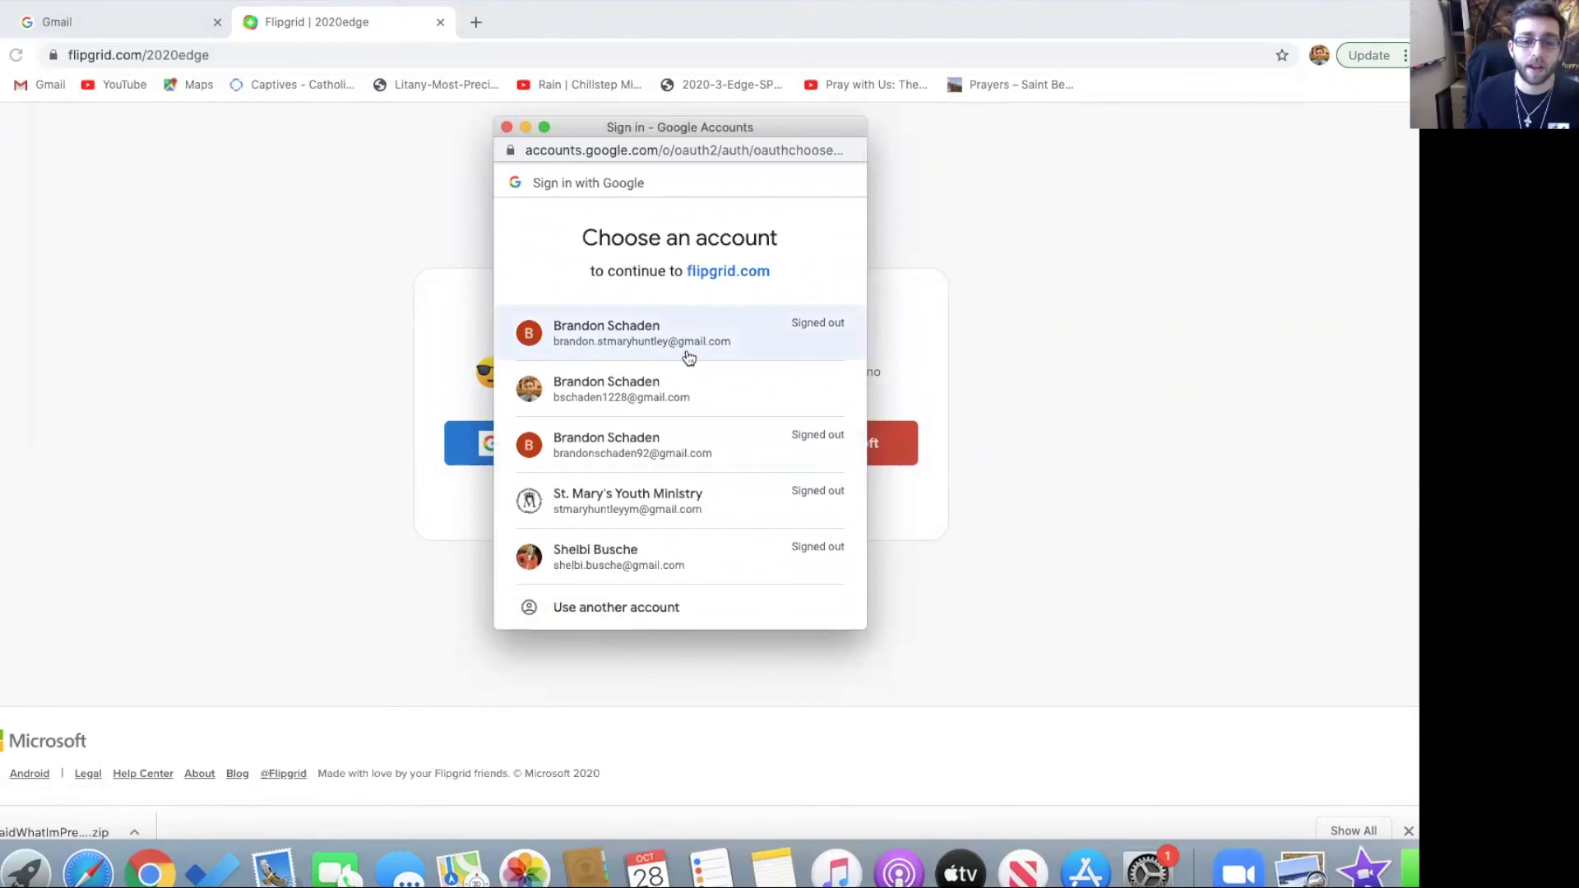
Step: Sign in with the first listed Google account to reach the Wires and Robotics grid
{"action": "left_click", "coordinate": [639, 334]}
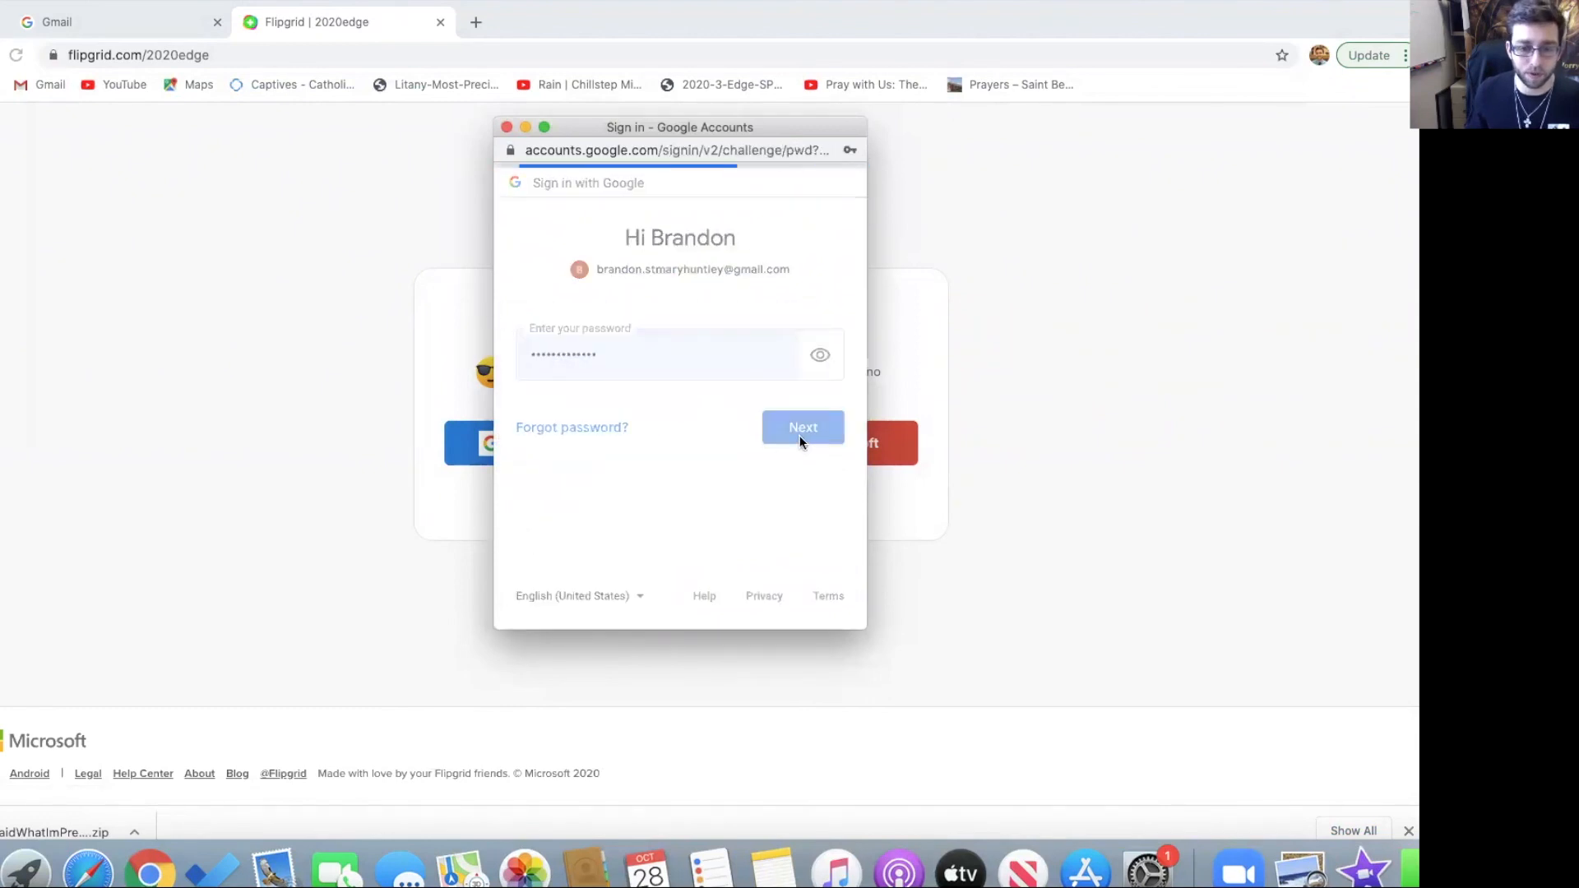
{"action": "left_click", "coordinate": [803, 428]}
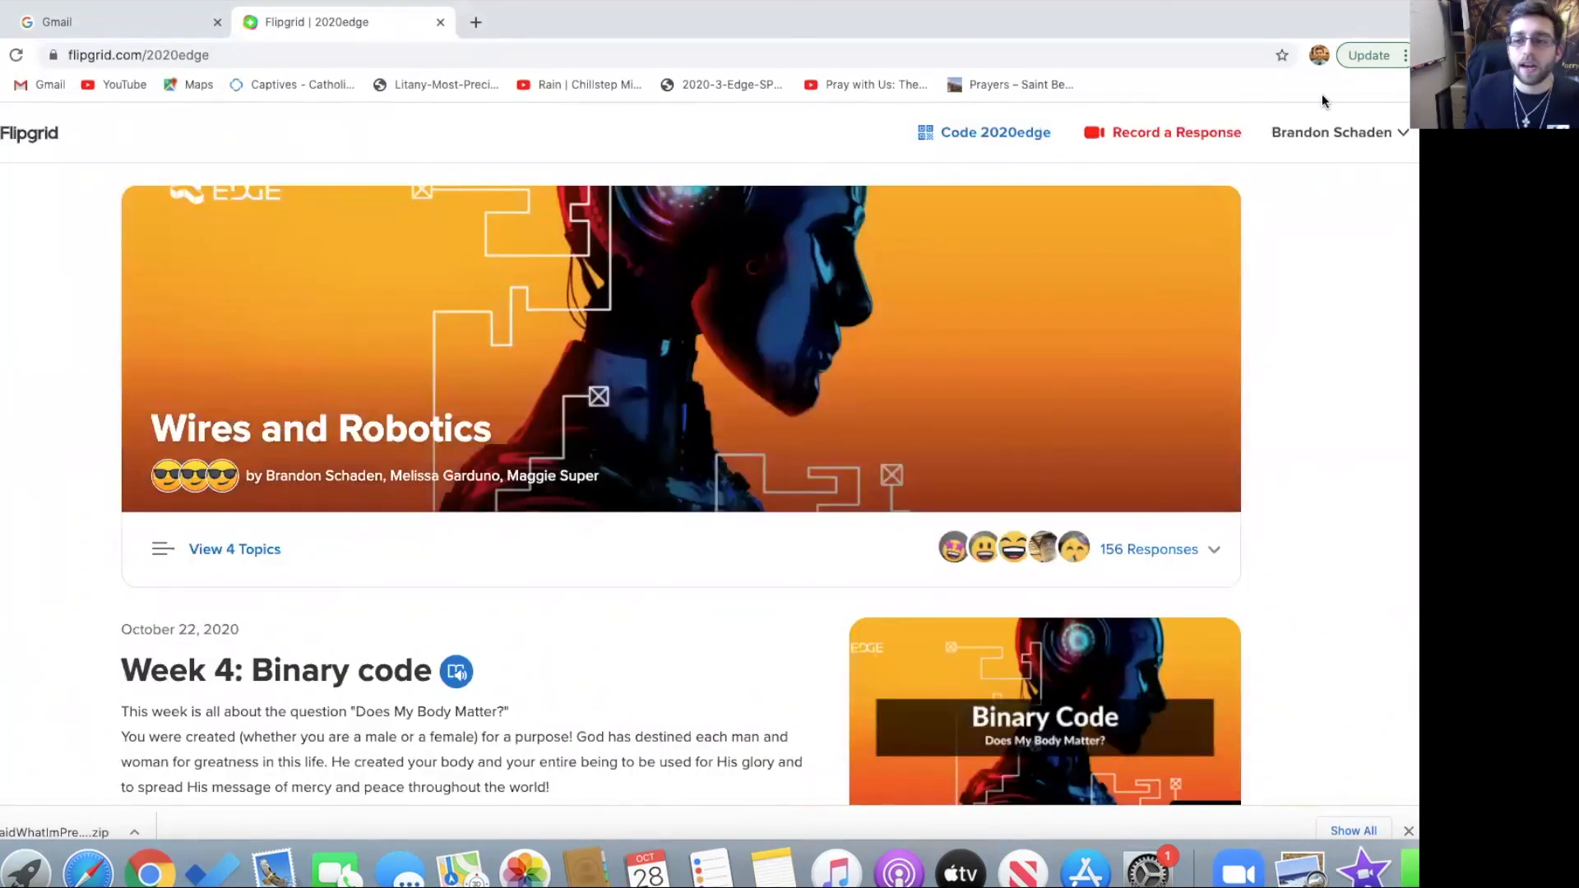
{"action": "left_click", "coordinate": [1339, 131]}
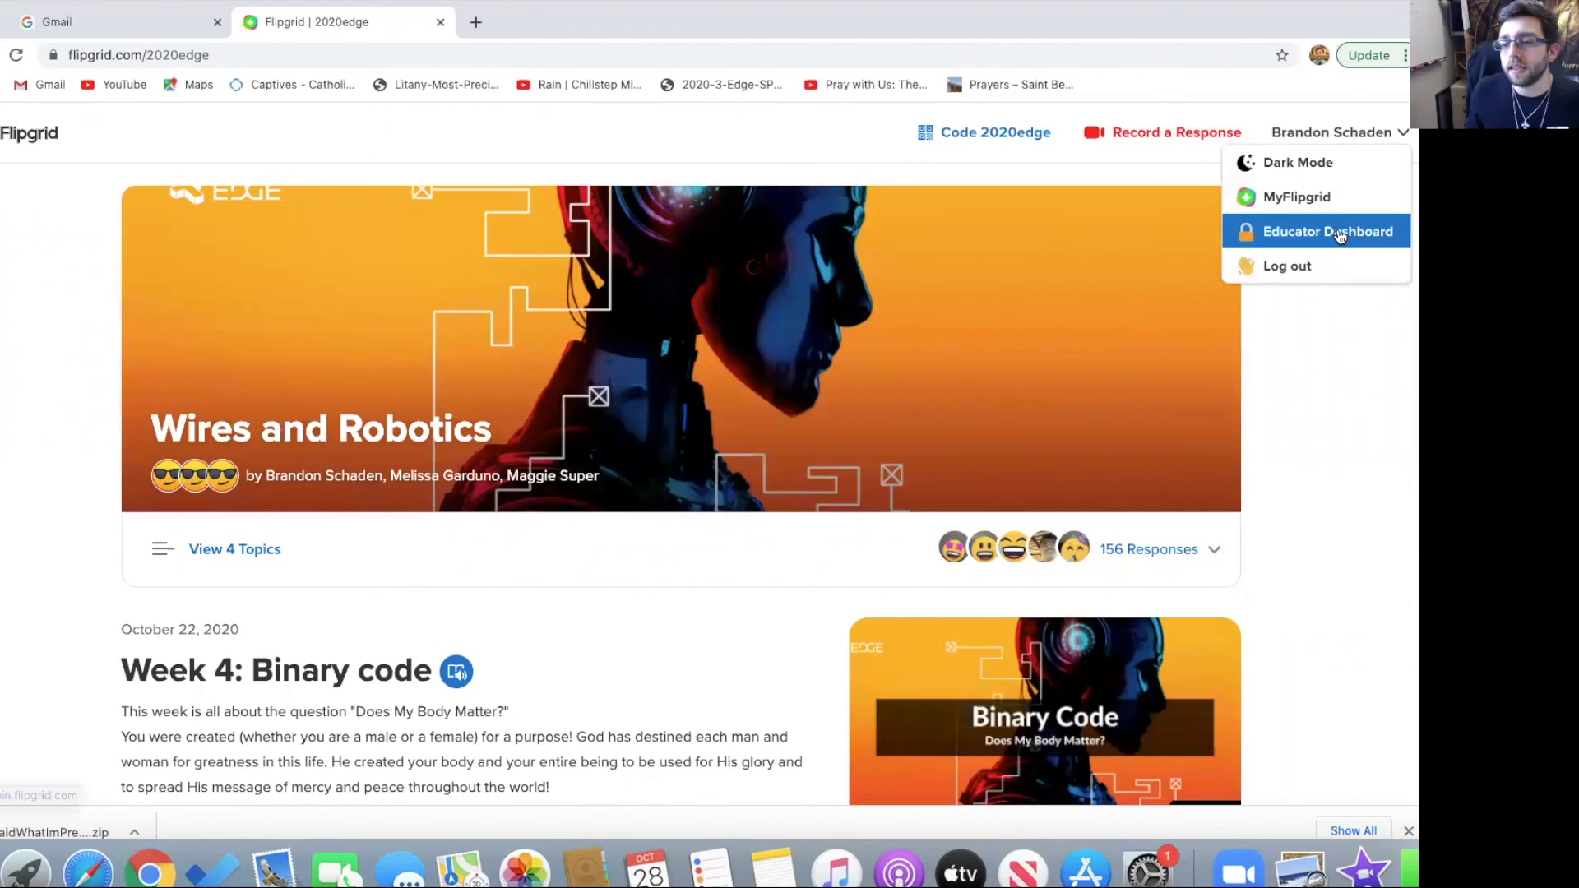
Step: Go to the Educator Dashboard and view the Wires and Robotics group's details
{"action": "left_click", "coordinate": [1329, 230]}
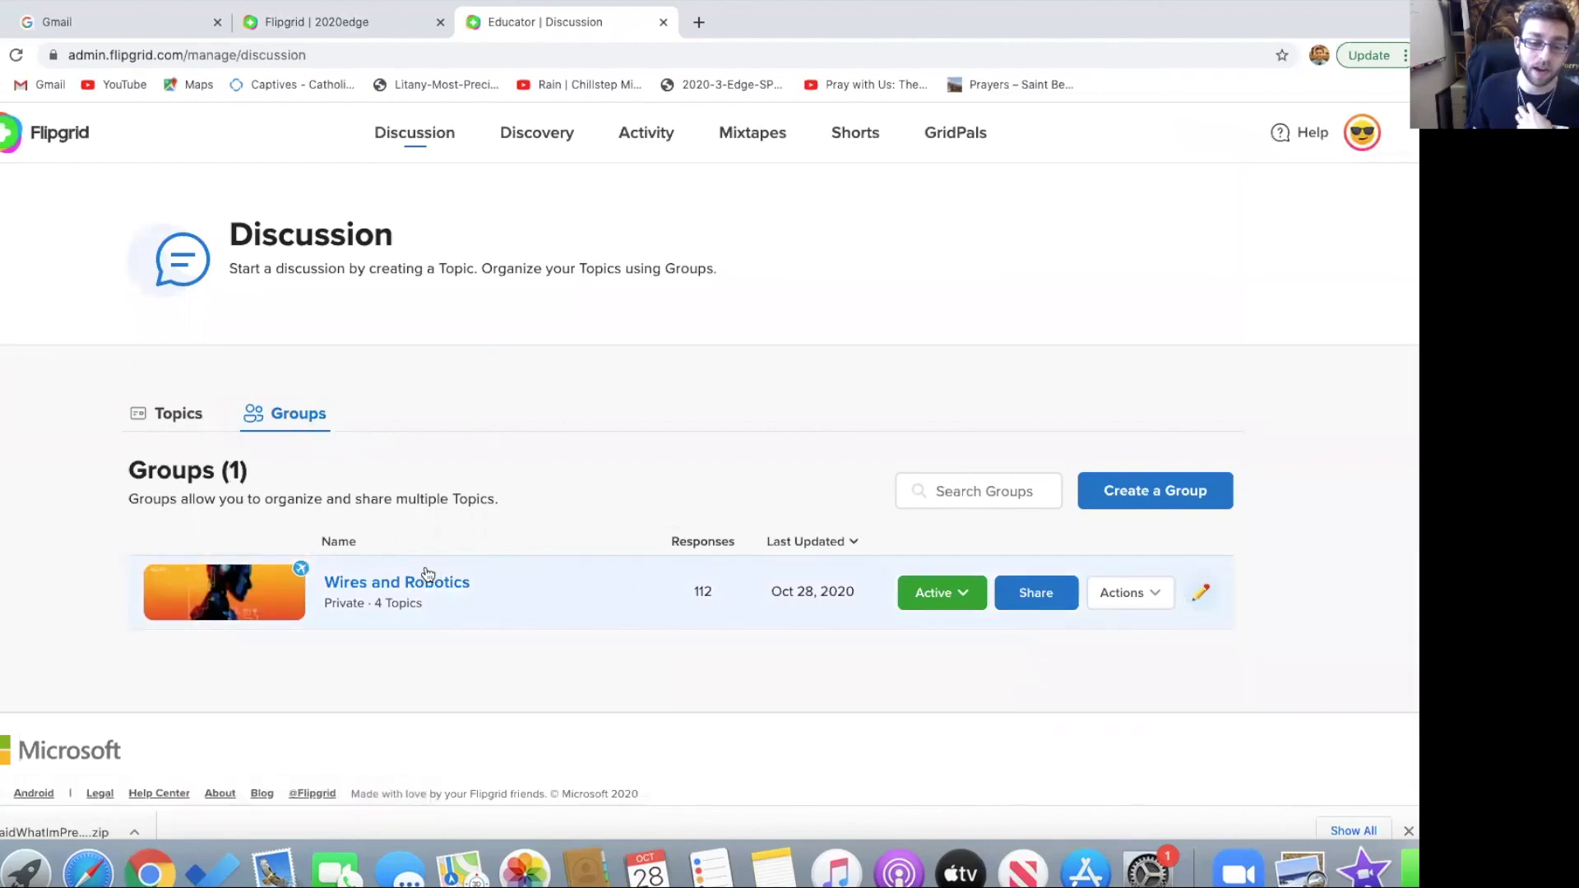
{"action": "left_click", "coordinate": [396, 582]}
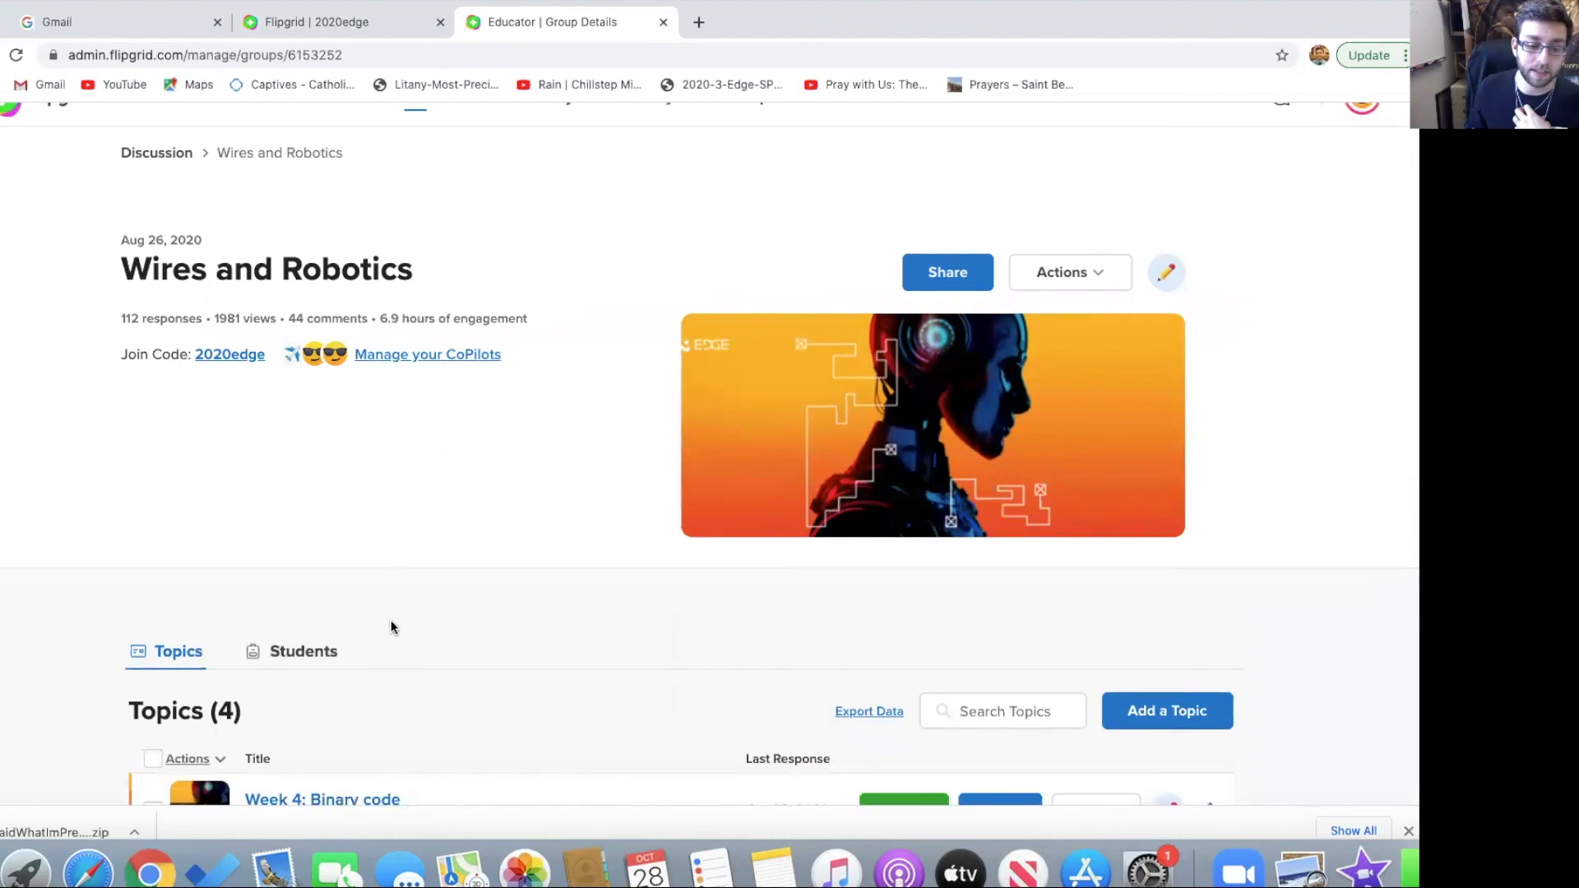
{"action": "scroll", "scroll_direction": "down", "scroll_amount": 3}
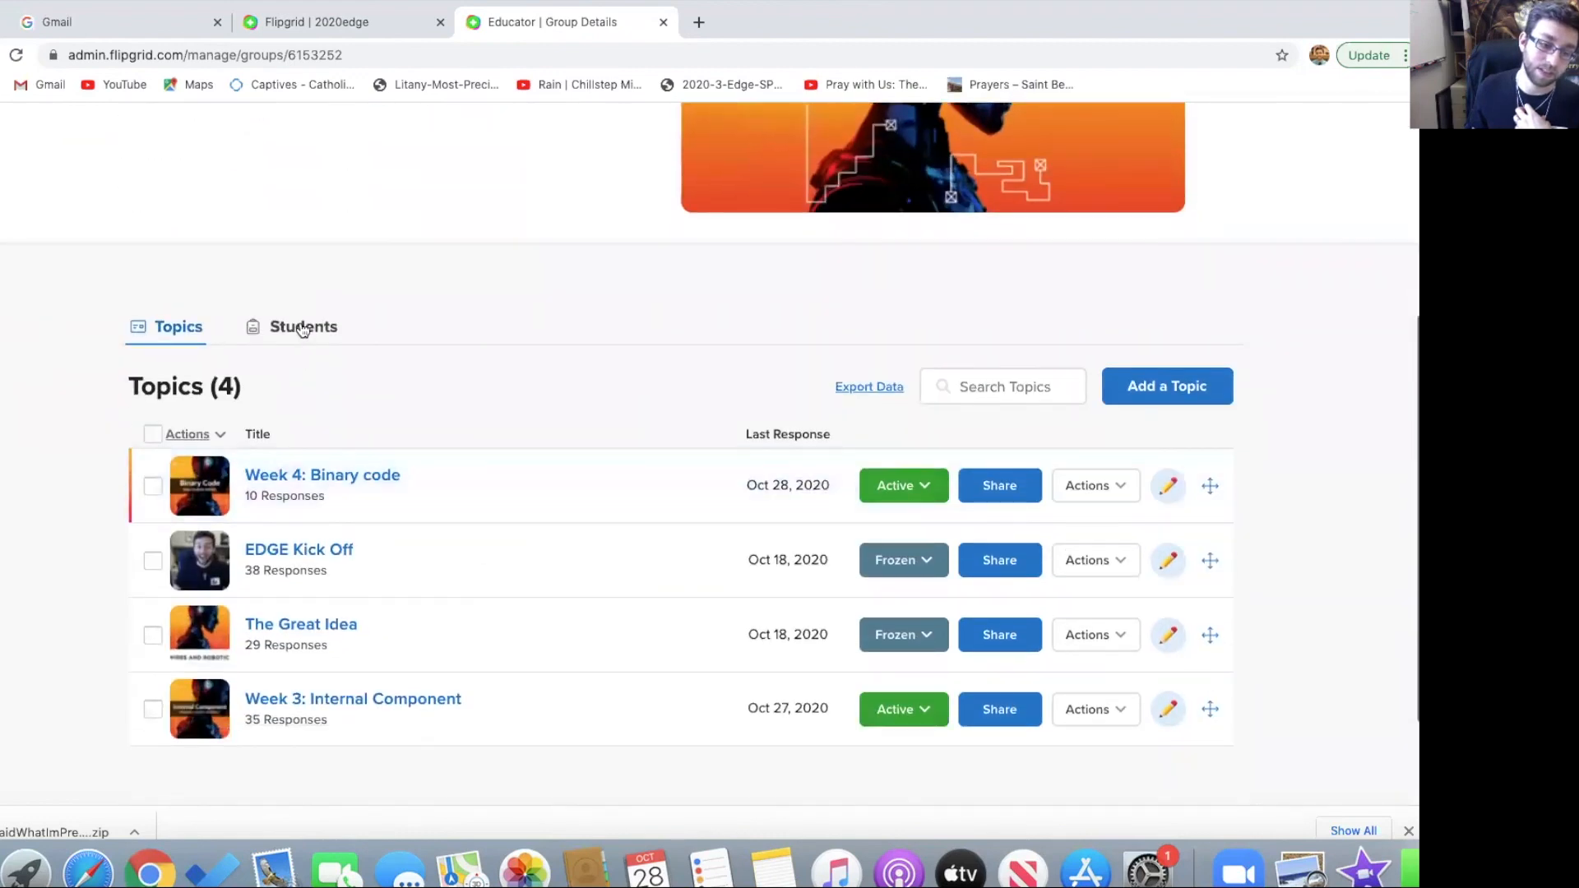
Step: List the group's students and review each member's last video and last accessed dates
{"action": "left_click", "coordinate": [303, 326]}
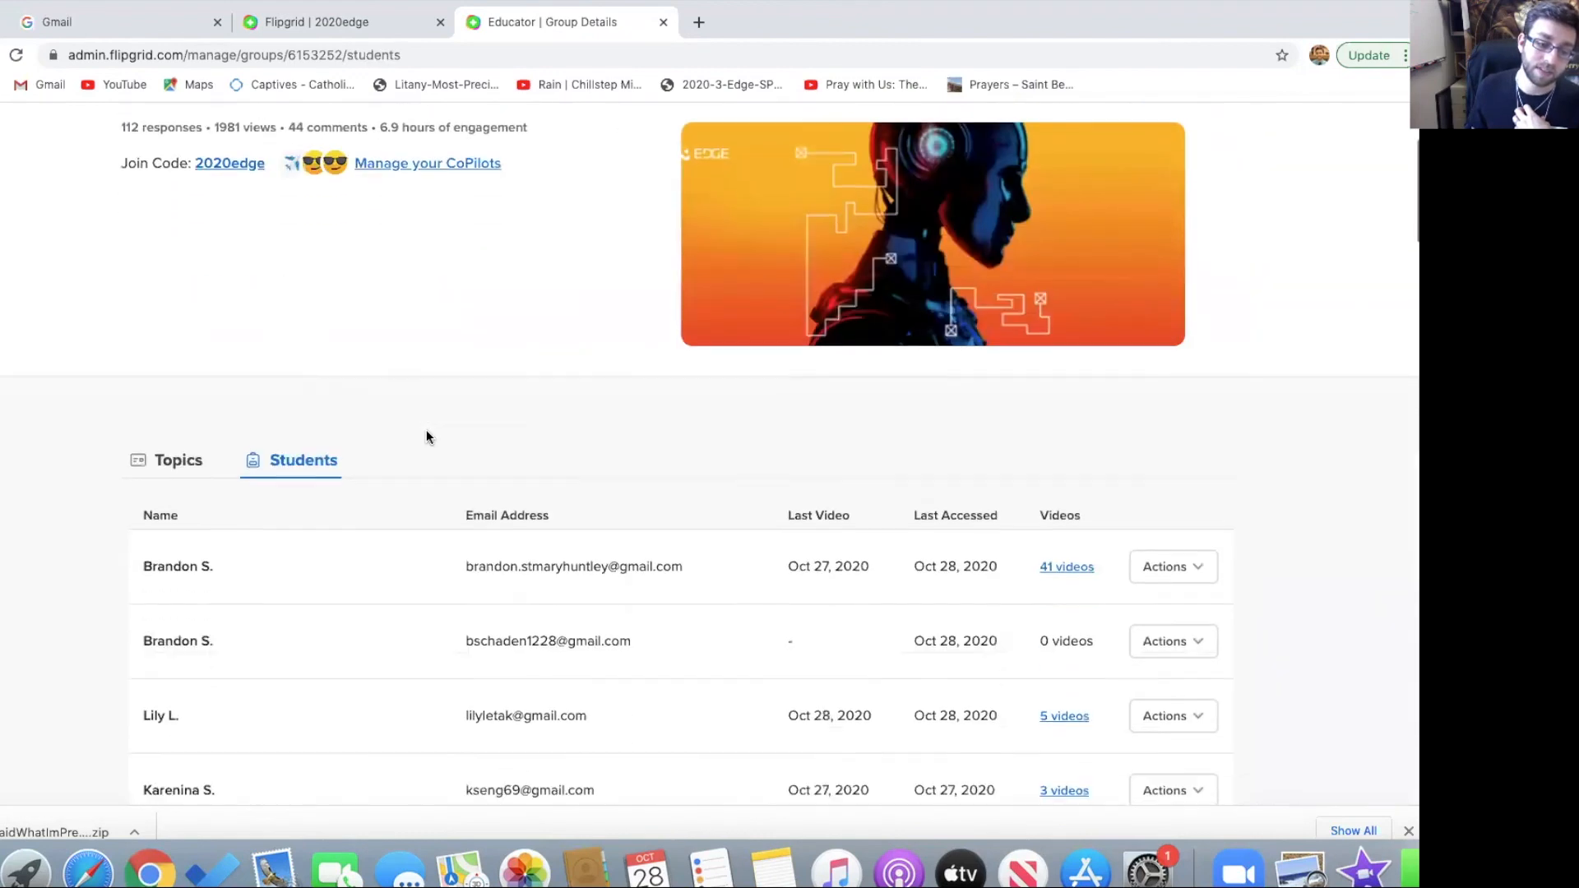
{"action": "scroll", "scroll_direction": "down", "scroll_amount": 3}
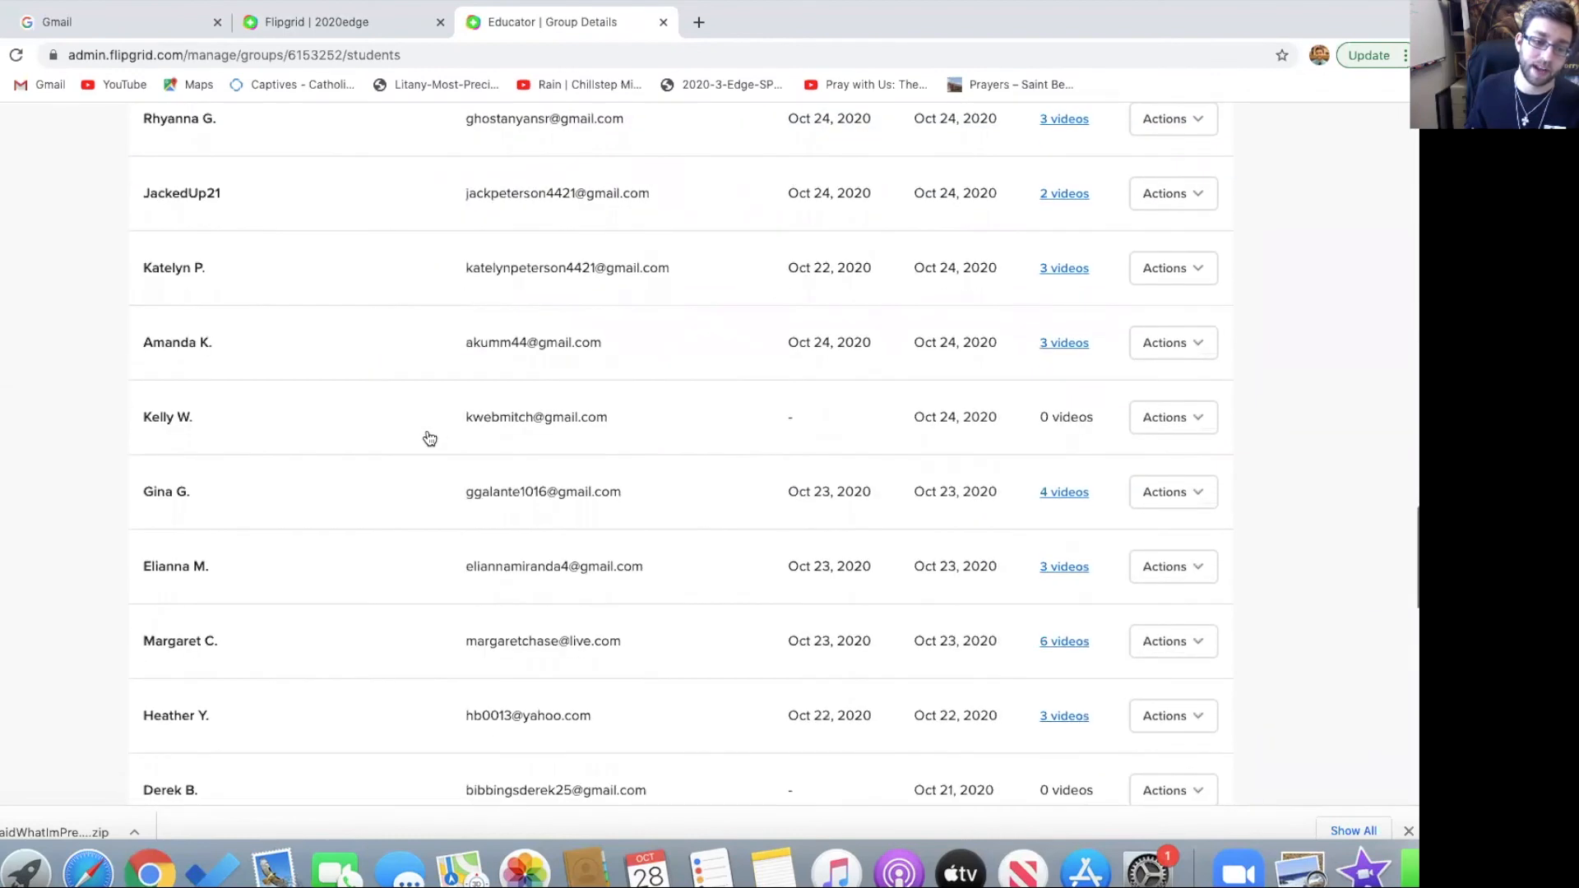
{"action": "scroll", "scroll_direction": "down", "scroll_amount": 3}
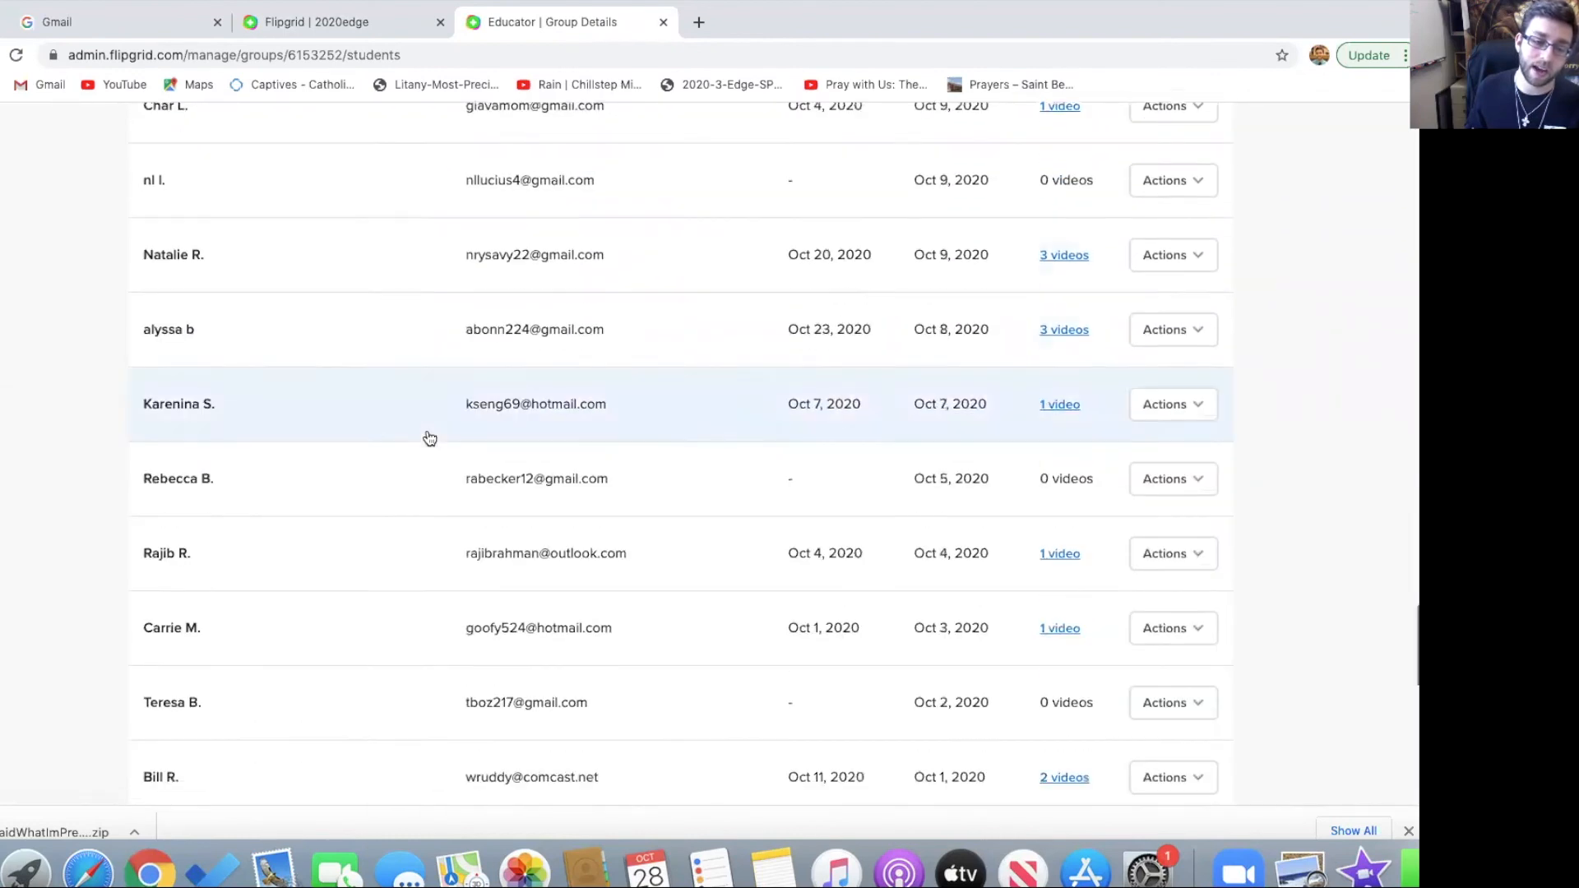
{"action": "scroll", "scroll_direction": "down", "scroll_amount": 3}
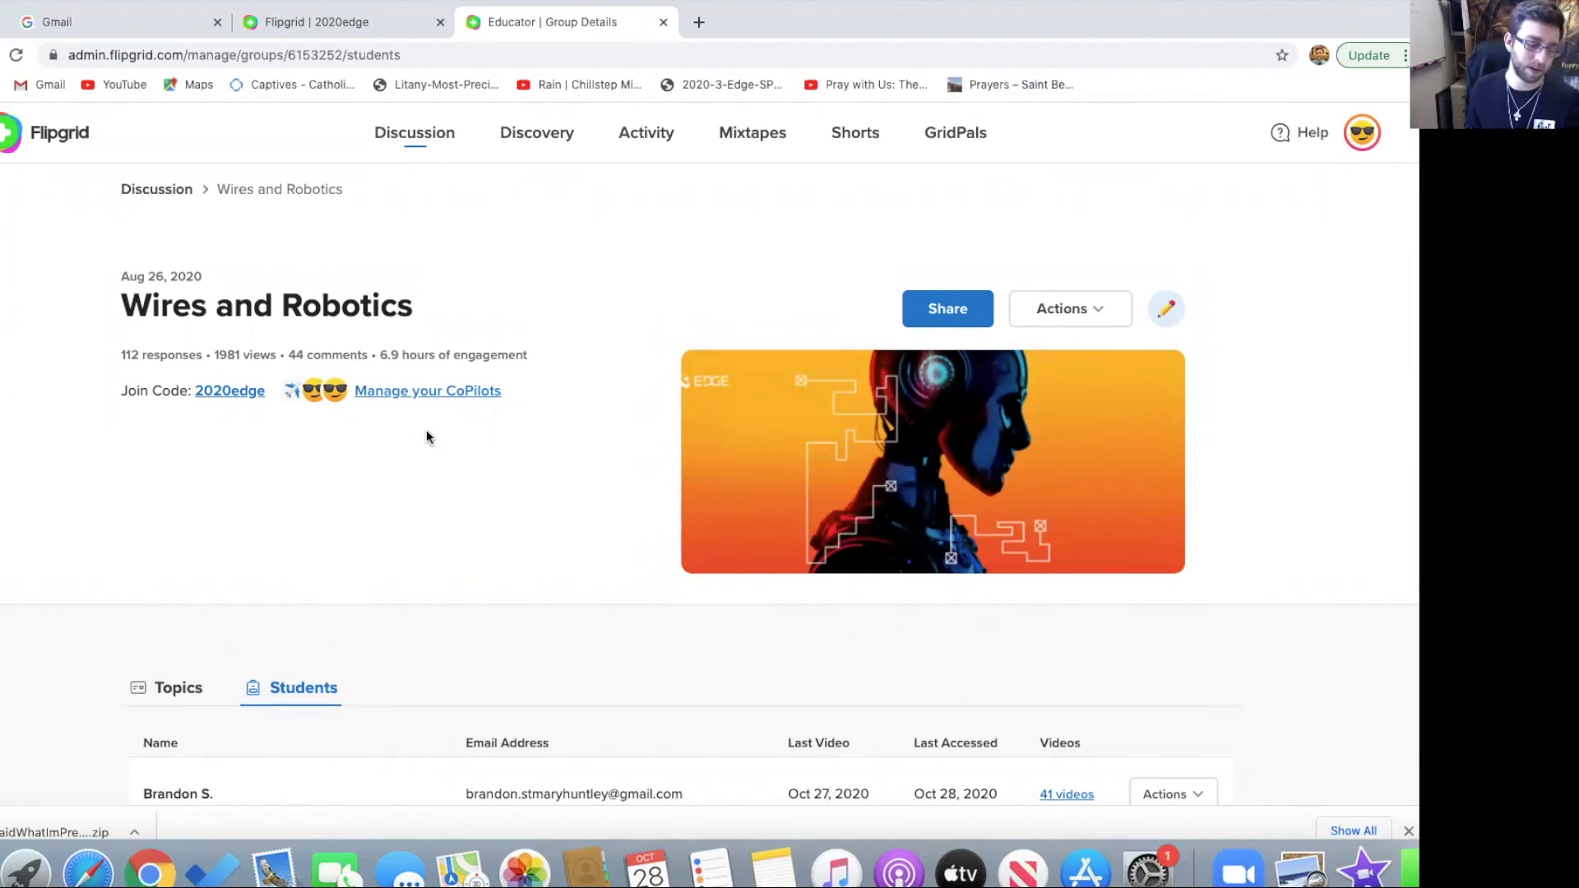
{"action": "mouse_move", "coordinate": [544, 321]}
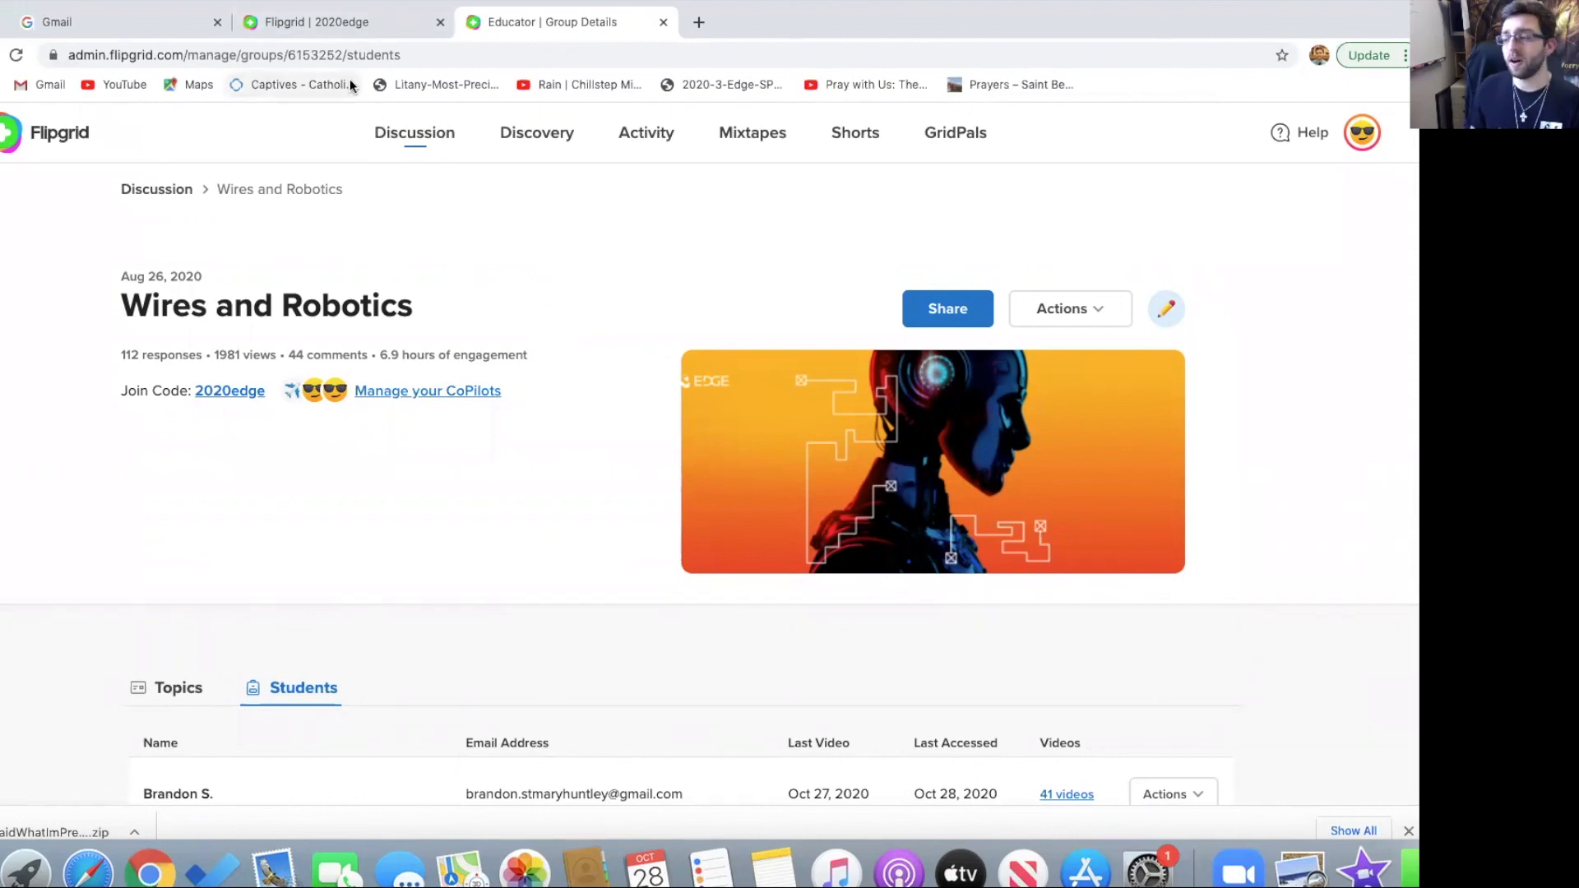
{"action": "mouse_move", "coordinate": [296, 84]}
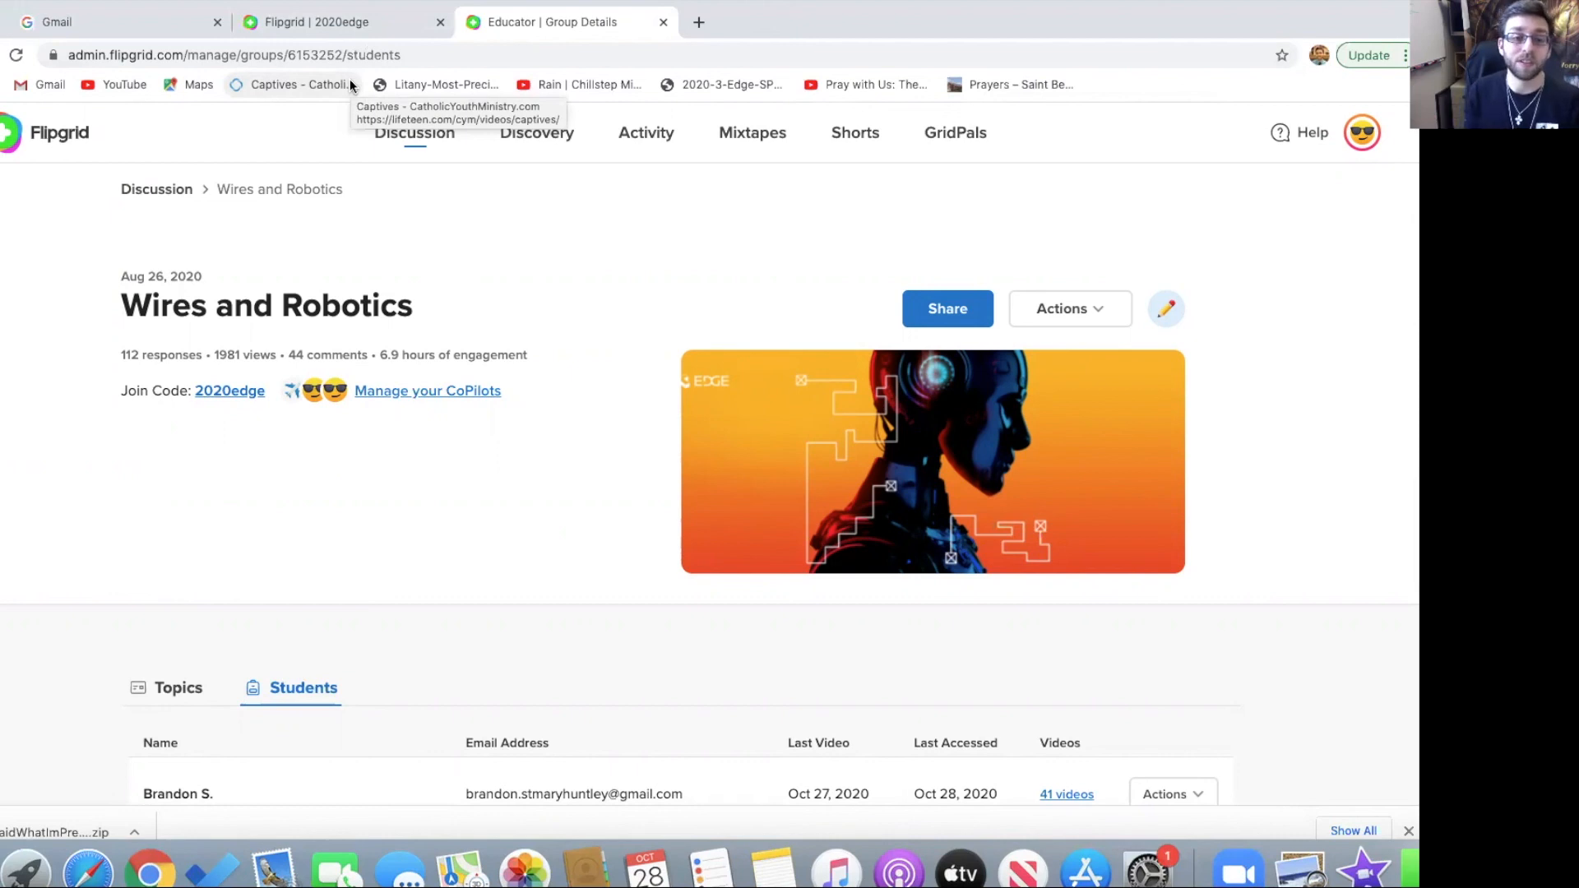
{"action": "mouse_move", "coordinate": [538, 258]}
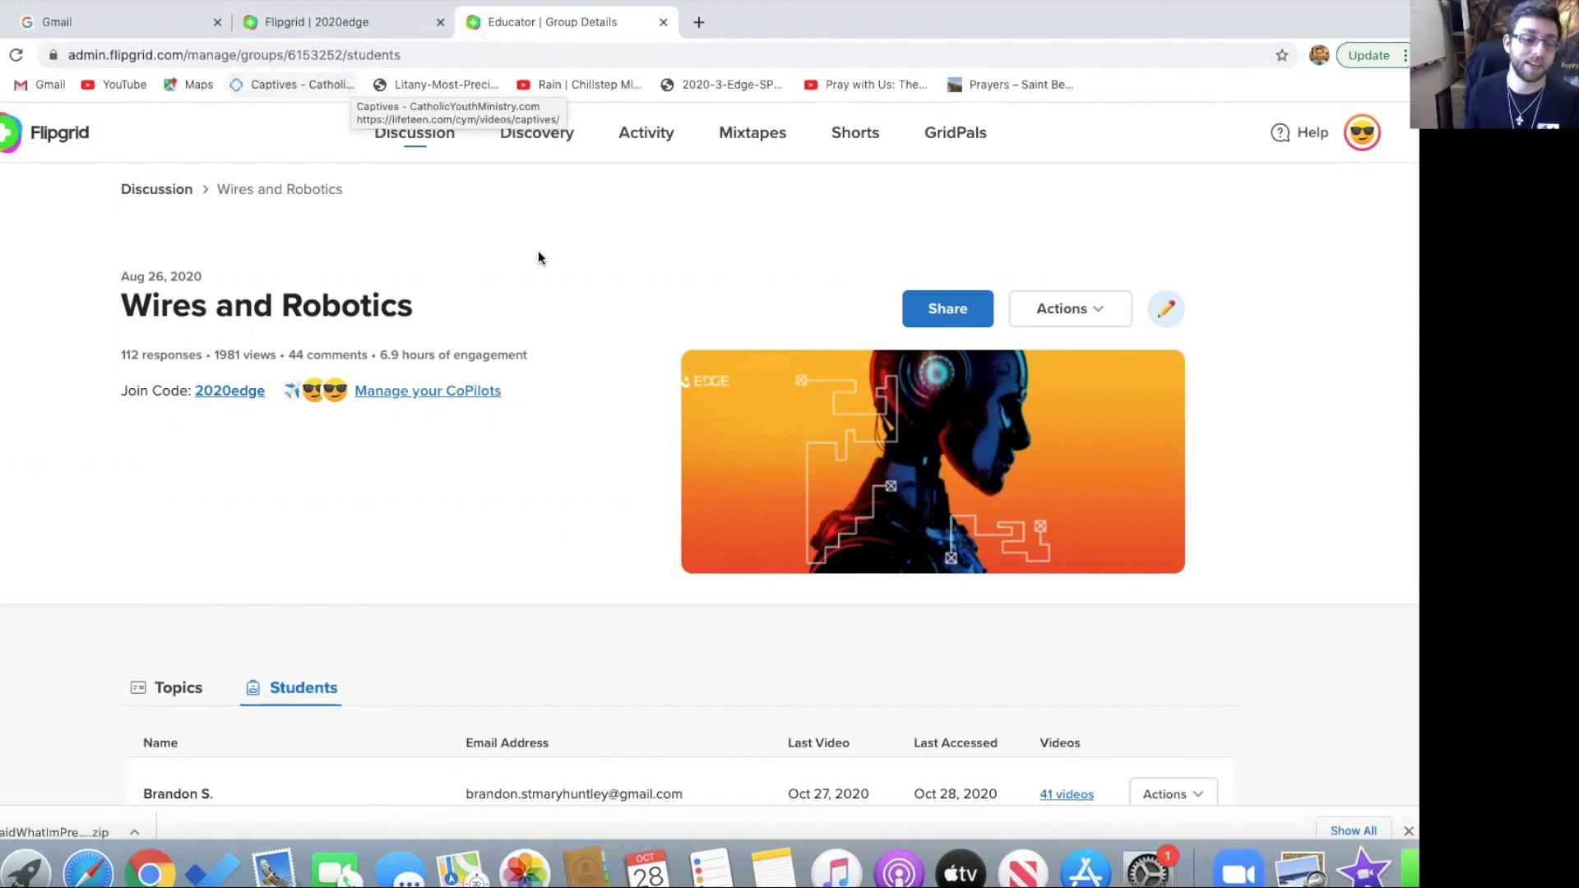
{"action": "mouse_move", "coordinate": [541, 260]}
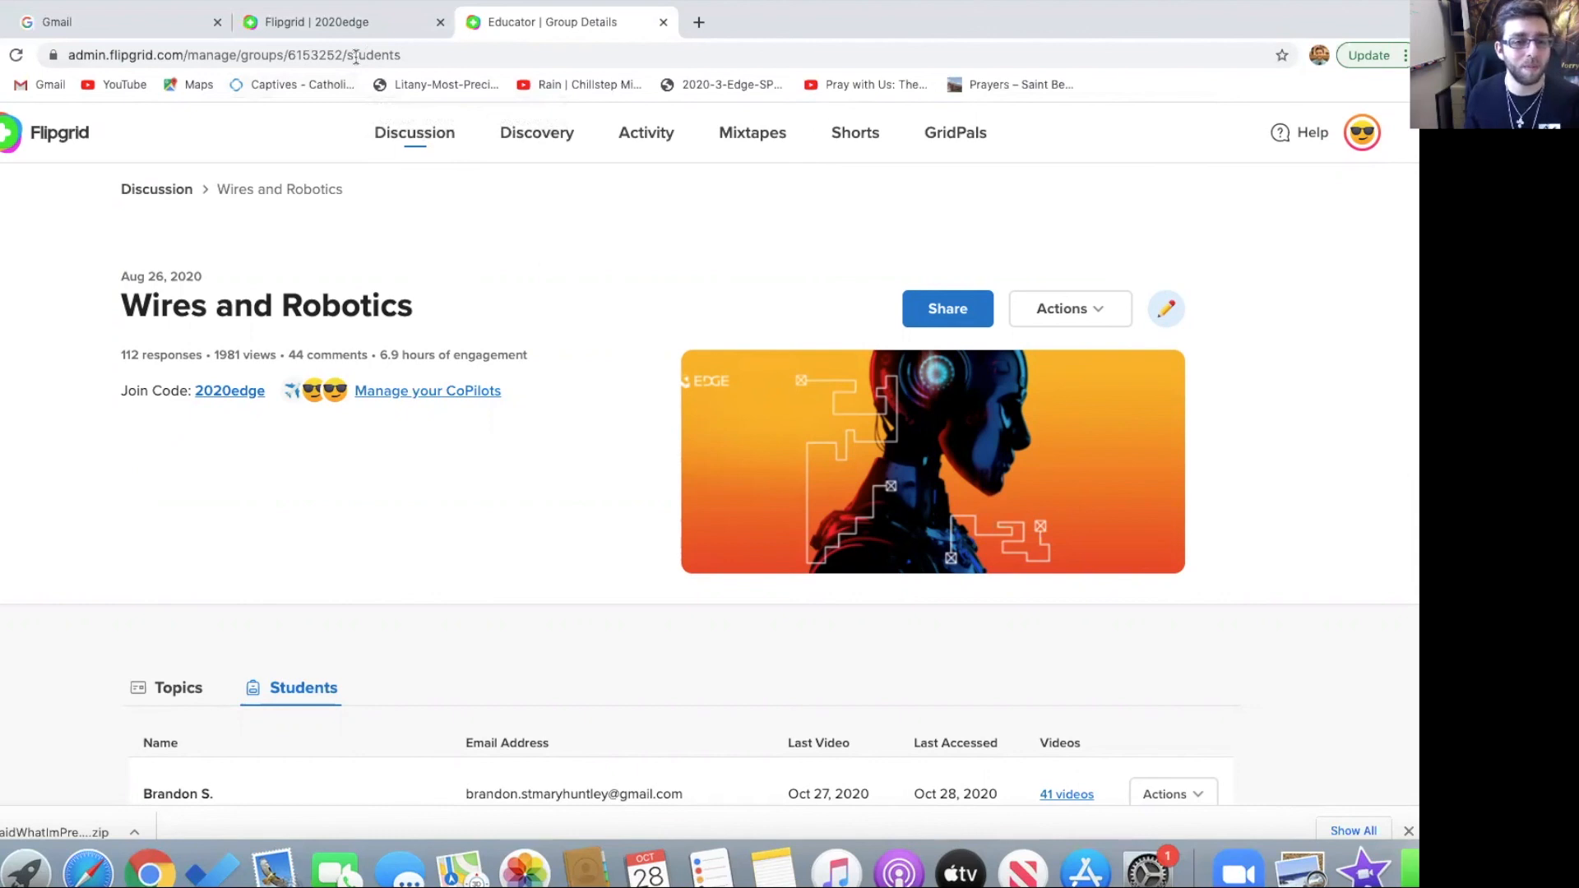
Step: Return to the student-facing Wires and Robotics grid with Week 4: Binary code on top
{"action": "left_click", "coordinate": [333, 22]}
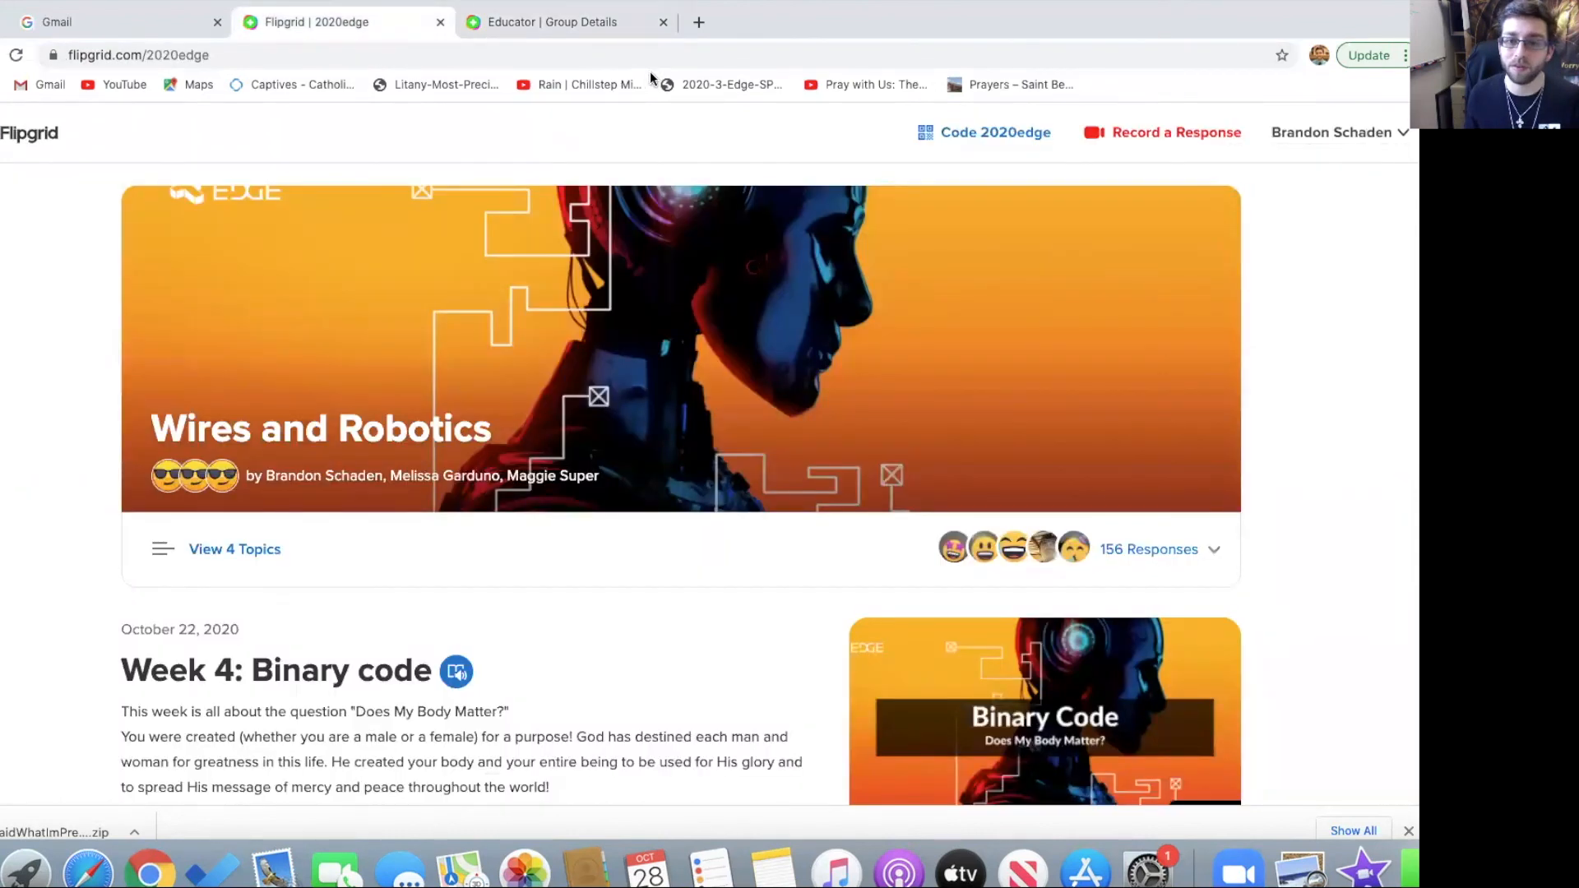